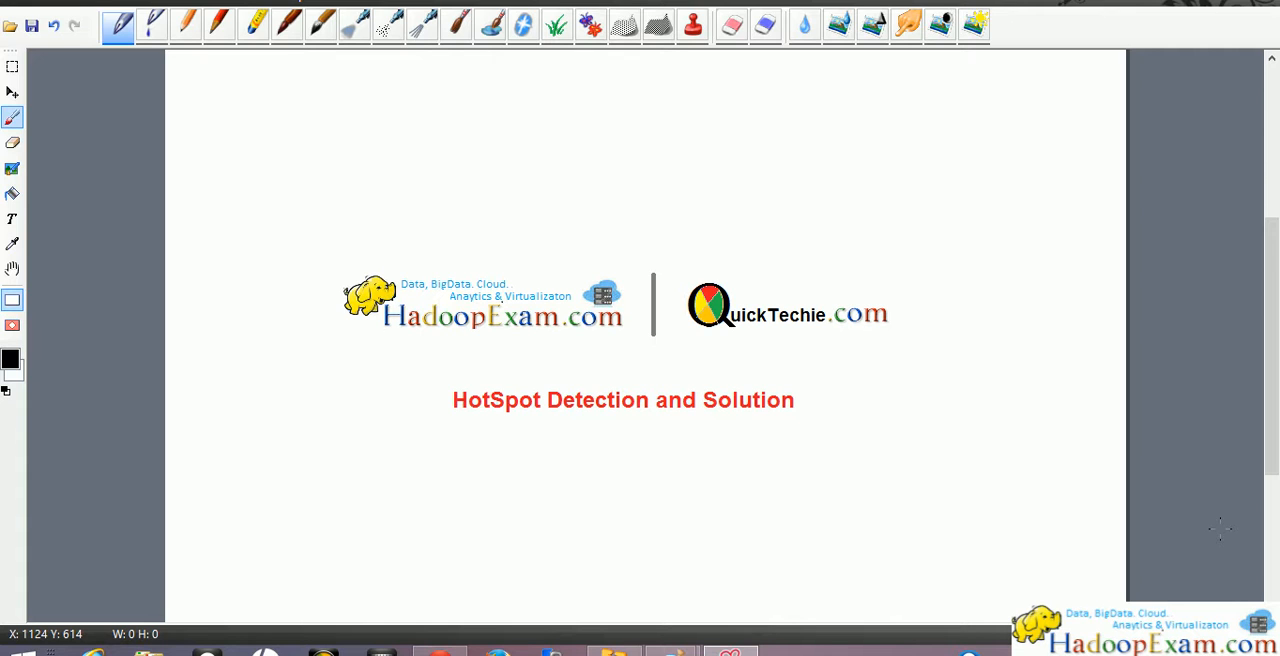
mouse_move(1015, 498)
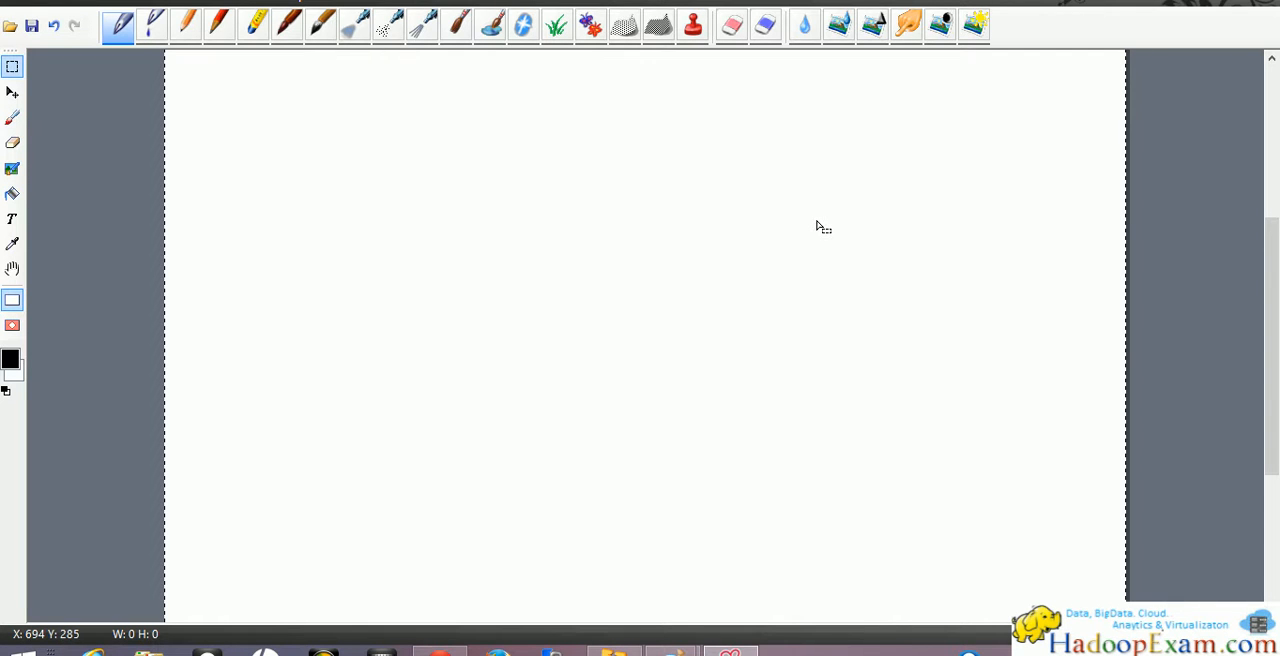
mouse_move(686, 178)
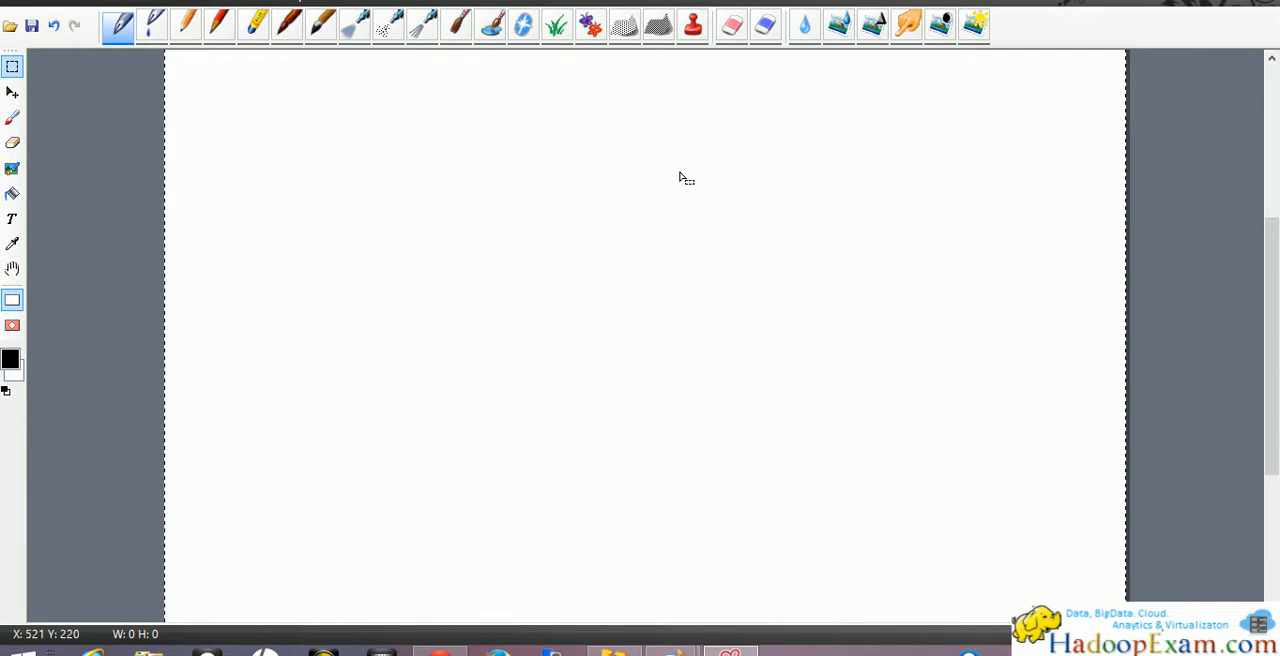
mouse_move(770, 213)
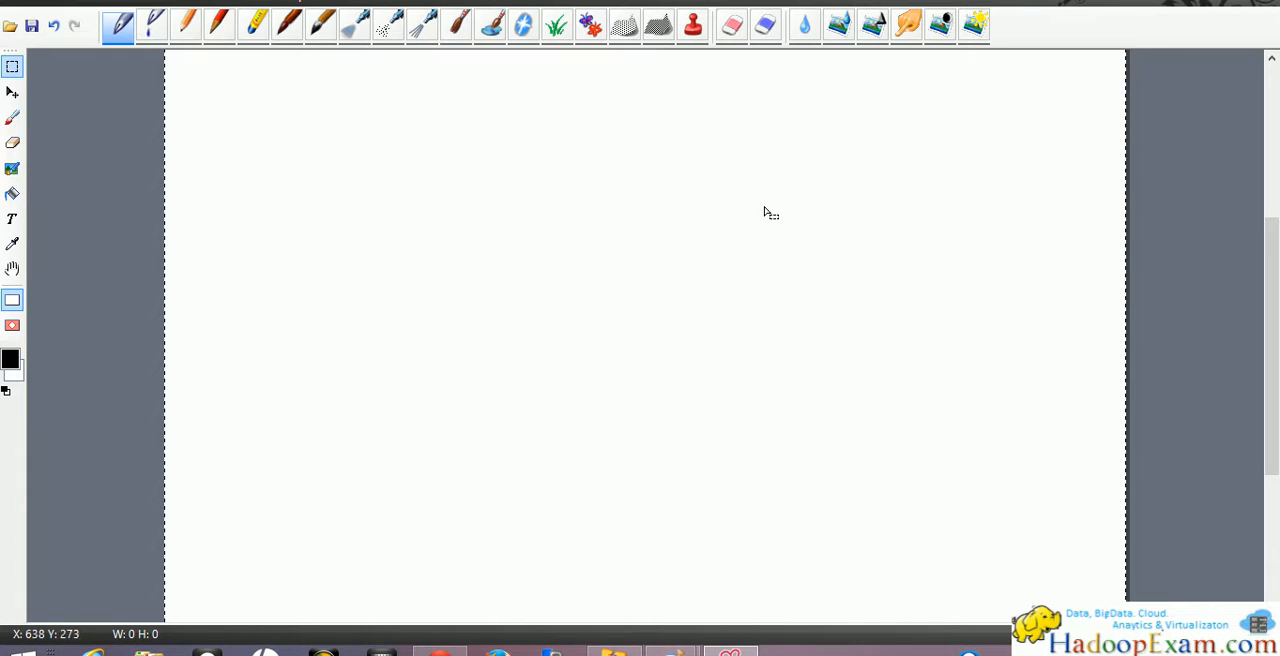
mouse_move(745, 183)
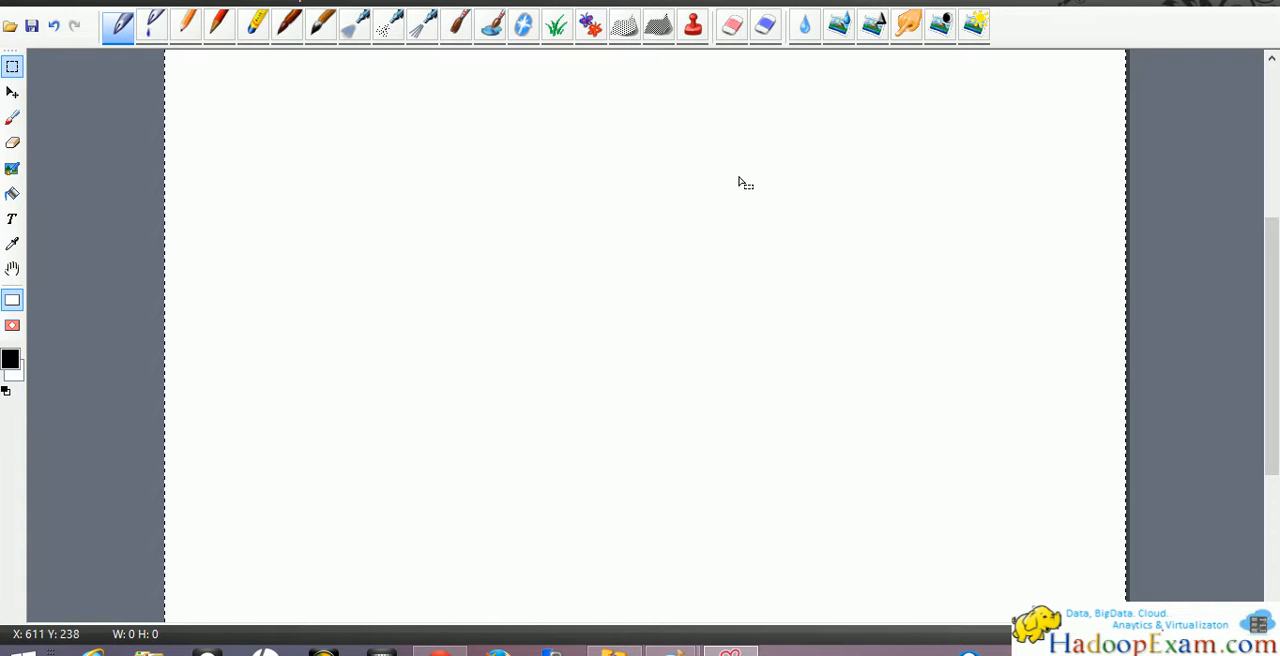
mouse_move(684, 302)
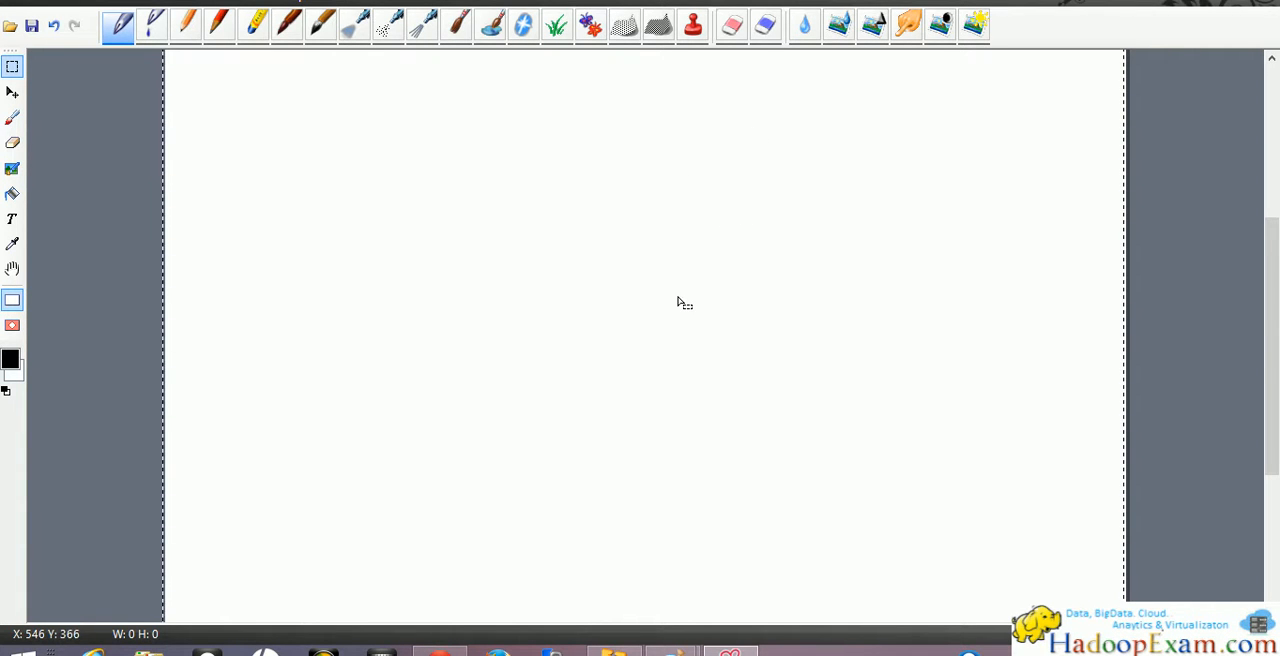
mouse_move(632, 168)
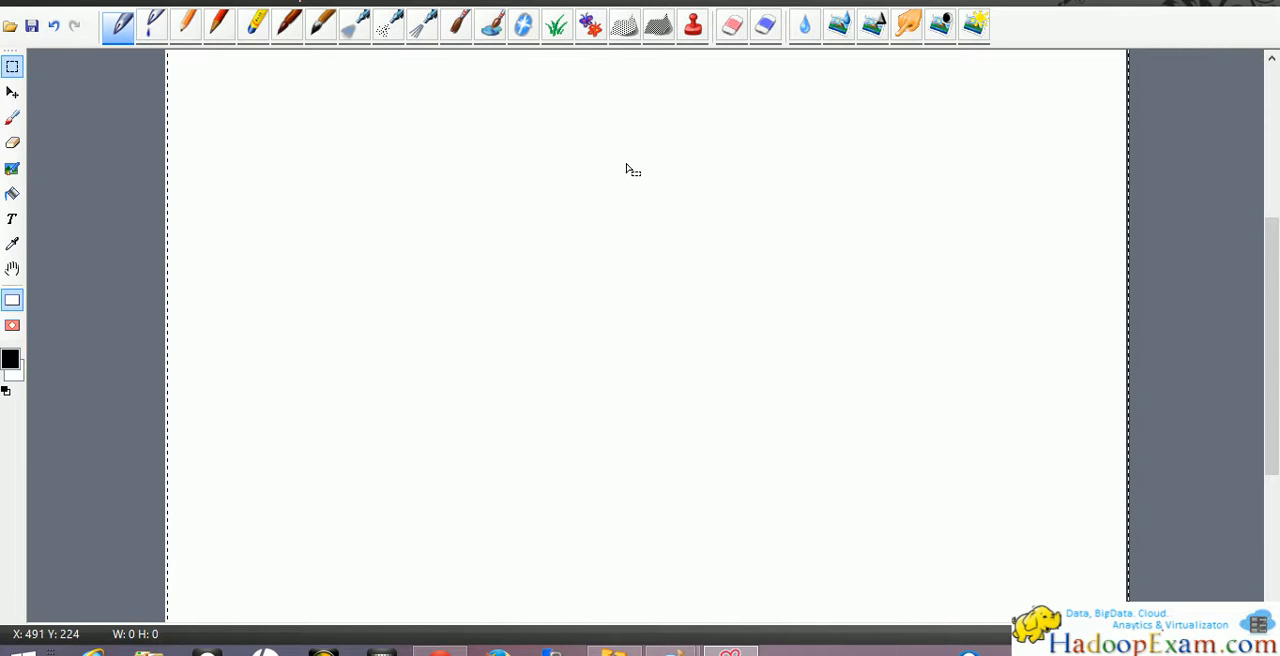
mouse_move(722, 233)
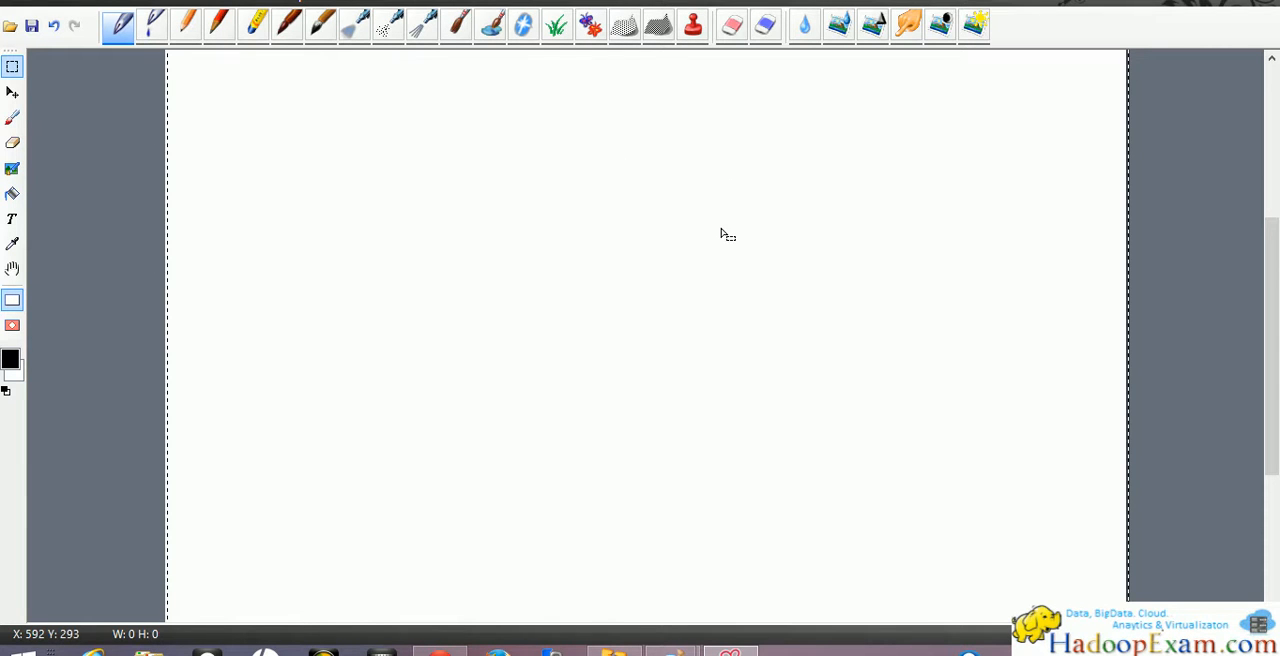
mouse_move(282, 104)
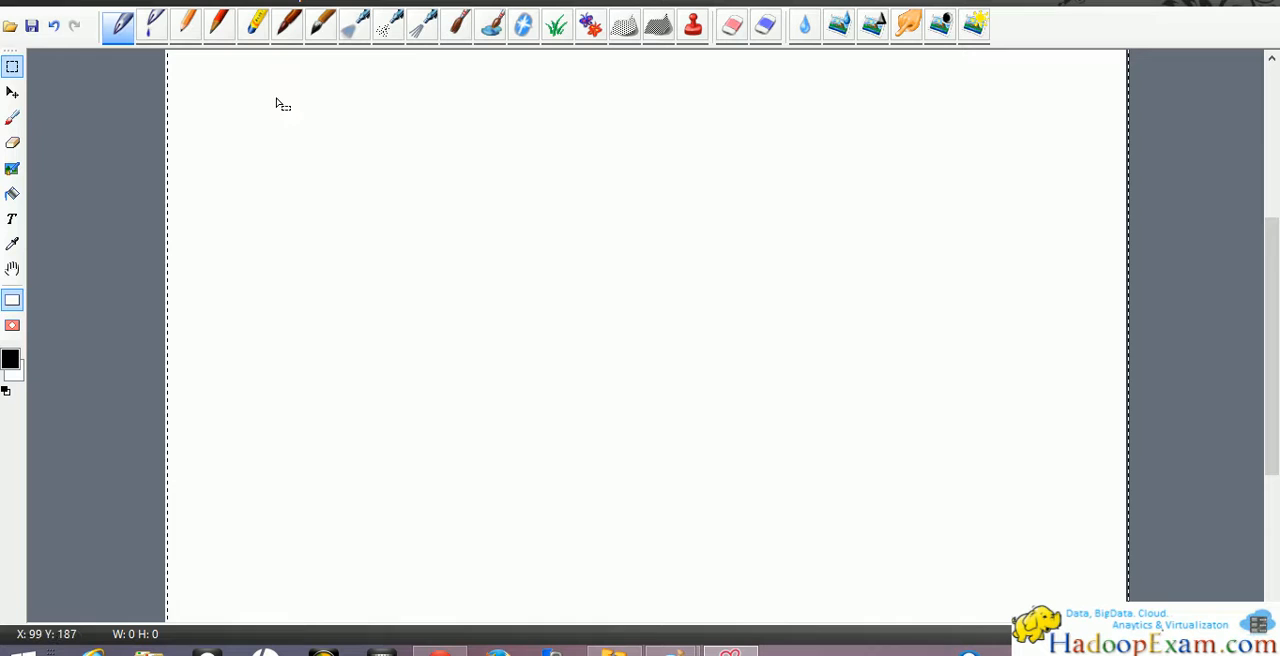
- With the brush, draw three stacked boxes near the right edge and label each R1
left_click(13, 117)
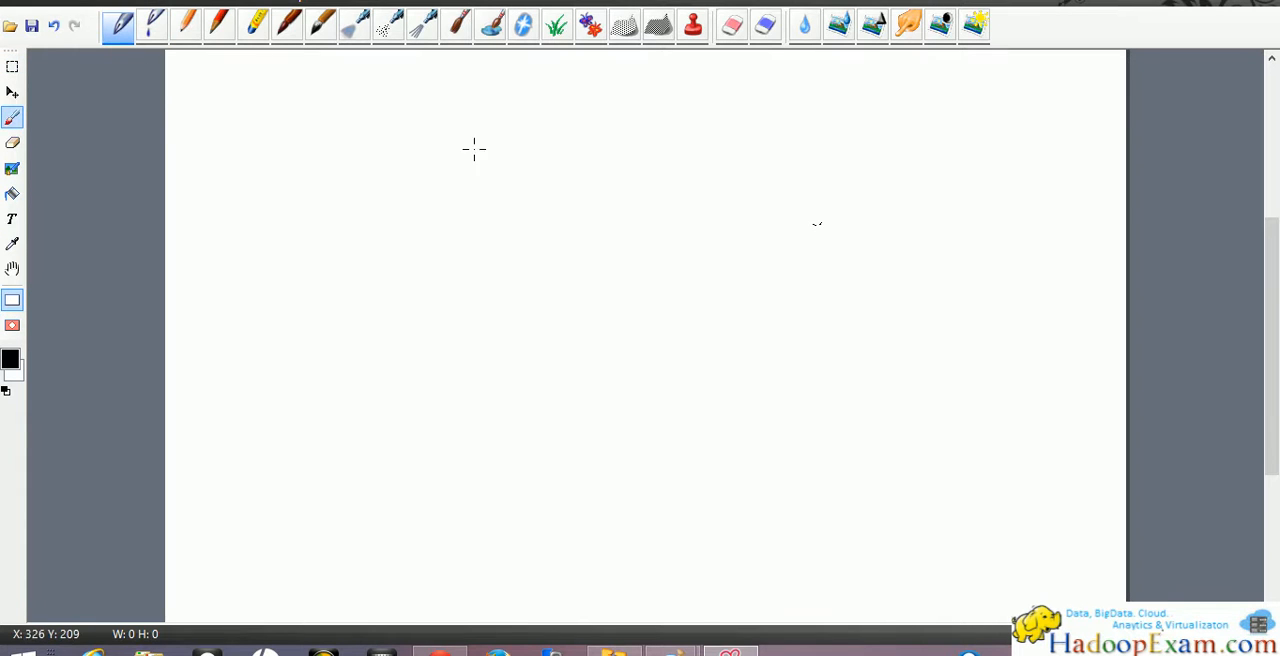
mouse_move(965, 205)
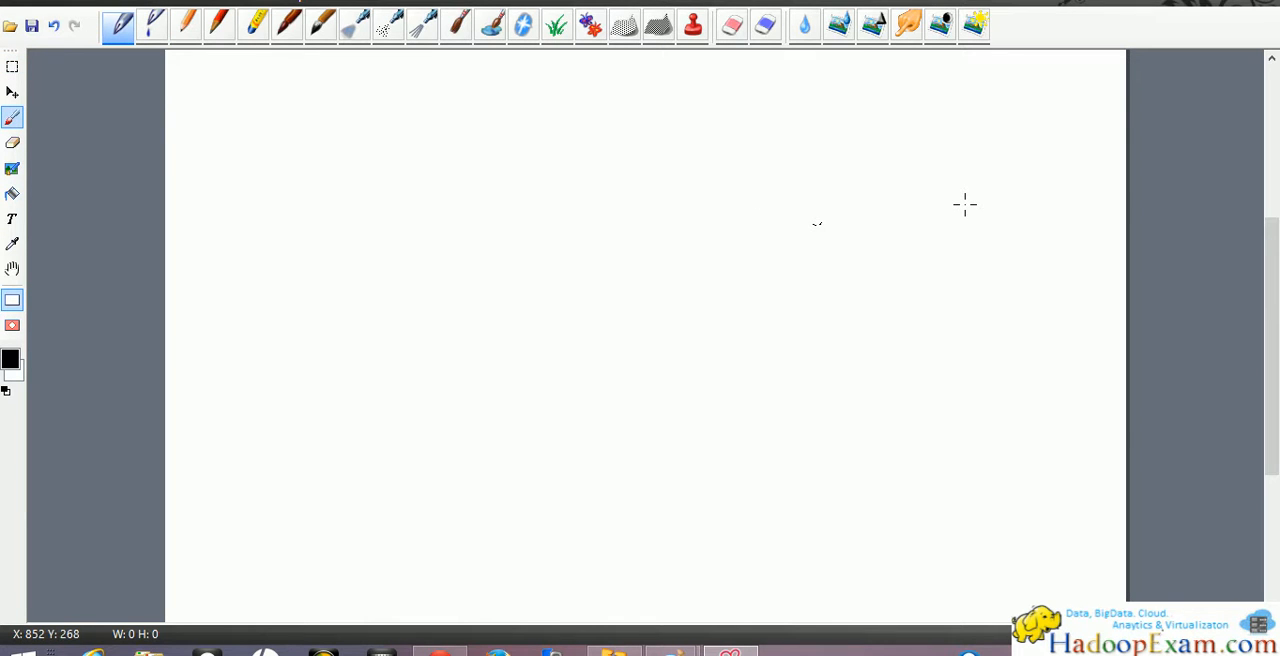
mouse_move(915, 167)
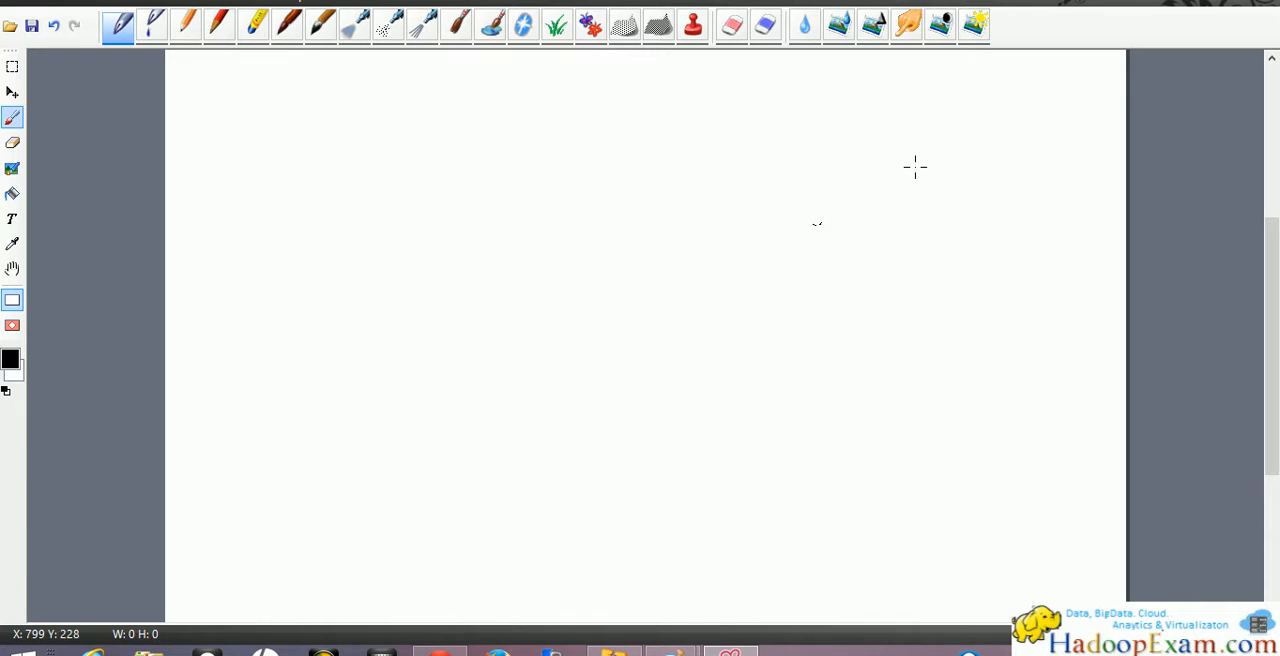
left_click_drag(950, 165, 915, 215)
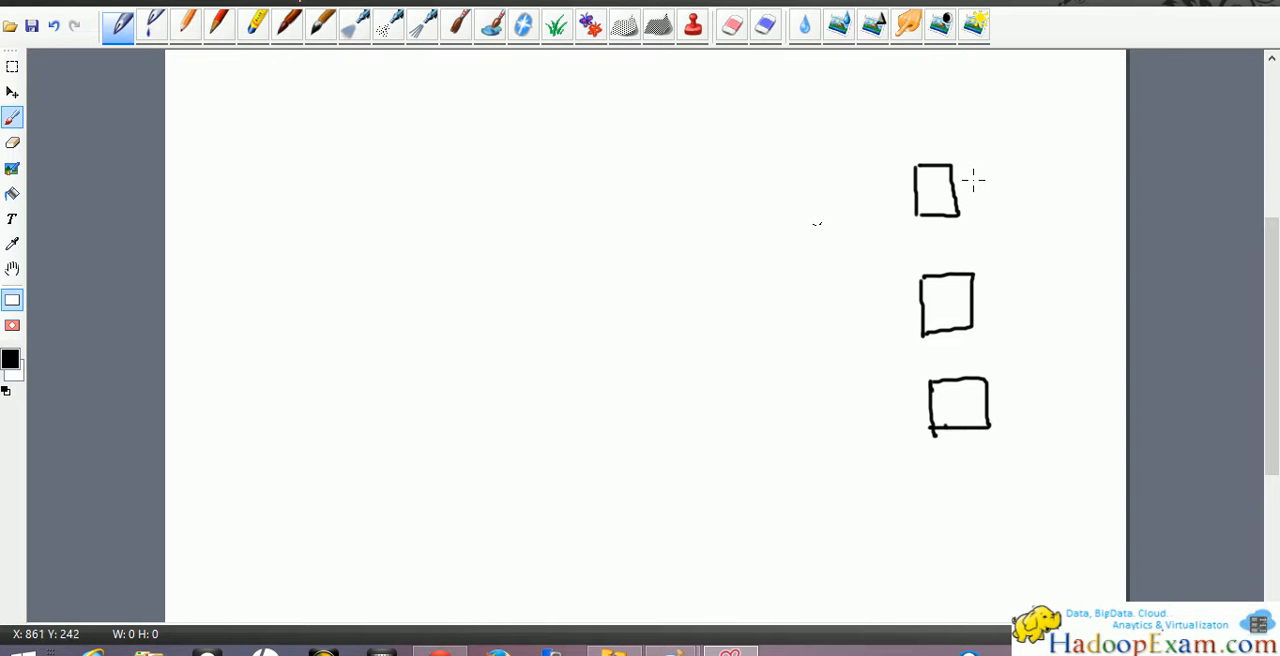
type("Rl")
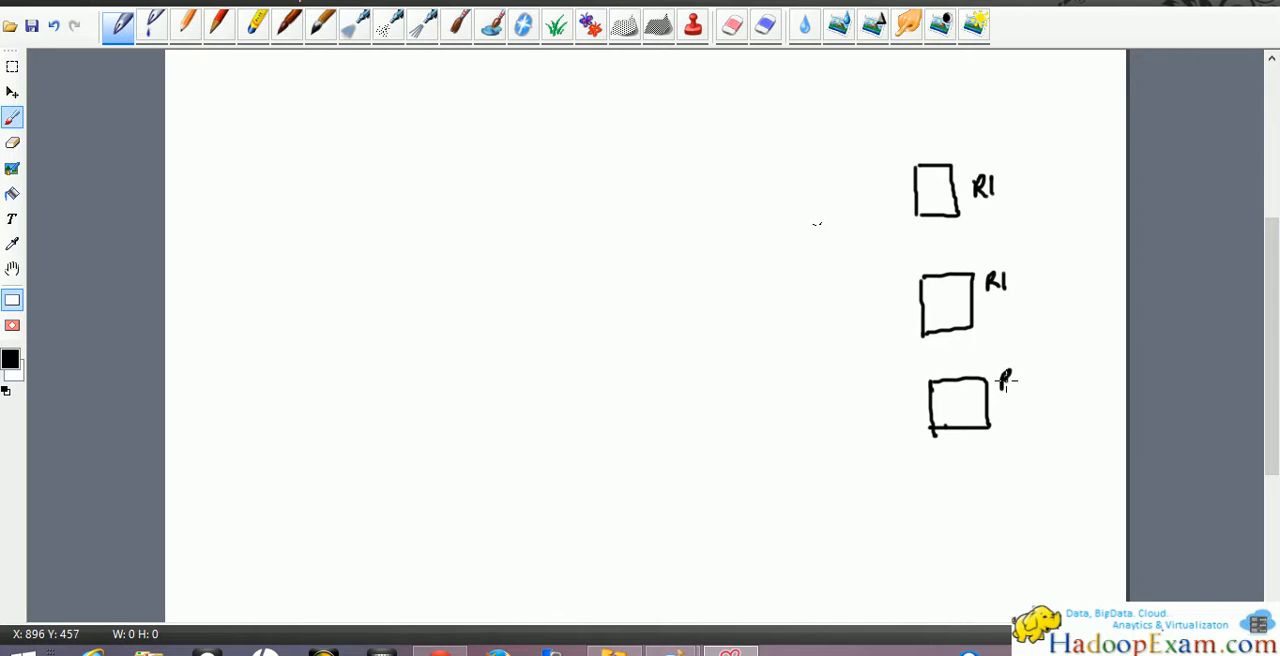
left_click(1010, 380)
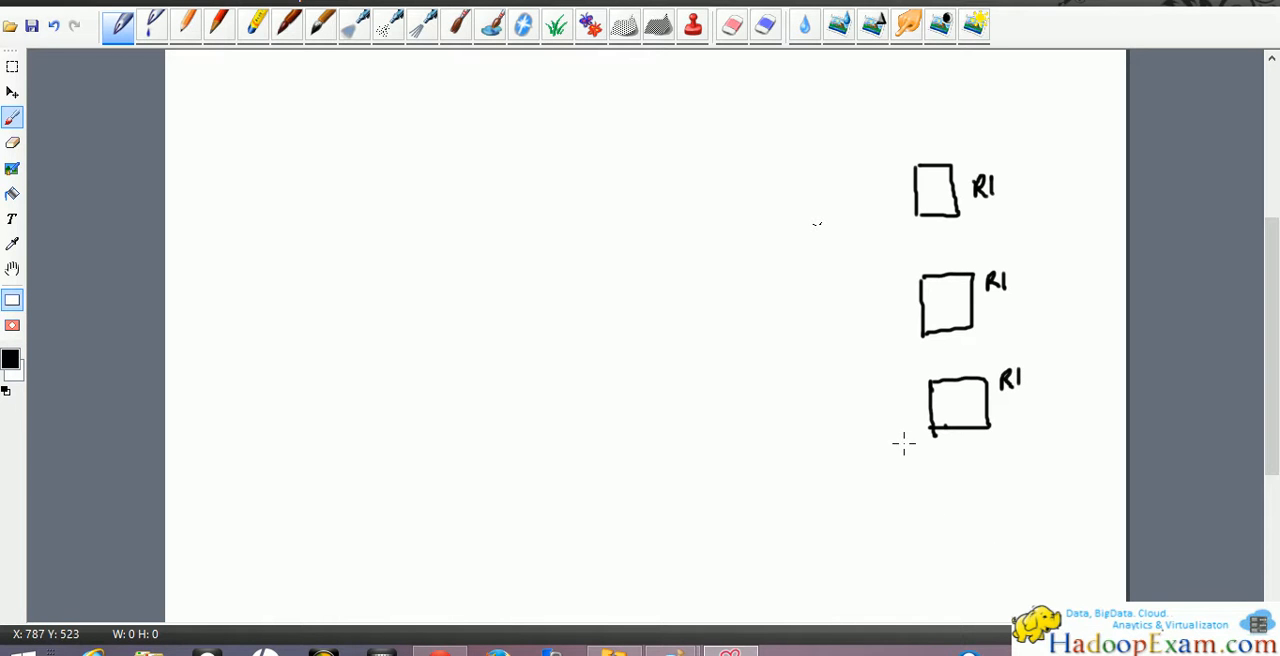
mouse_move(710, 161)
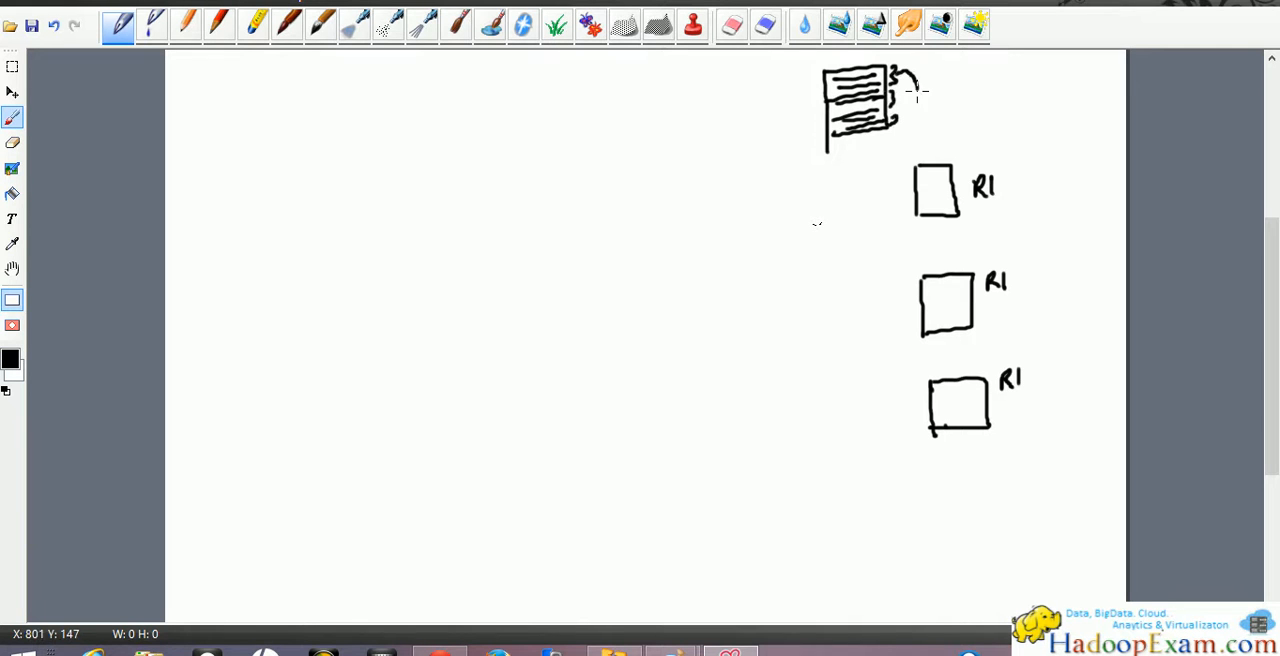
- Sketch a striped table above the boxes with arrows to each, relabelling them R2 and R3
left_click_drag(905, 95, 930, 150)
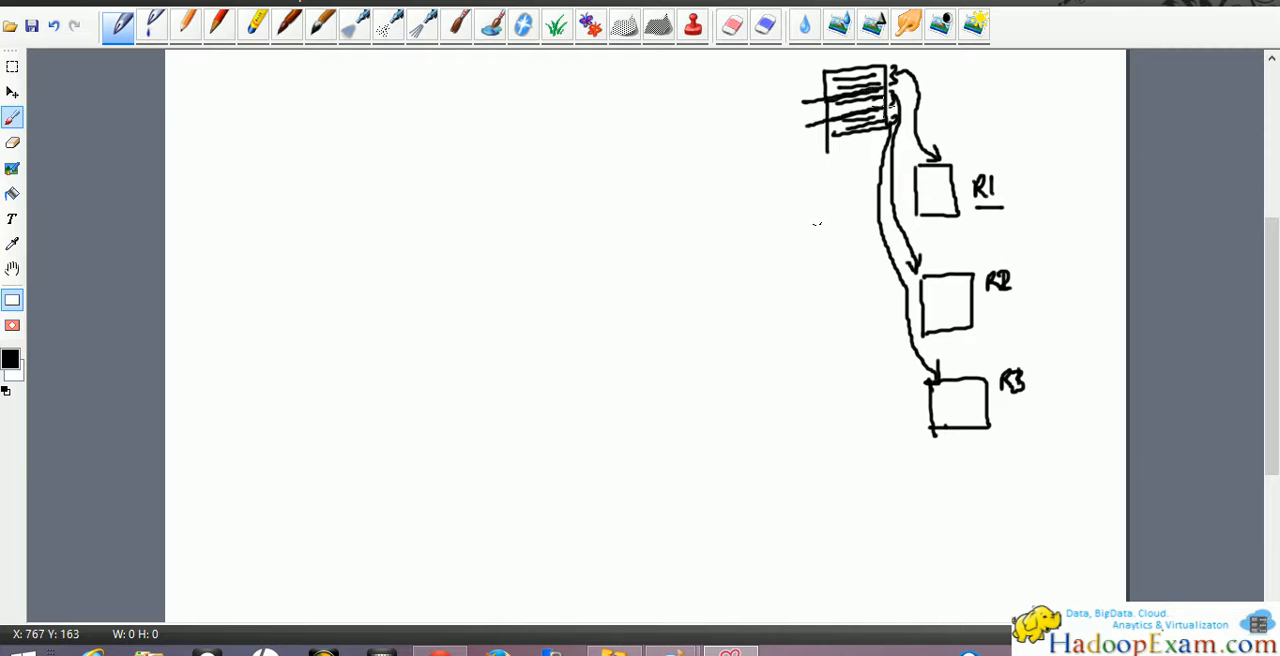
mouse_move(667, 180)
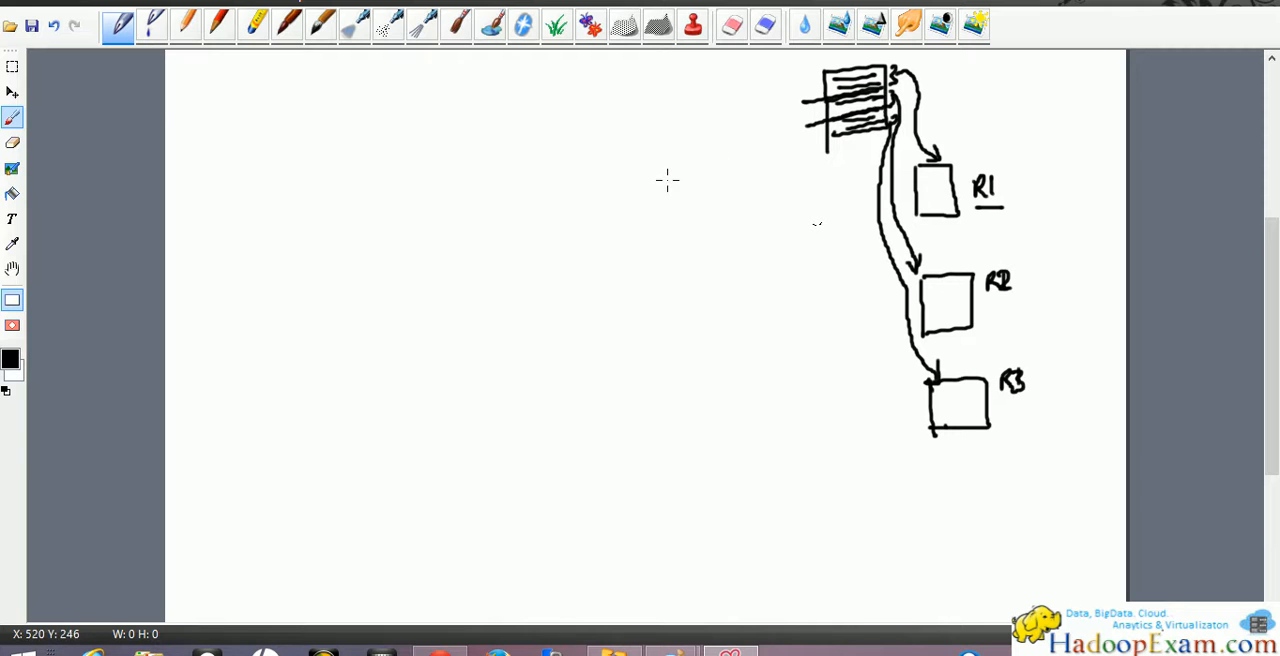
mouse_move(262, 64)
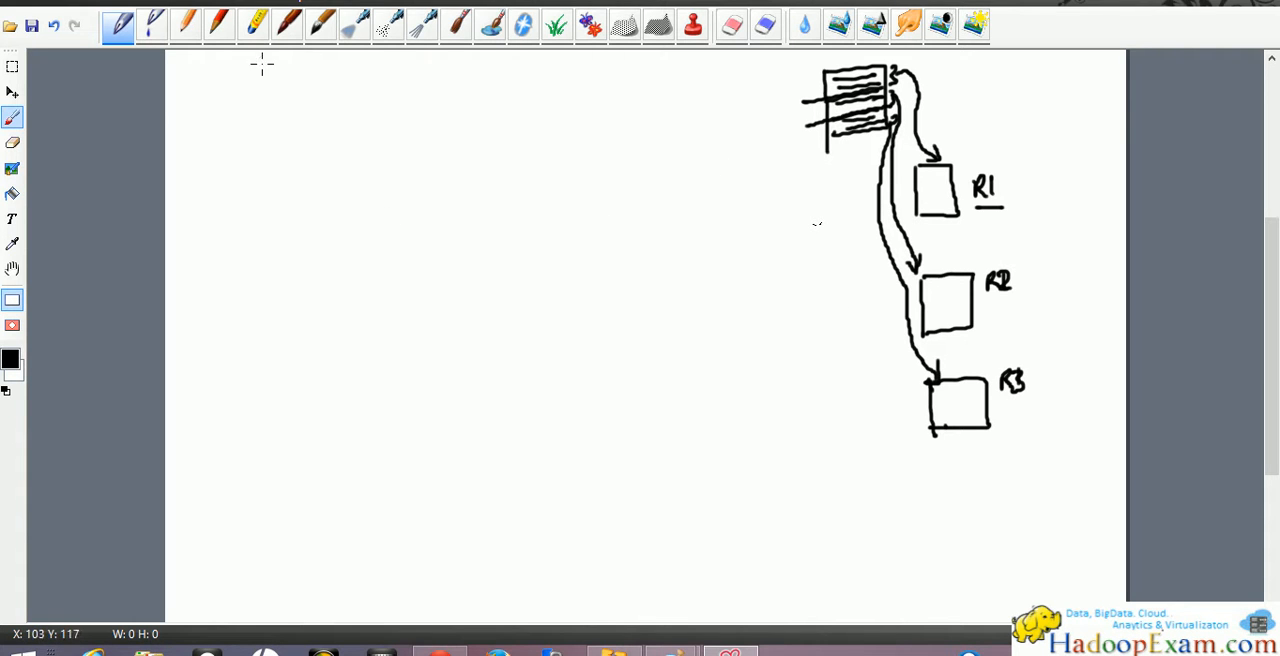
mouse_move(330, 137)
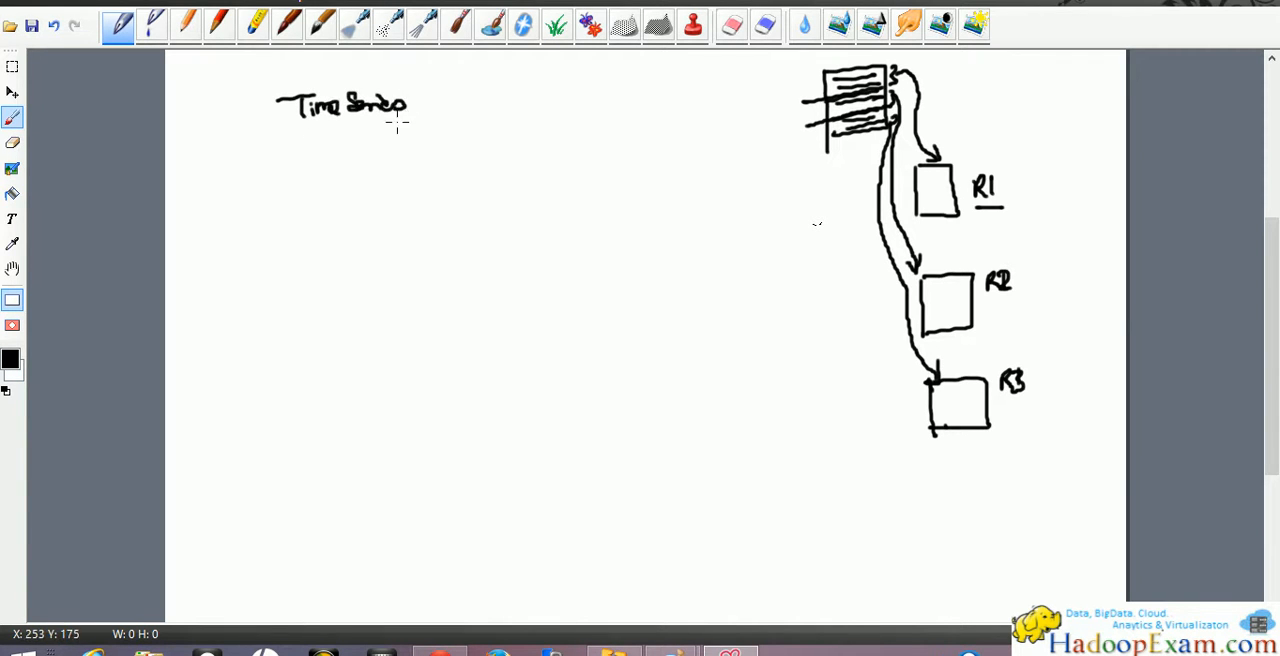
mouse_move(296, 165)
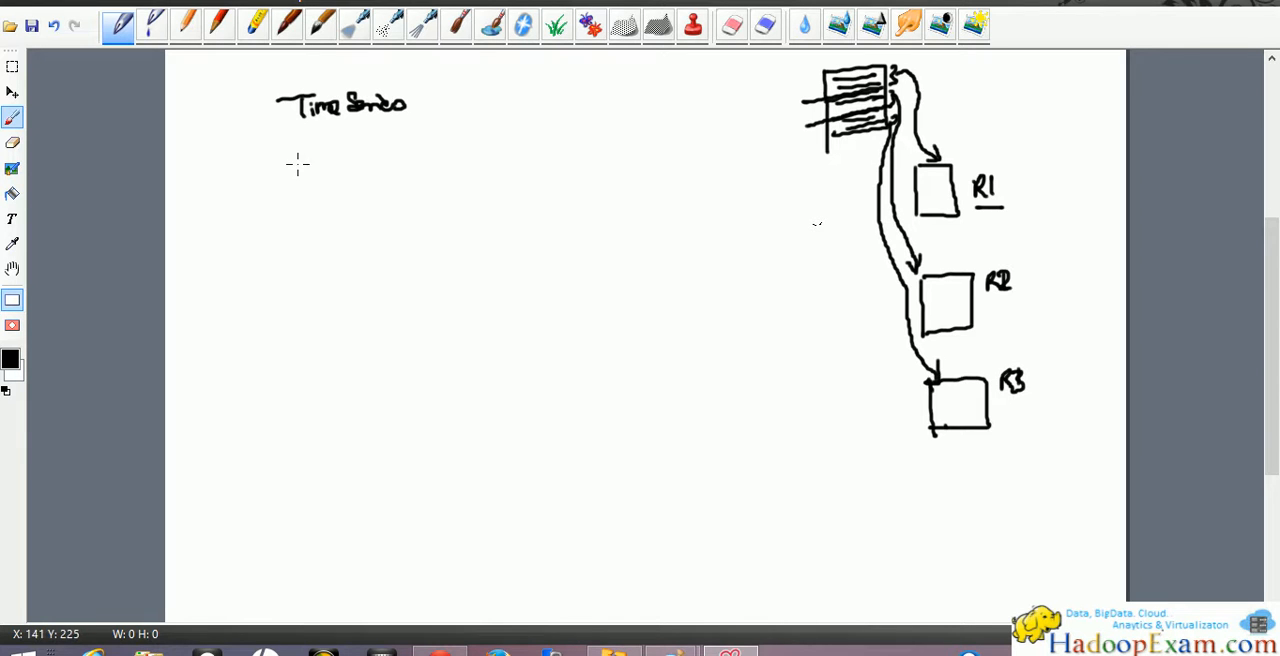
mouse_move(285, 170)
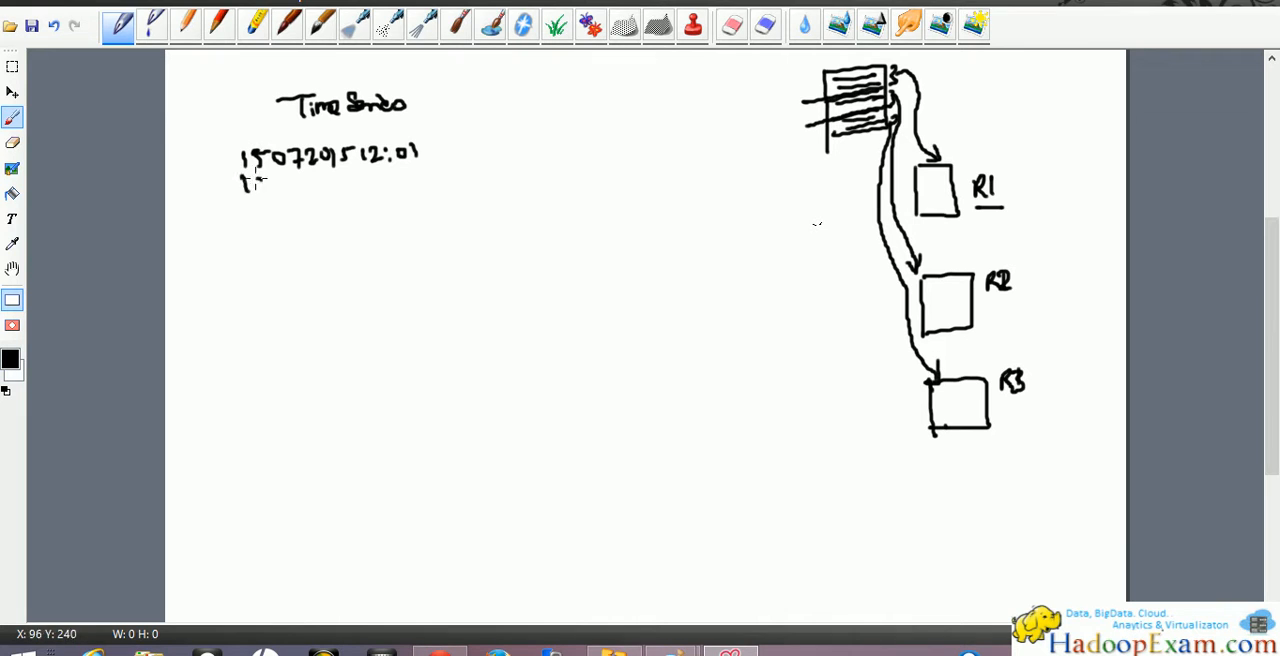
- Handwrite the 12:02 and 12:03 timestamp rows and a dotted line below them
left_click_drag(245, 182, 335, 182)
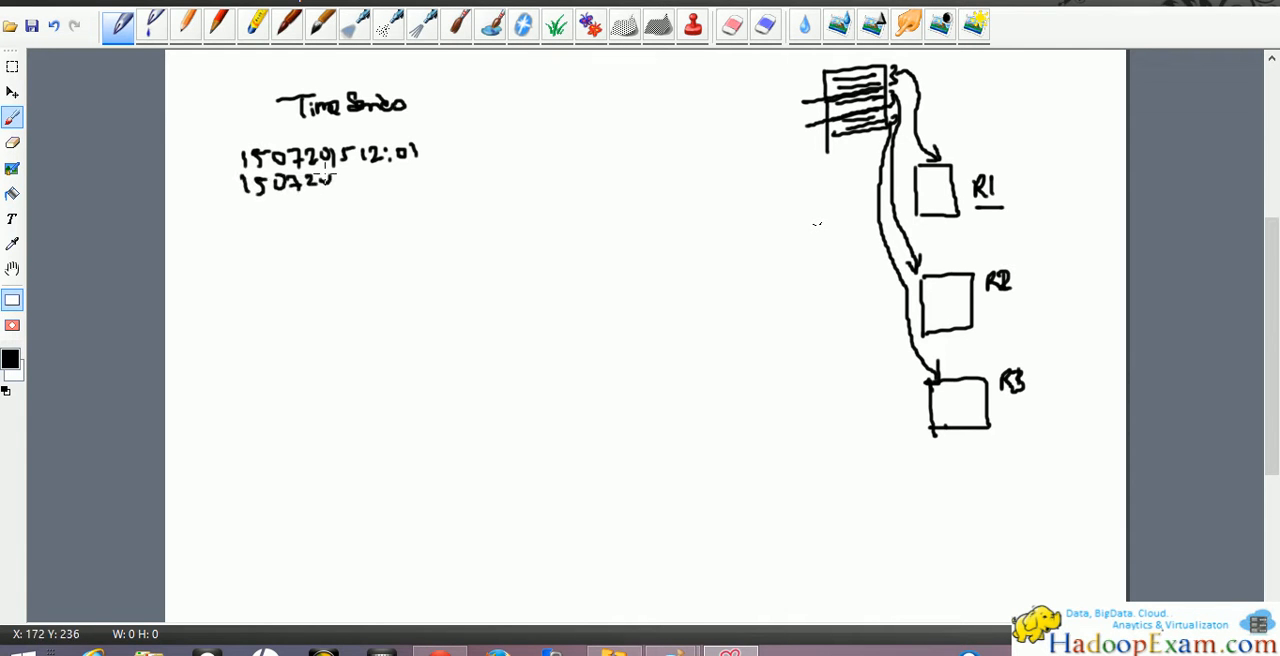
left_click_drag(330, 180, 395, 178)
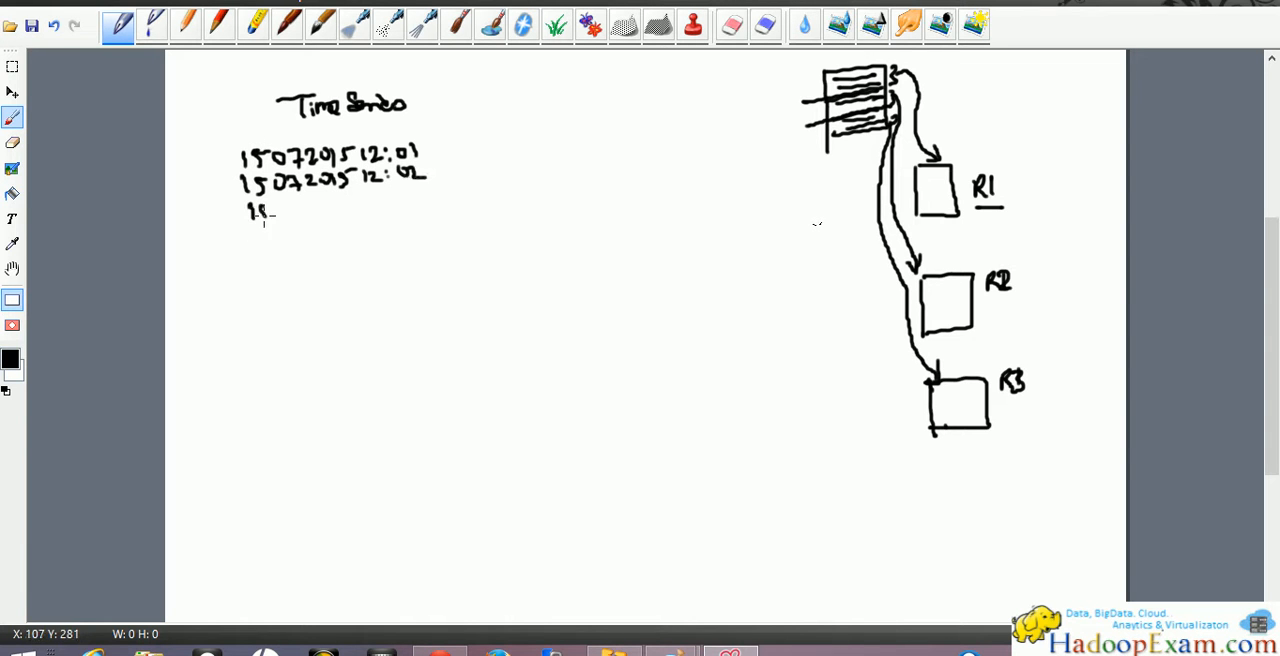
left_click_drag(260, 210, 330, 210)
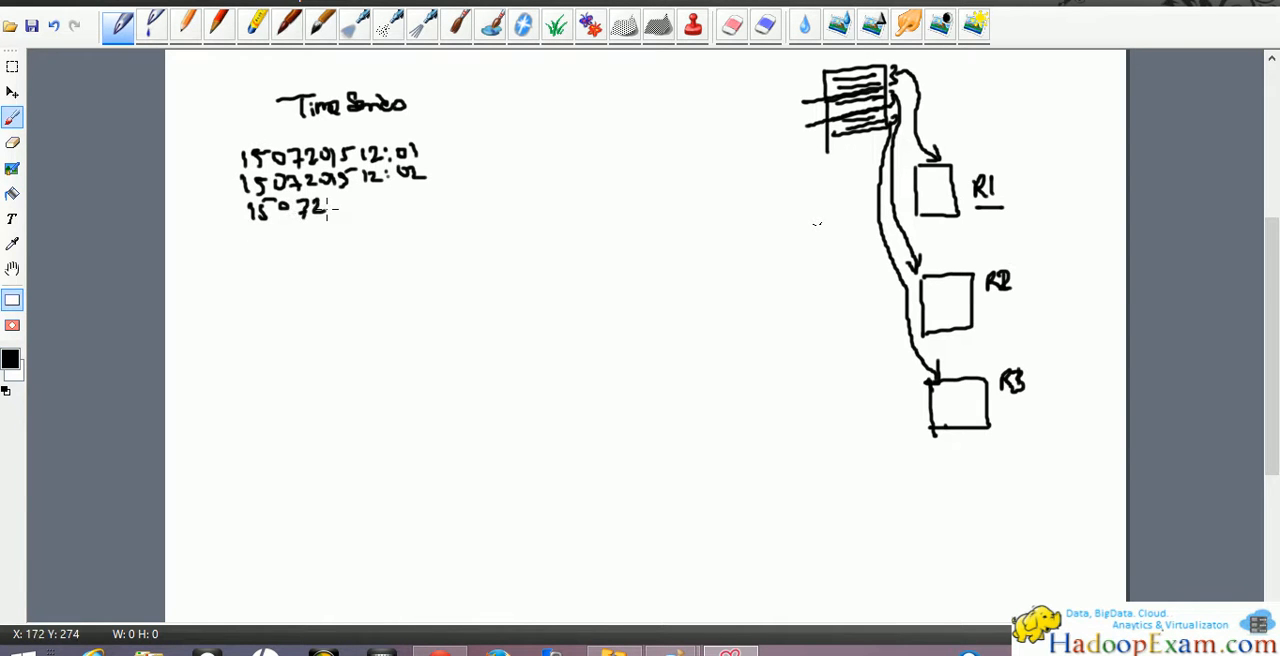
left_click_drag(335, 205, 375, 205)
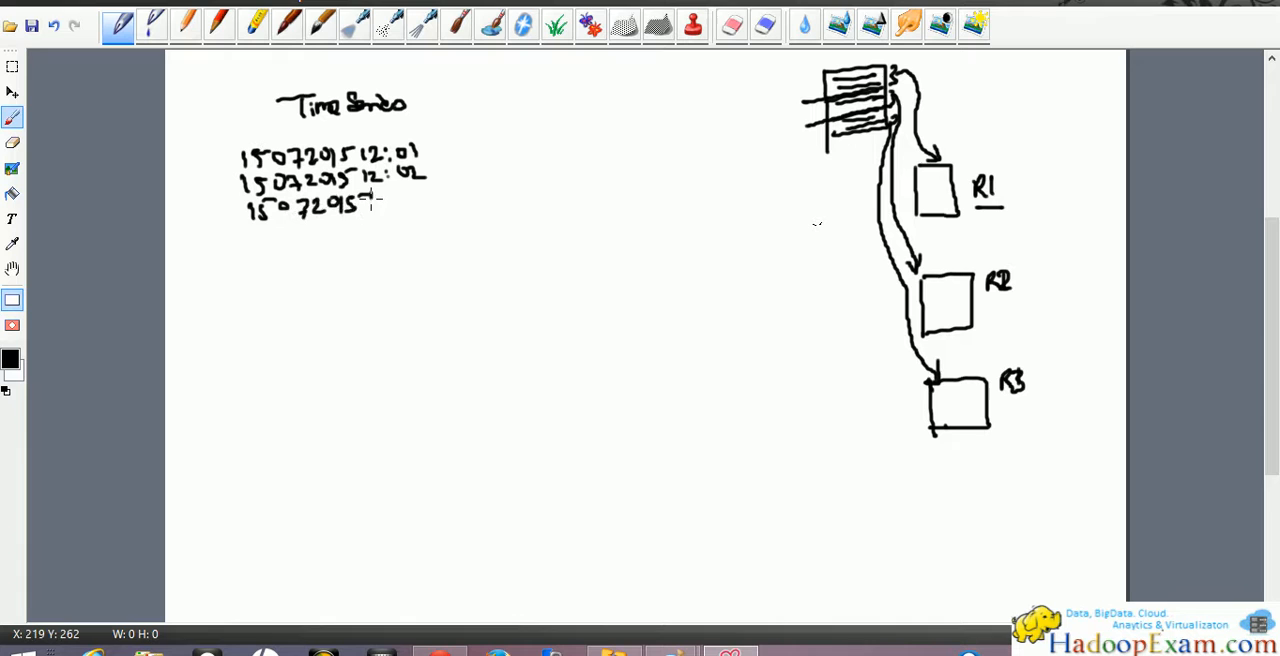
left_click_drag(375, 200, 425, 195)
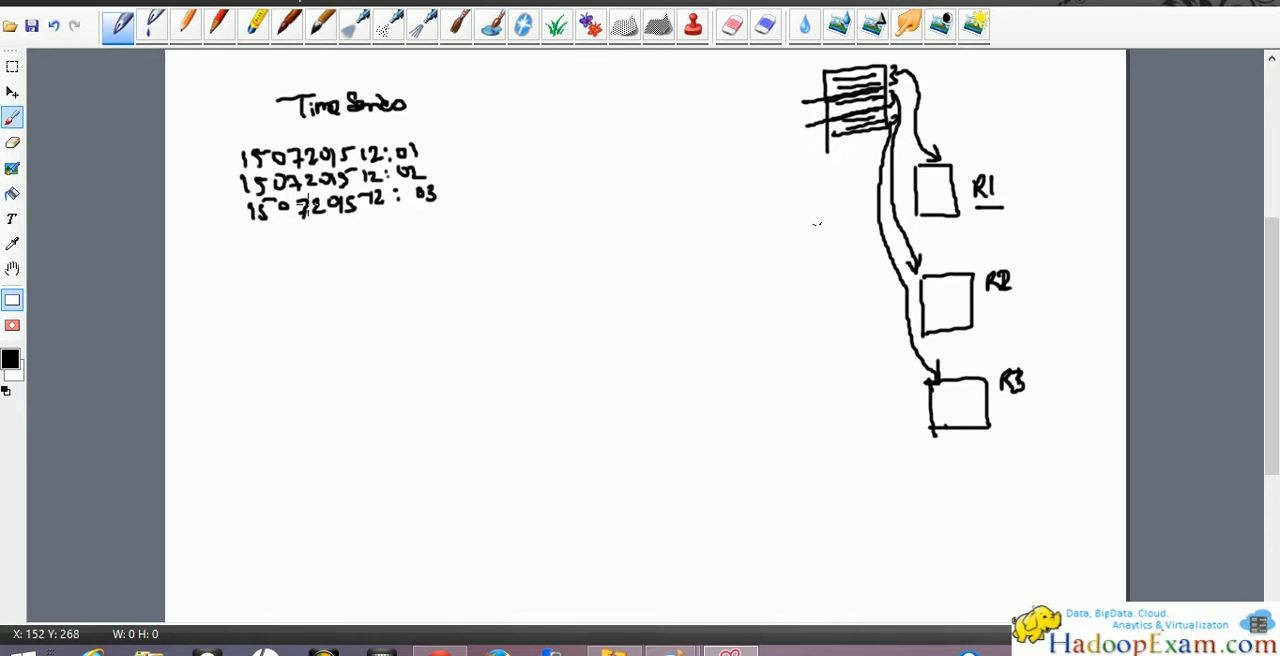
left_click_drag(305, 225, 305, 335)
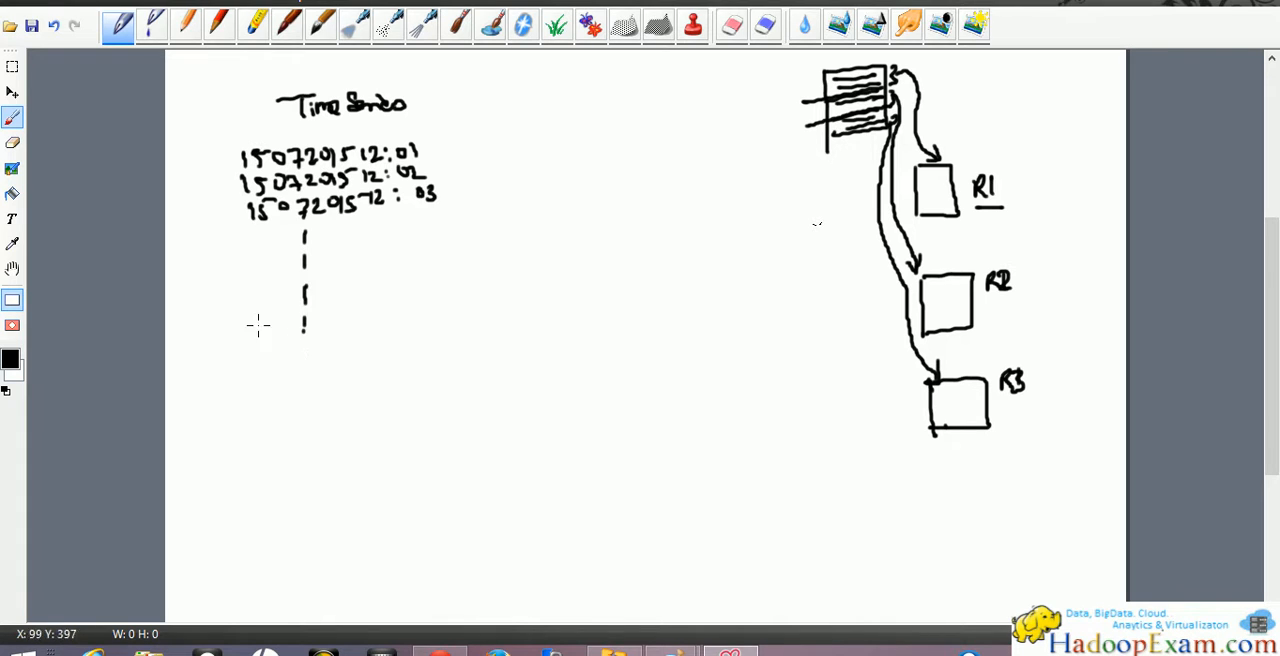
mouse_move(280, 332)
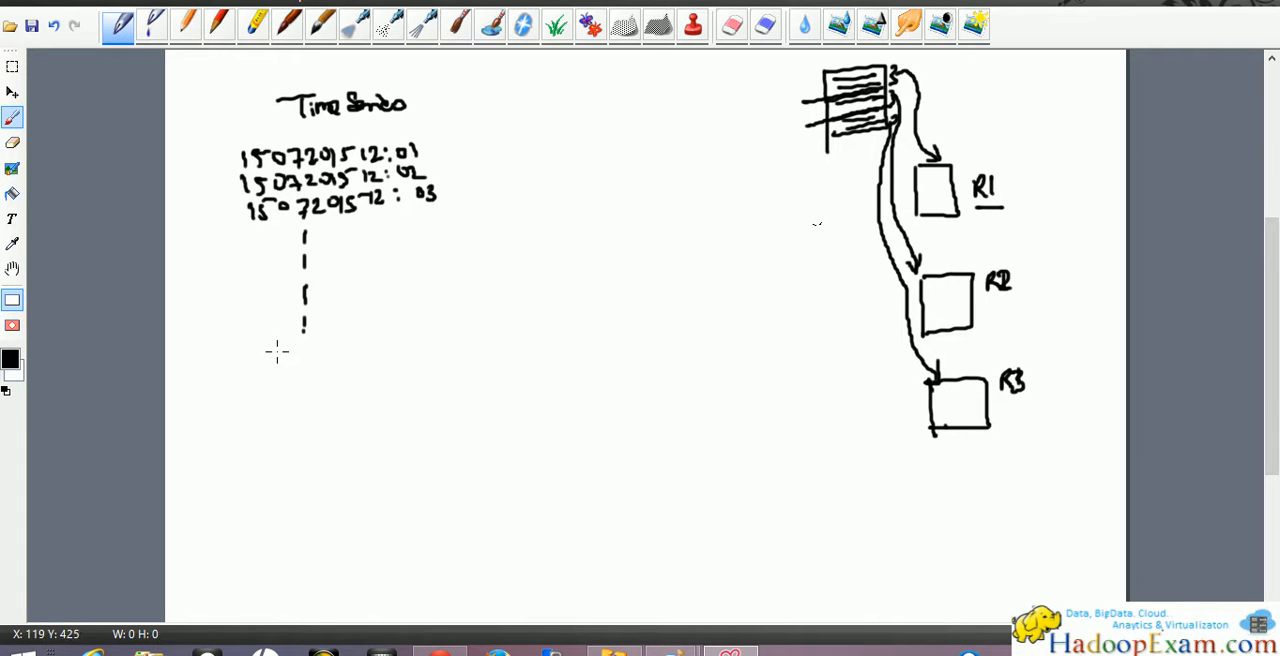
mouse_move(283, 317)
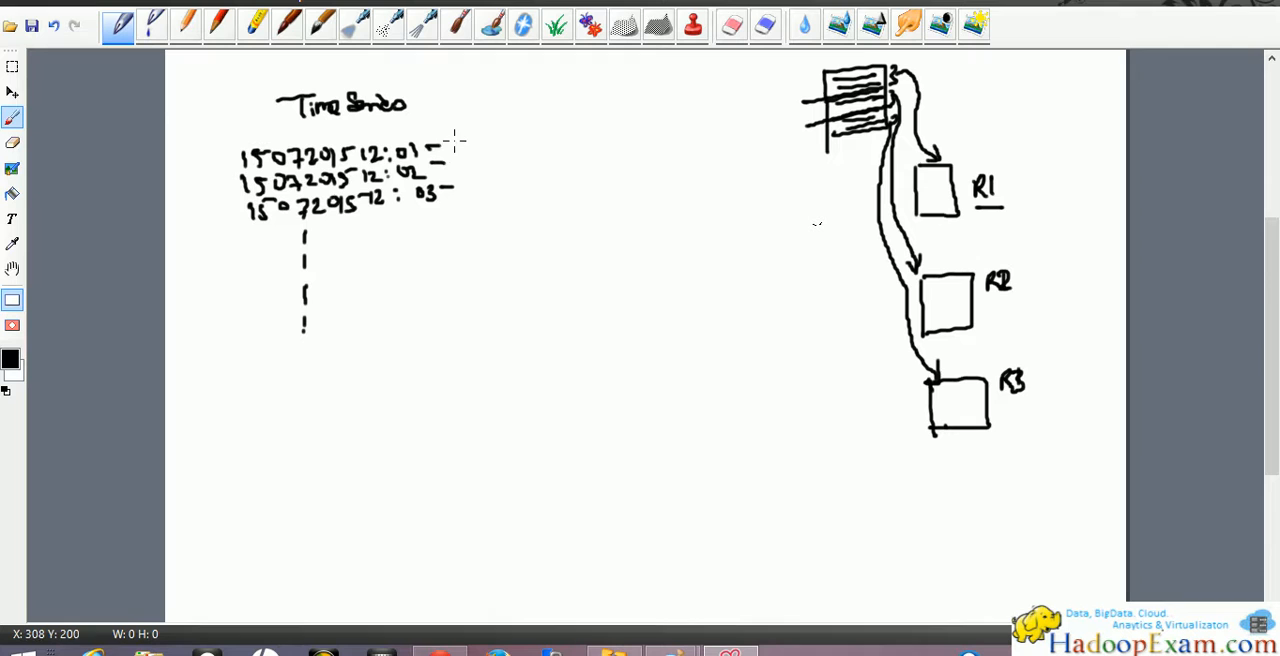
mouse_move(455, 142)
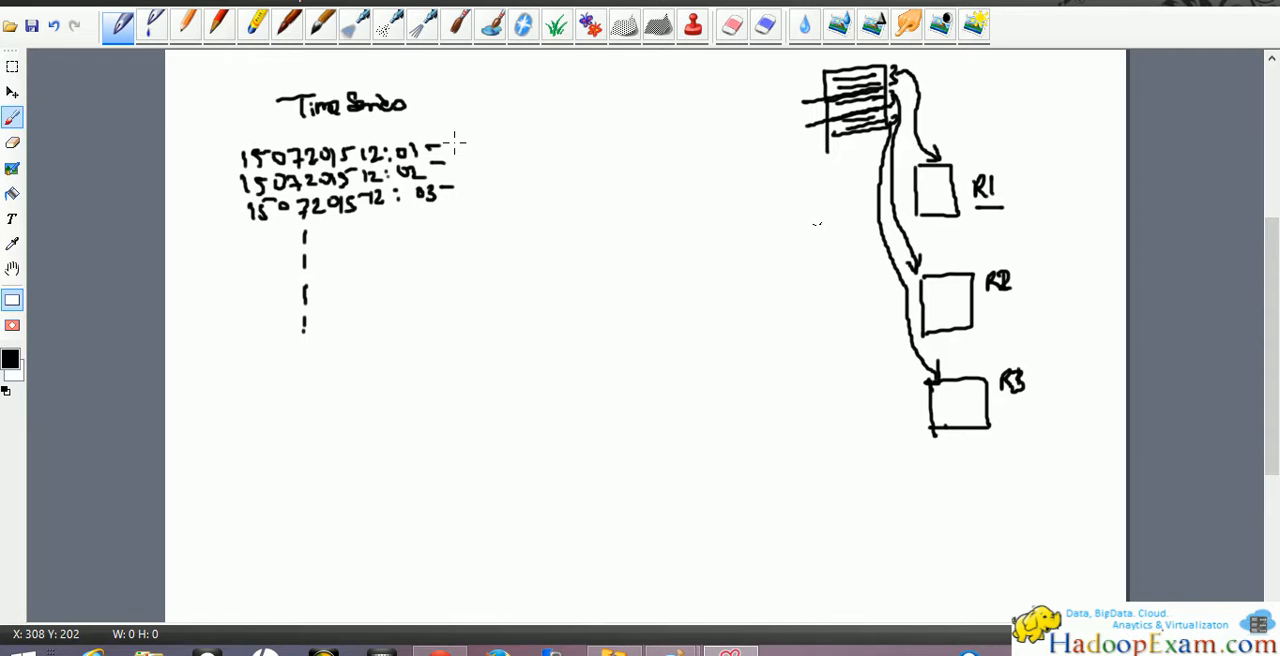
mouse_move(457, 145)
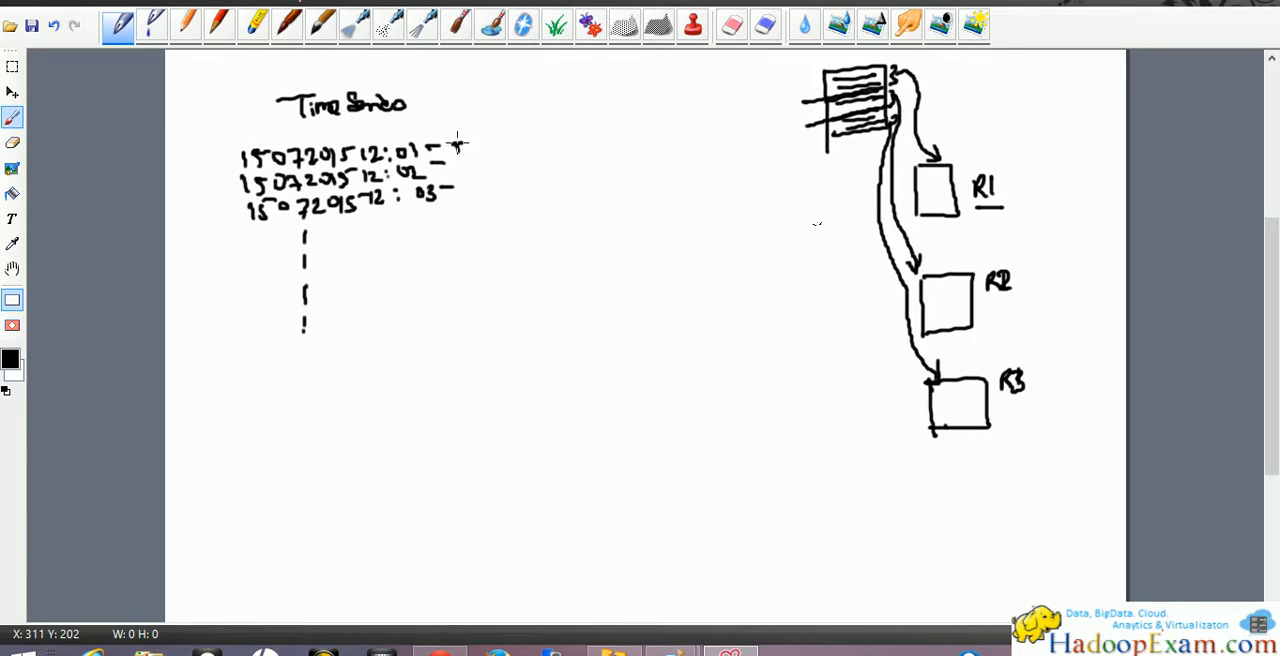
- Add dashes and values after the timestamps, finishing the third row's value
left_click_drag(455, 143, 500, 148)
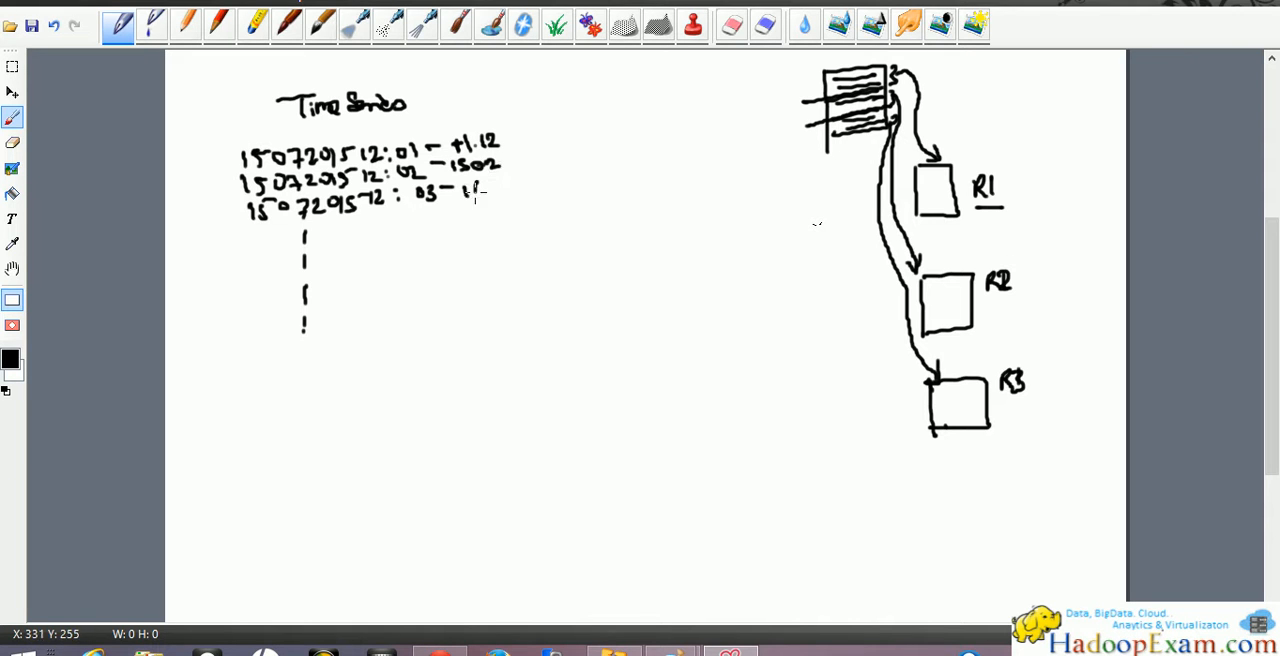
left_click_drag(450, 188, 495, 192)
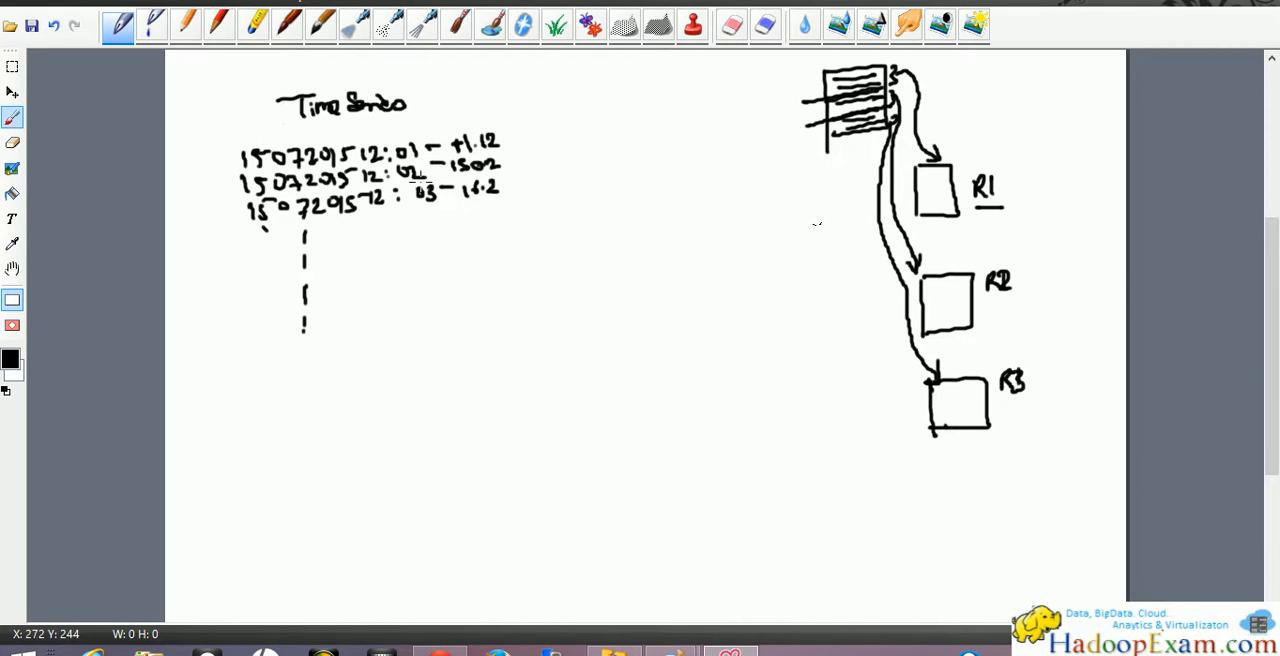
mouse_move(355, 262)
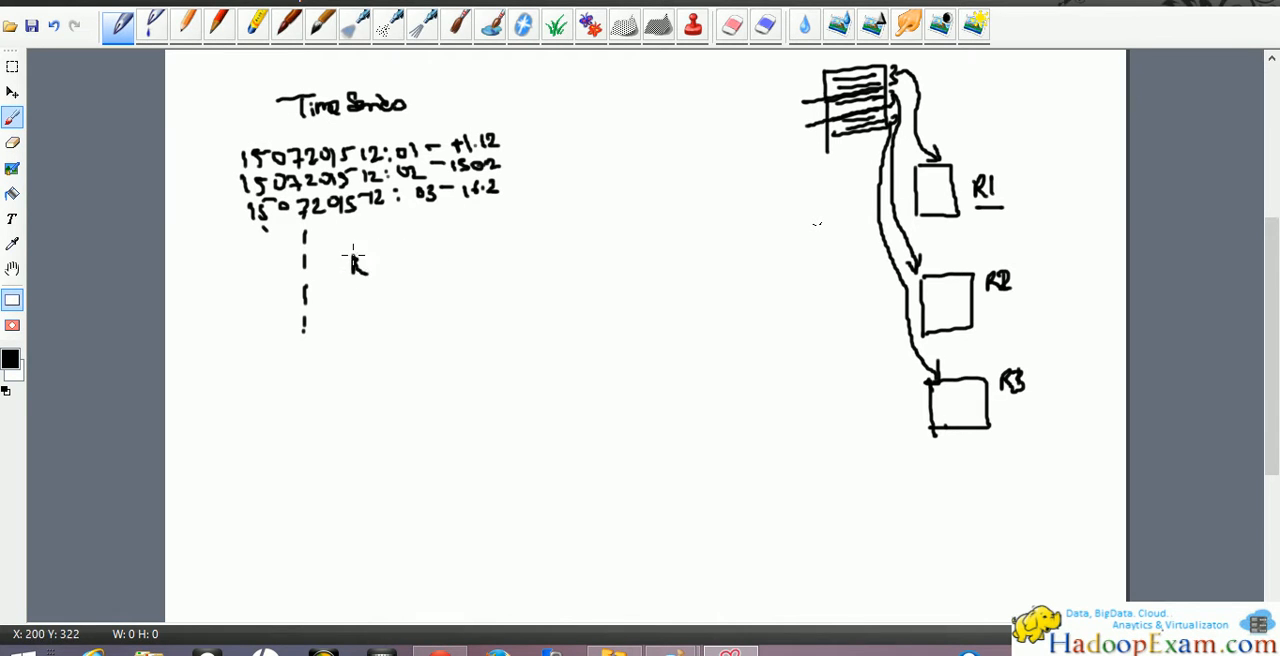
- Write 'Rowkey — value' beside the dotted line and draw a box around it
left_click_drag(352, 266, 435, 266)
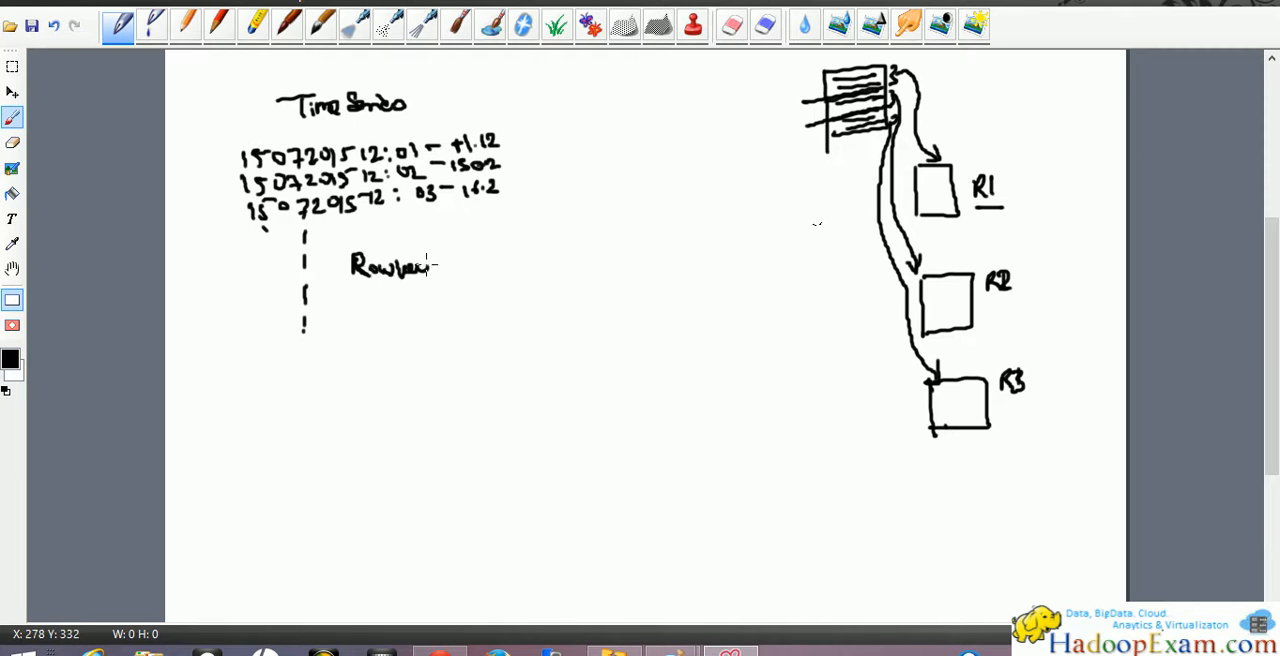
left_click_drag(440, 265, 520, 267)
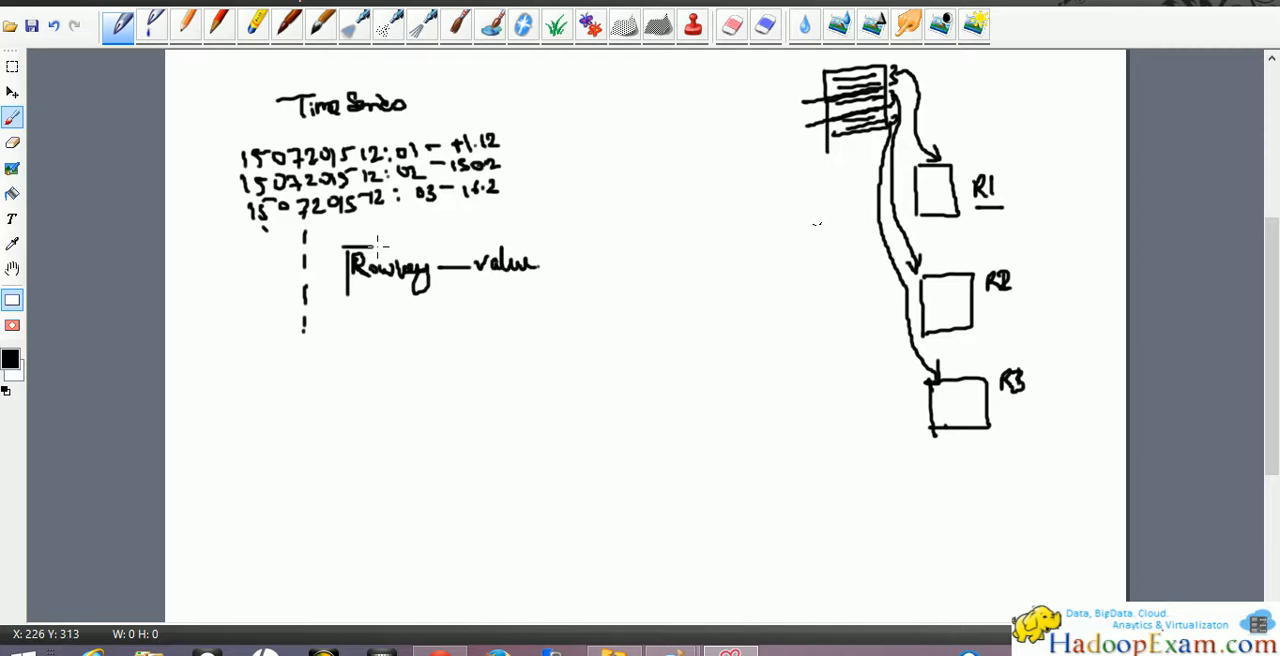
left_click_drag(345, 250, 535, 285)
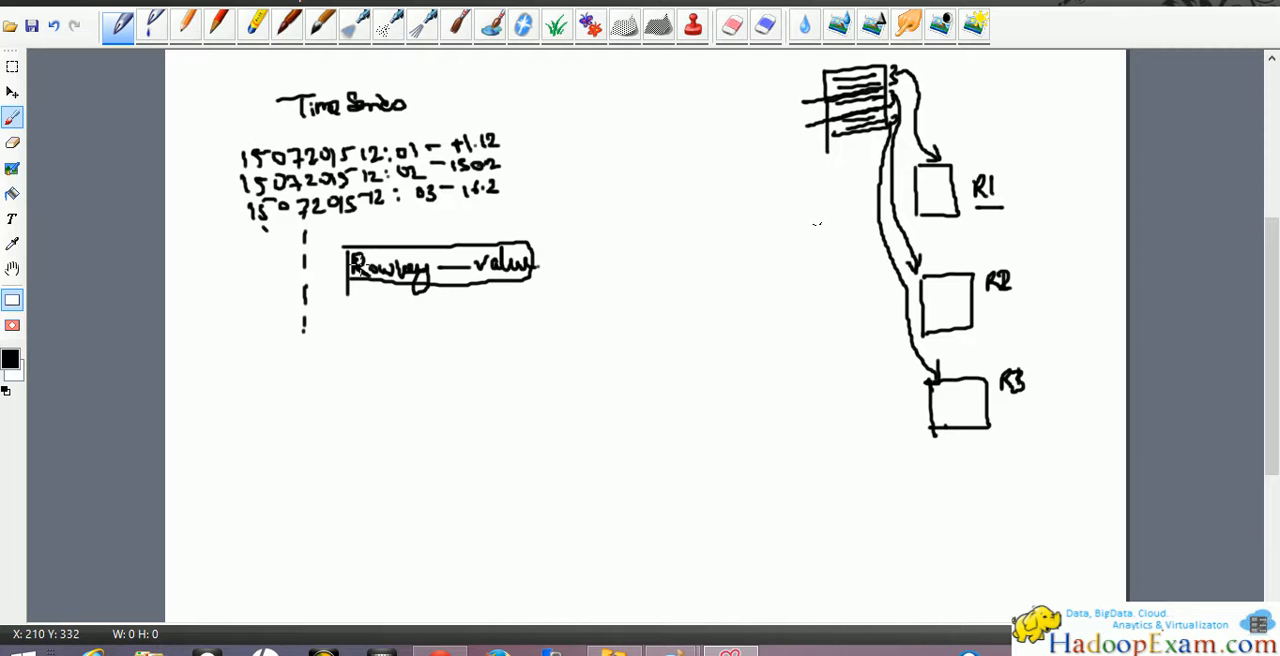
mouse_move(355, 318)
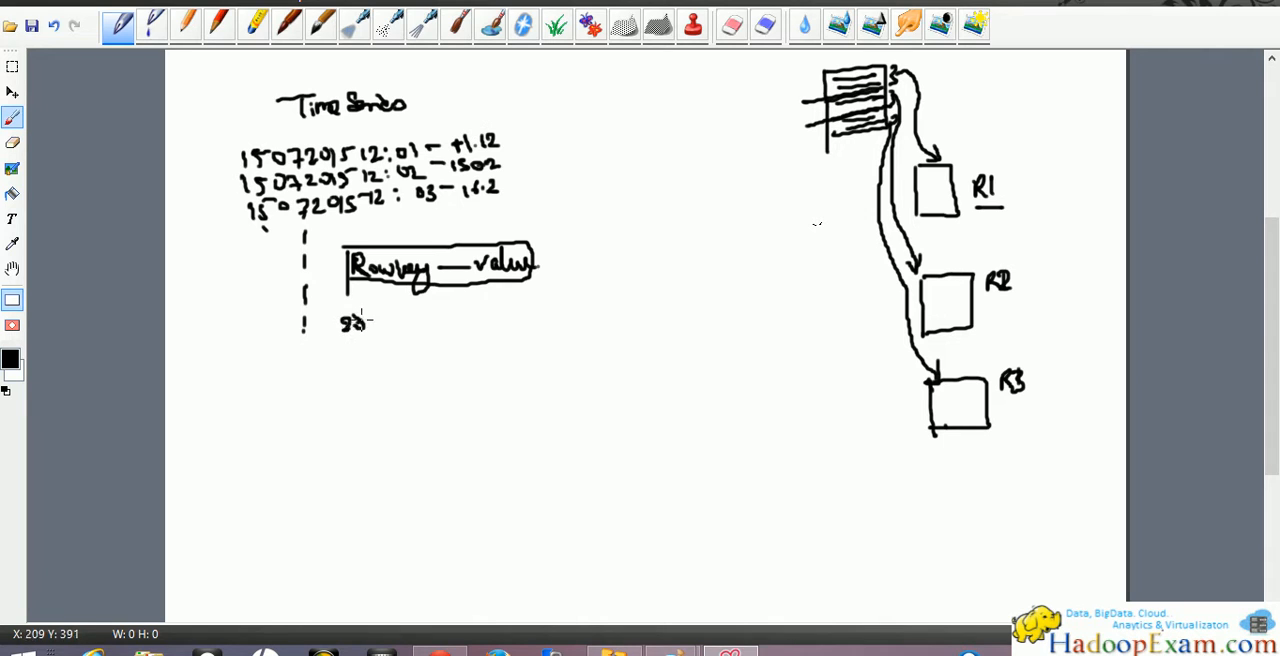
- Write row keys 12:01 and 12:02 beneath, with value 11.2 and the second value begun
left_click_drag(355, 325, 425, 325)
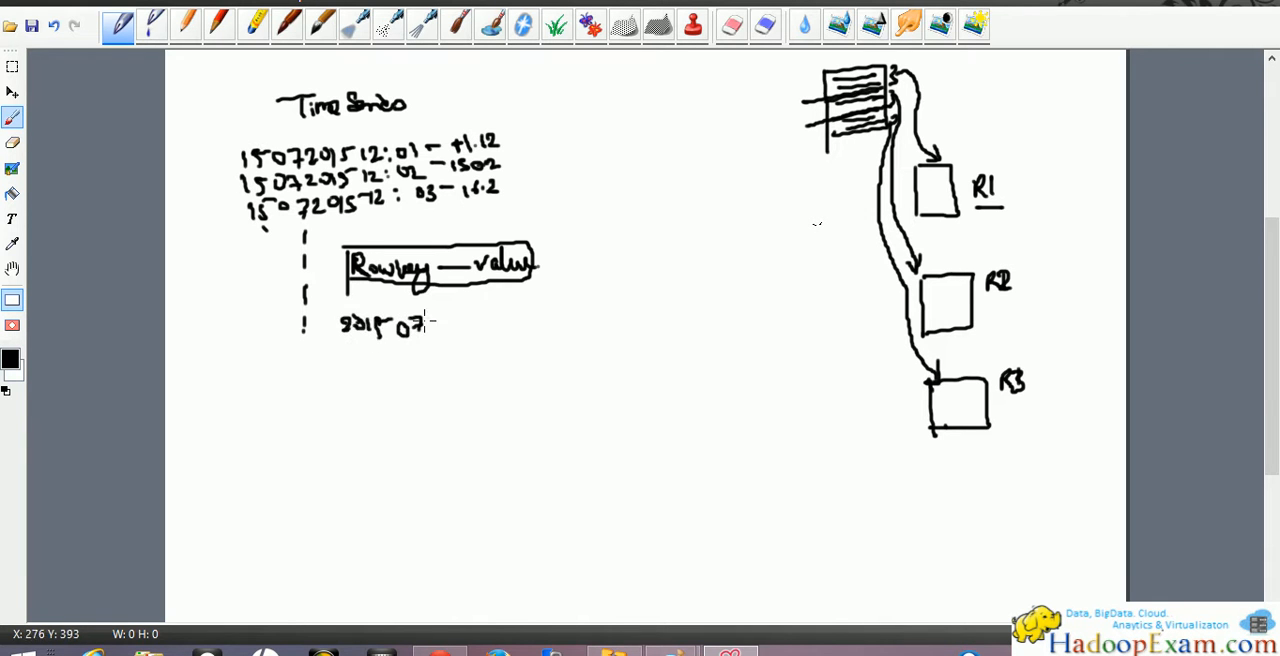
left_click_drag(420, 325, 460, 325)
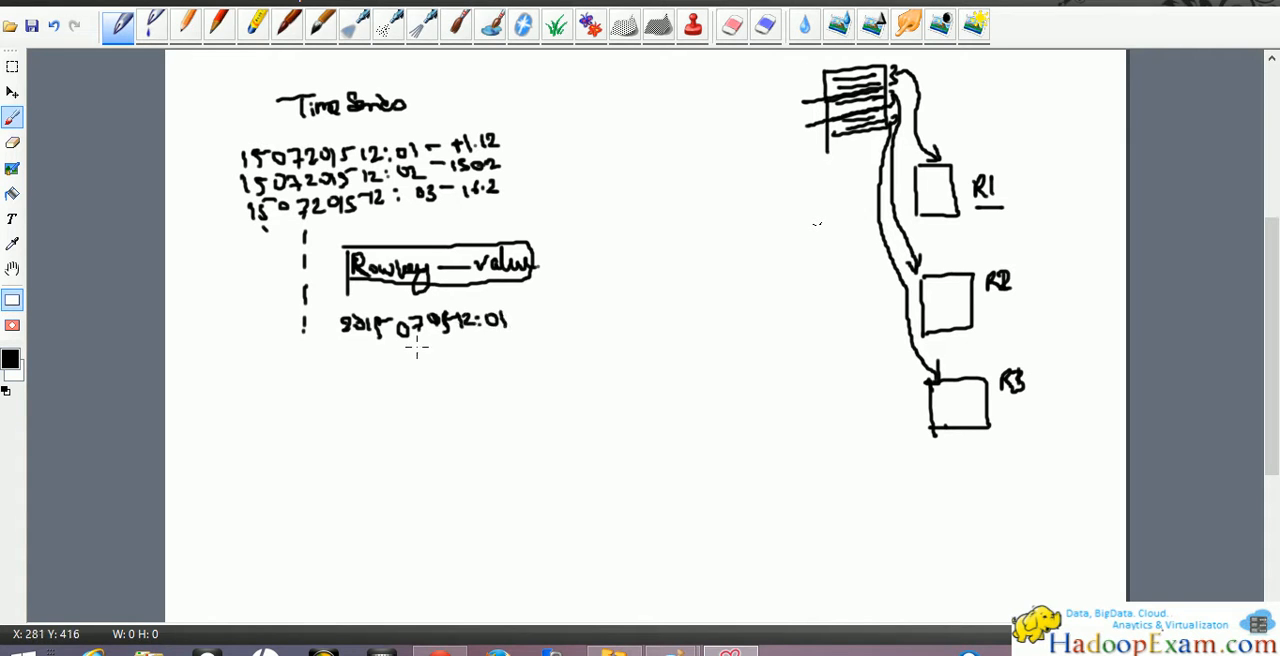
left_click_drag(345, 348, 410, 350)
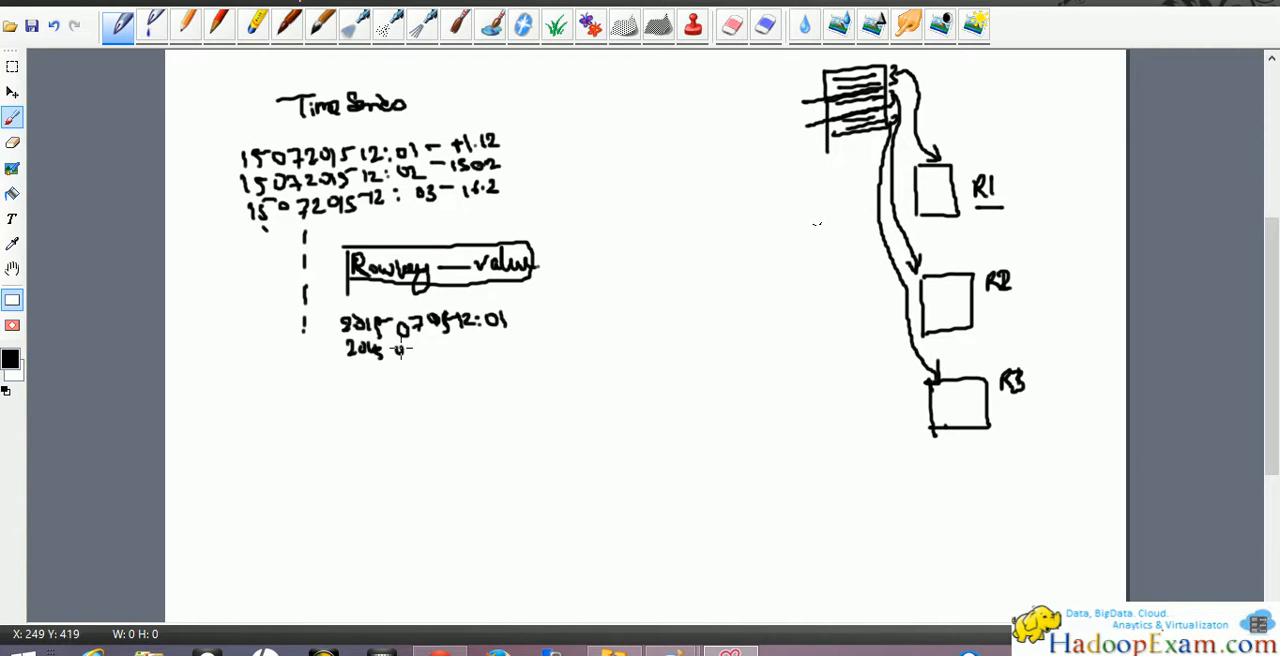
left_click_drag(395, 348, 450, 348)
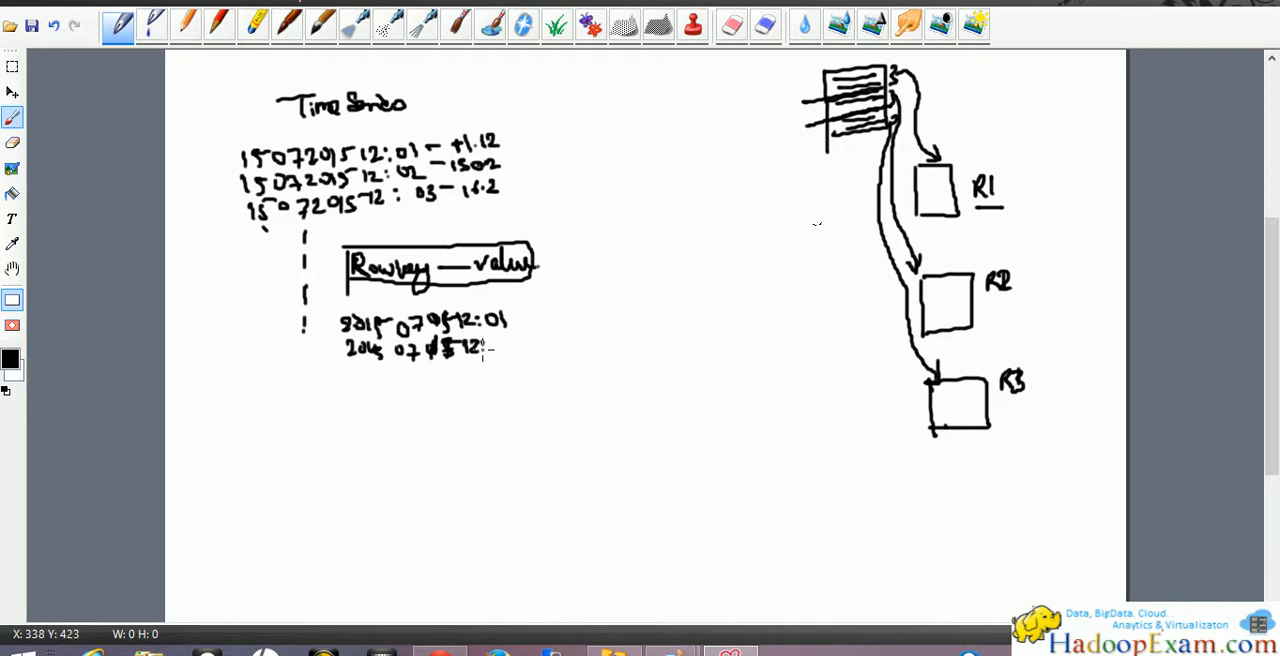
left_click_drag(485, 348, 518, 348)
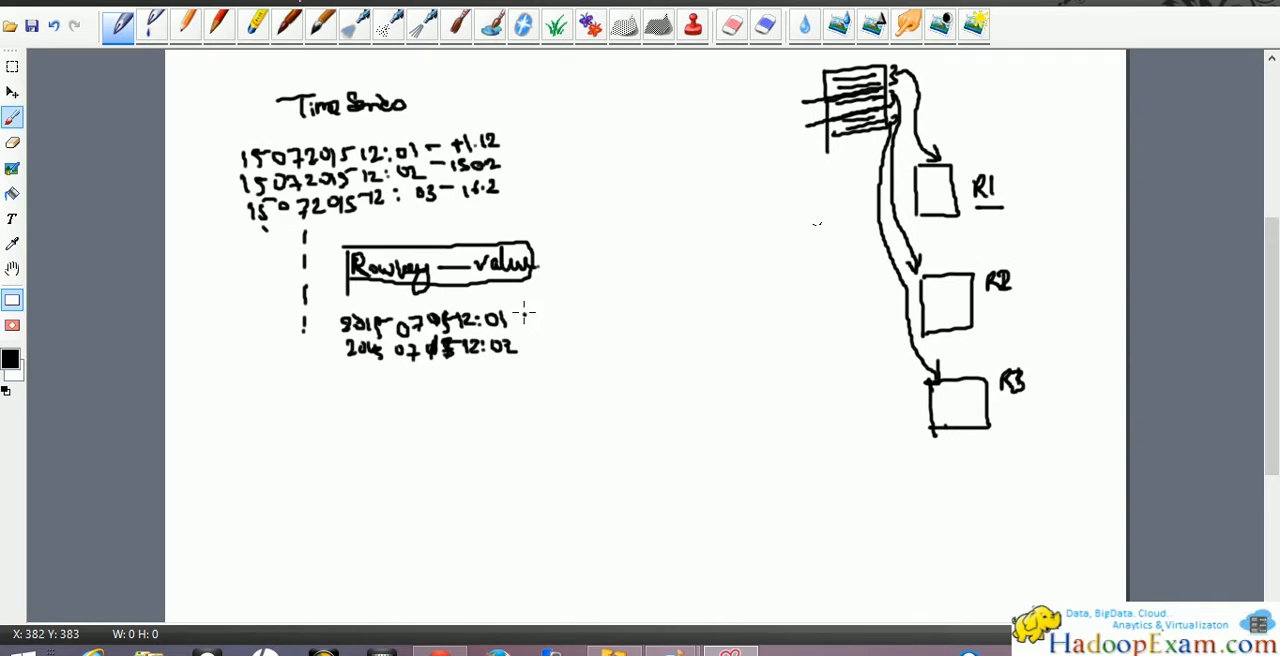
left_click_drag(525, 311, 575, 311)
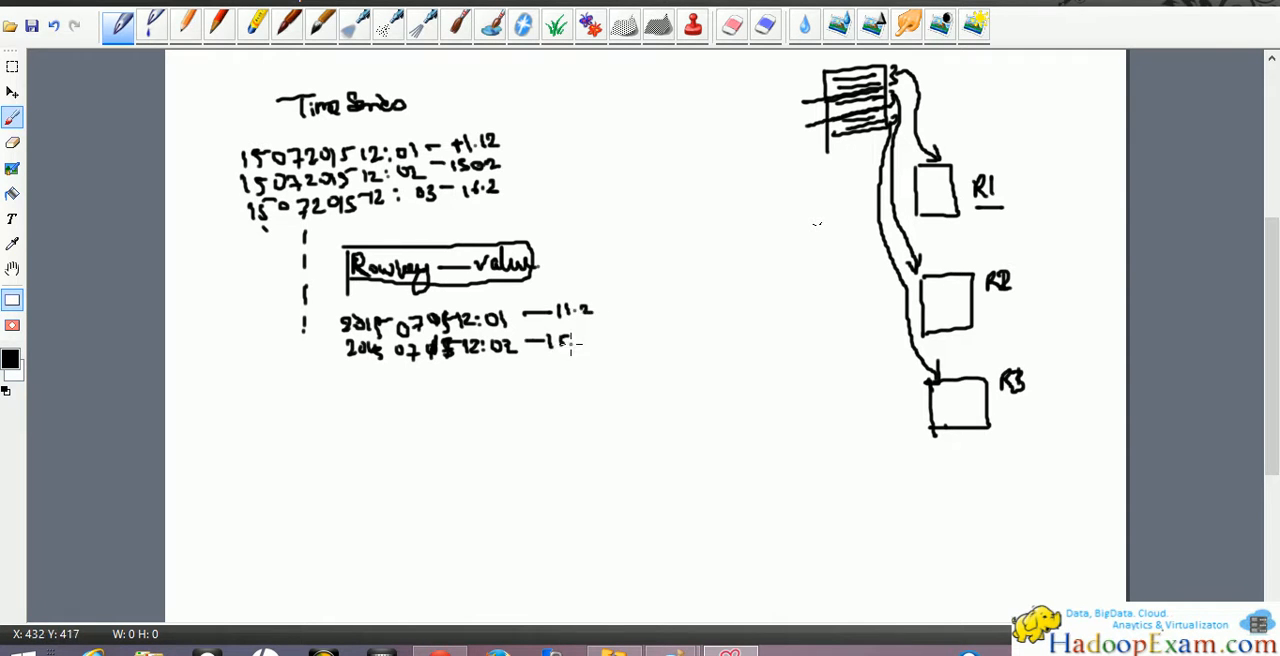
left_click_drag(570, 343, 590, 335)
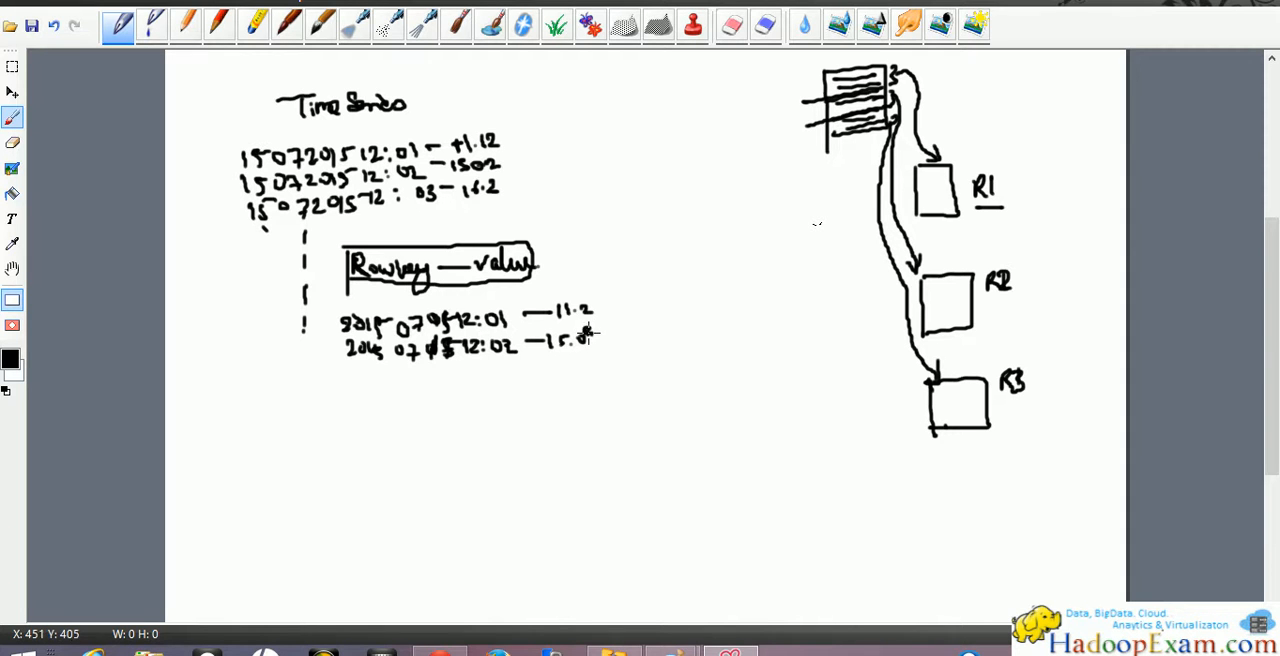
mouse_move(600, 330)
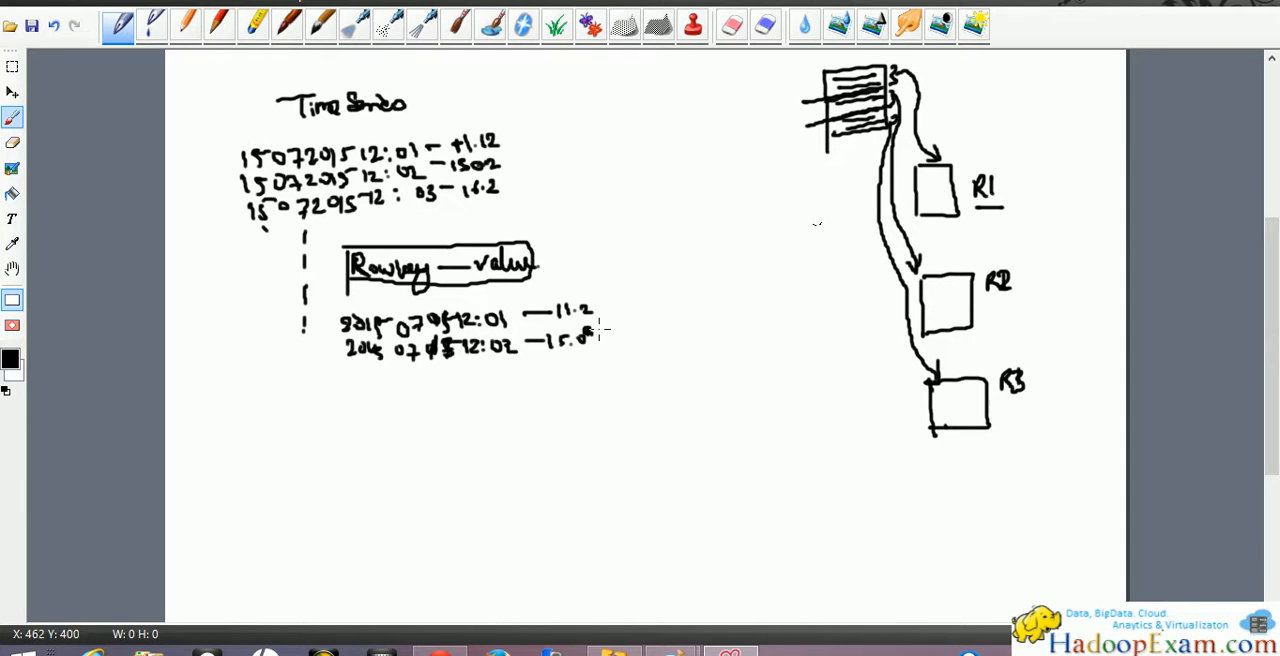
mouse_move(595, 335)
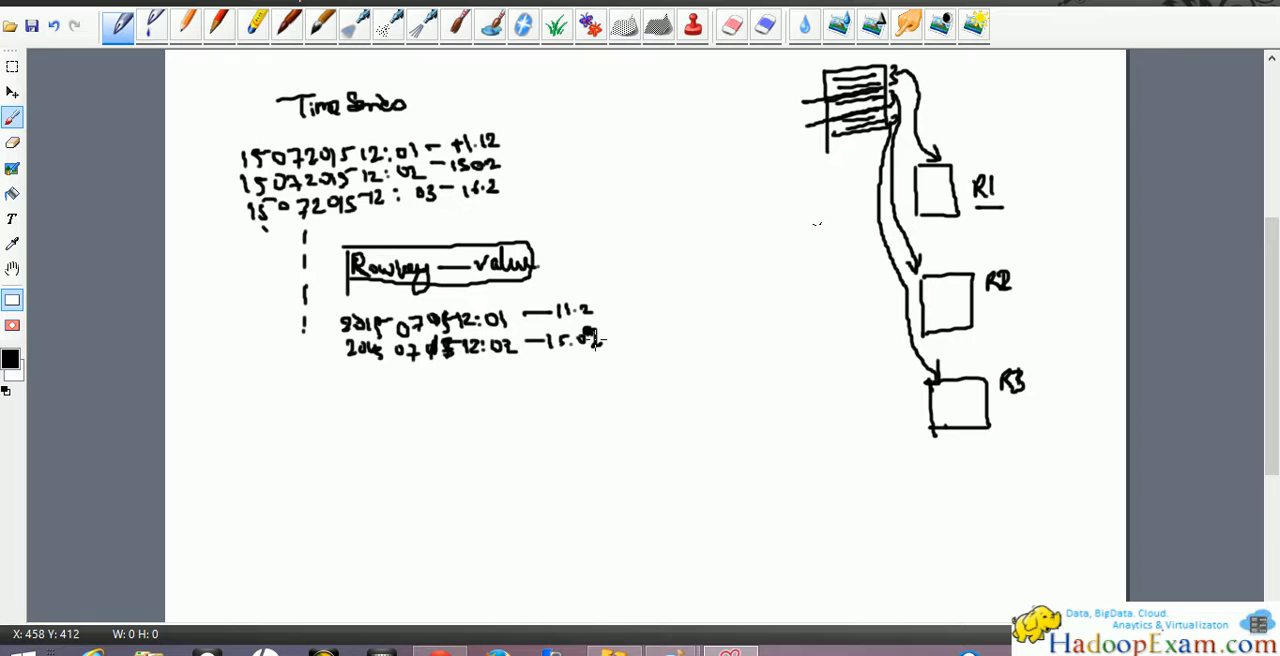
mouse_move(595, 293)
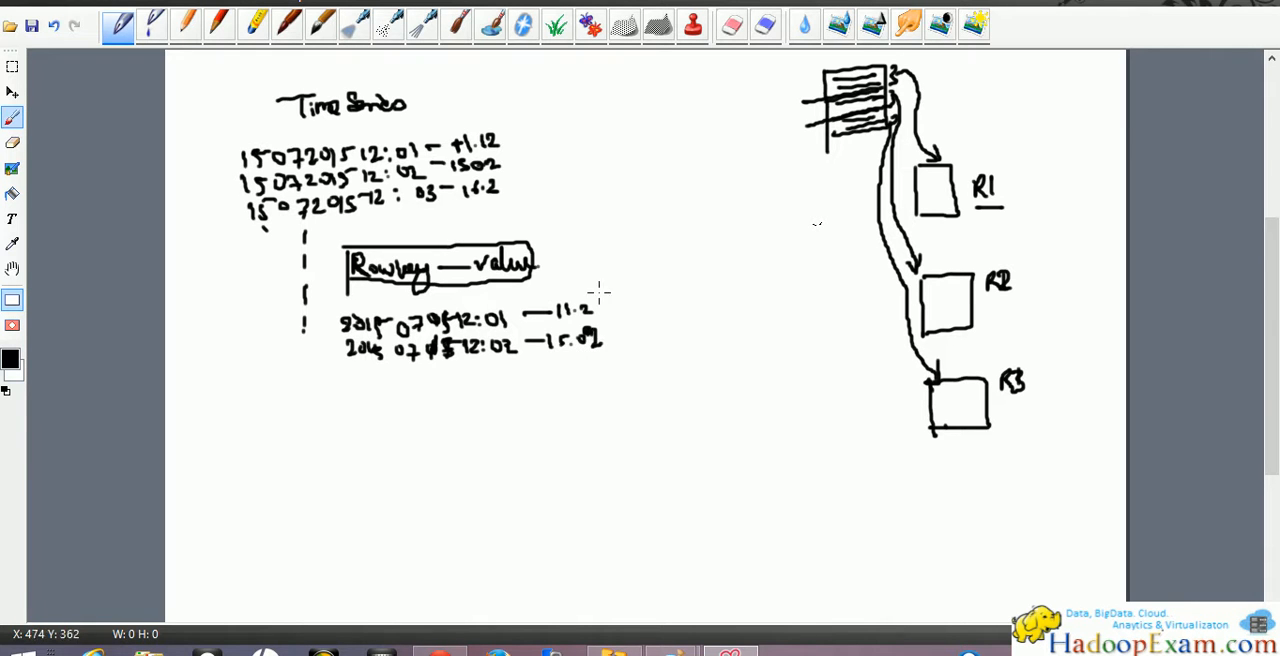
mouse_move(597, 291)
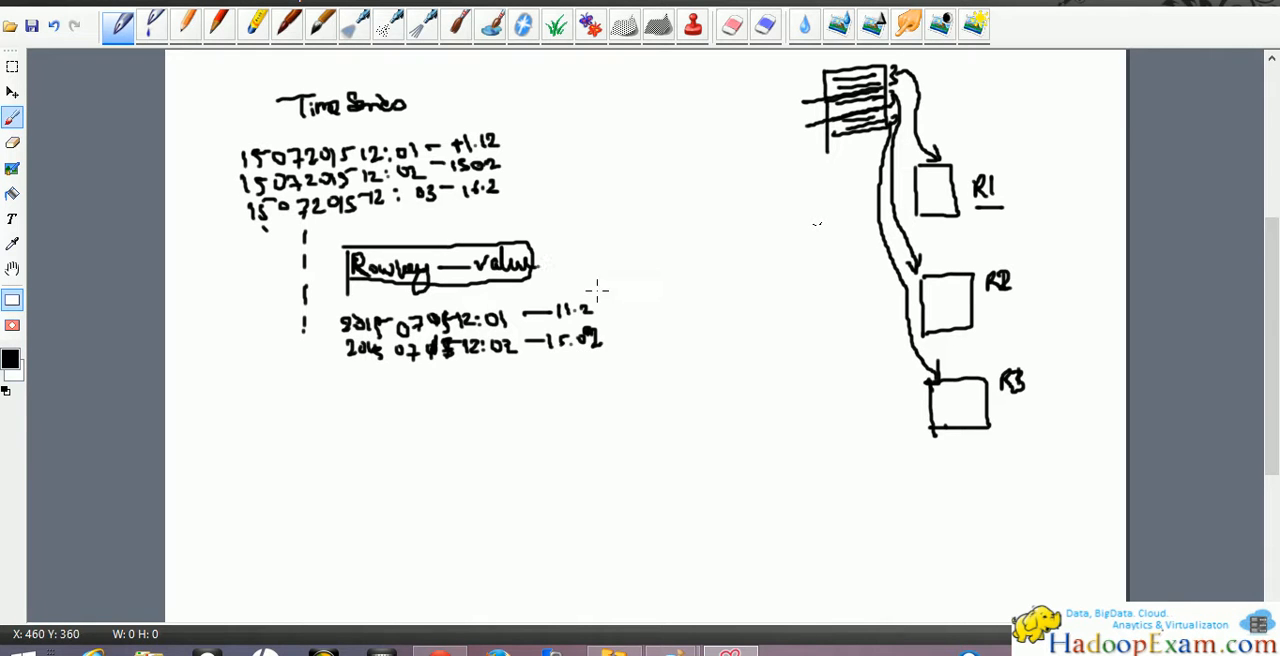
- Sketch a tall rectangle right of the rows with a curved arrow back to them
left_click_drag(698, 245, 700, 290)
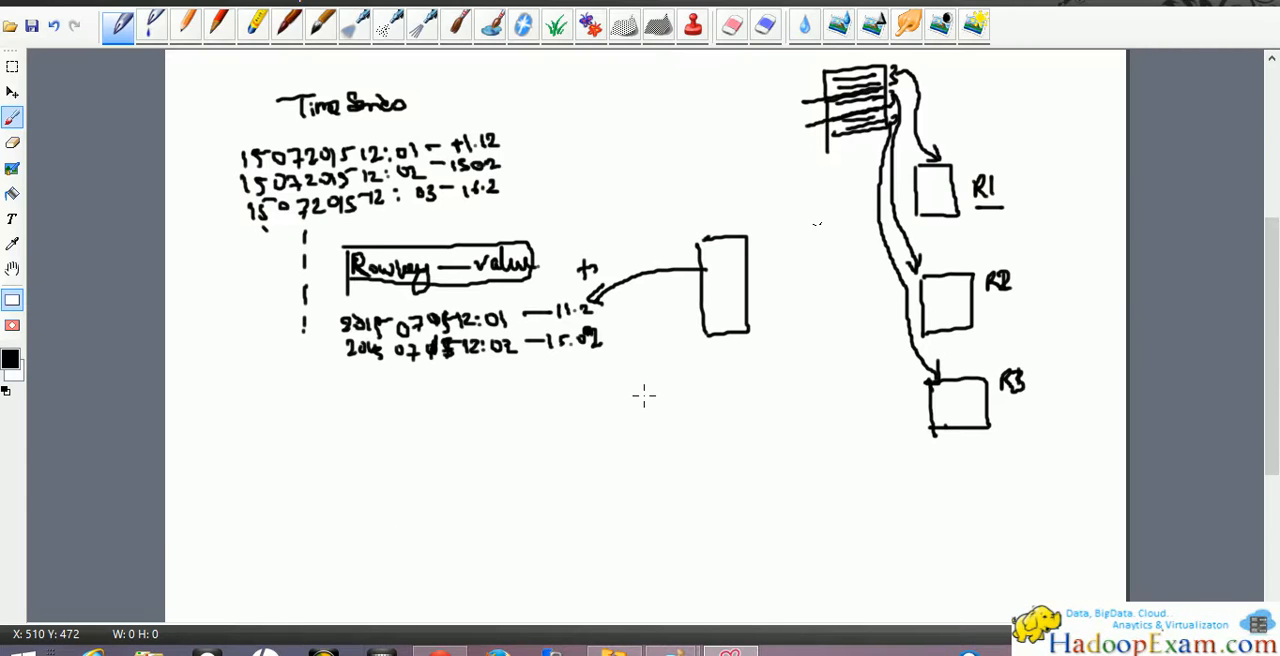
mouse_move(1023, 540)
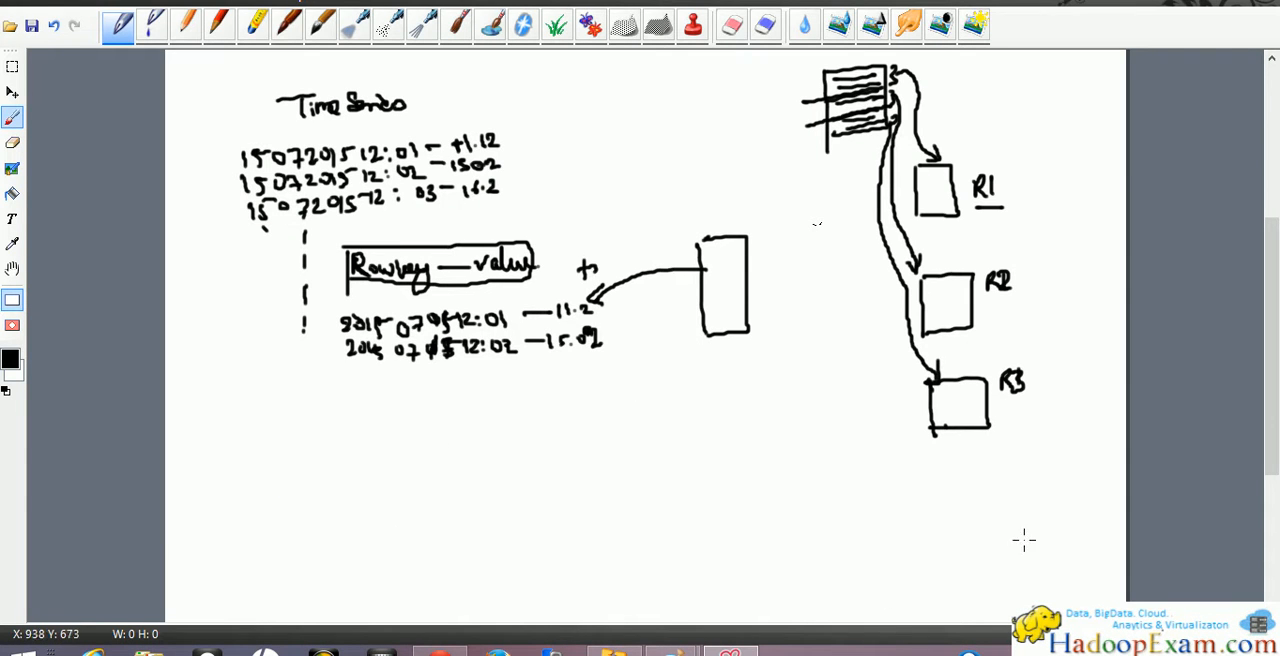
mouse_move(745, 265)
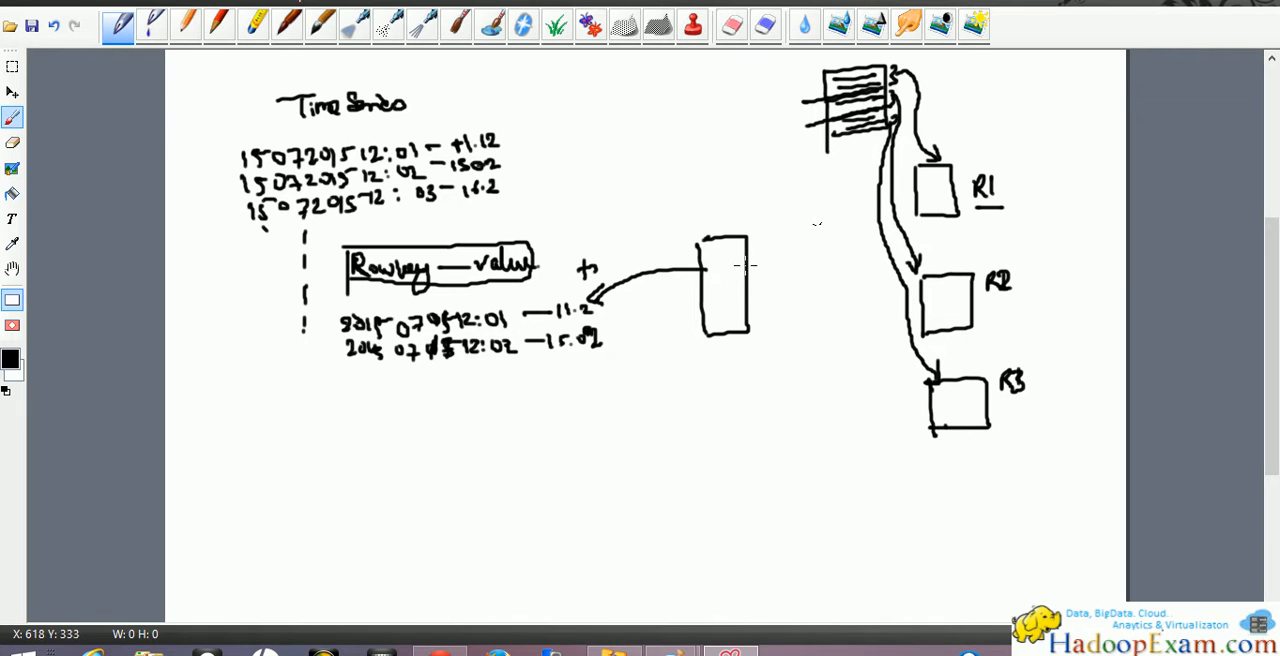
- Draw curved arrows from the tall rectangle to the R1, R2 and R3 boxes
left_click_drag(740, 268, 875, 185)
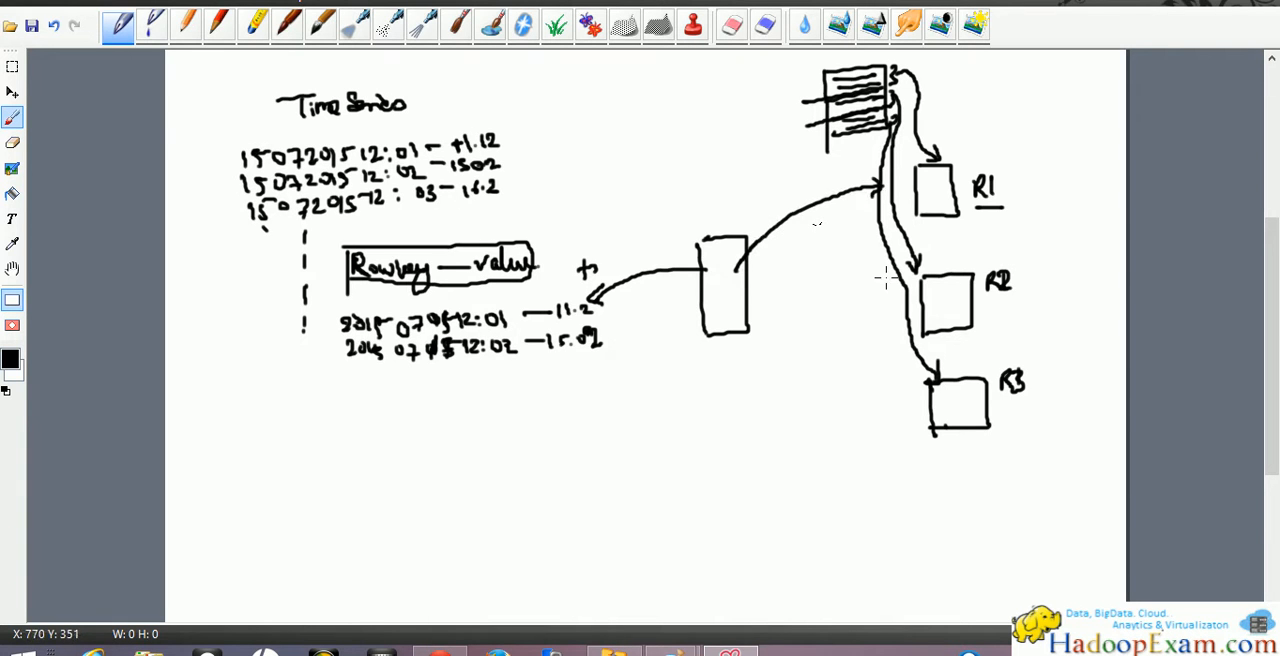
left_click_drag(745, 275, 910, 315)
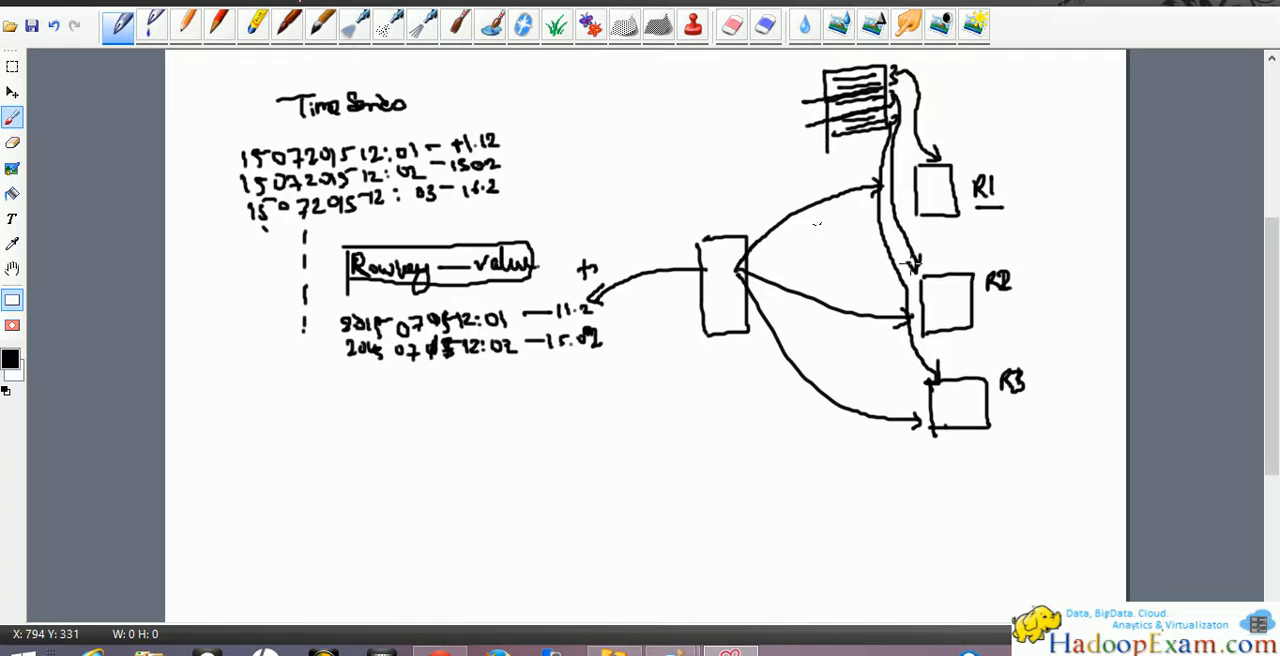
mouse_move(1010, 160)
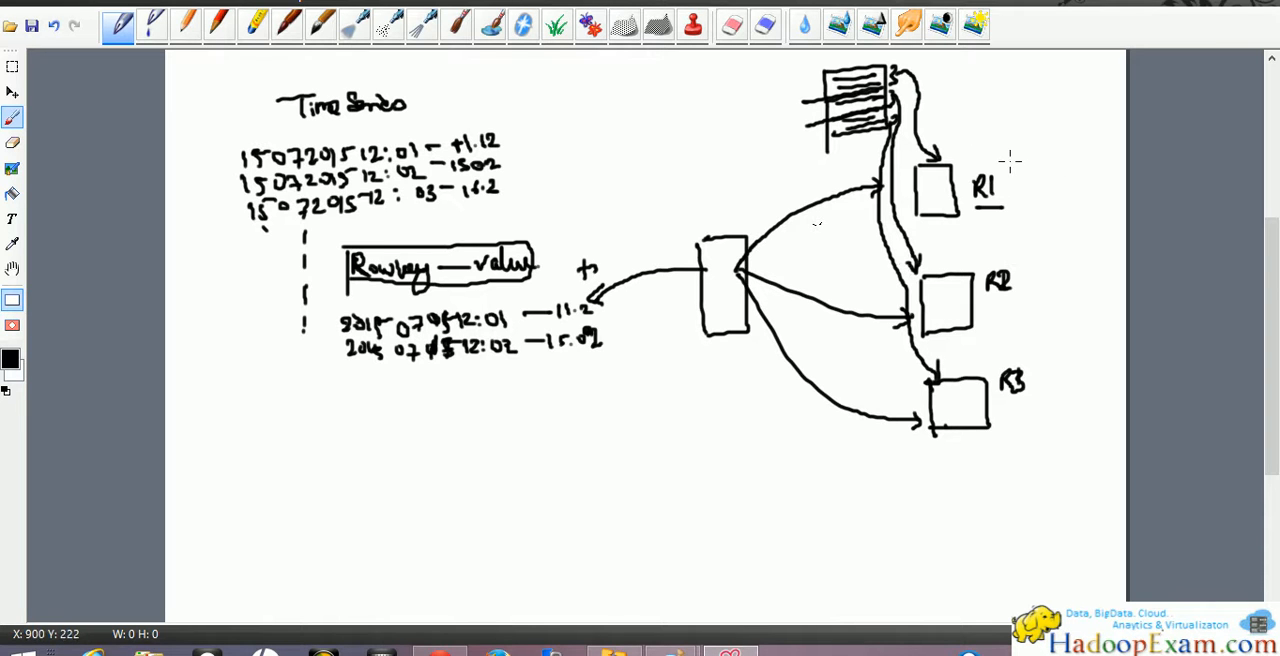
- Write time ranges beside the regions: R1 12:00–01:00, R2 1:00–6:00, R3 from 6:00
left_click_drag(990, 155, 1020, 160)
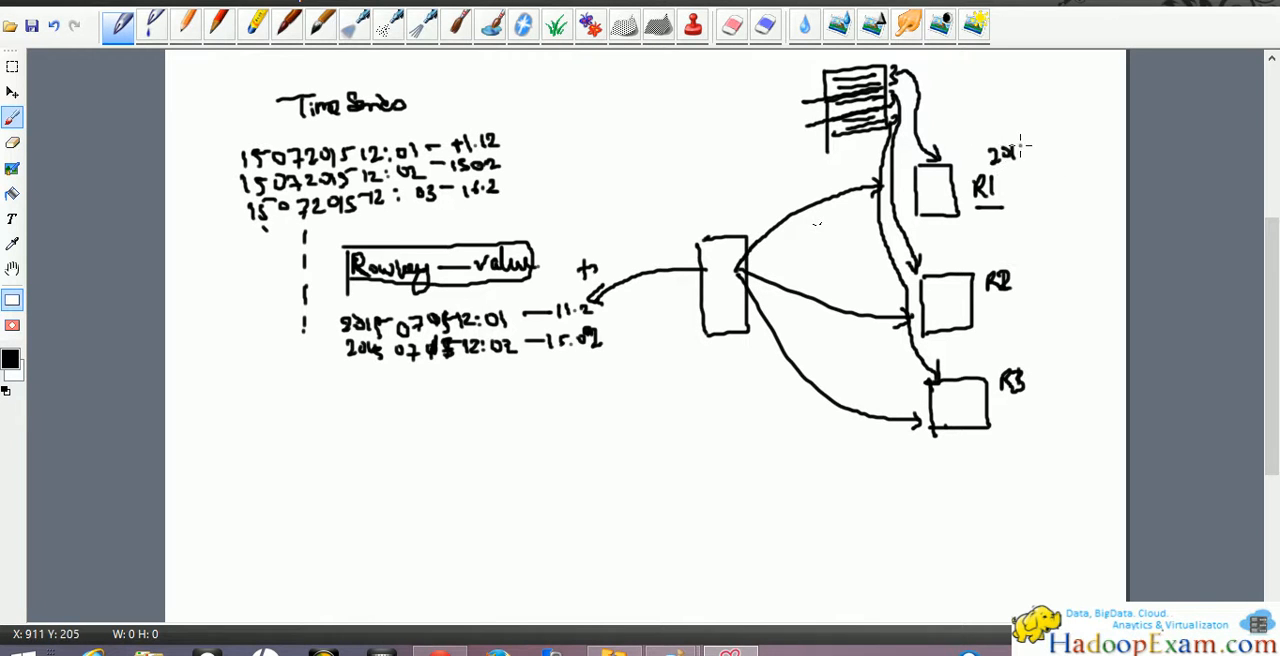
left_click_drag(1010, 150, 1060, 150)
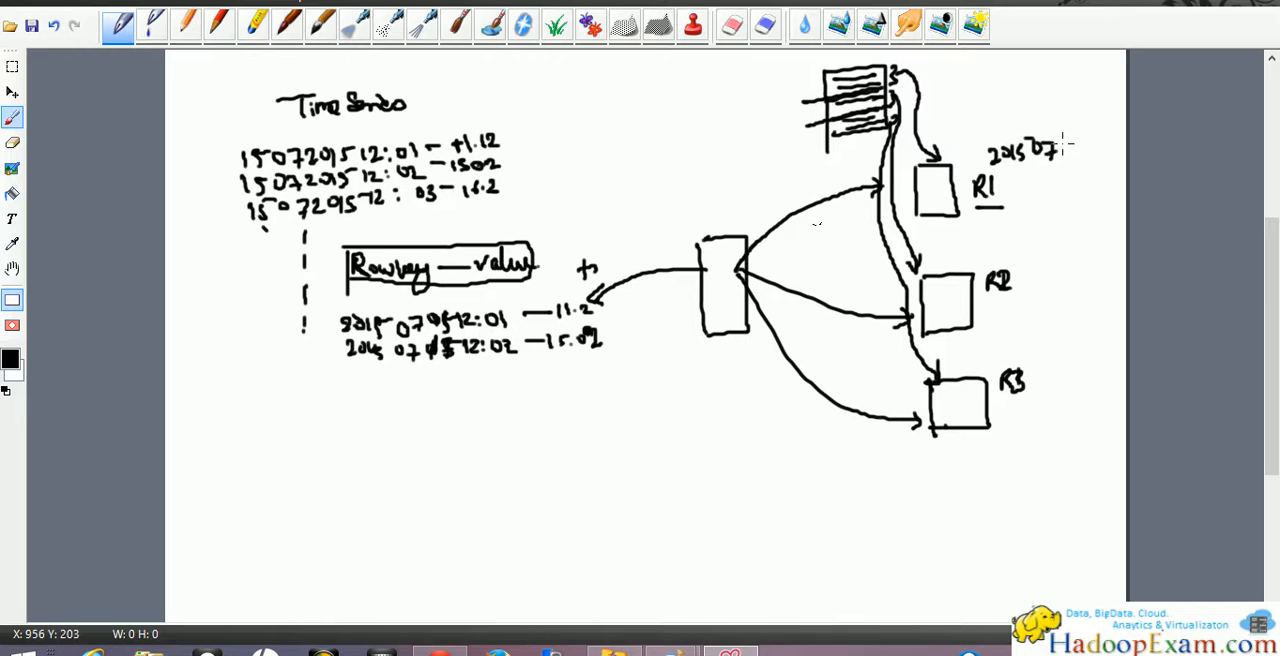
left_click_drag(1060, 148, 1100, 150)
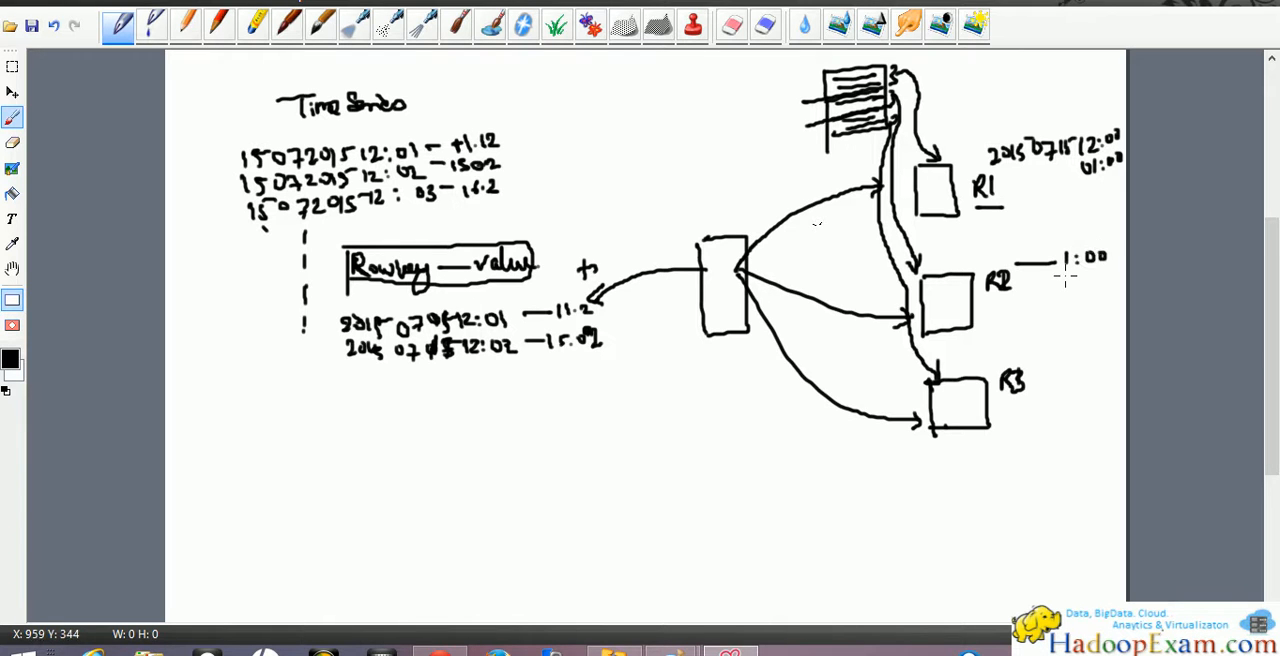
mouse_move(1065, 277)
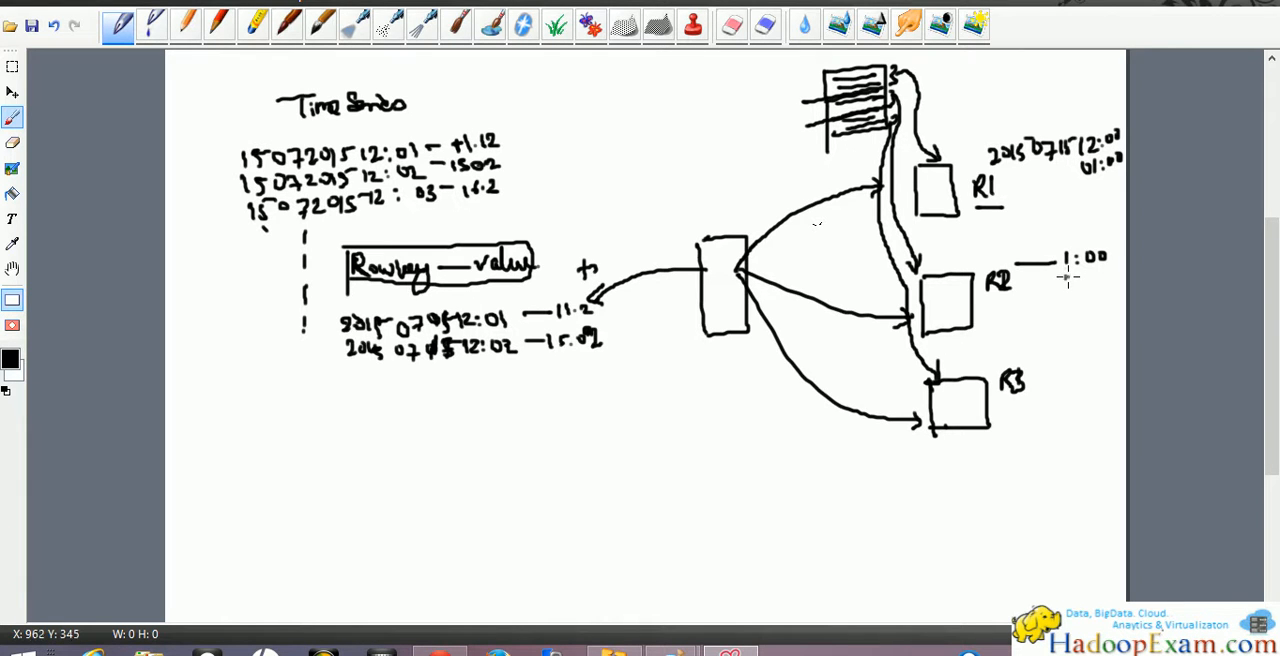
left_click_drag(1060, 290, 1105, 295)
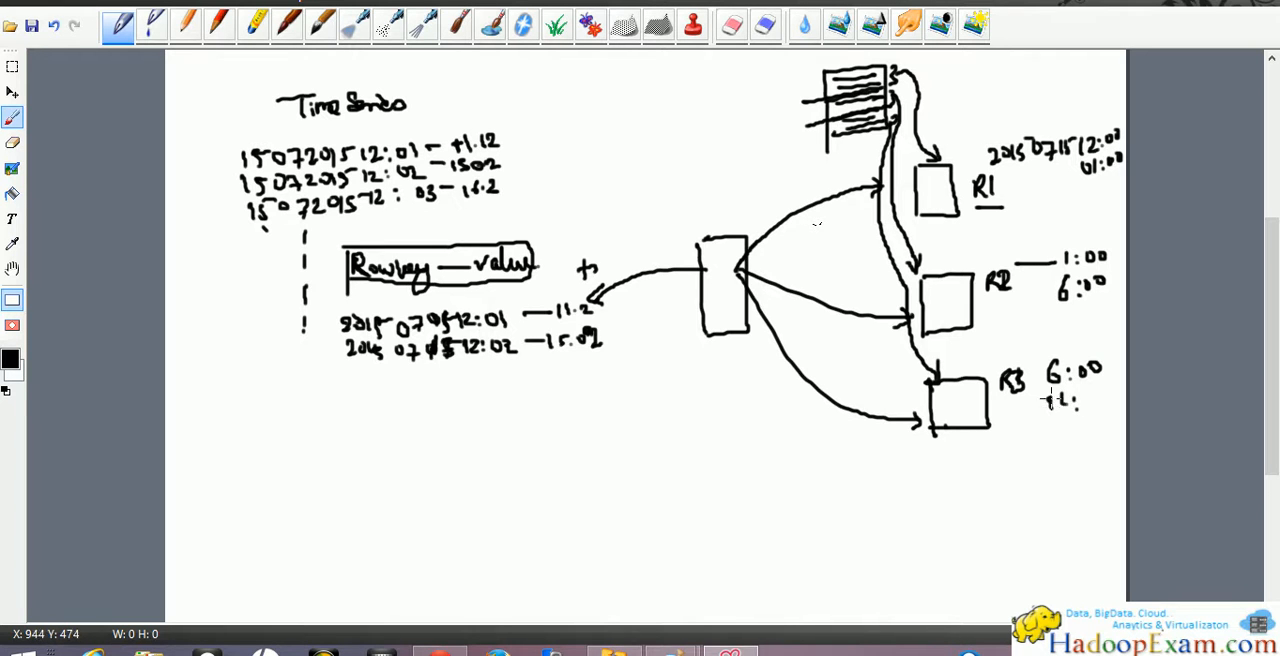
left_click_drag(1045, 400, 1095, 405)
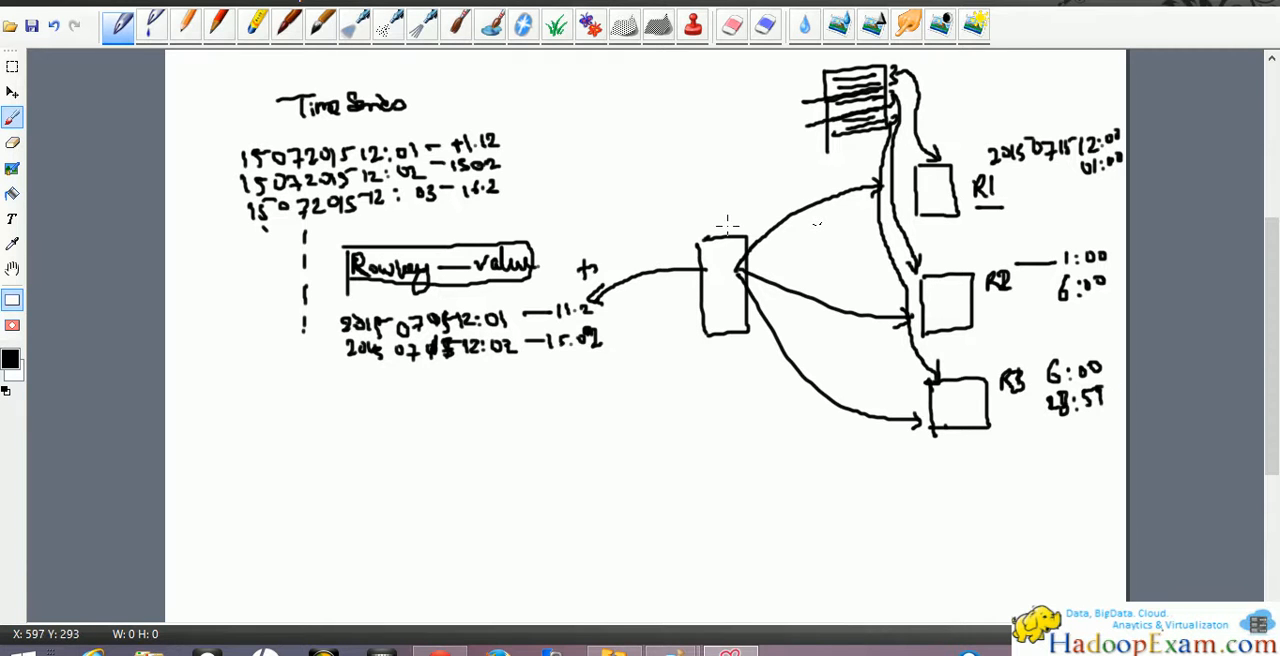
mouse_move(625, 267)
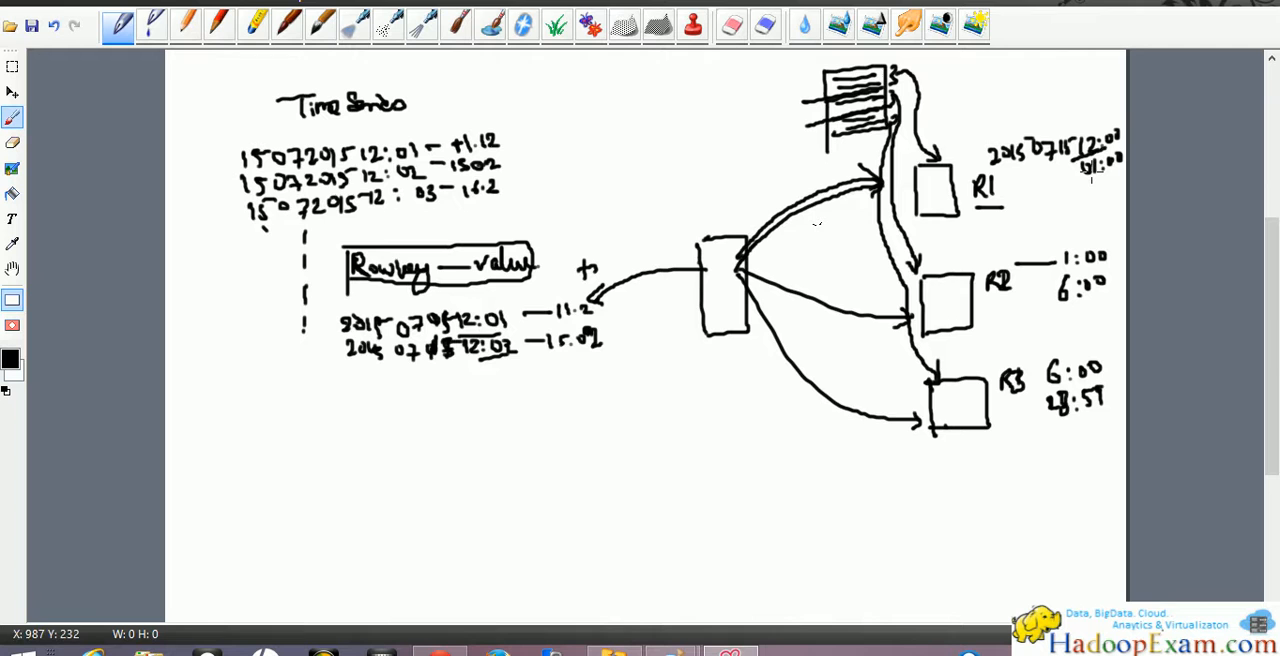
mouse_move(1090, 175)
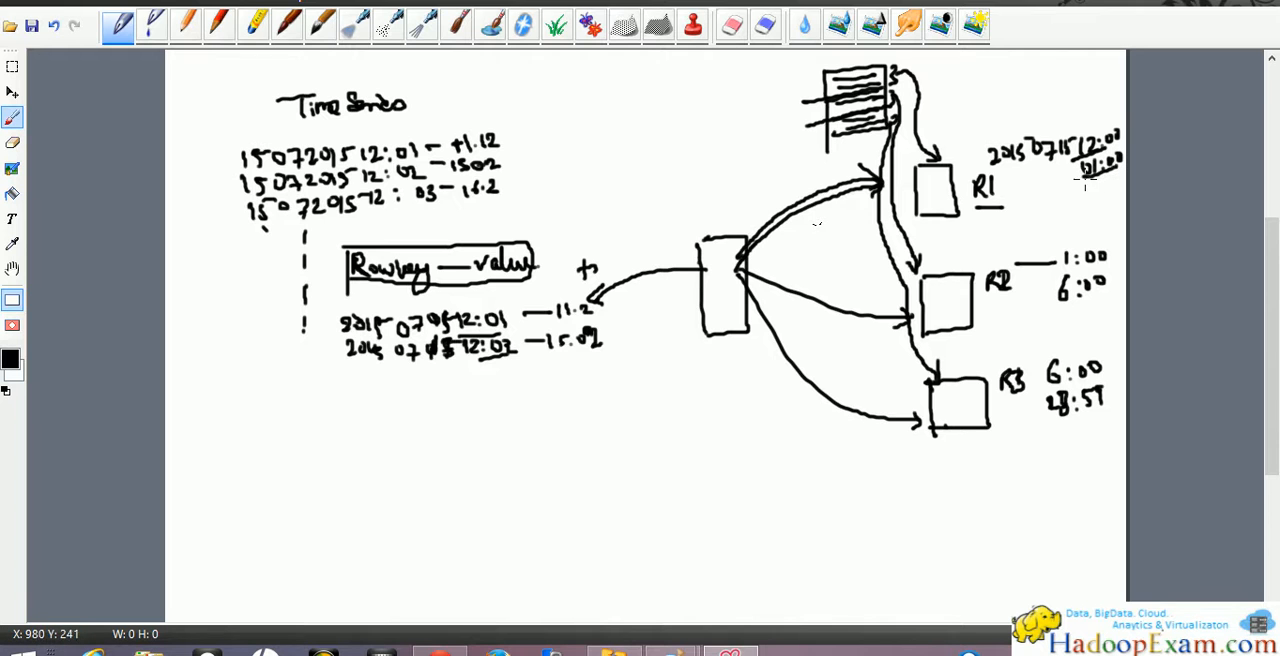
mouse_move(447, 378)
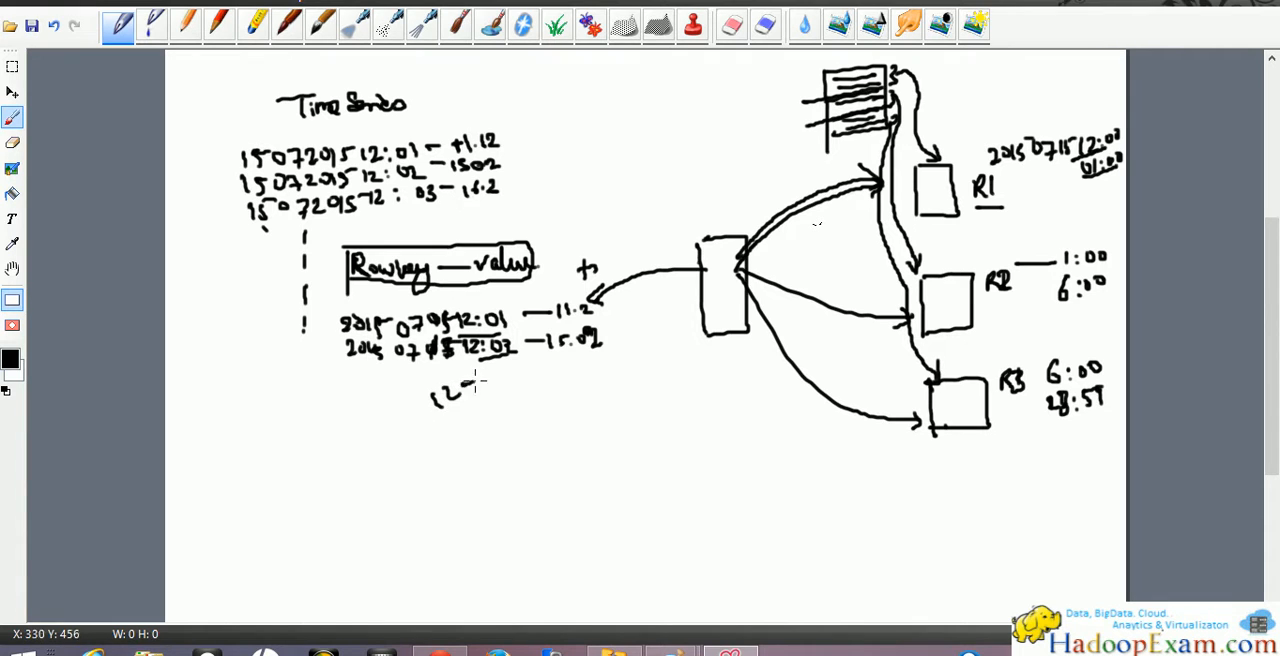
- Circle the note below the row-key list and rewrite R3's range to end at 23:59
left_click_drag(475, 385, 510, 385)
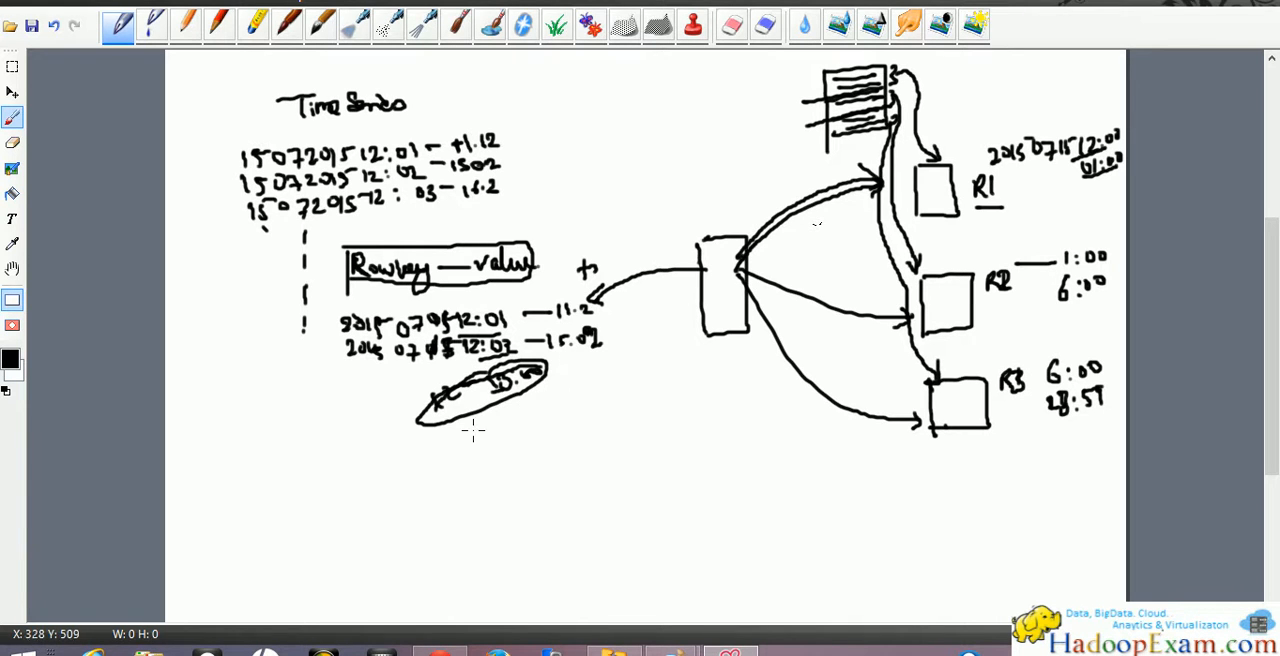
mouse_move(1050, 283)
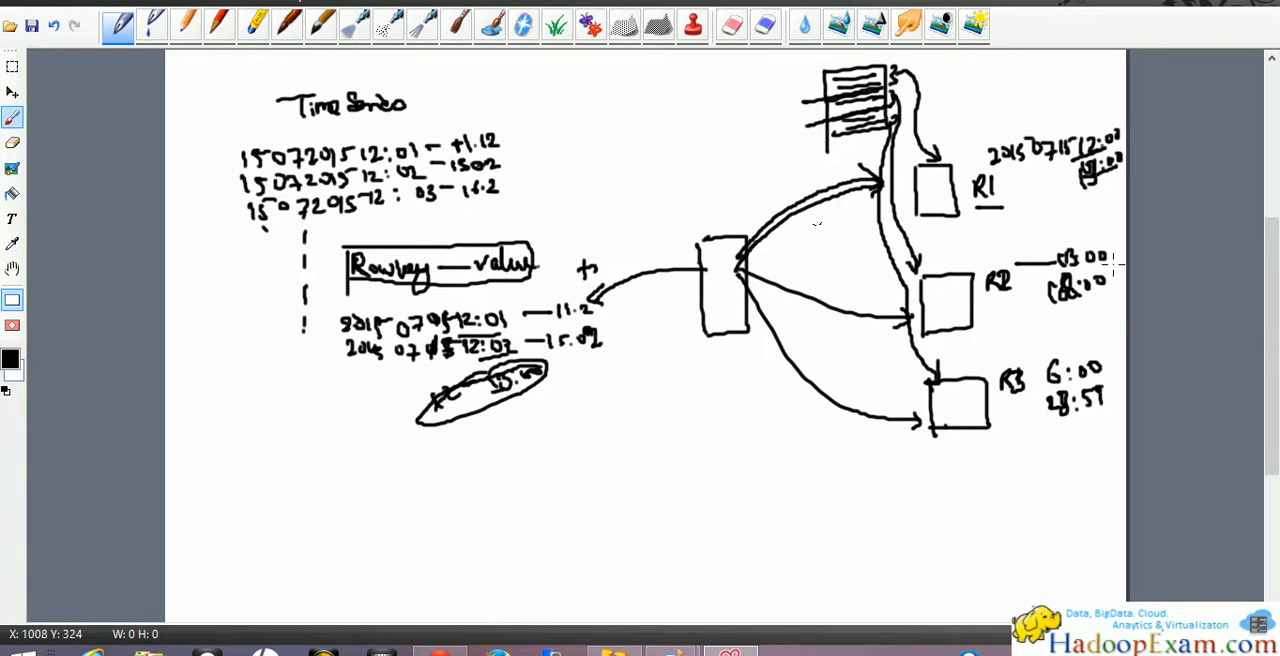
mouse_move(1035, 365)
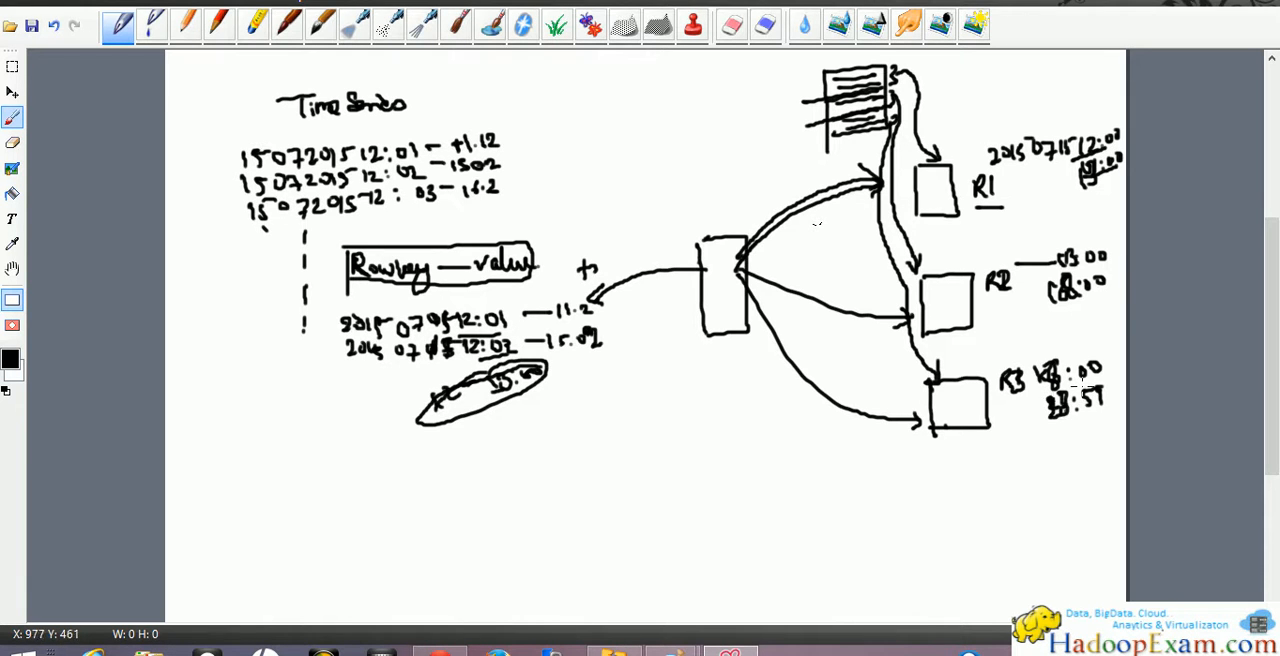
mouse_move(1100, 330)
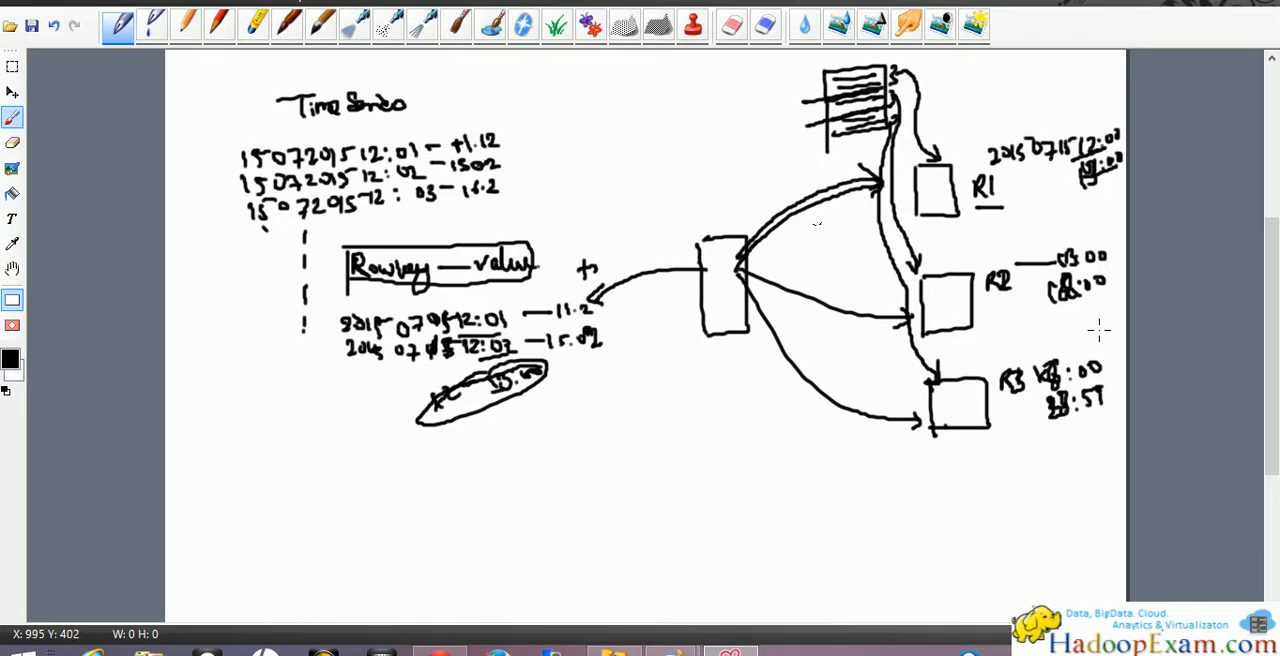
mouse_move(1113, 321)
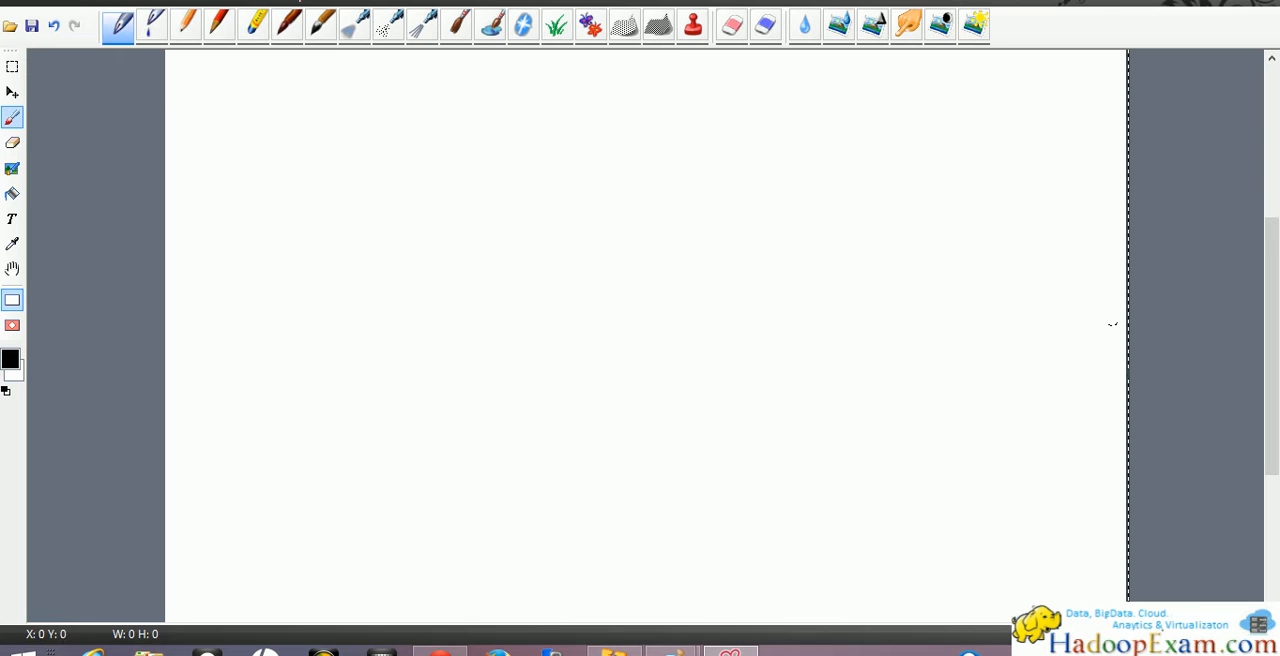
mouse_move(978, 234)
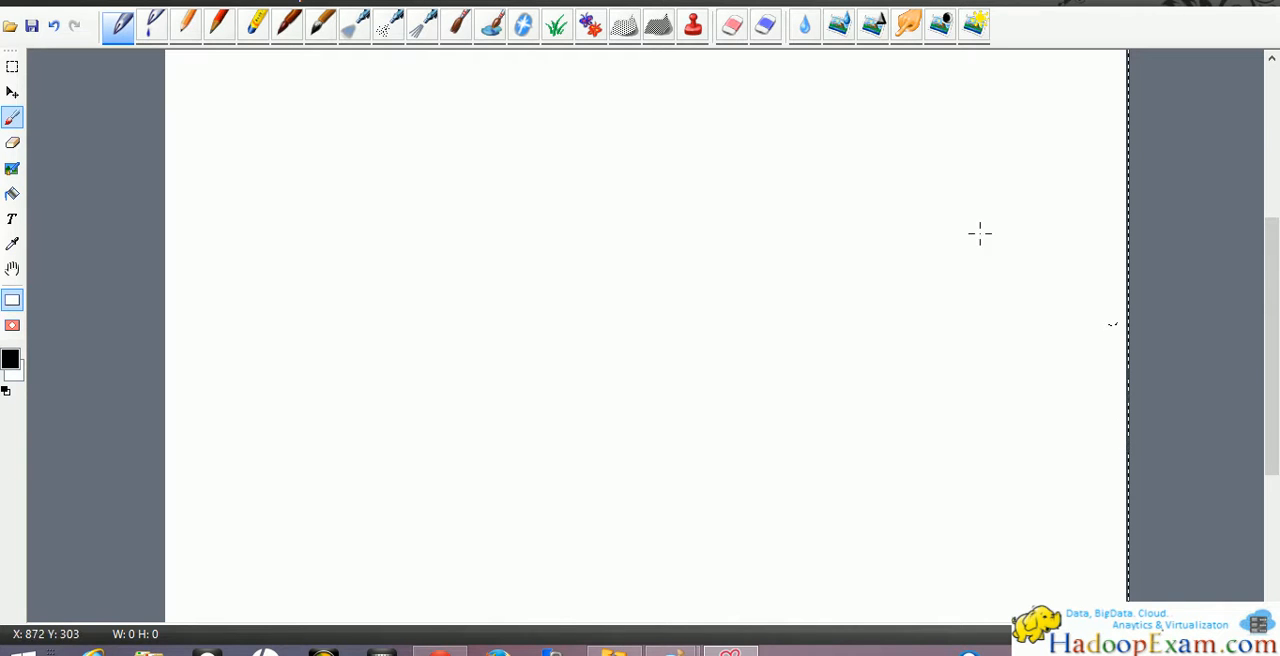
- Draw the top box and write its start and end times, ending 13:00
left_click_drag(778, 165, 865, 258)
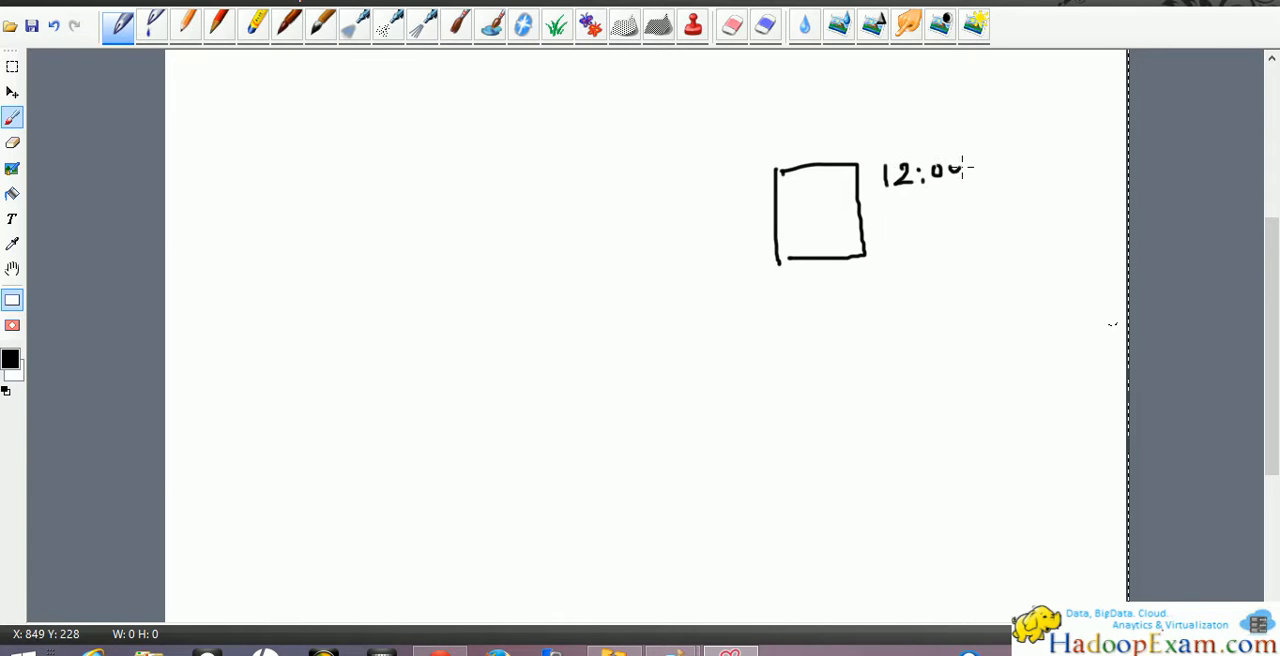
mouse_move(948, 170)
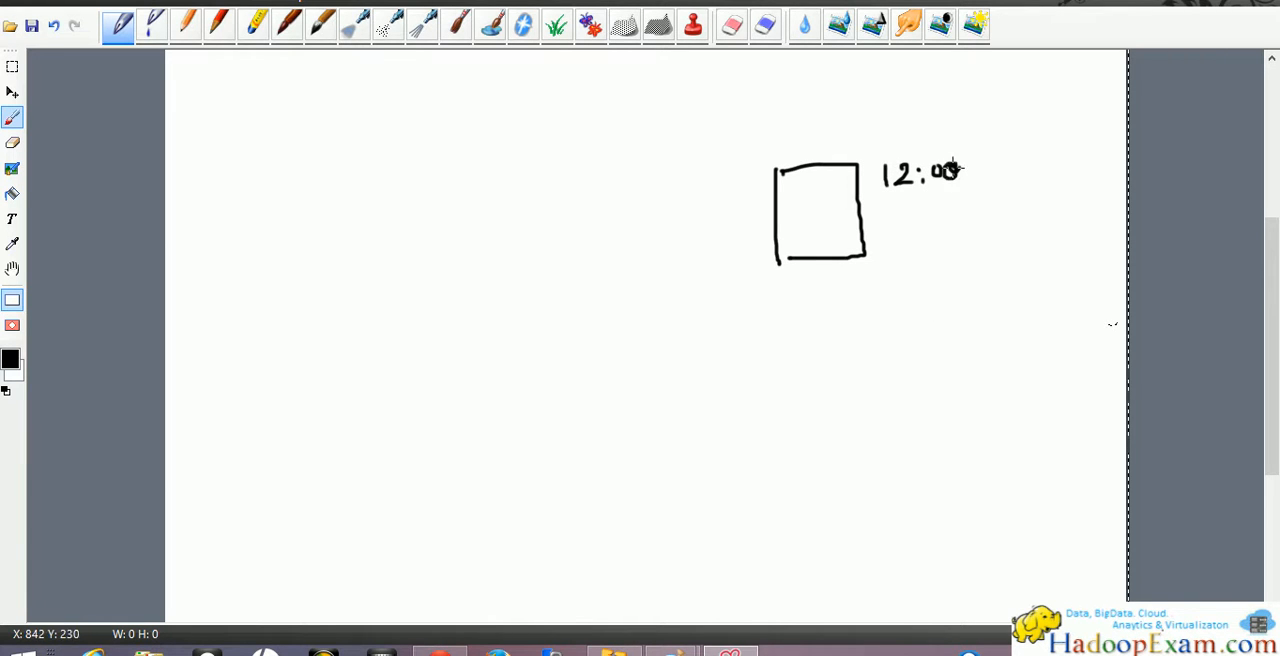
left_click_drag(965, 170, 1010, 175)
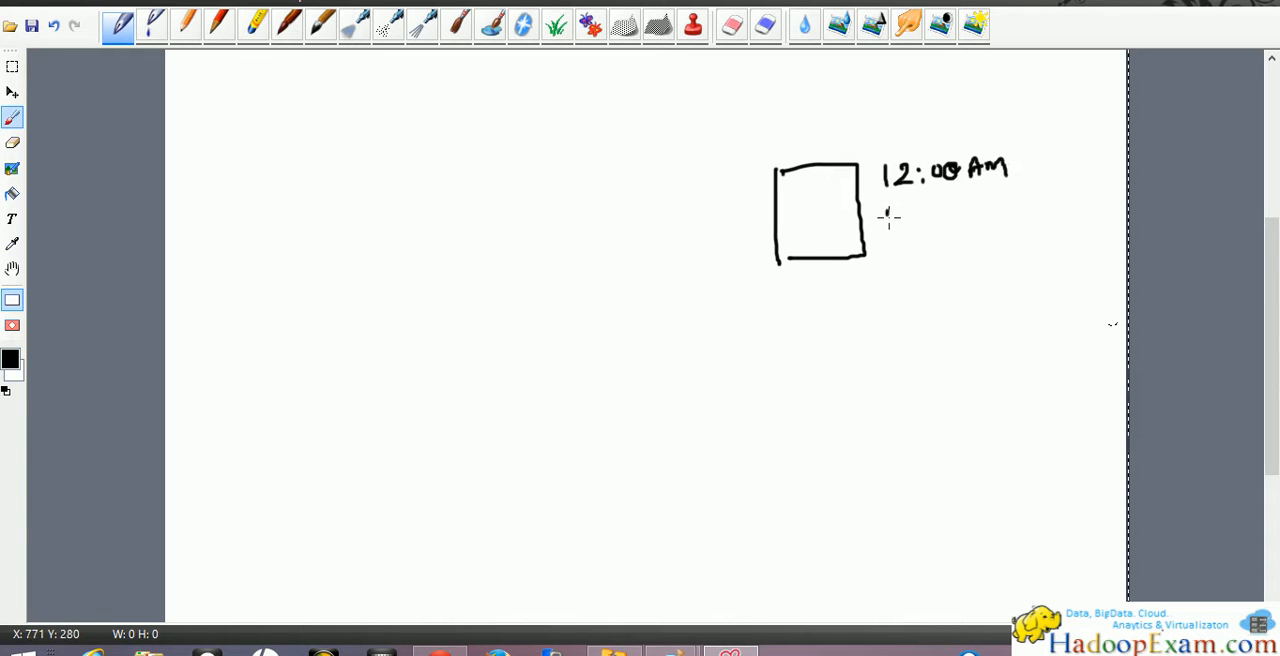
left_click_drag(885, 217, 960, 217)
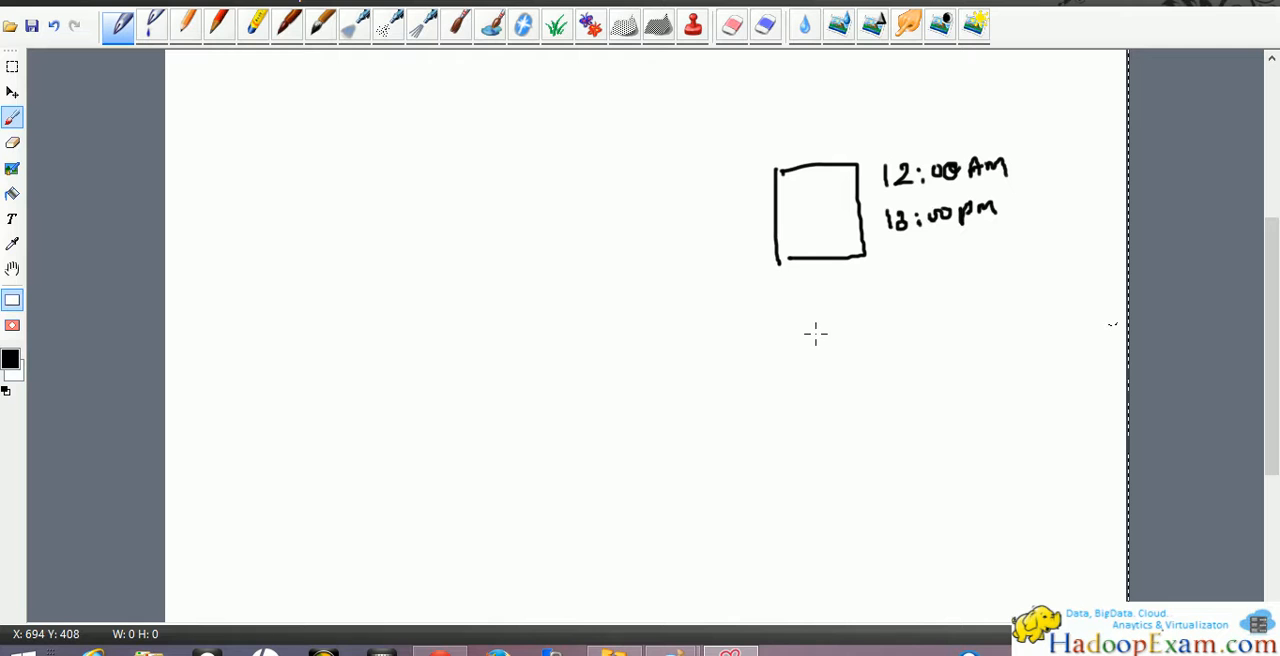
- Add the second box ending 13:10, label the third ending 23:59 PM, start a left arrow
left_click_drag(790, 325, 897, 385)
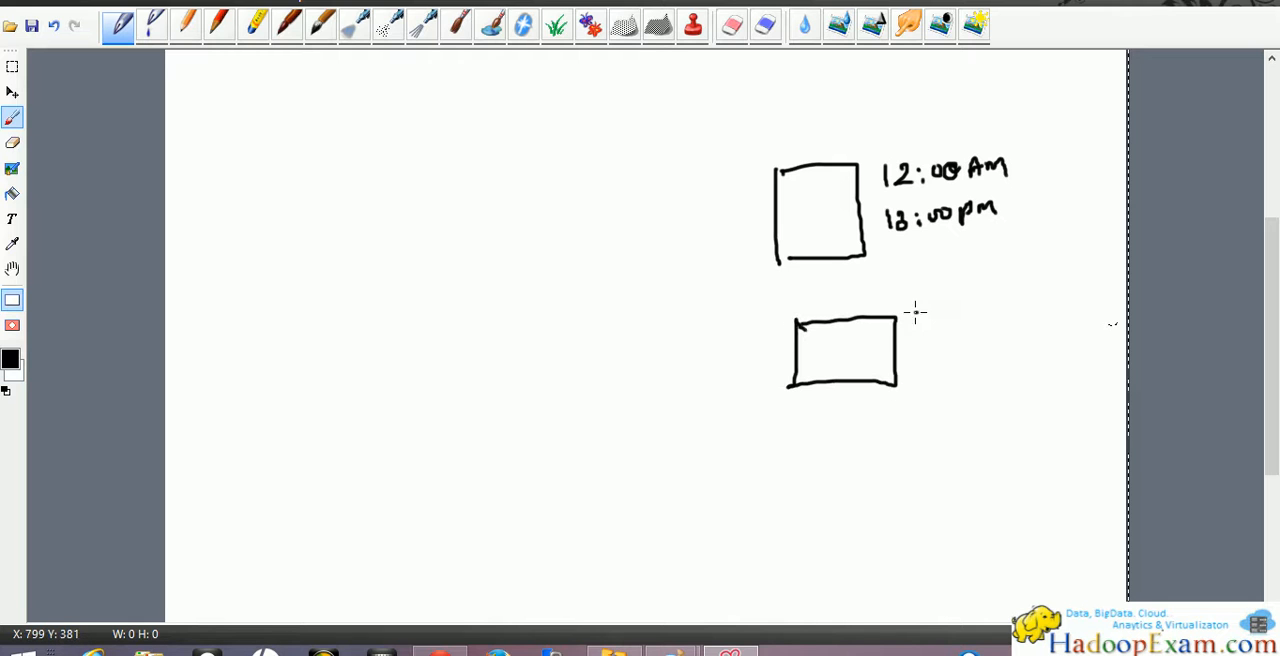
left_click_drag(912, 315, 965, 318)
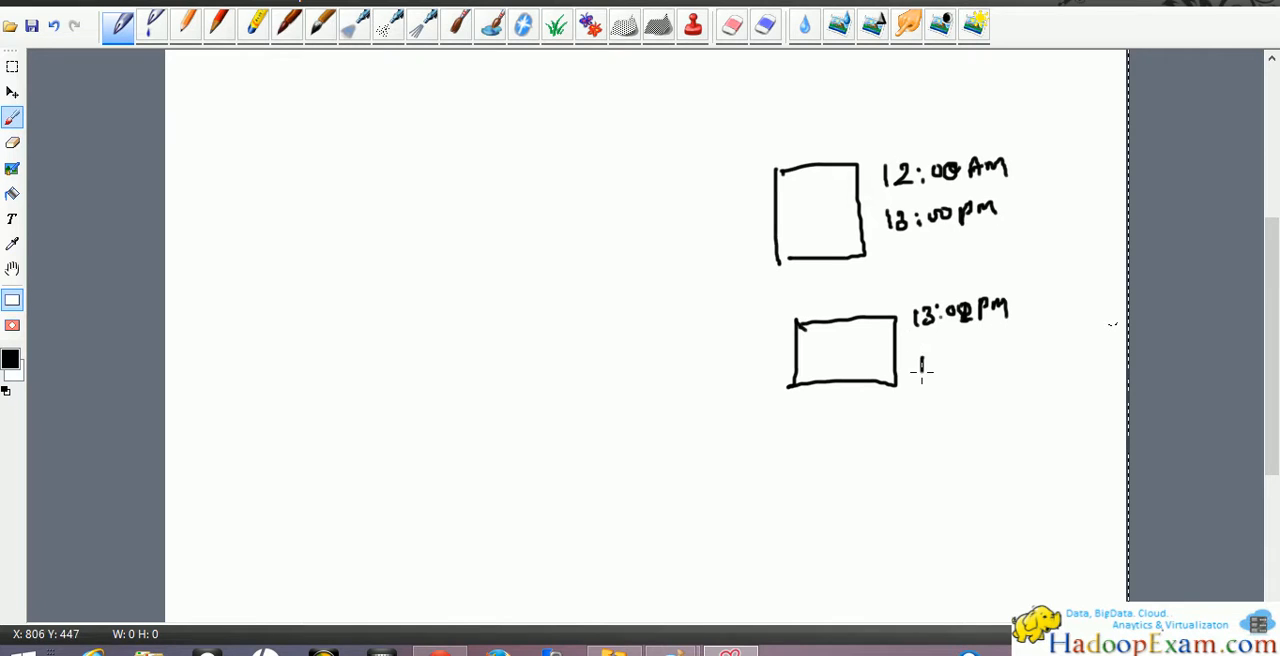
left_click_drag(920, 360, 985, 360)
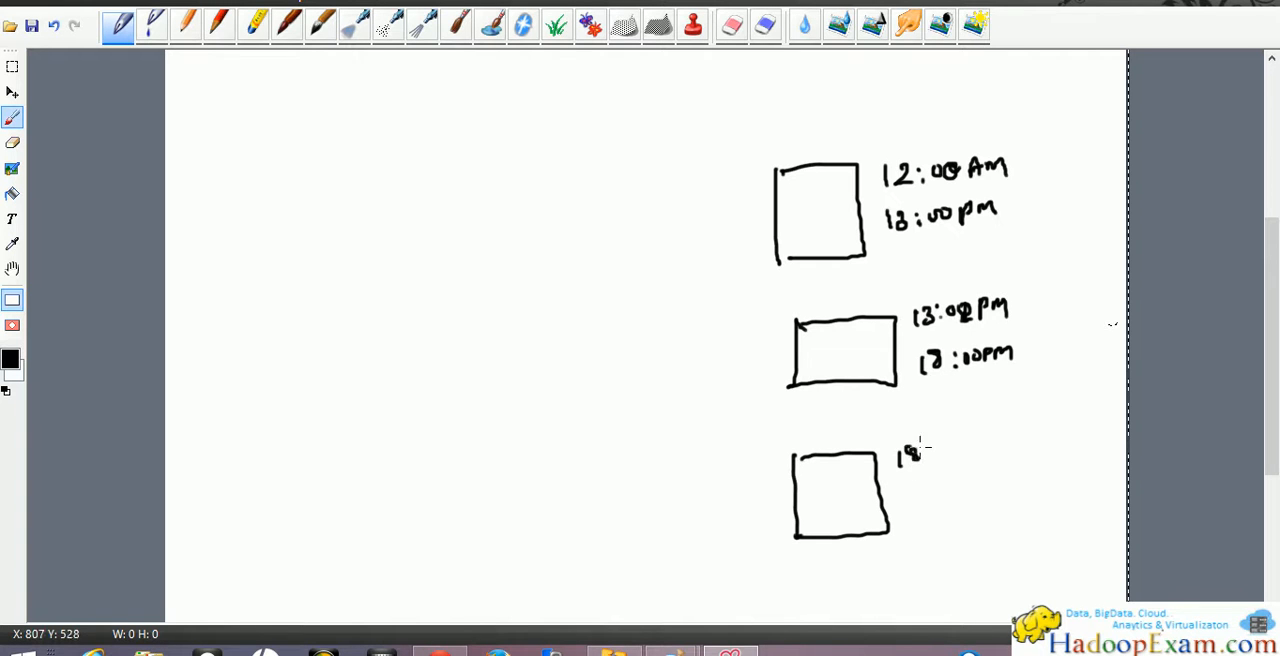
left_click_drag(900, 450, 940, 505)
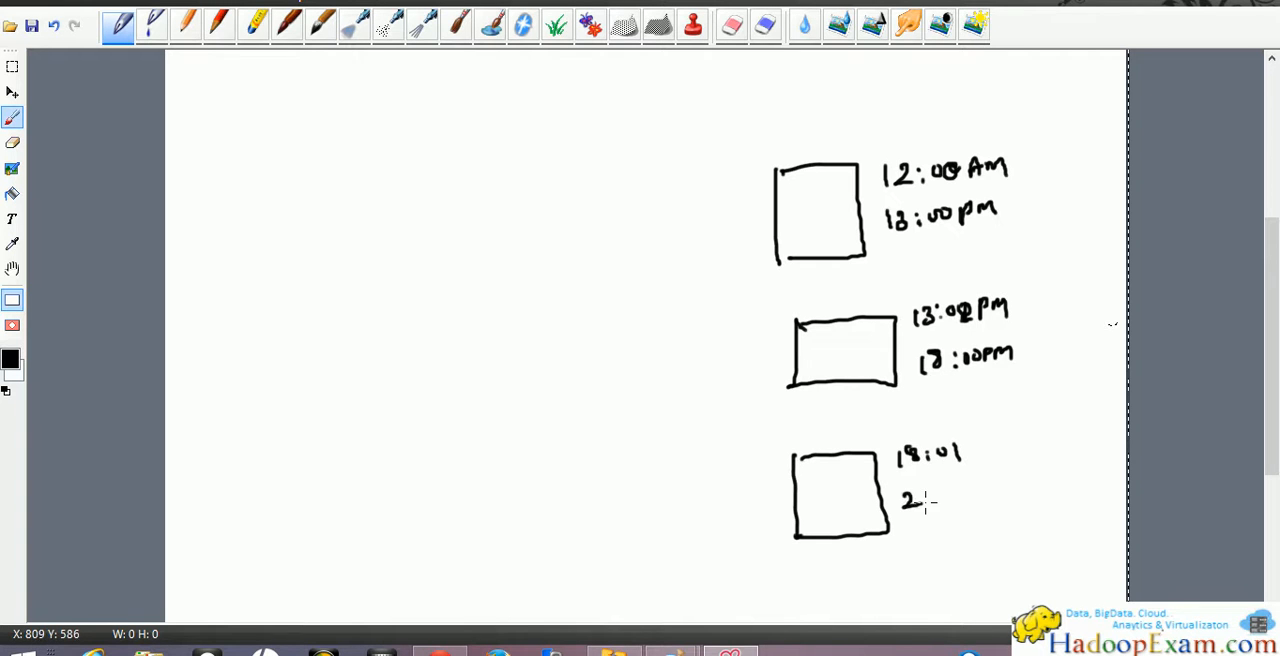
left_click_drag(905, 500, 995, 490)
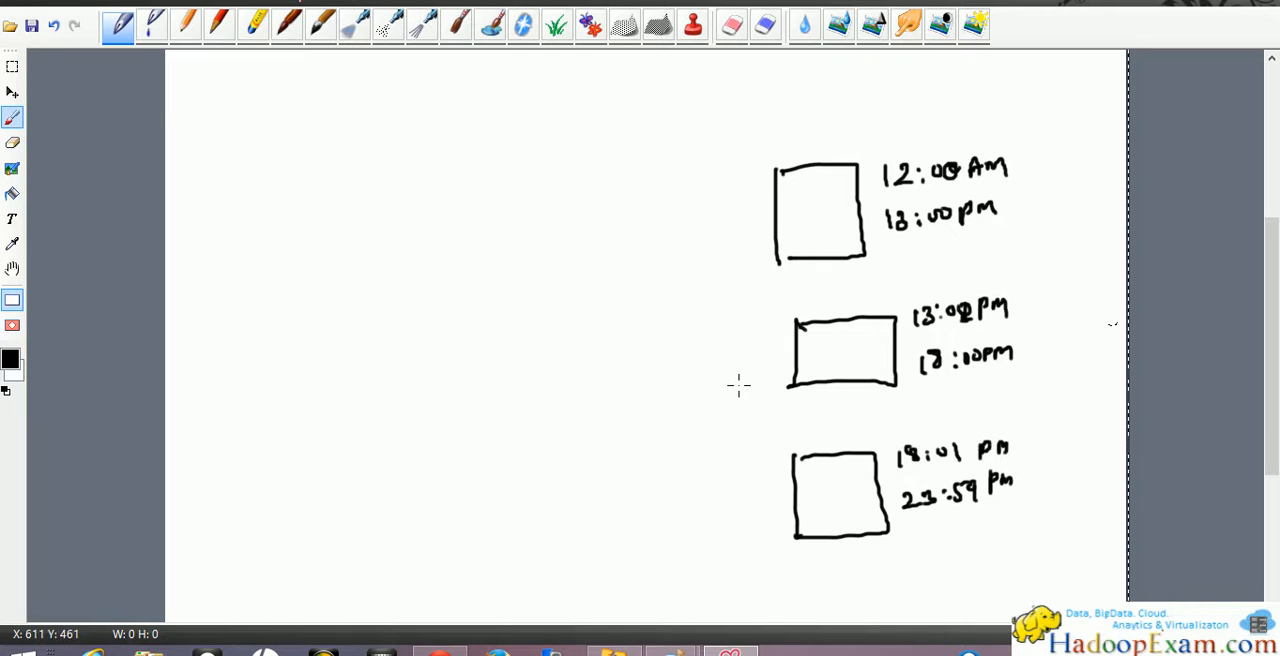
left_click_drag(268, 207, 325, 205)
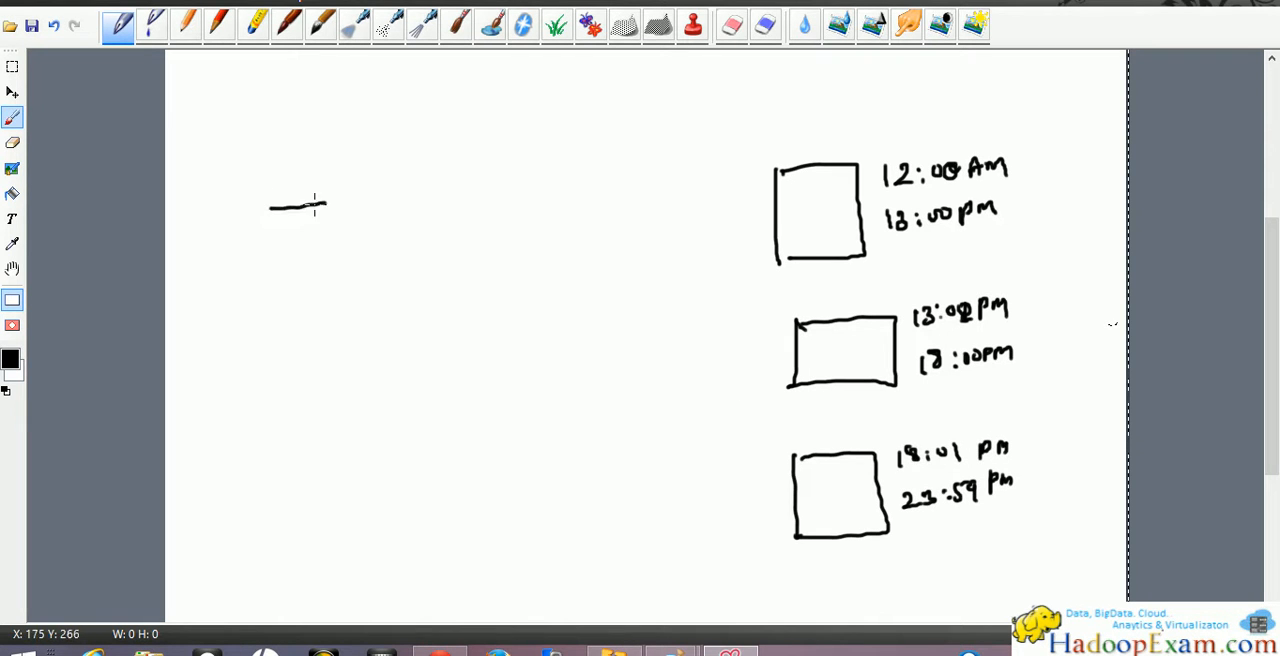
- Finish the left incoming arrow and write the times 12:00 AM and 13:00 PM after it
left_click_drag(325, 205, 350, 200)
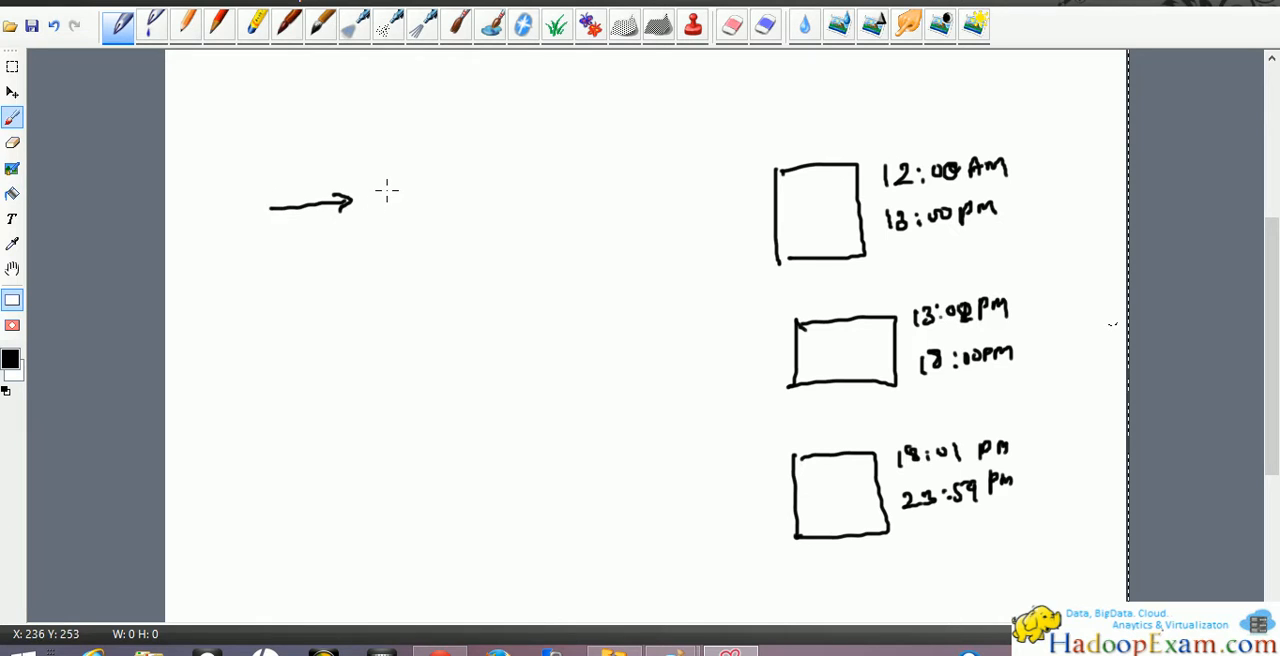
left_click_drag(370, 195, 430, 200)
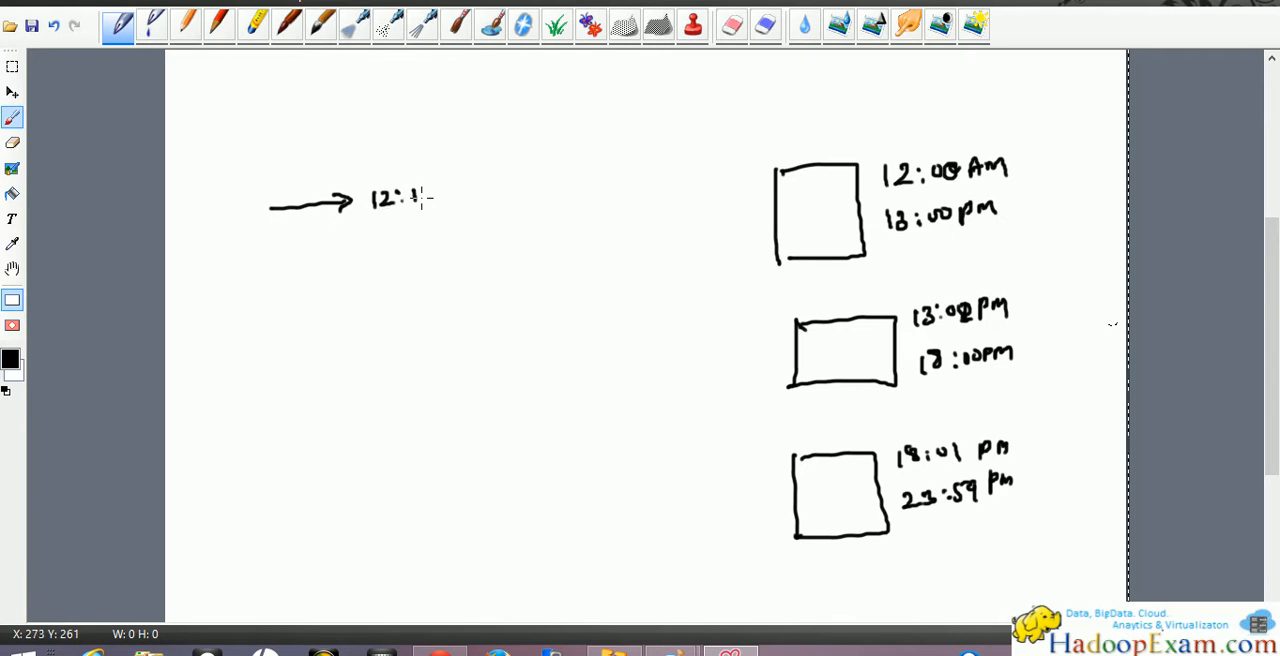
left_click_drag(405, 195, 460, 200)
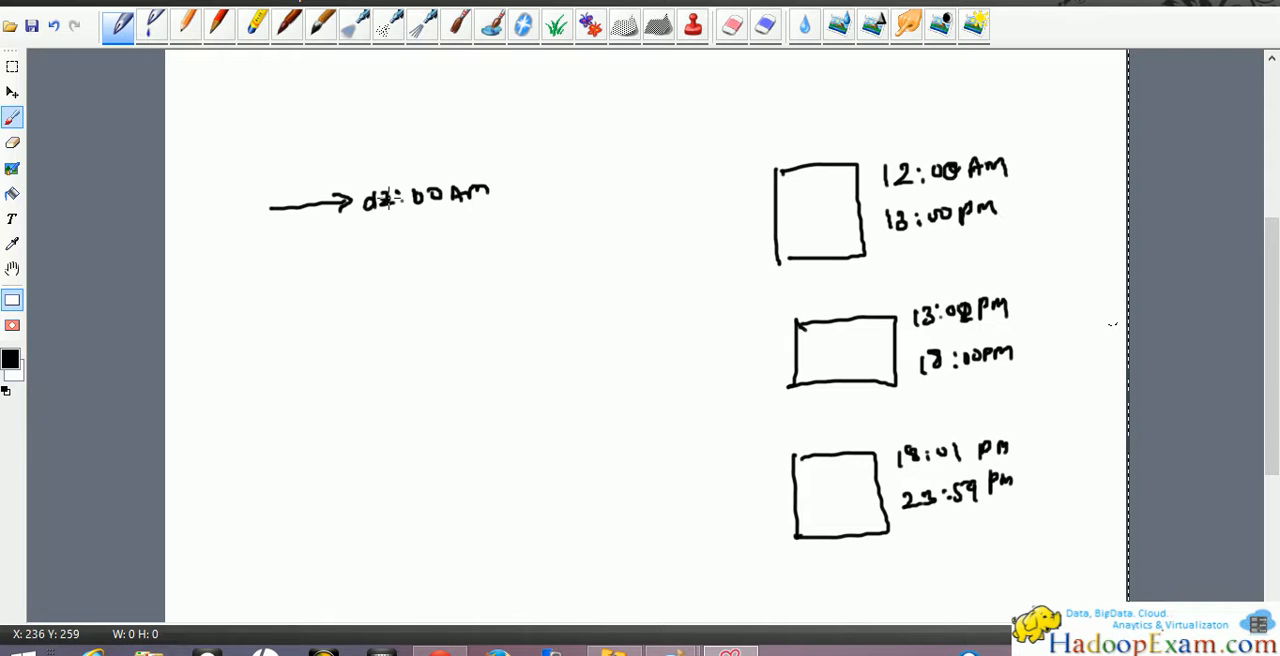
left_click_drag(370, 220, 440, 225)
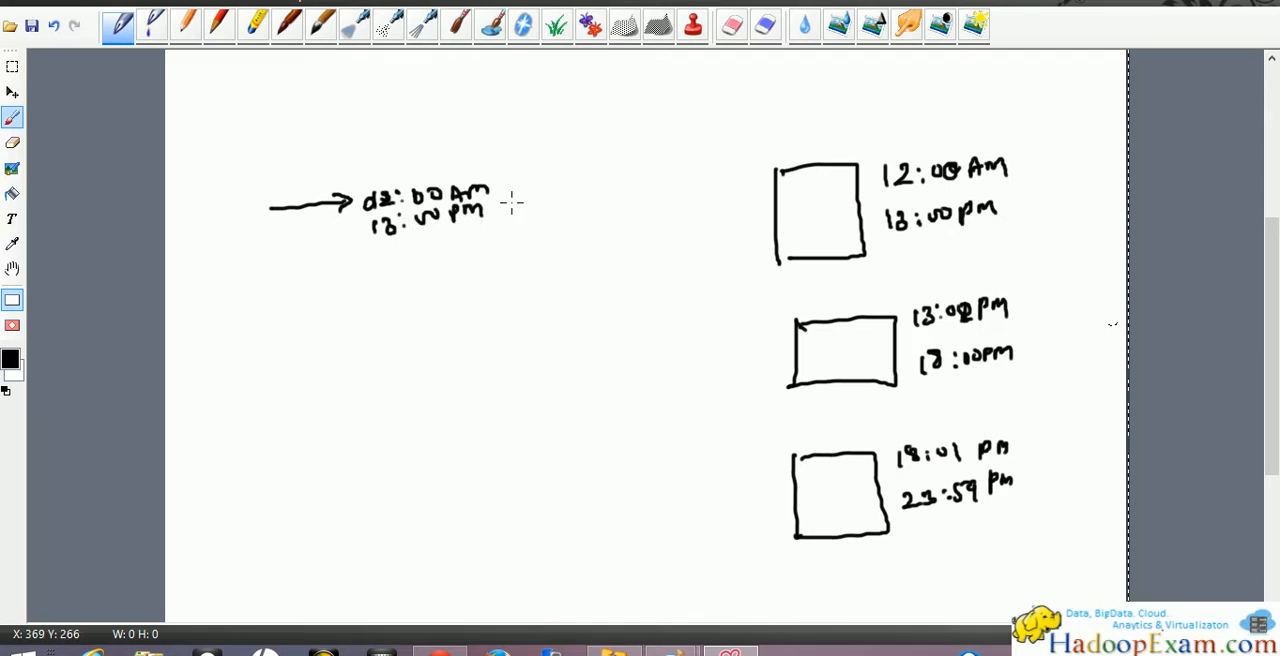
- Draw two arrows from the written times into the top box
left_click_drag(495, 205, 765, 185)
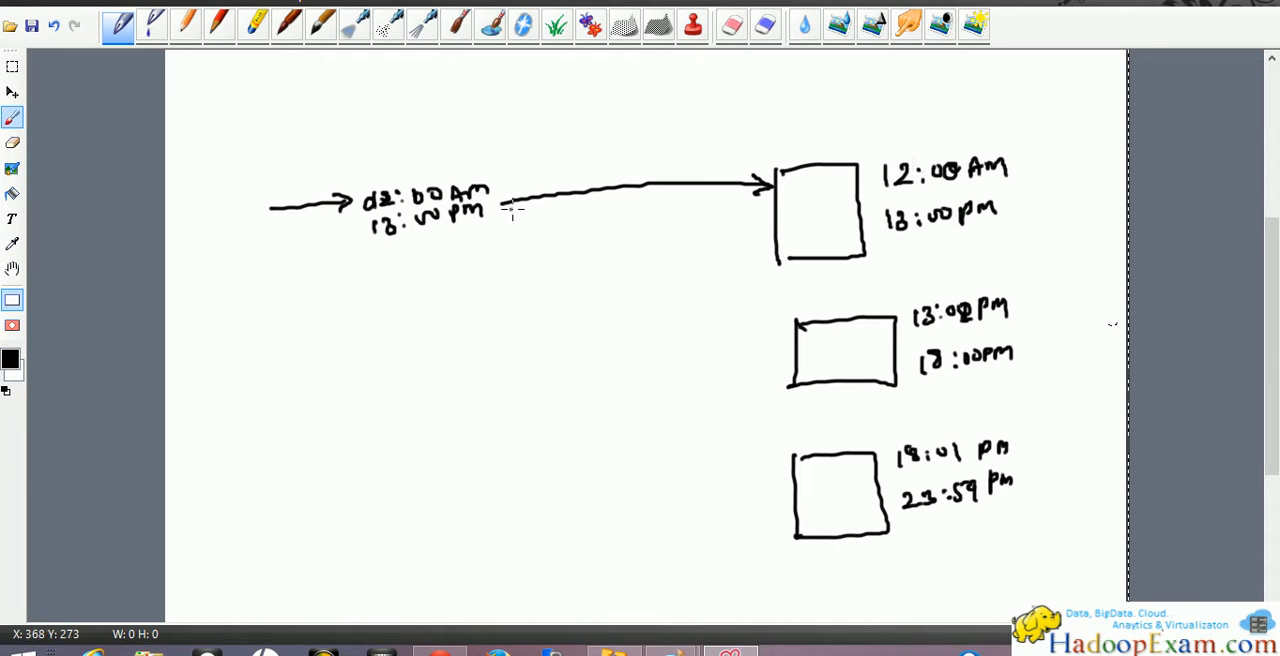
left_click_drag(510, 210, 600, 235)
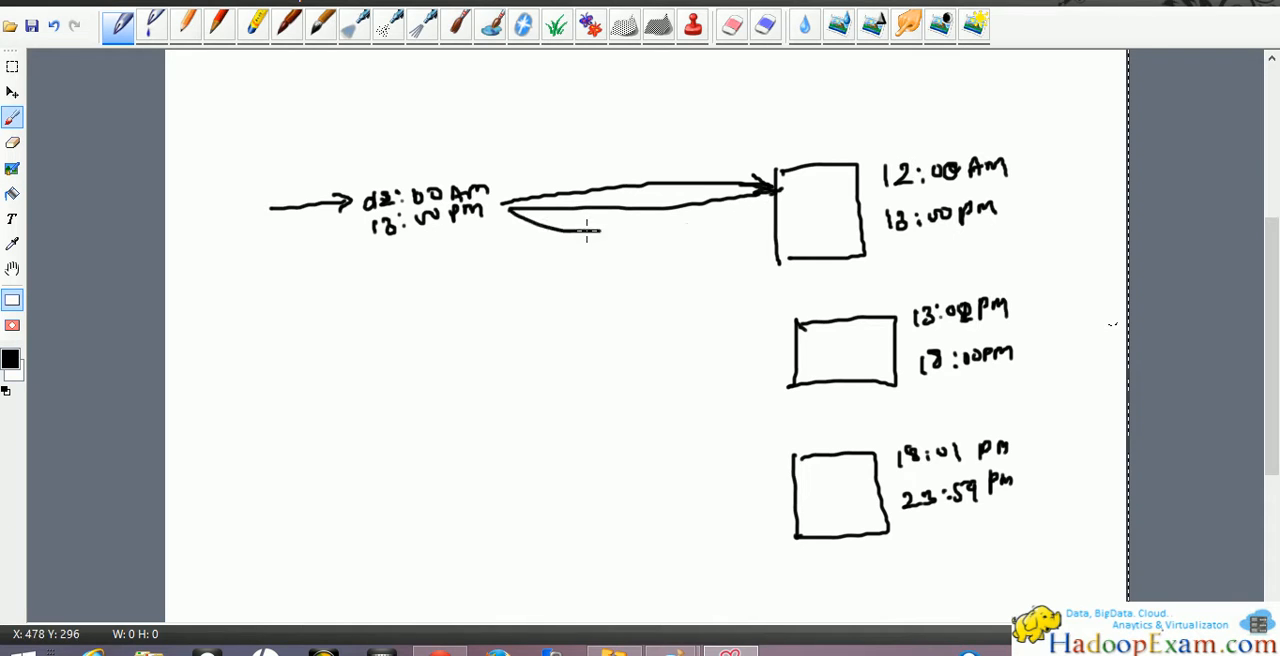
left_click_drag(585, 230, 765, 222)
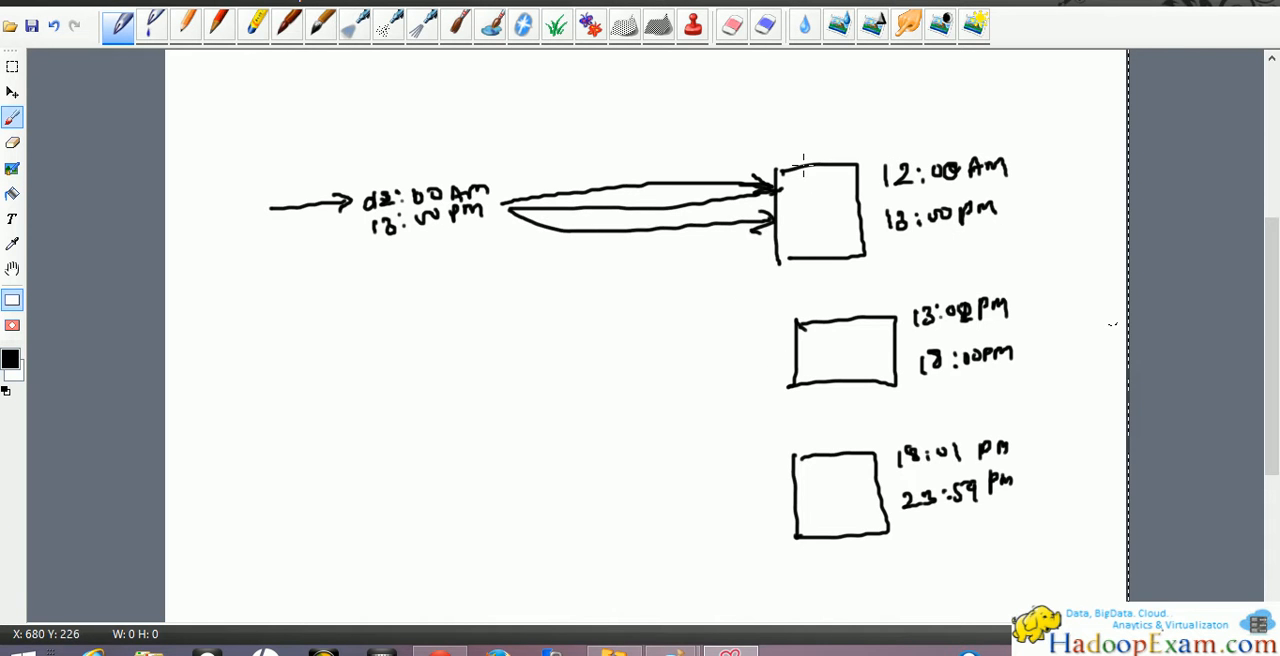
mouse_move(765, 140)
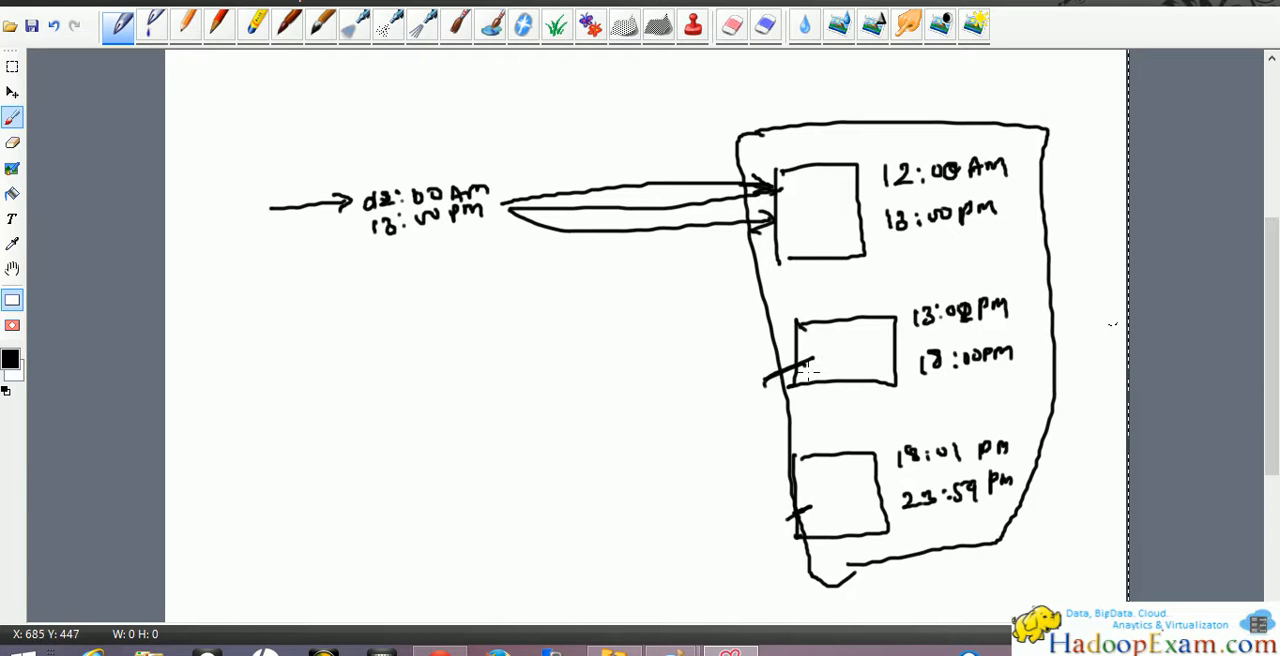
mouse_move(755, 203)
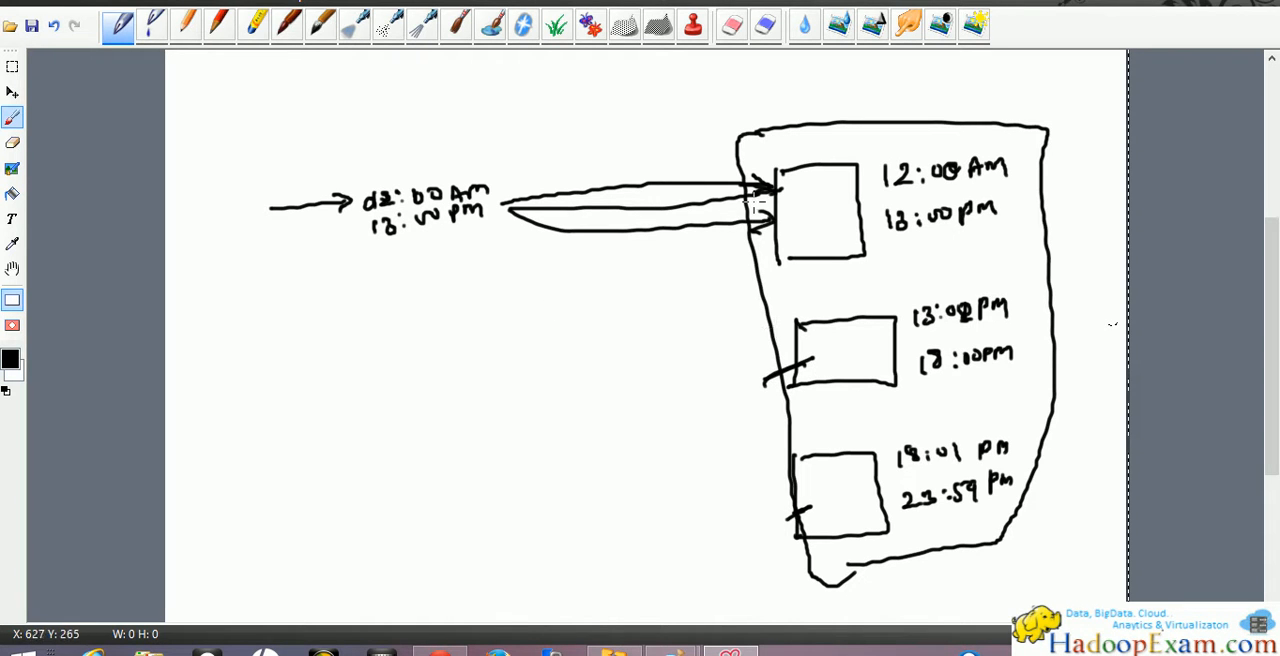
mouse_move(745, 205)
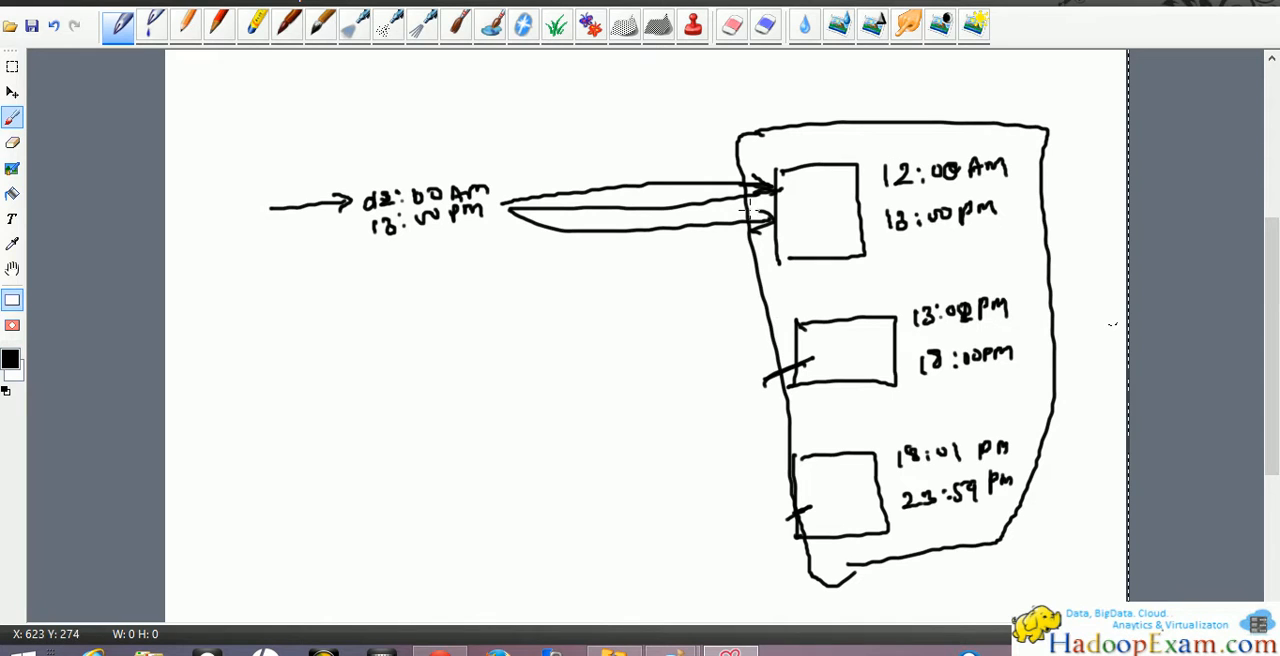
mouse_move(500, 248)
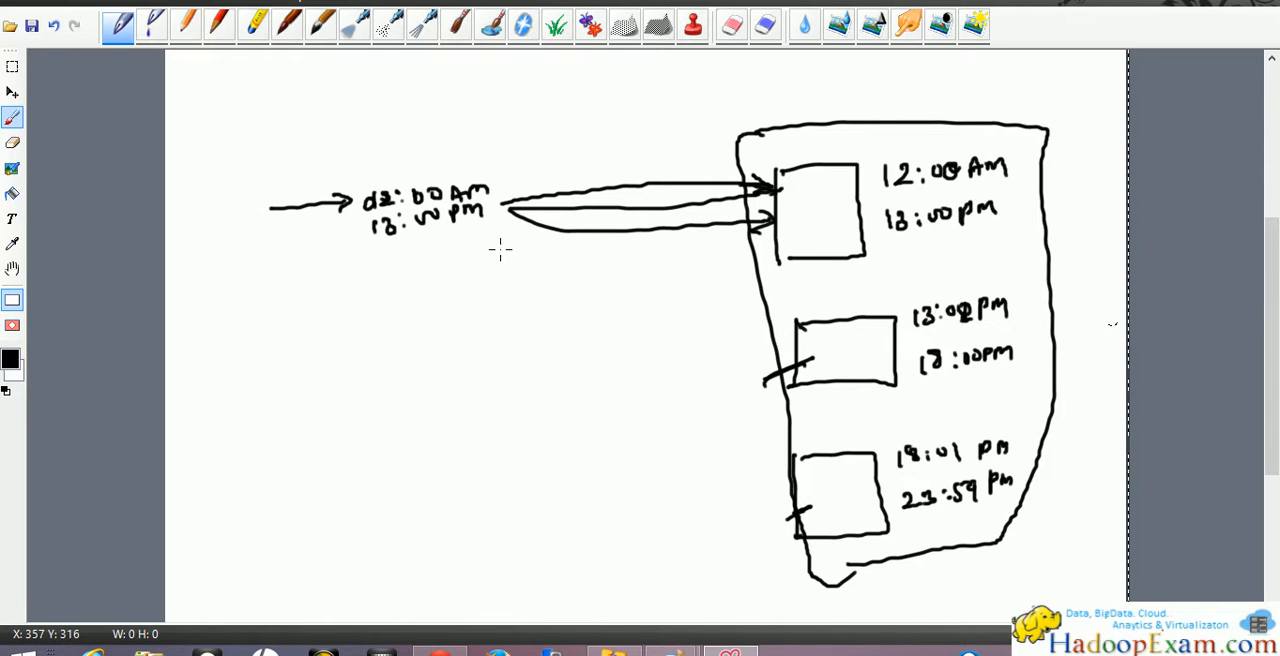
mouse_move(480, 272)
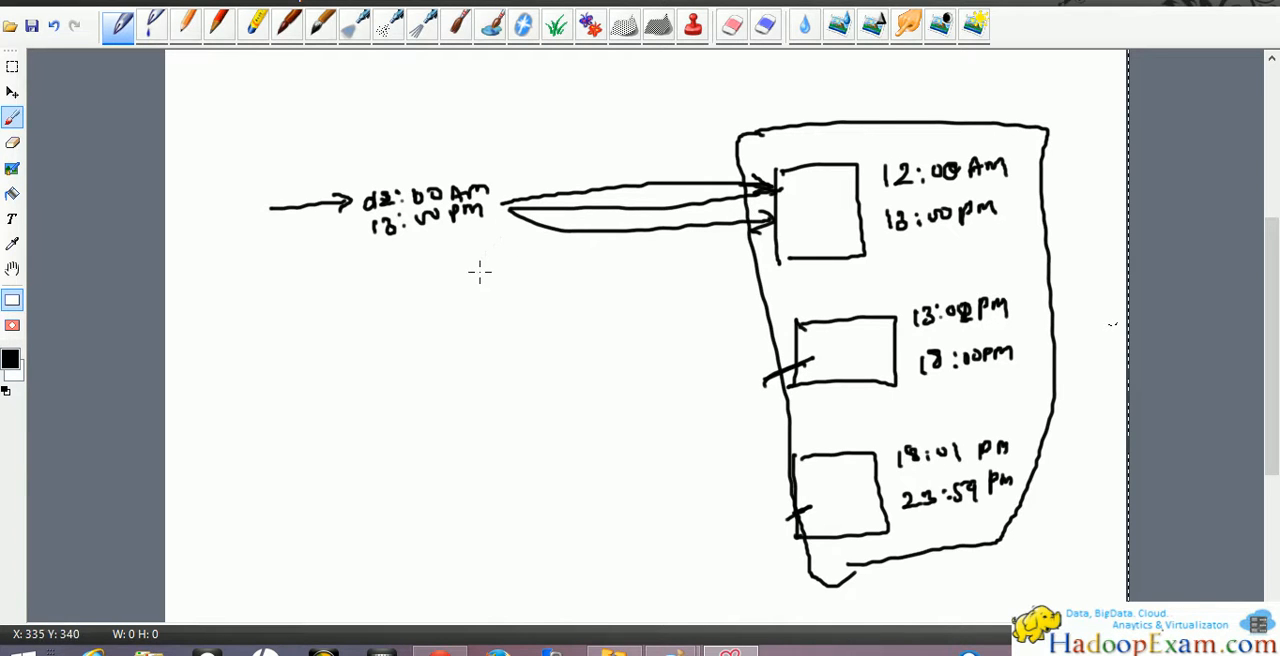
mouse_move(835, 128)
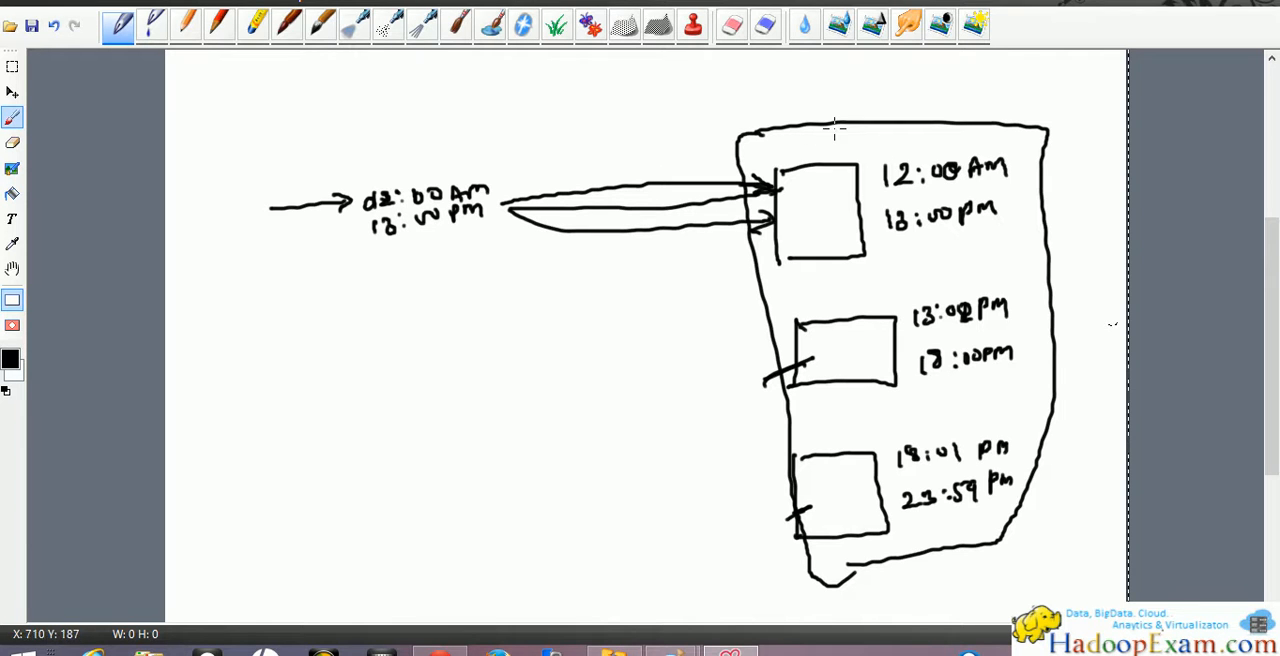
mouse_move(460, 261)
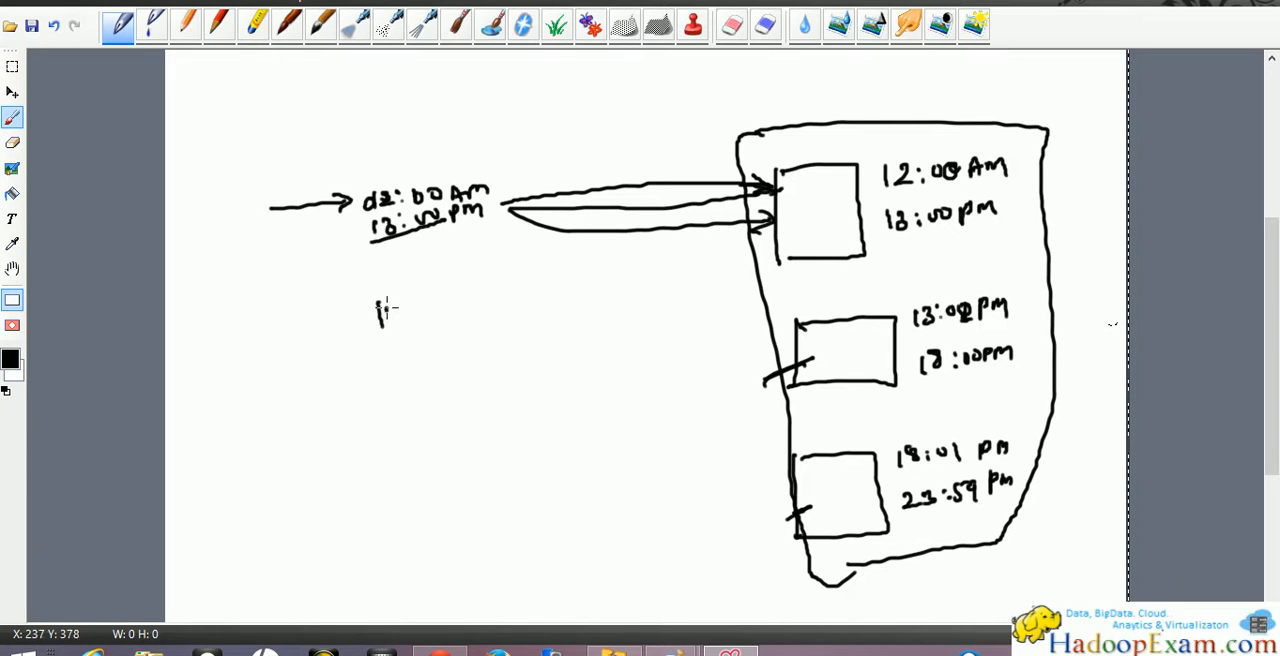
- Write the 13:00 and 18:00 labels, arrow 13:00 into the middle box, and add a dash
left_click_drag(375, 310, 430, 300)
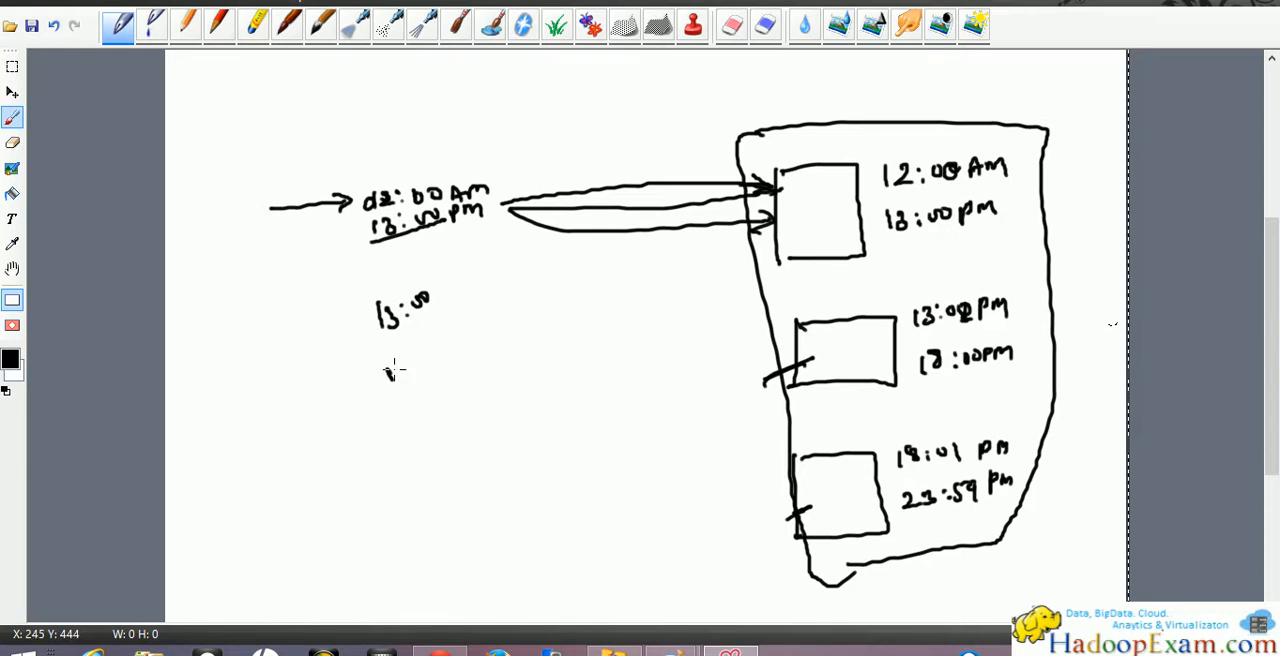
left_click_drag(385, 372, 450, 372)
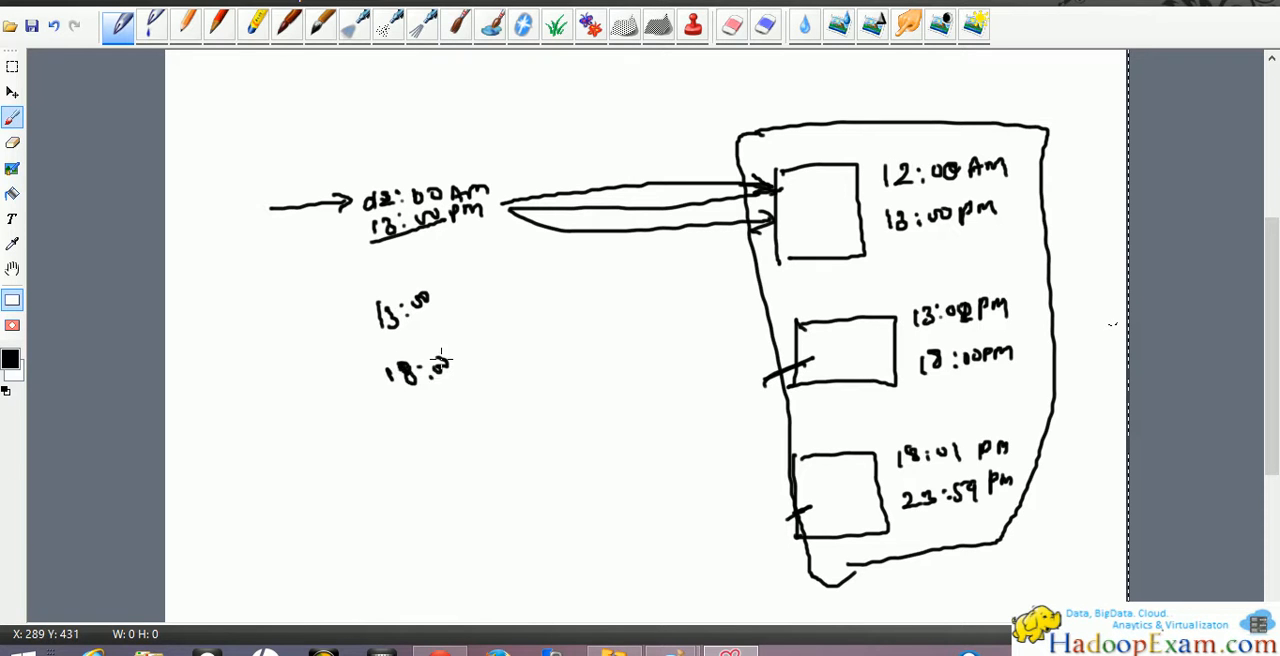
left_click_drag(420, 330, 770, 335)
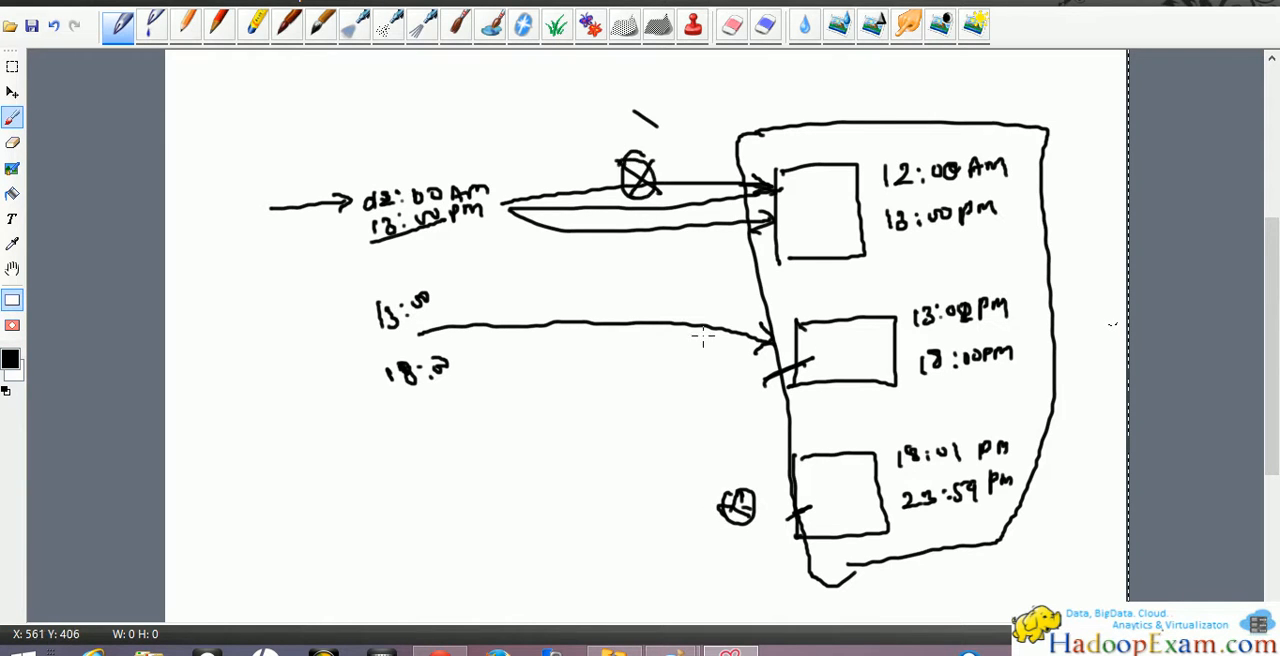
mouse_move(418, 536)
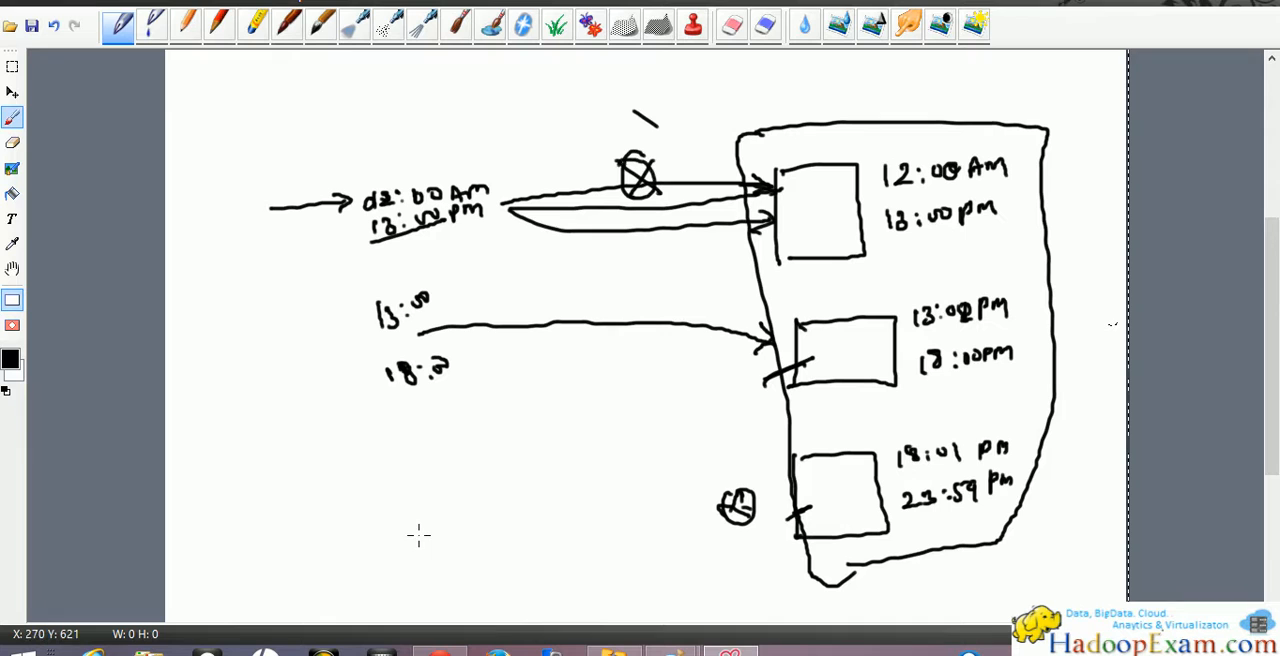
left_click_drag(410, 520, 445, 515)
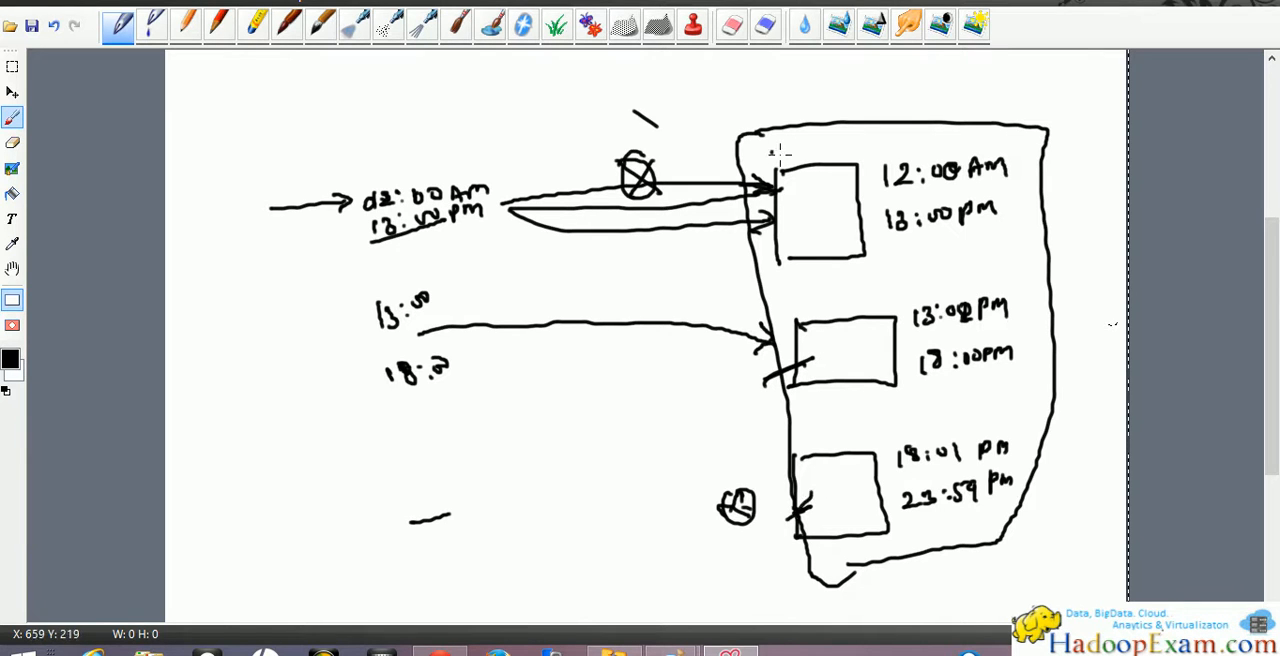
mouse_move(810, 330)
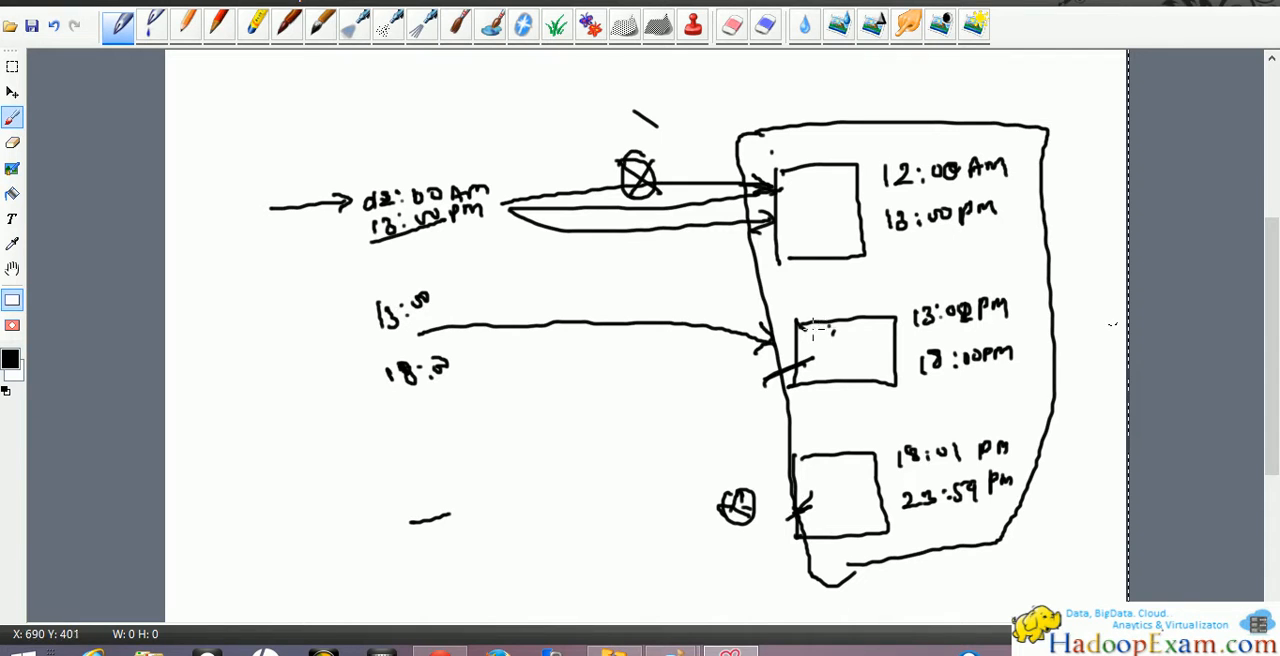
mouse_move(810, 325)
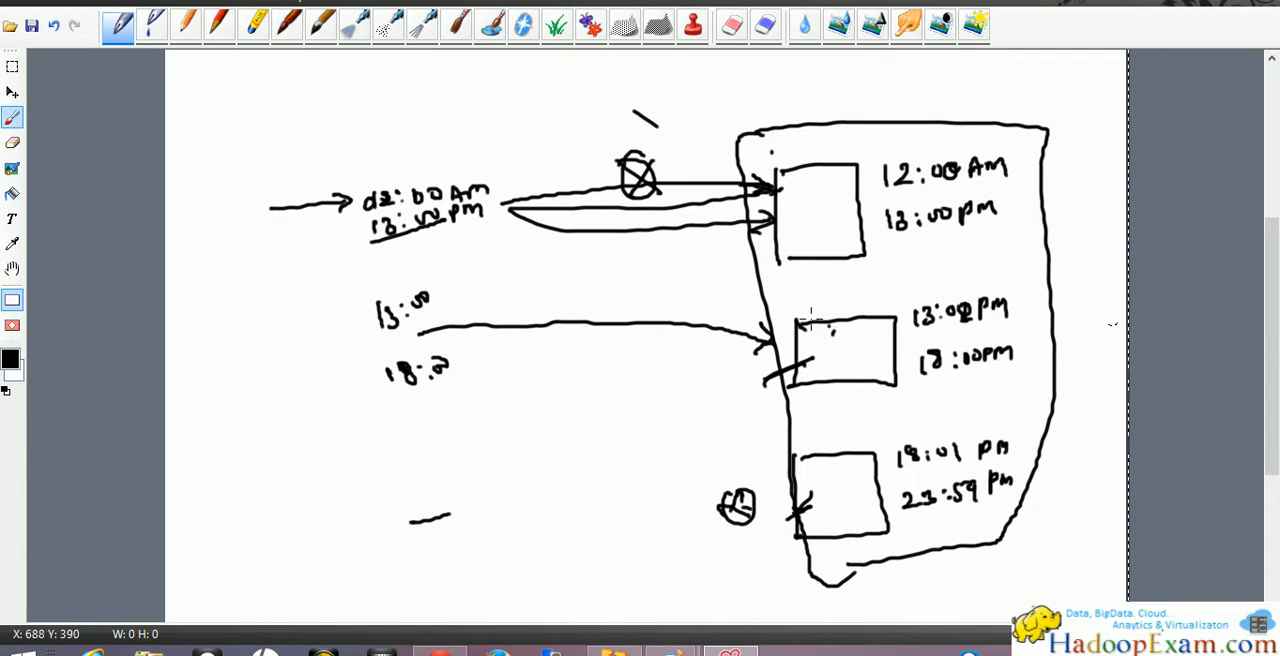
mouse_move(810, 320)
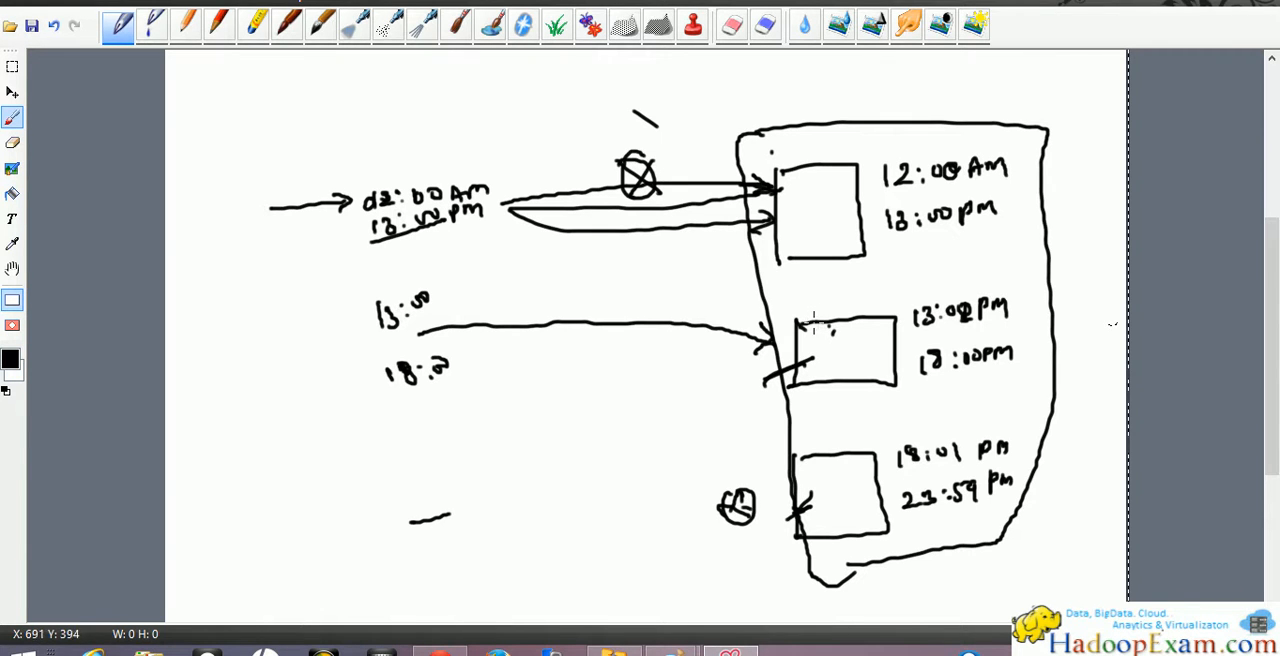
mouse_move(808, 322)
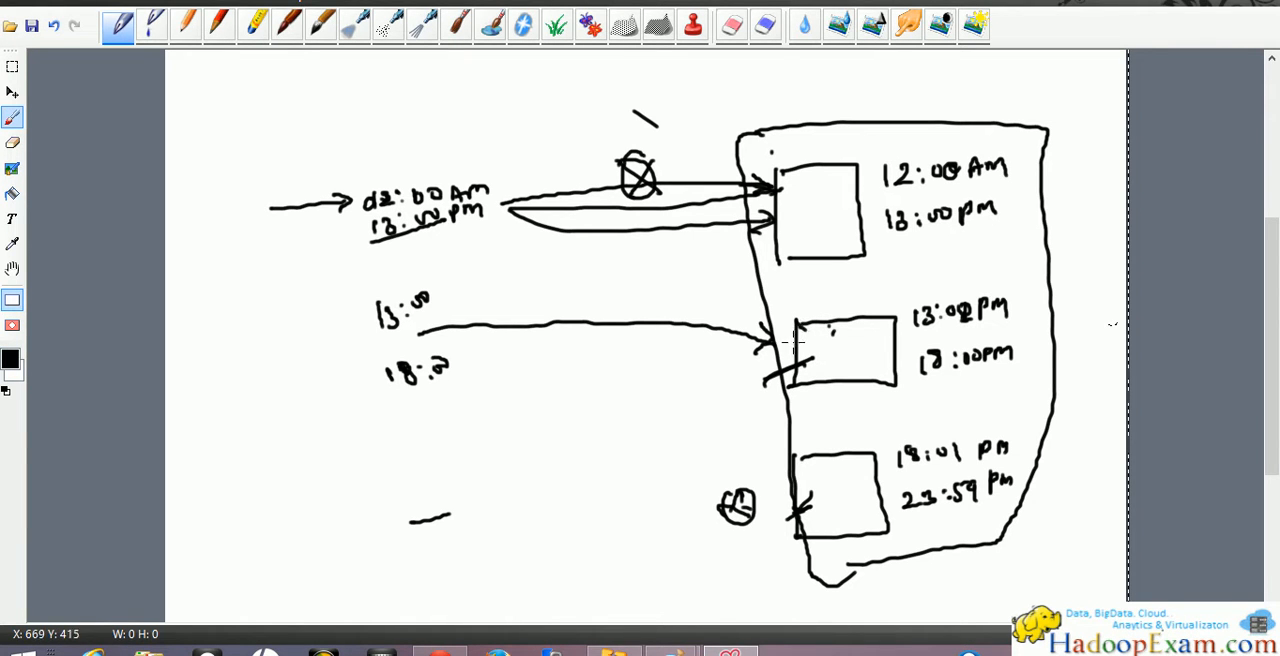
mouse_move(793, 340)
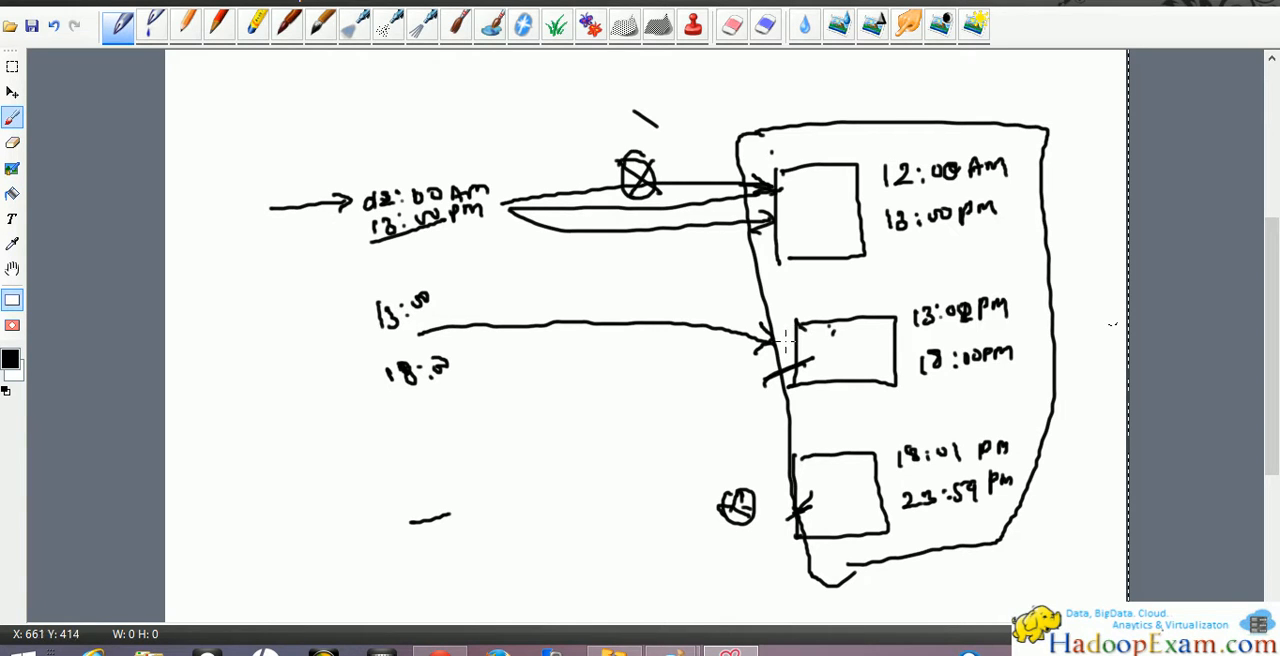
mouse_move(790, 335)
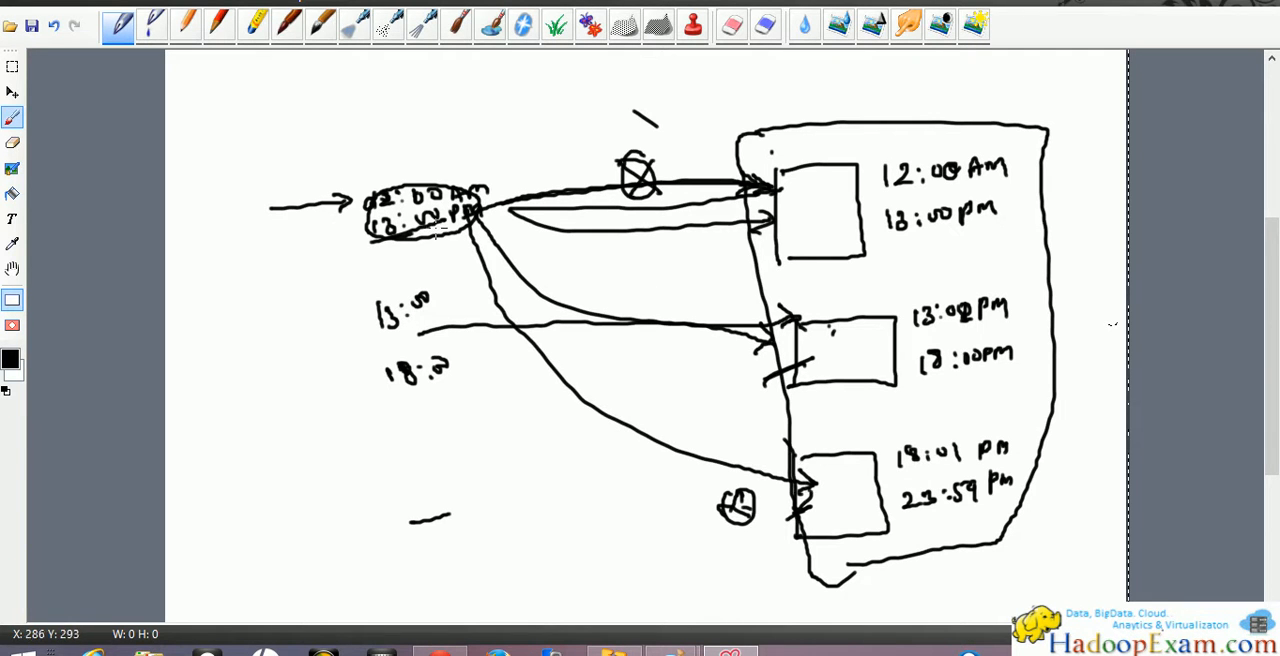
mouse_move(322, 216)
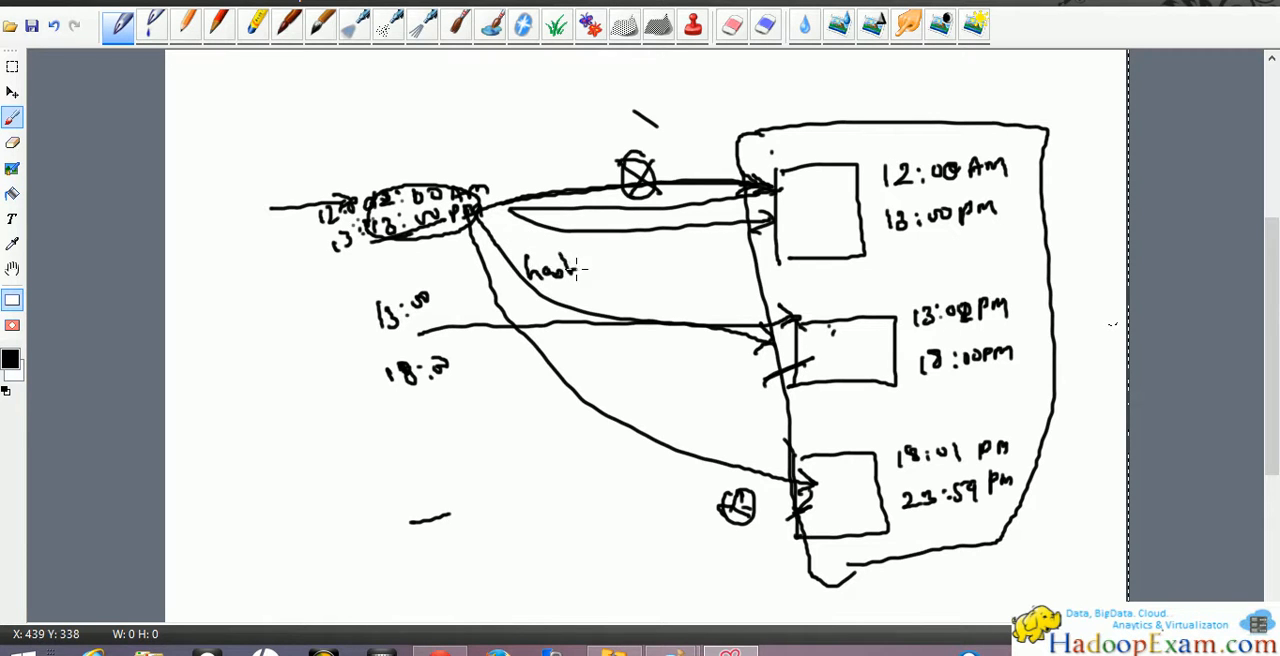
- Write the word 'hashing' beside the fanned-out arrows
left_click_drag(575, 270, 635, 285)
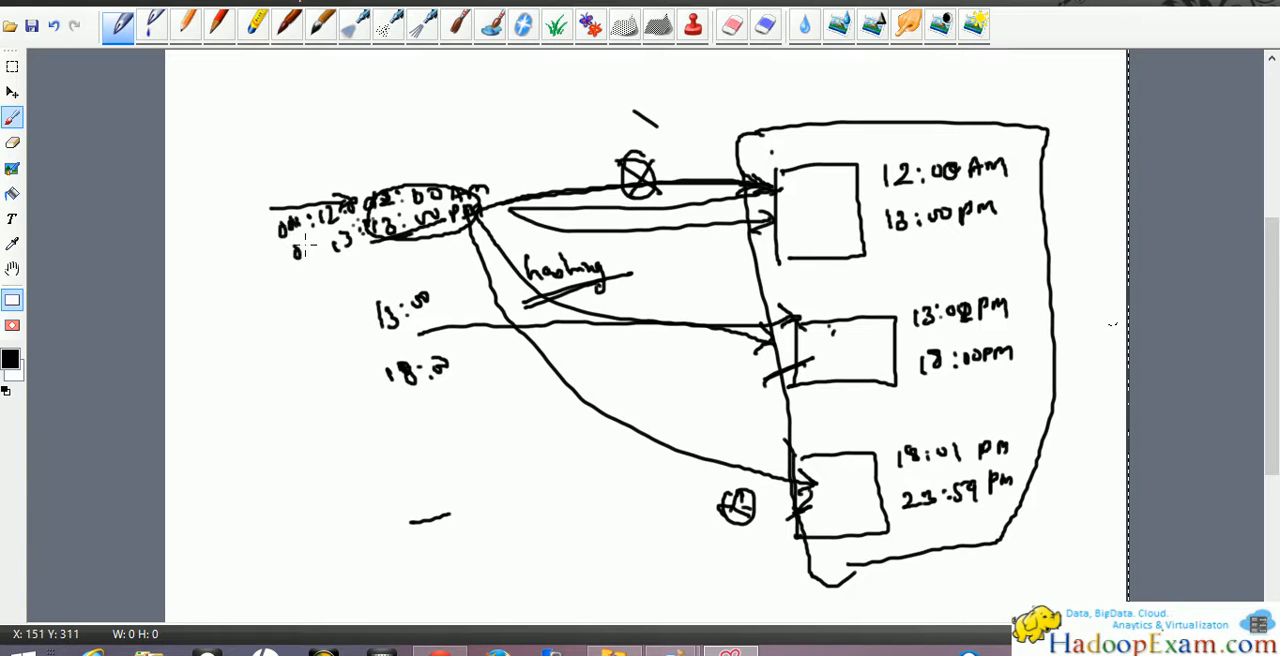
mouse_move(720, 295)
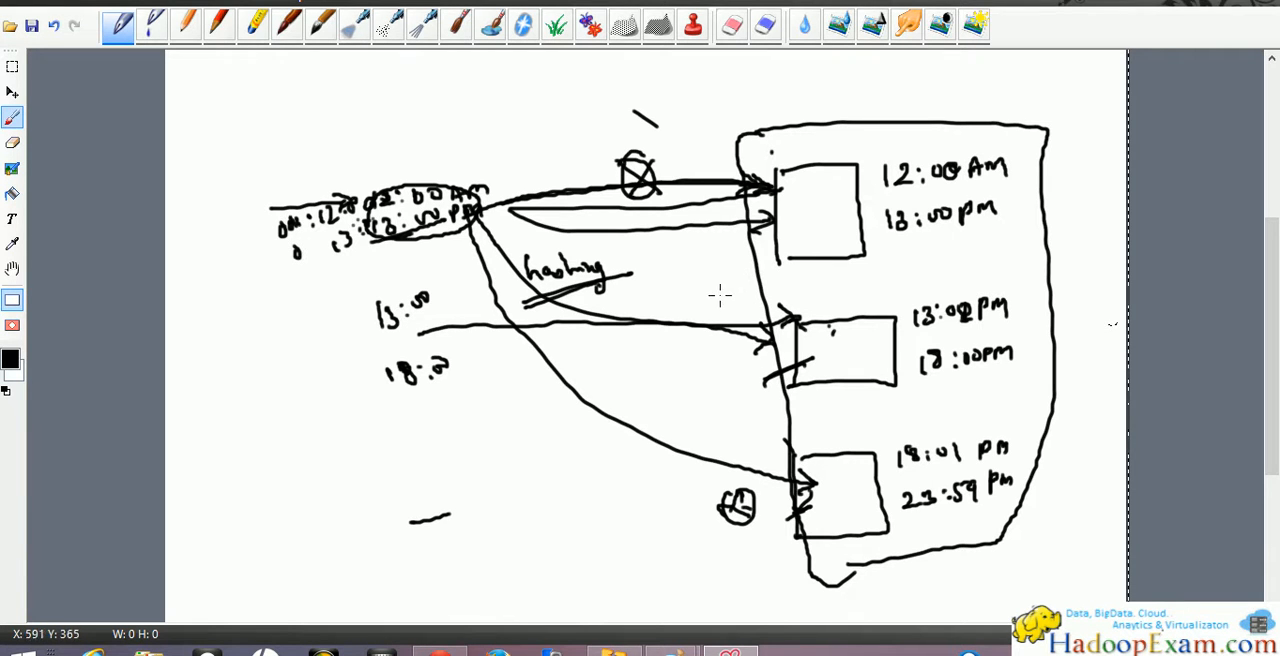
mouse_move(713, 300)
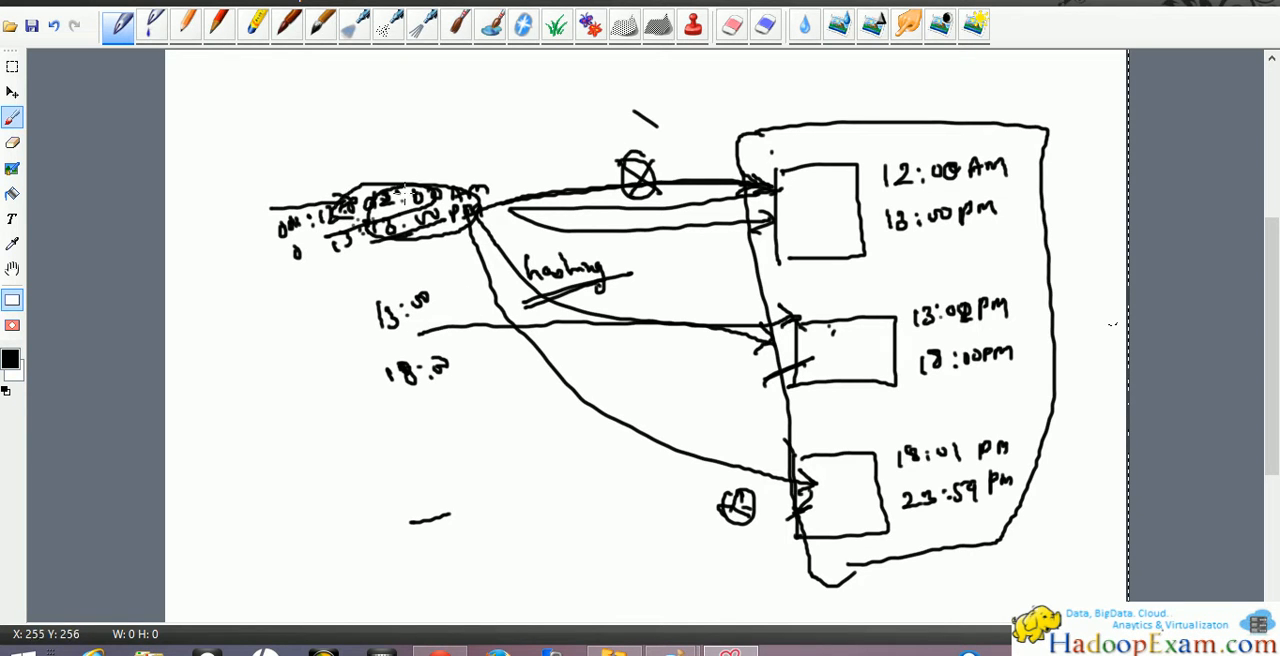
mouse_move(430, 190)
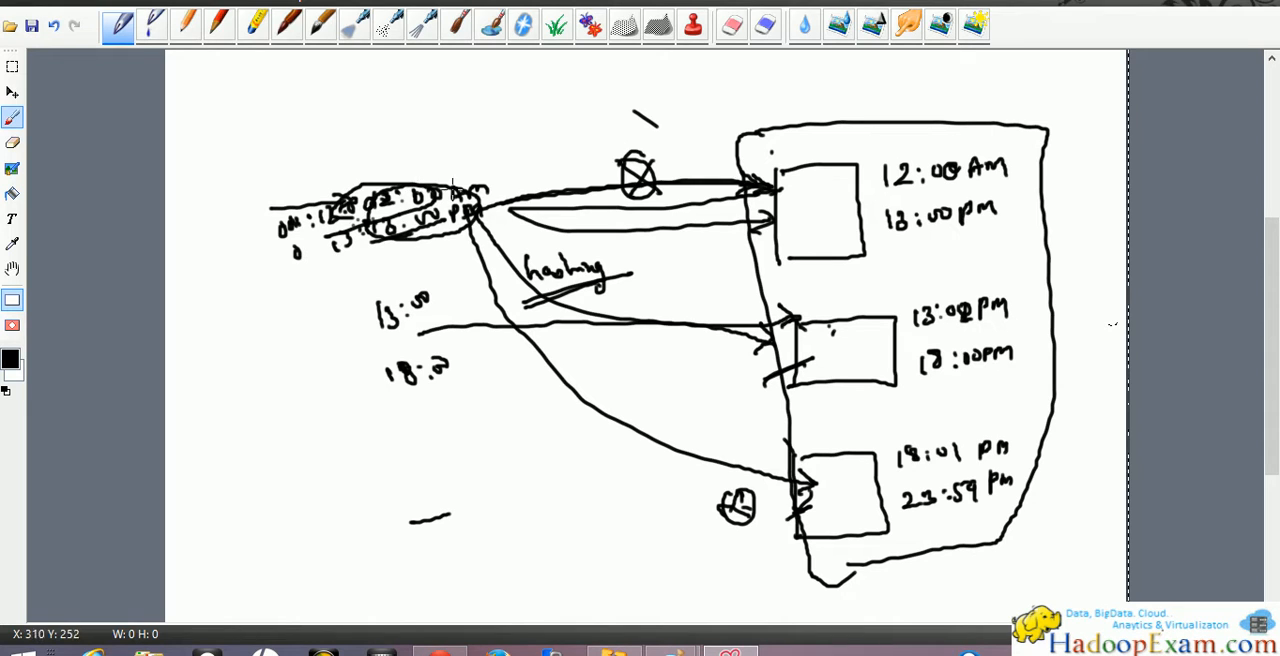
mouse_move(805, 224)
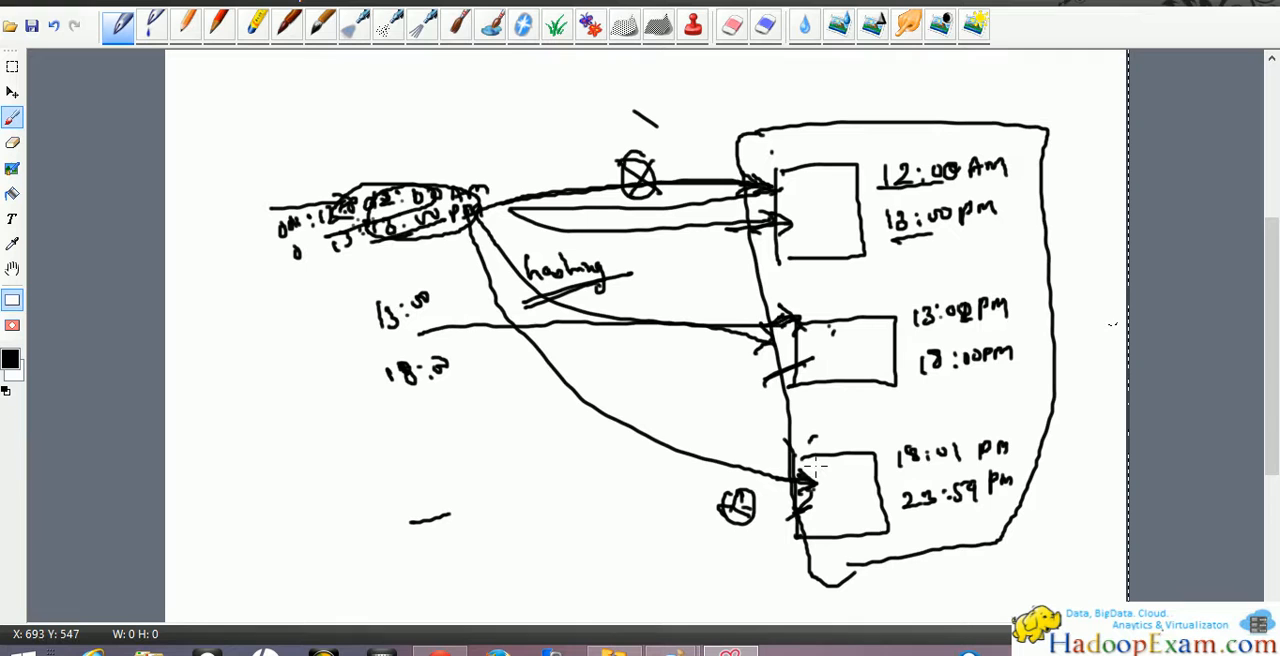
mouse_move(870, 370)
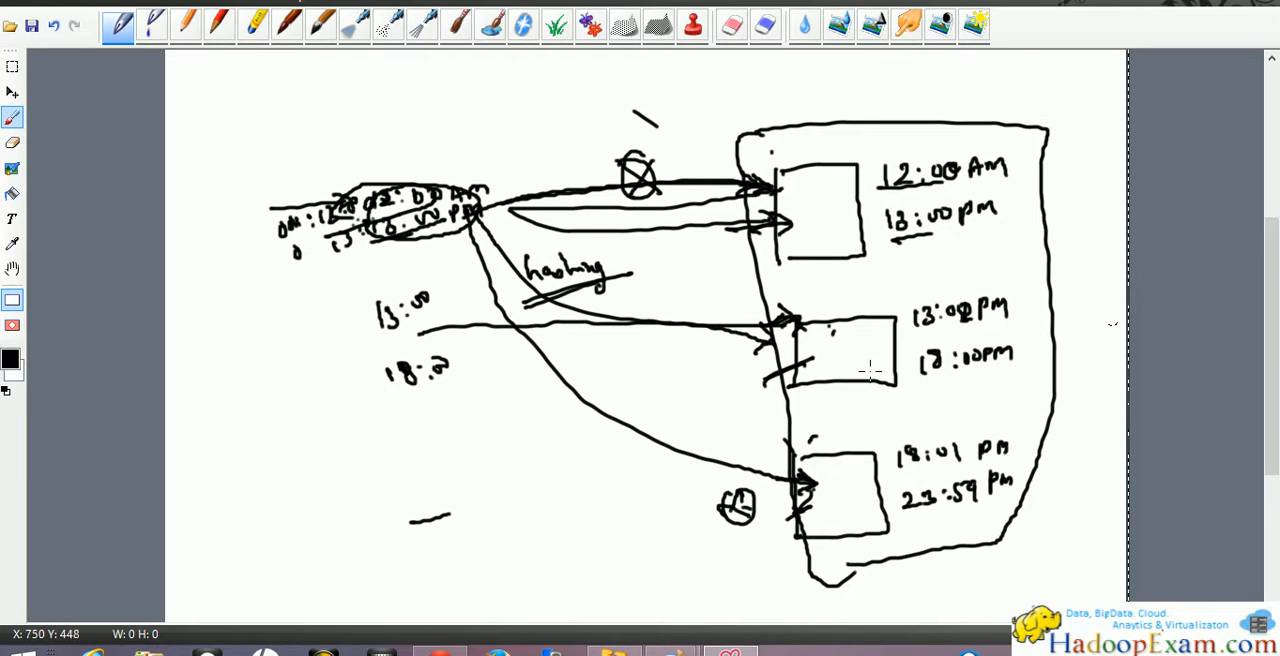
mouse_move(905, 338)
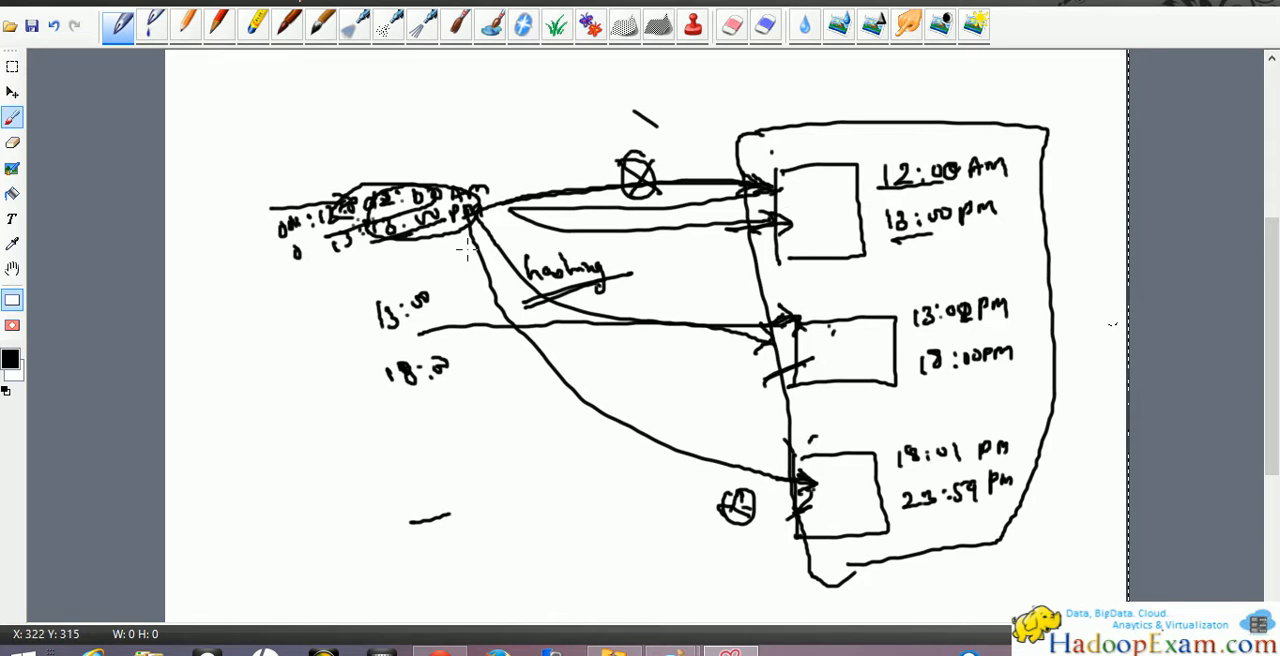
mouse_move(780, 310)
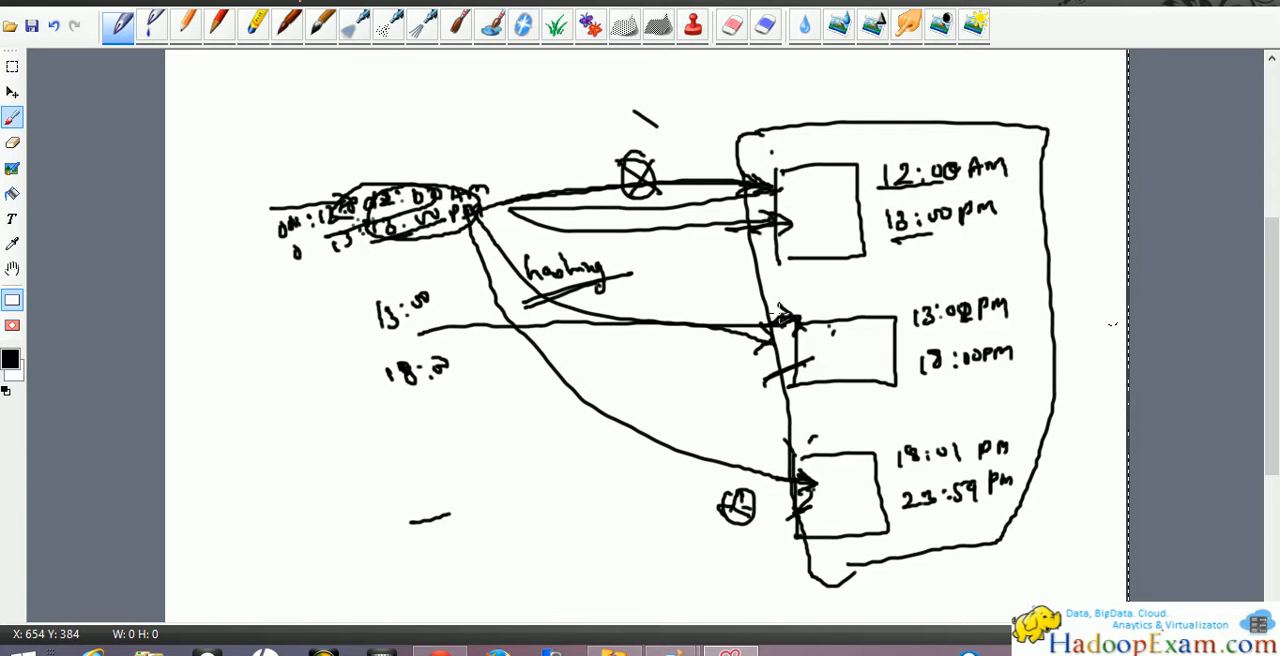
mouse_move(790, 308)
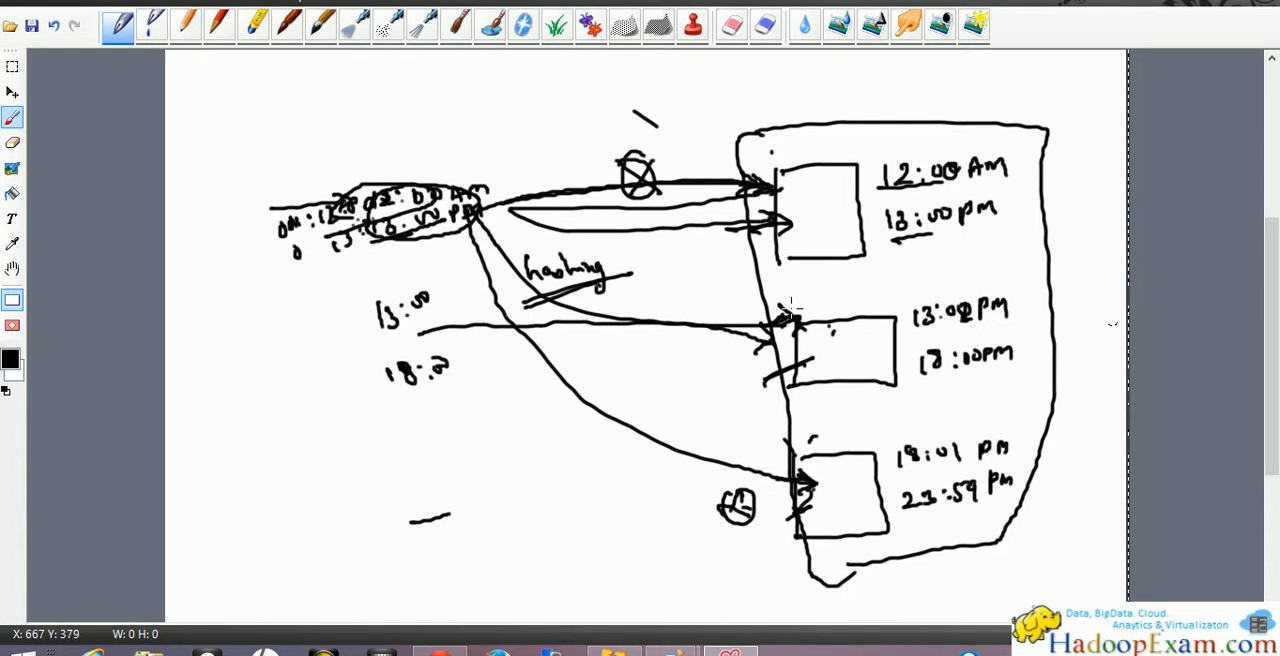
mouse_move(790, 310)
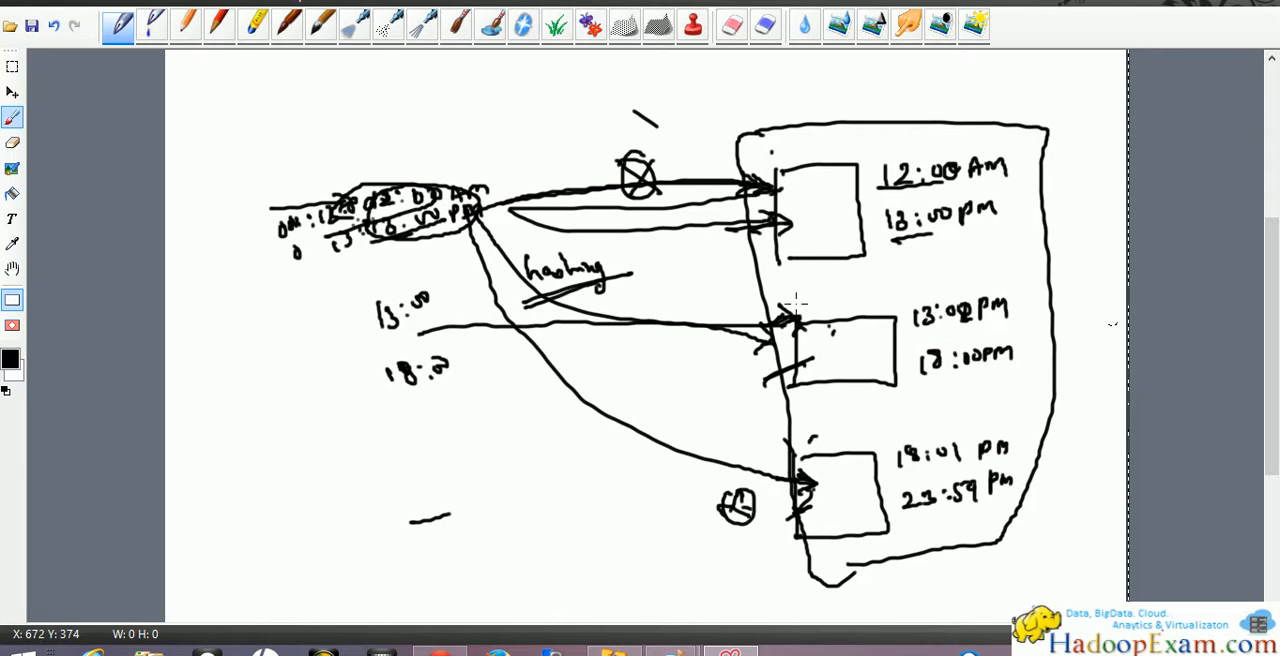
mouse_move(810, 303)
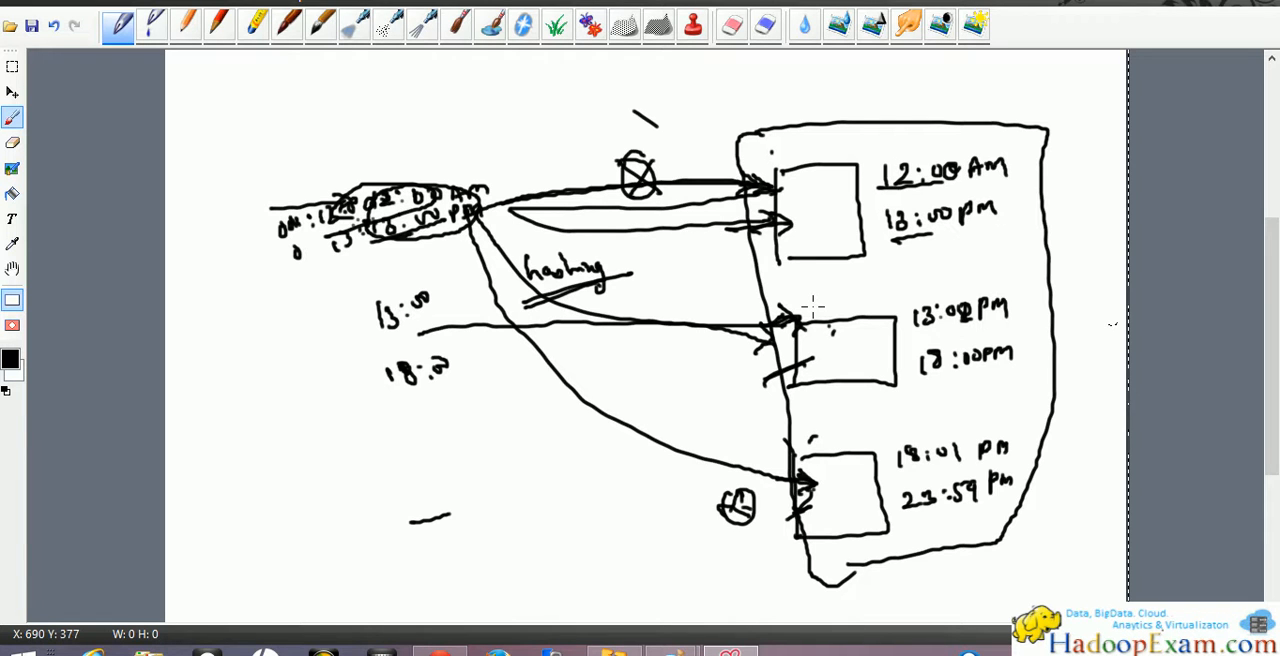
mouse_move(888, 262)
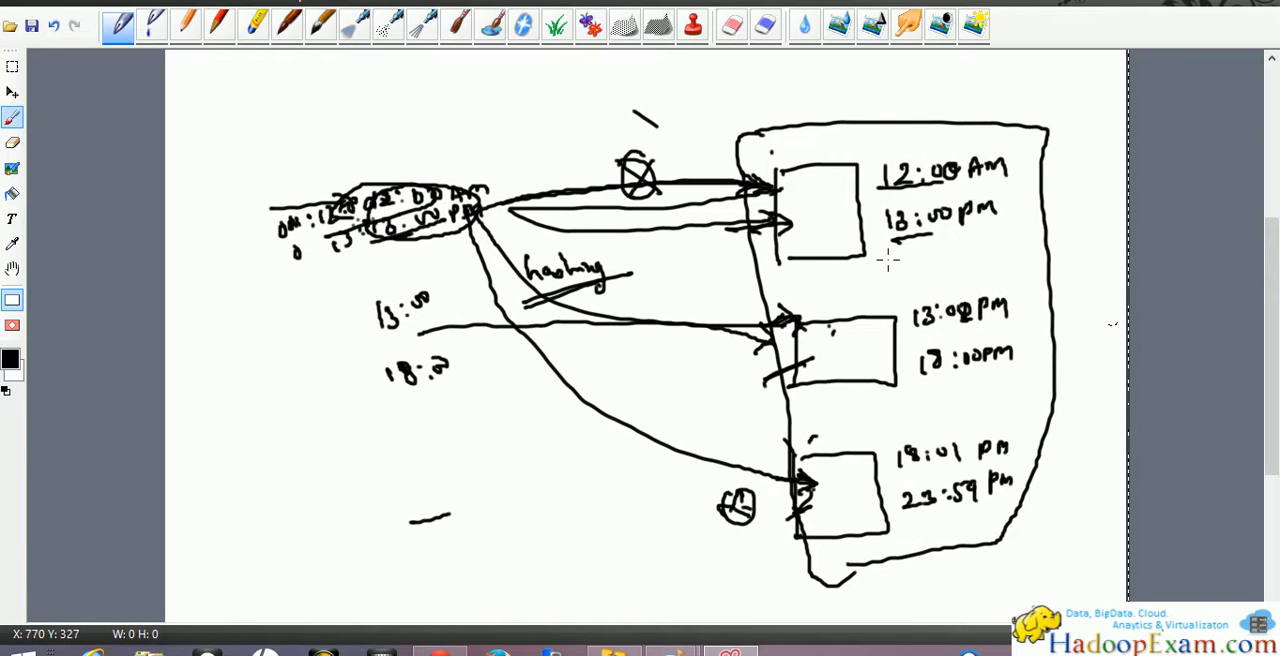
mouse_move(795, 220)
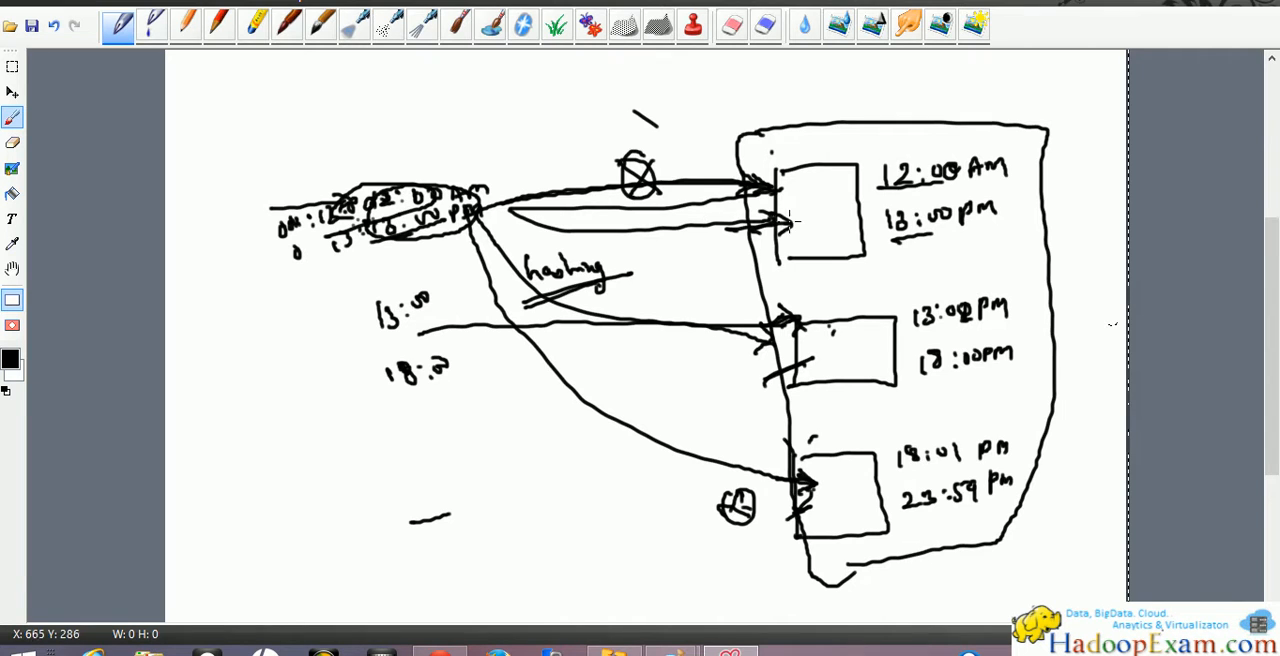
mouse_move(785, 225)
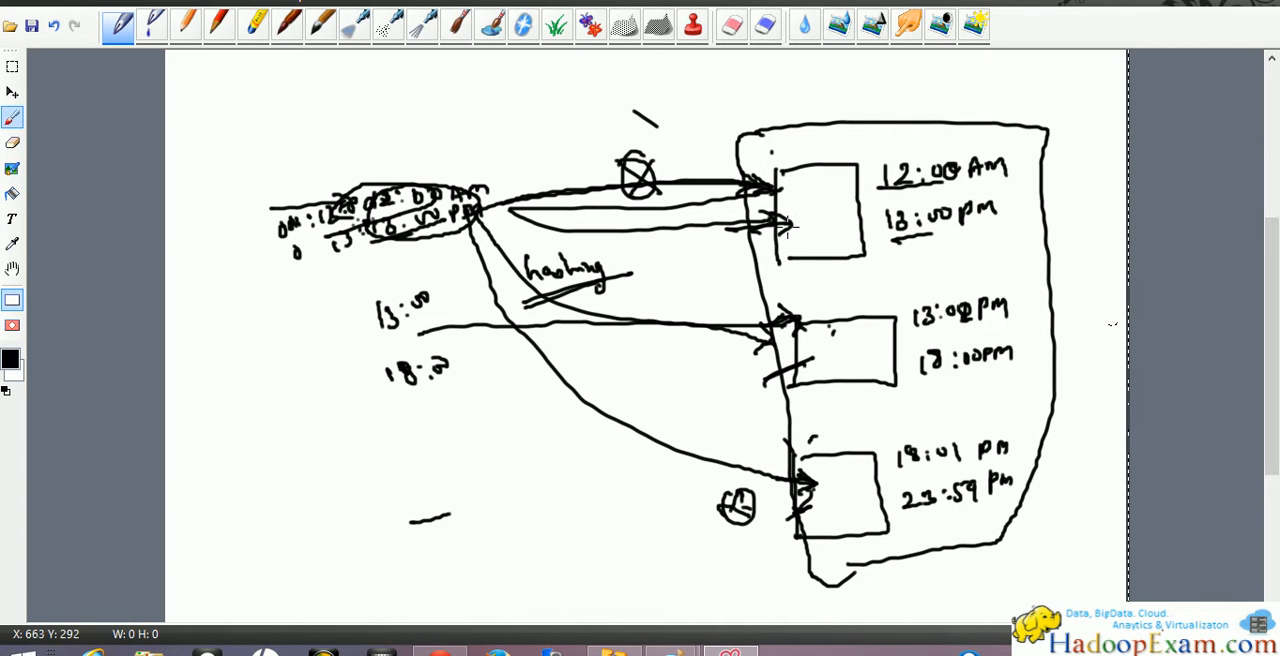
mouse_move(785, 231)
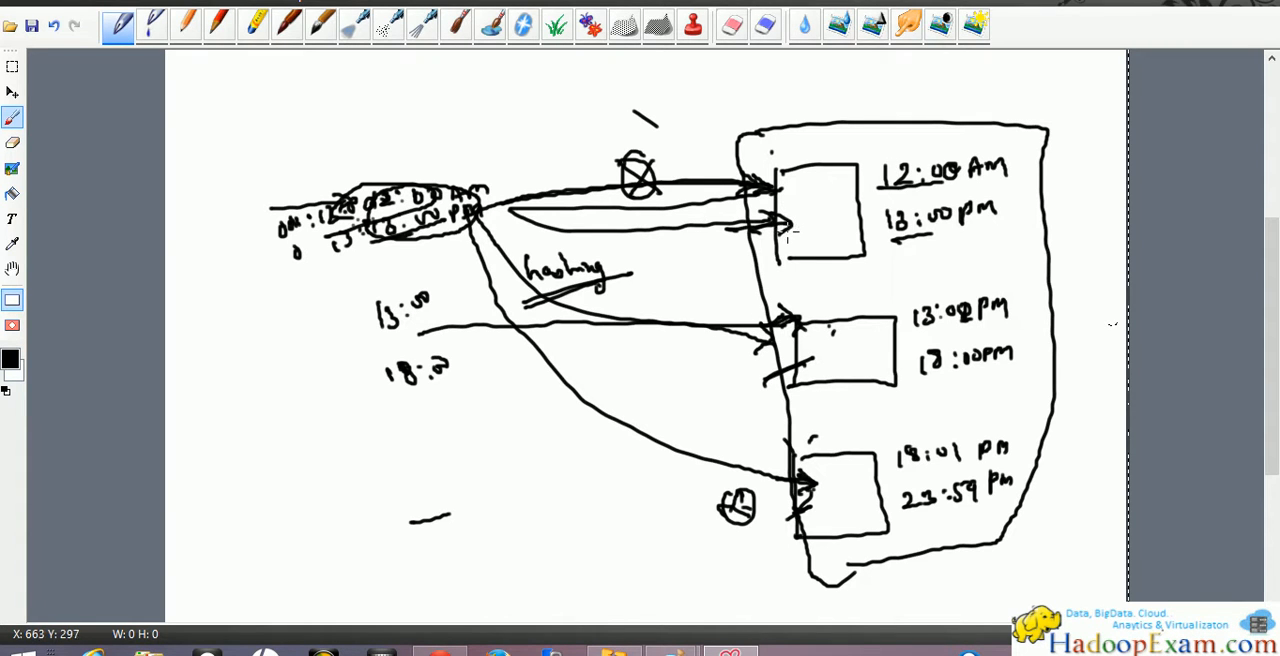
mouse_move(787, 234)
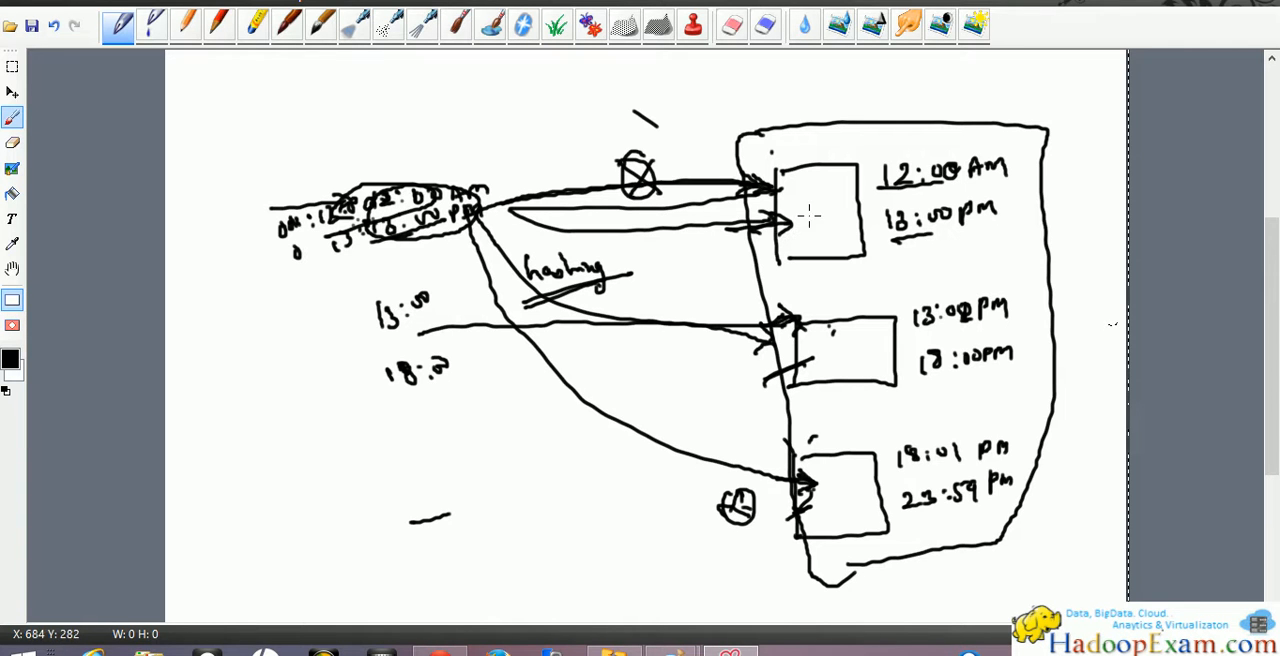
mouse_move(825, 210)
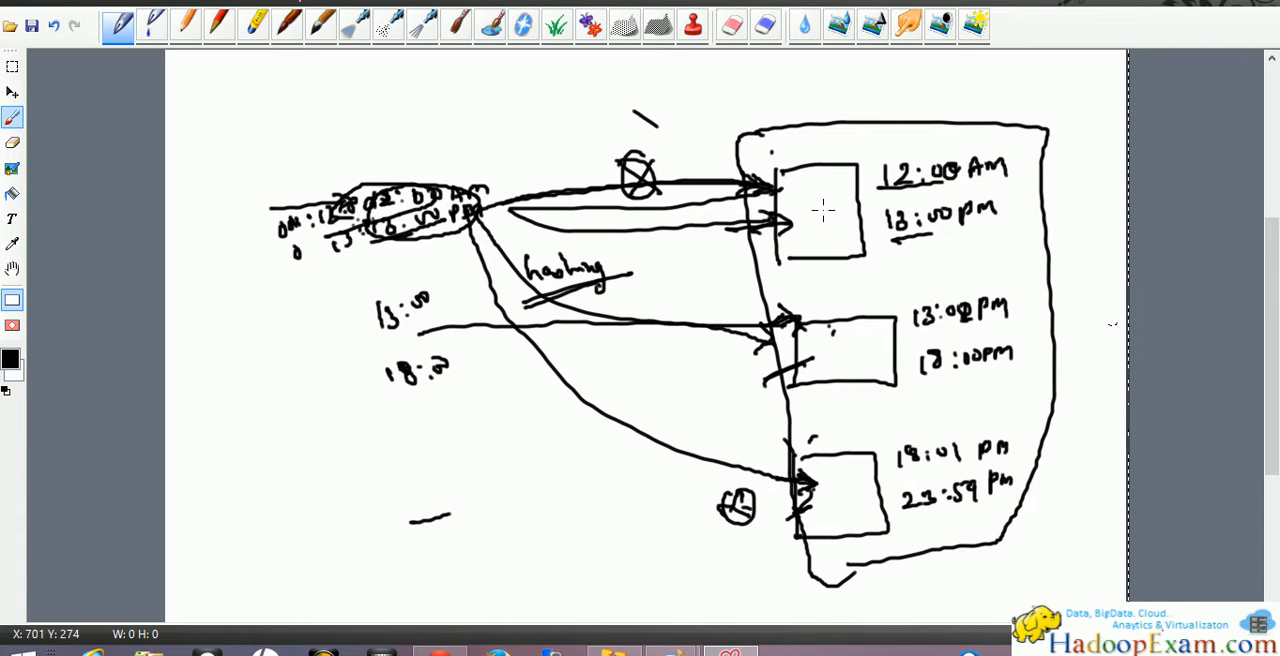
mouse_move(825, 213)
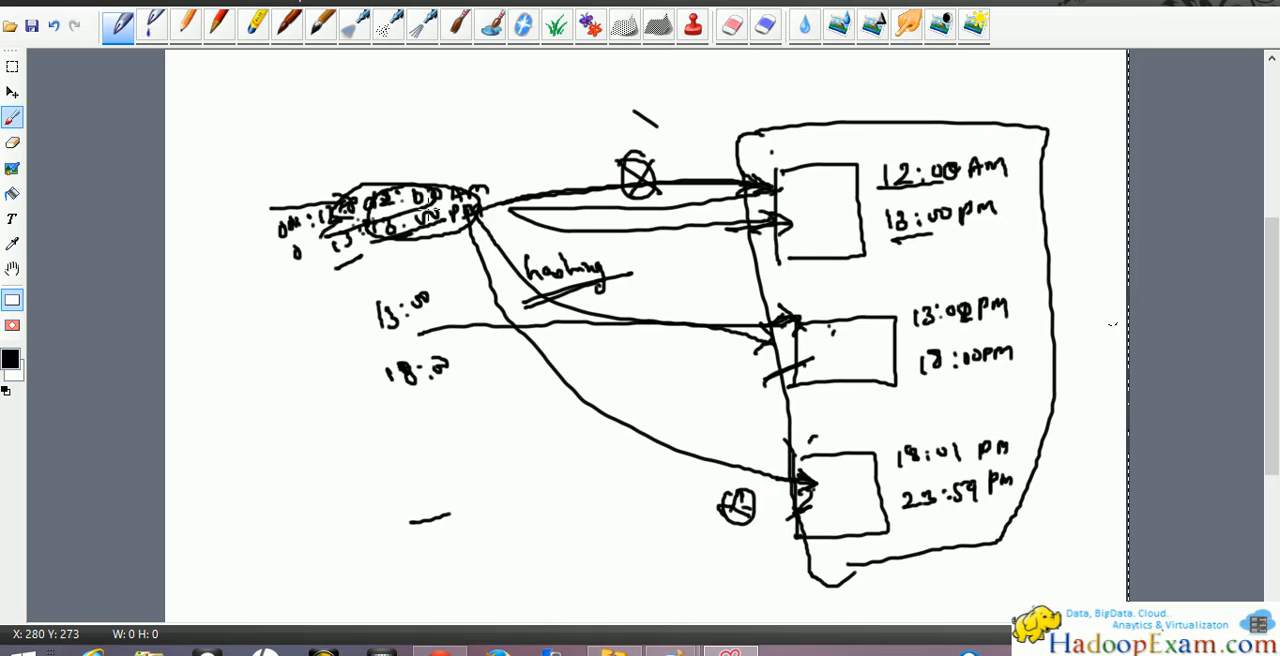
mouse_move(475, 195)
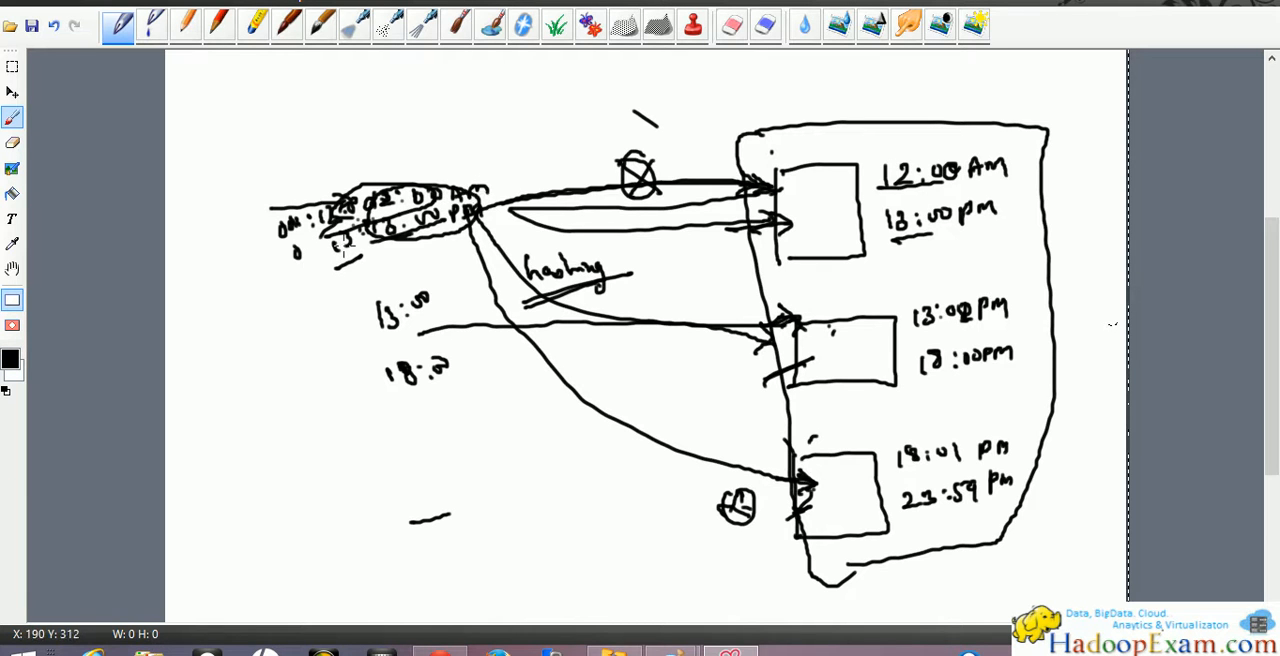
mouse_move(795, 183)
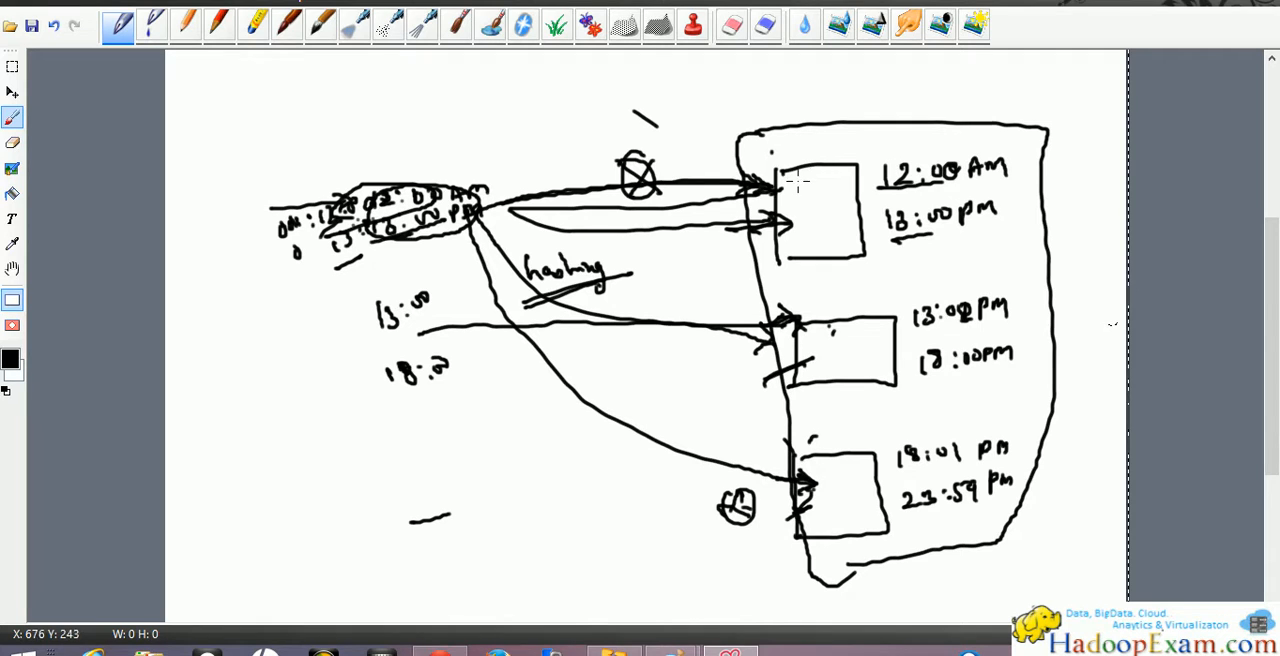
left_click_drag(798, 178, 805, 245)
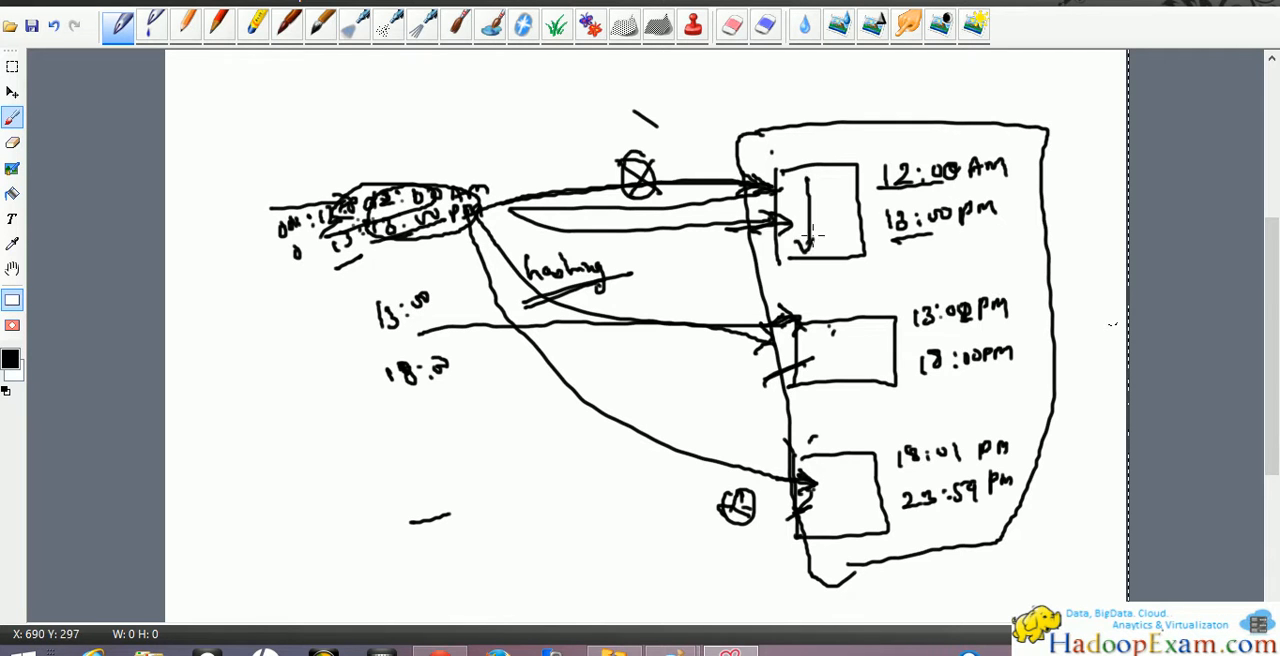
left_click_drag(808, 250, 808, 175)
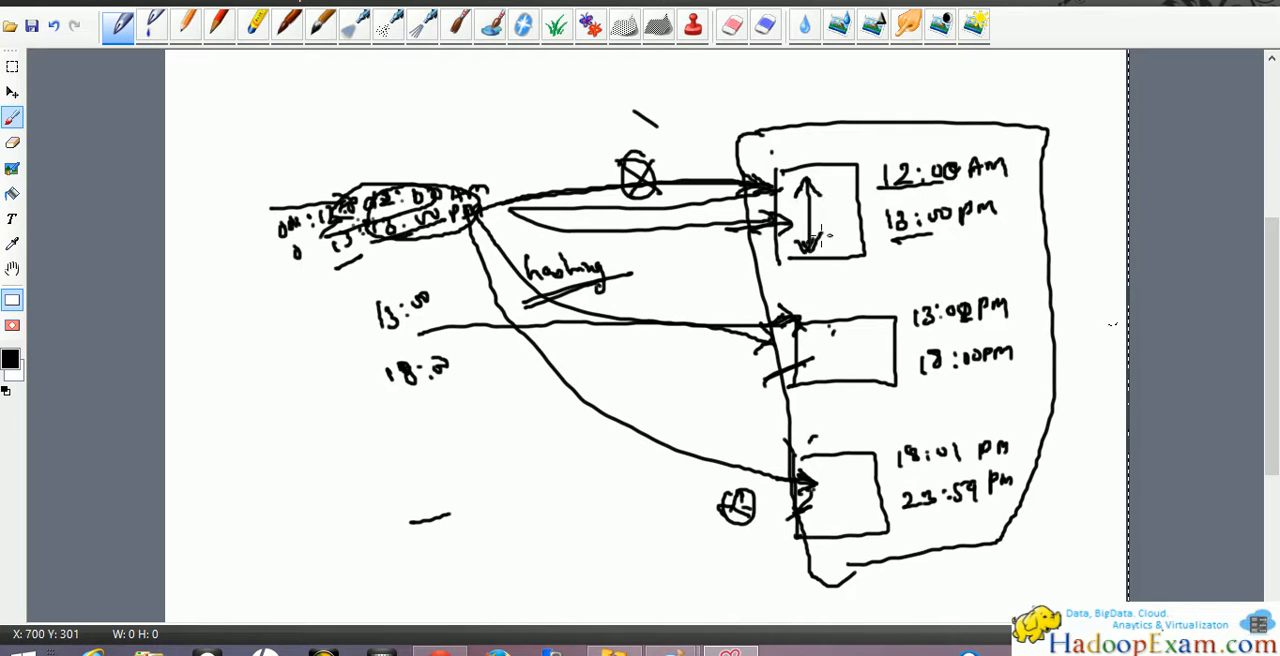
mouse_move(835, 215)
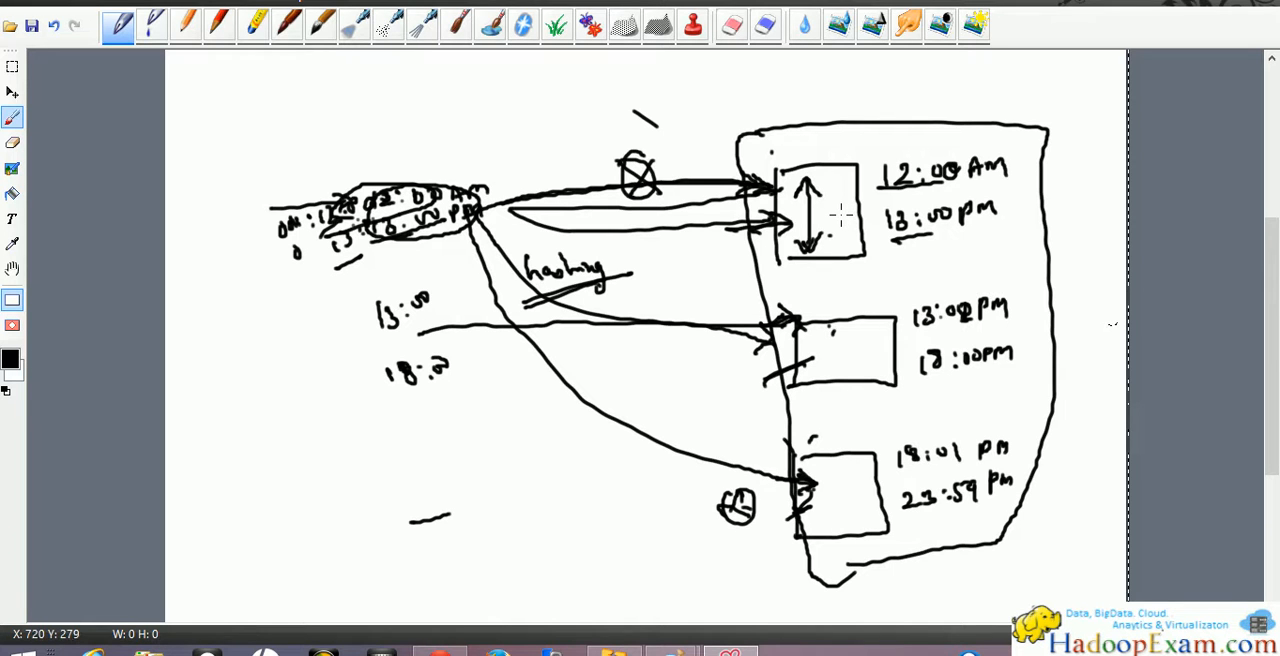
mouse_move(553, 231)
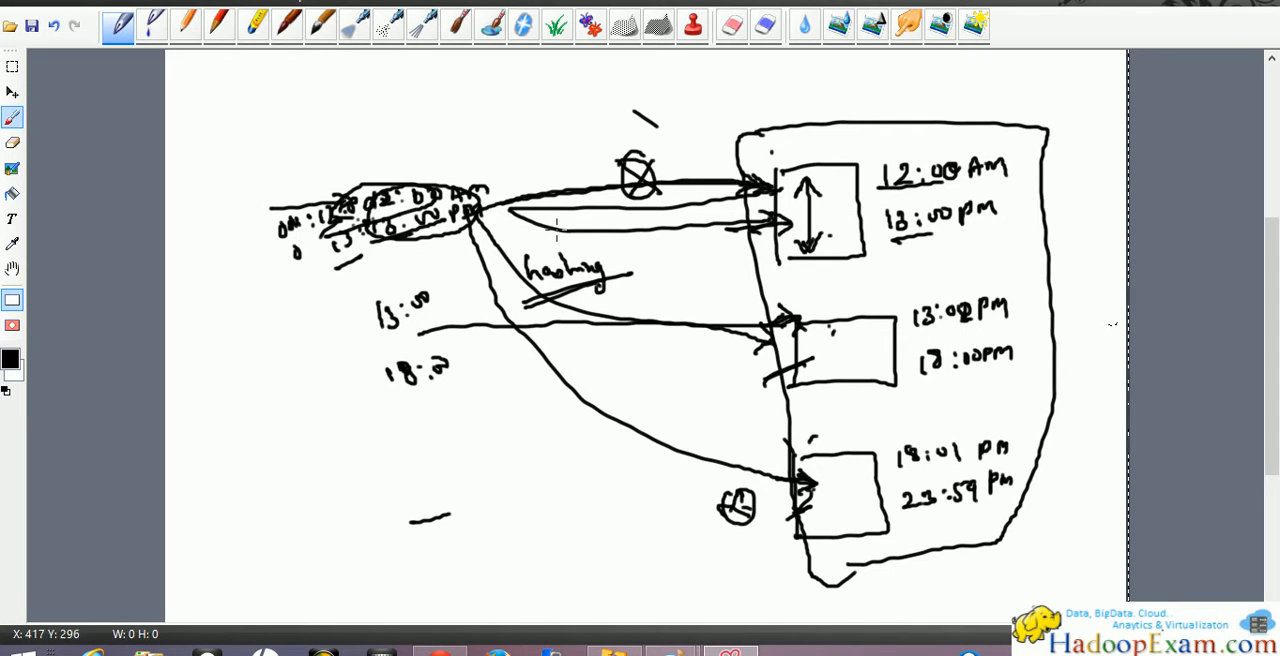
mouse_move(589, 221)
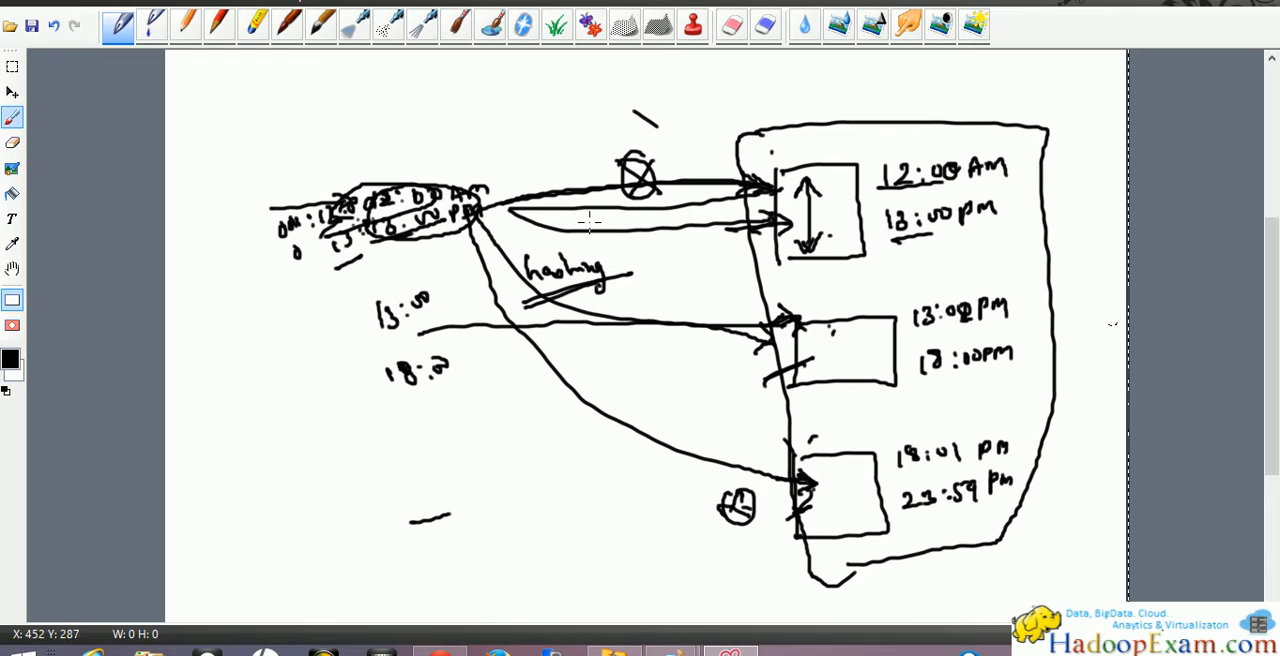
mouse_move(585, 225)
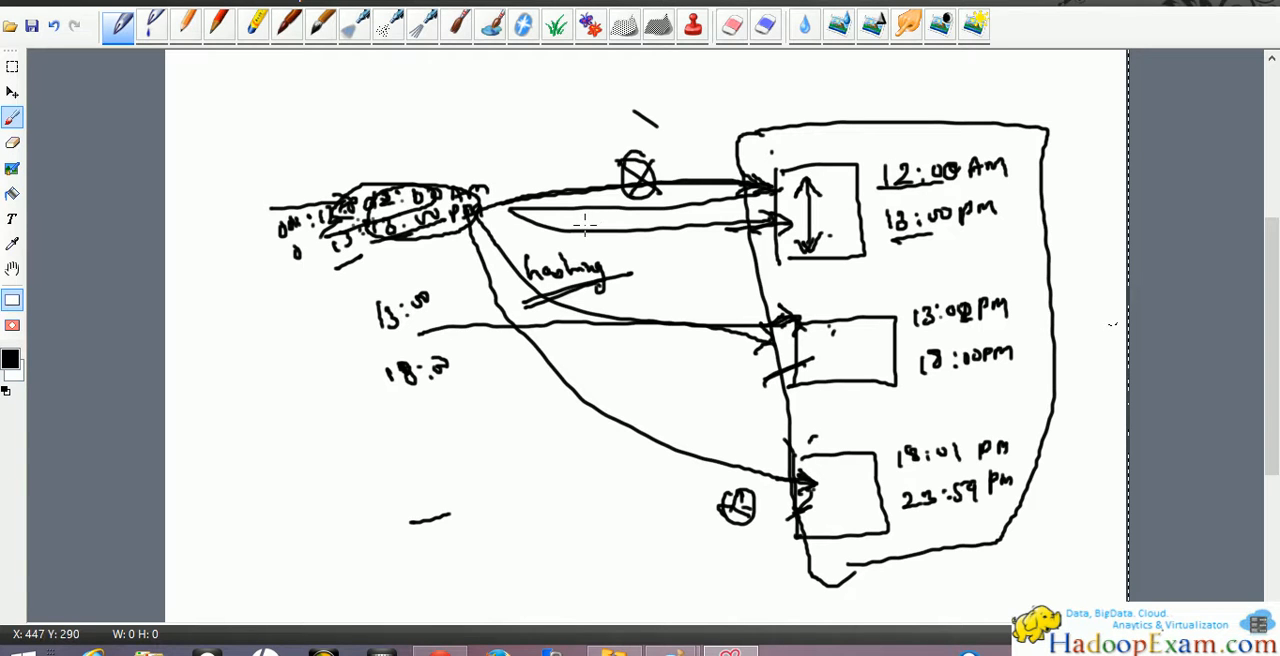
mouse_move(718, 203)
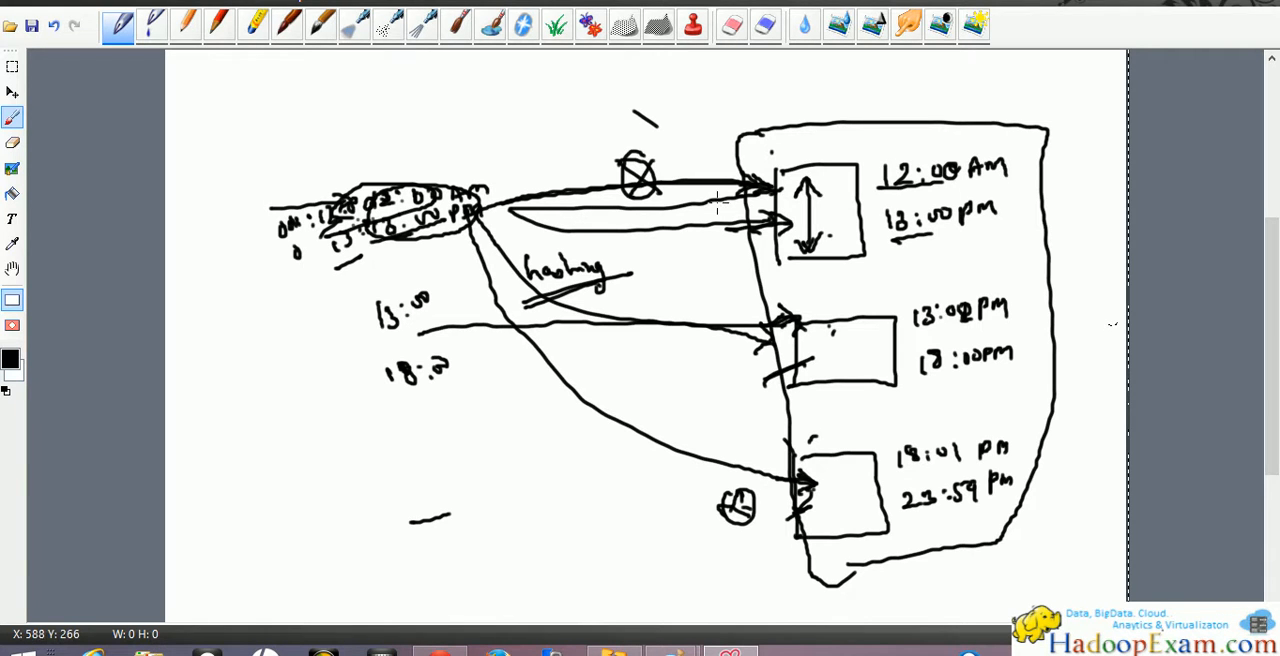
mouse_move(748, 275)
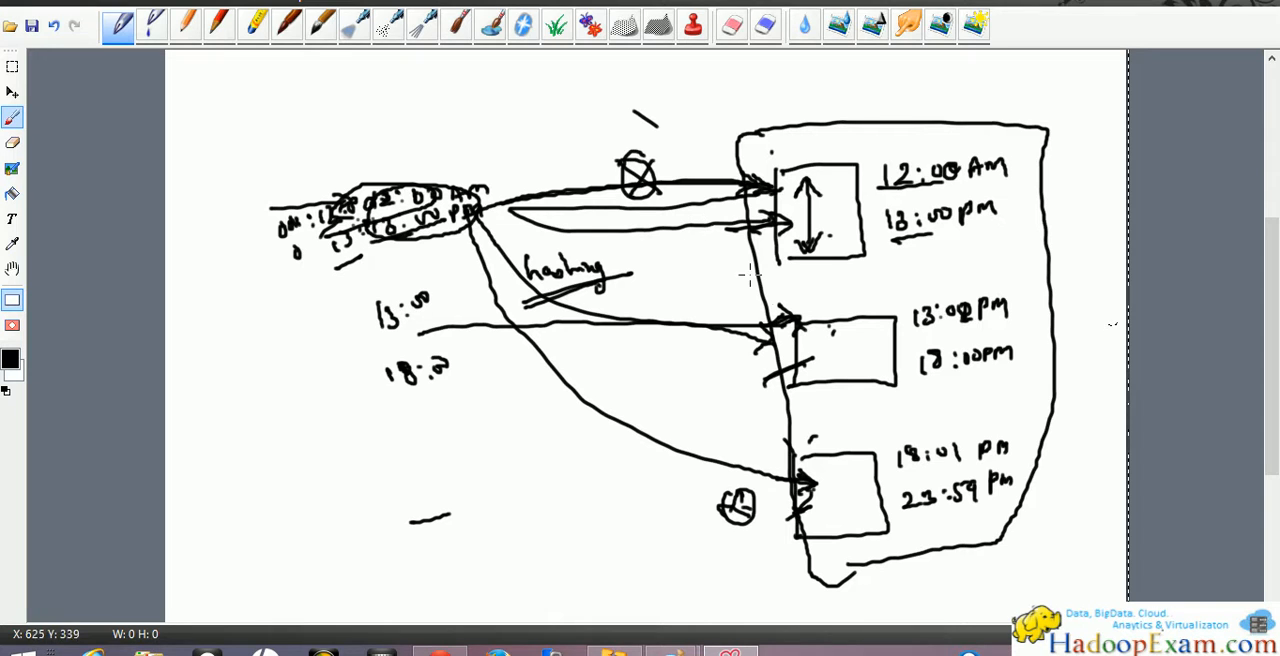
mouse_move(760, 325)
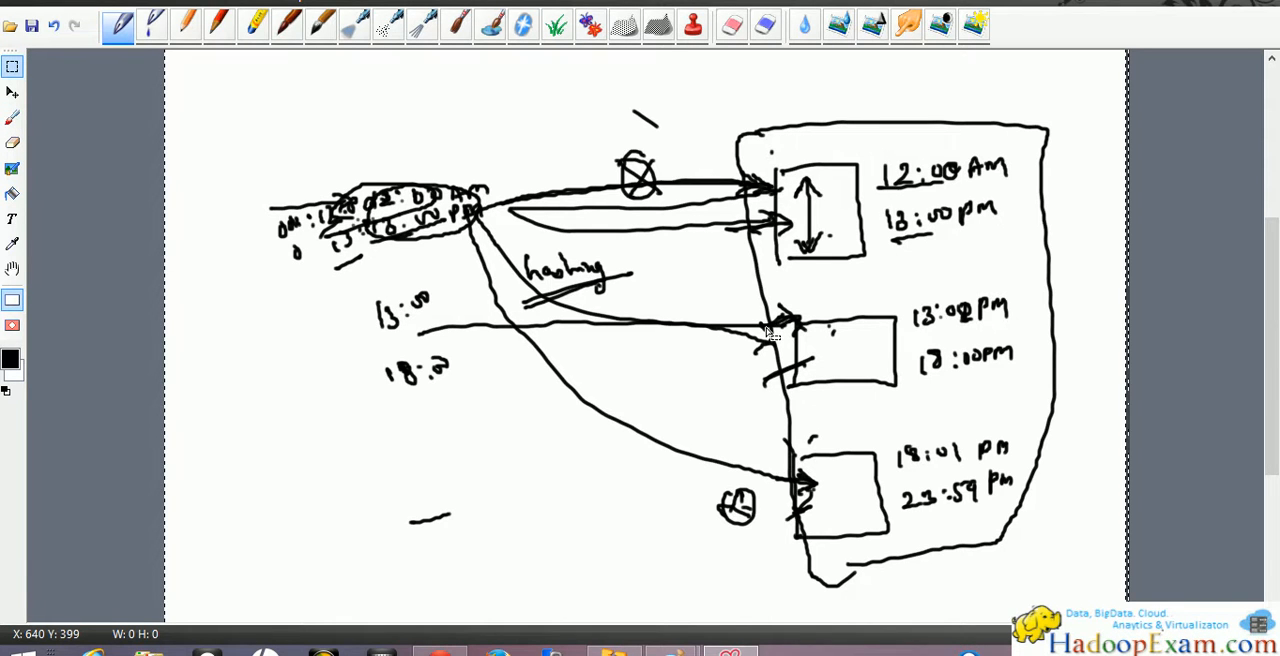
mouse_move(528, 535)
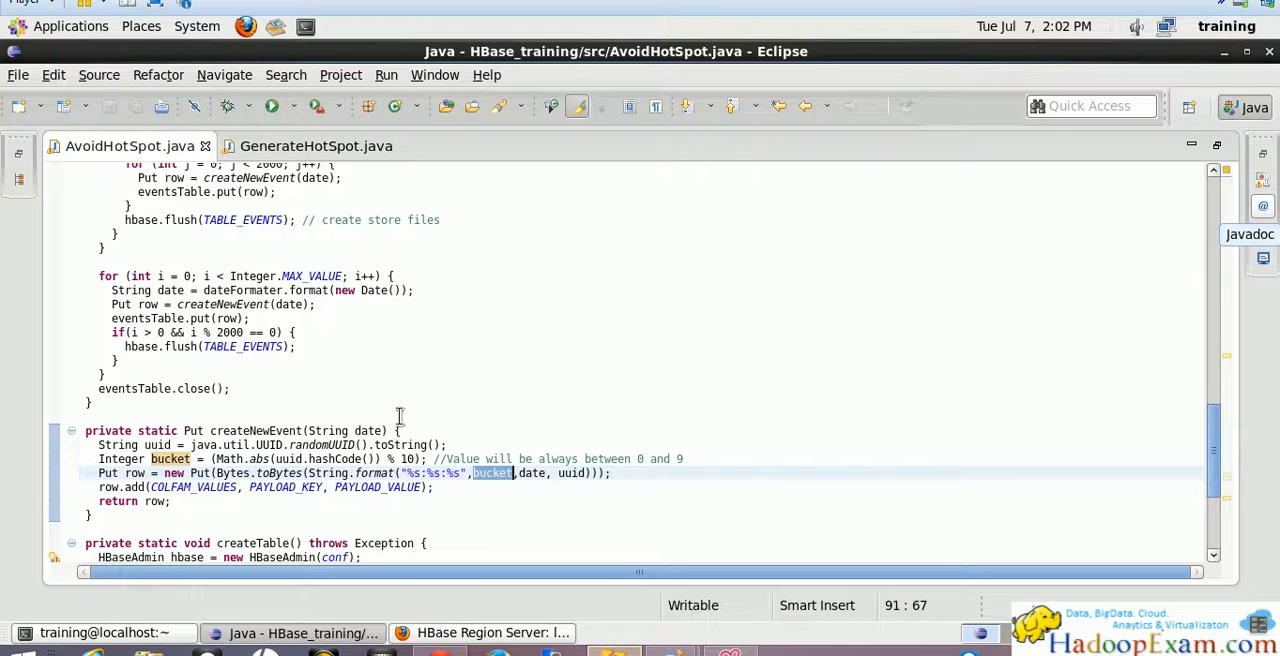
- Scroll up through AvoidHotSpot.java's bucketed row-key code, then bring up the HadoopExam website
scroll("up", 3)
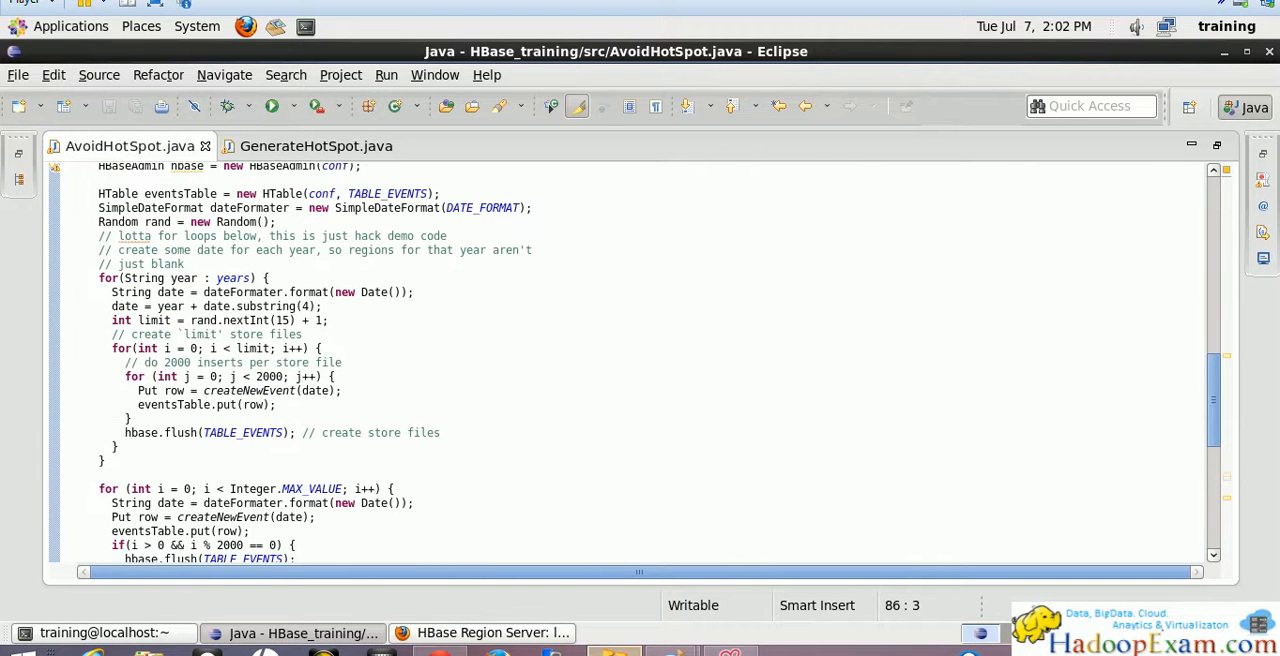
left_click(490, 632)
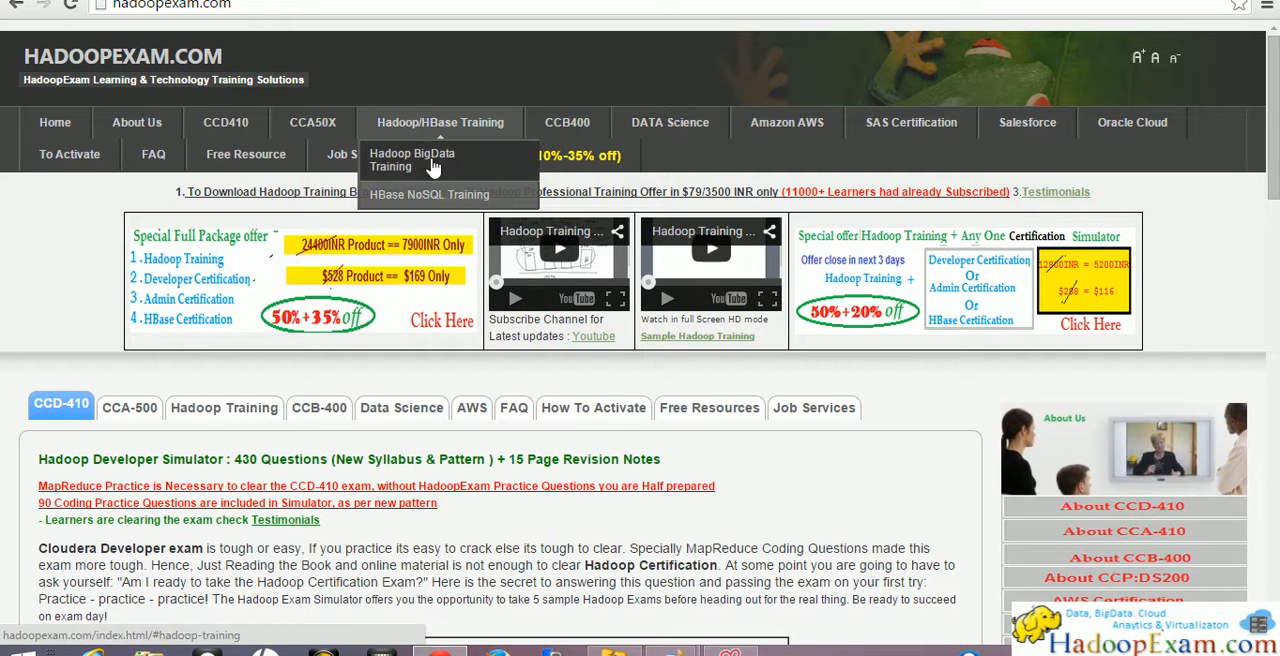
- Open the HBase training course page and briefly scroll its prices and sample video
left_click(429, 194)
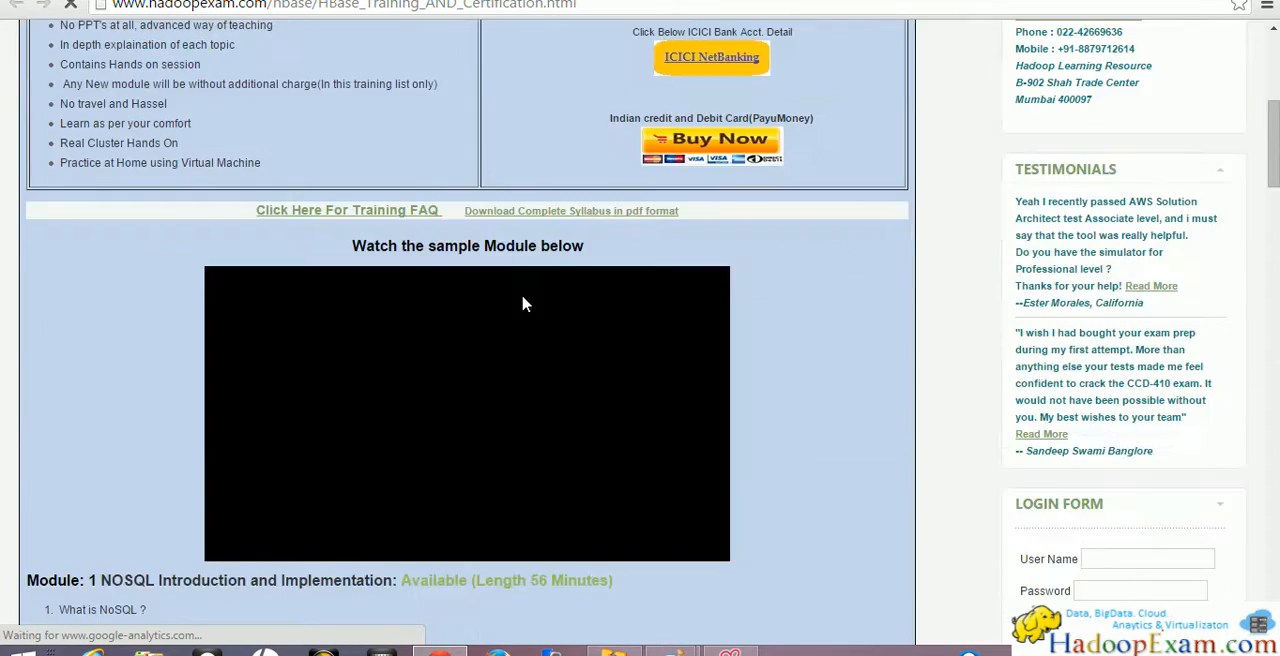
scroll("down", 3)
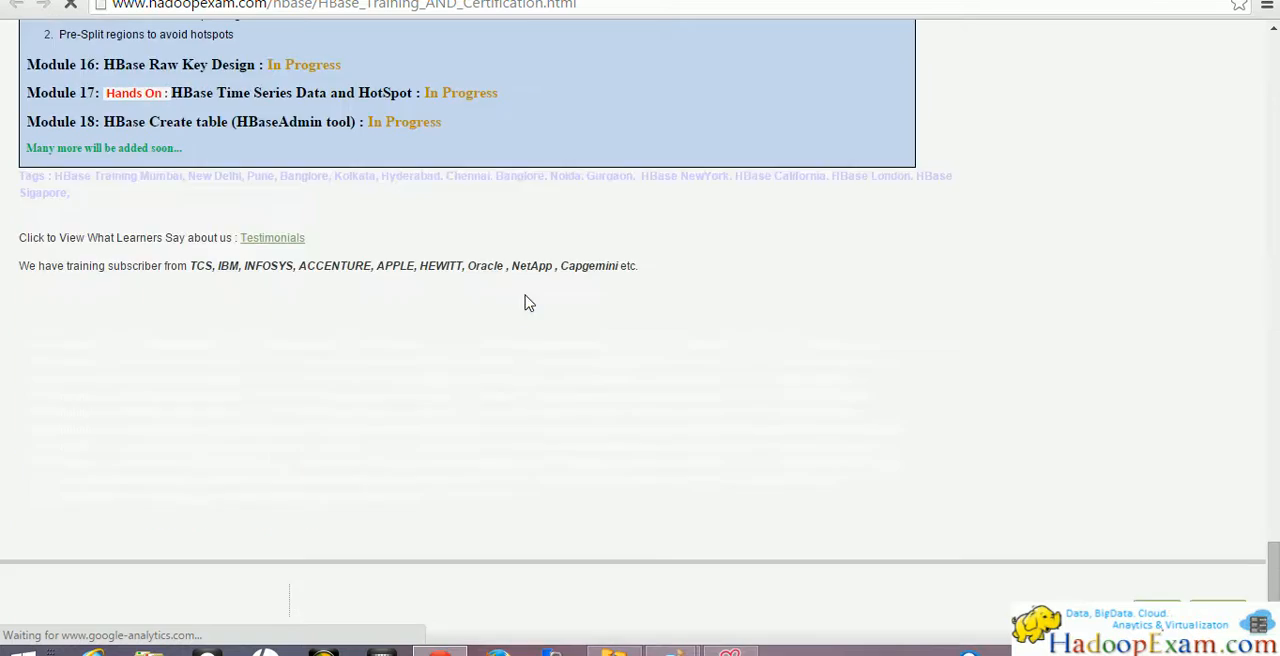
scroll("up", 3)
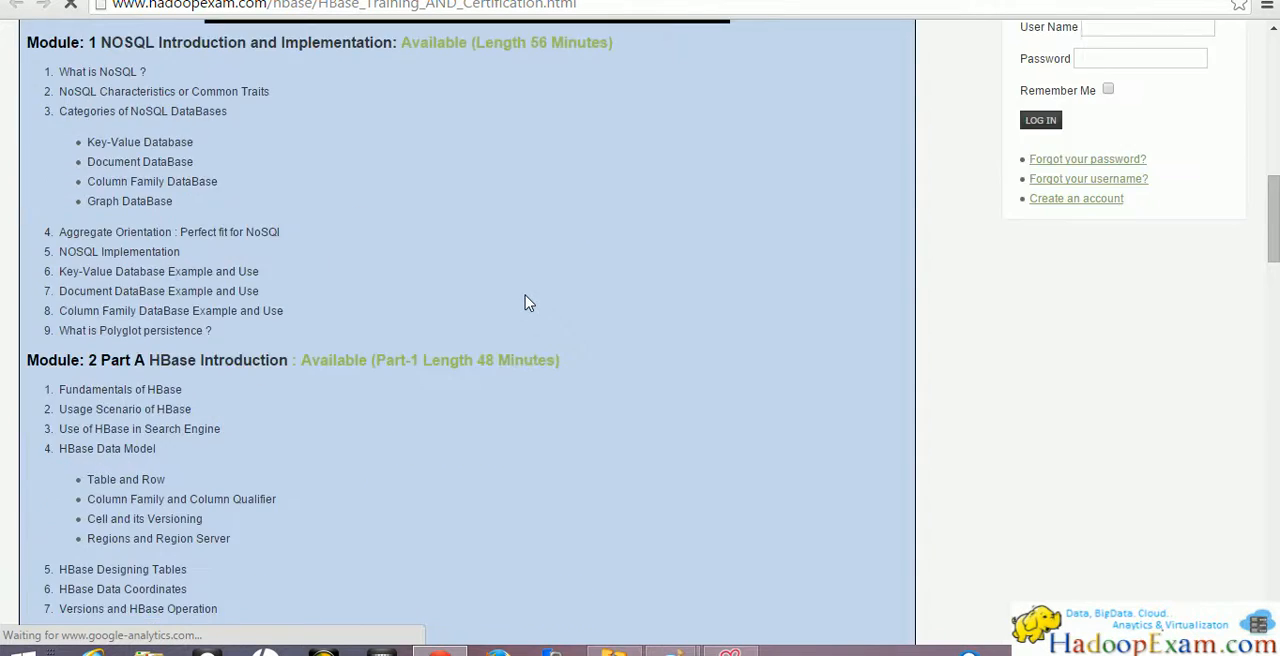
scroll("up", 3)
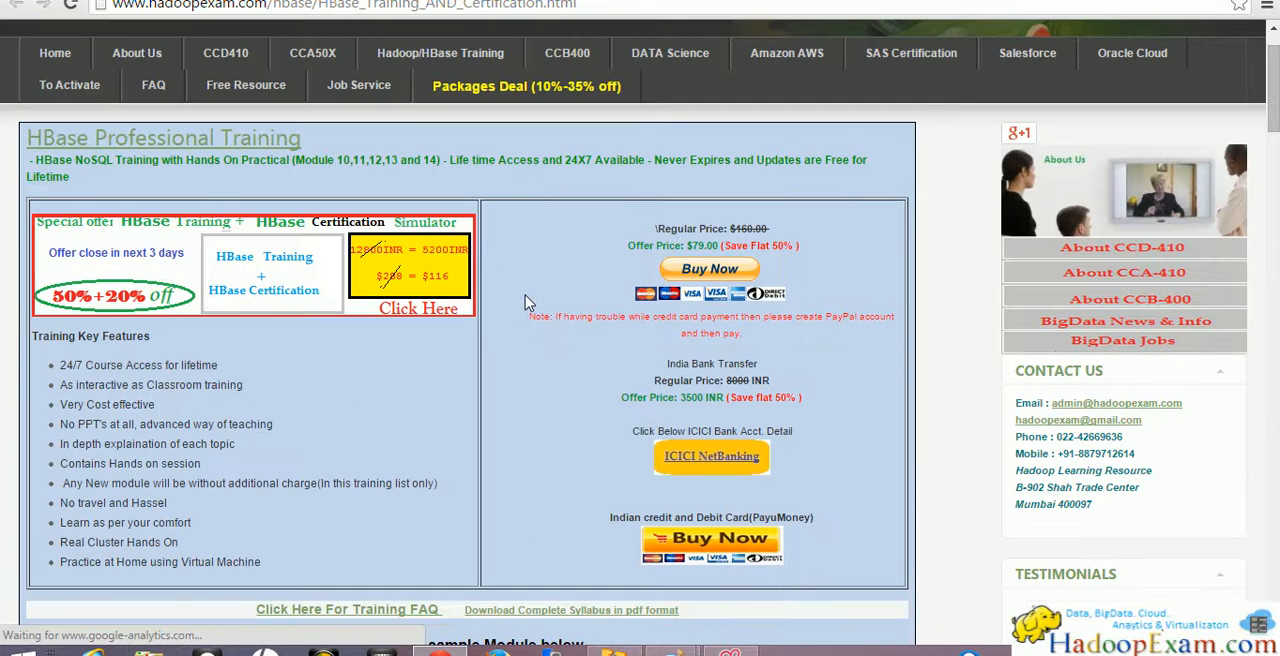
scroll("down", 3)
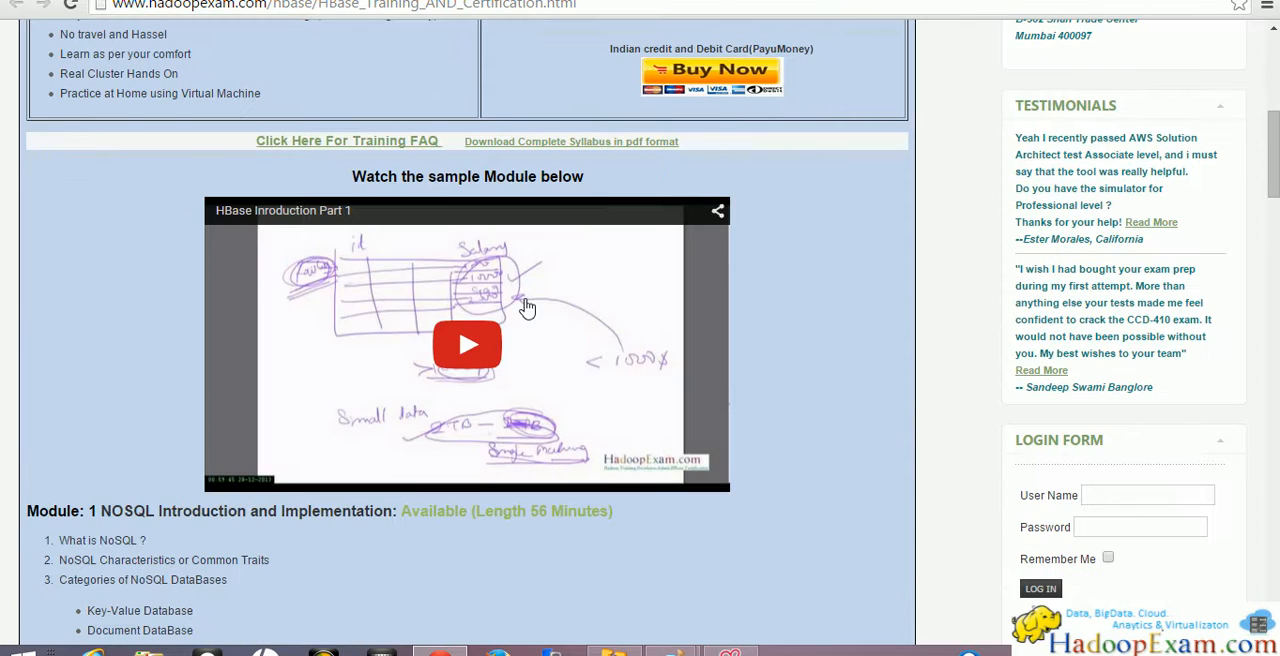
scroll("up", 3)
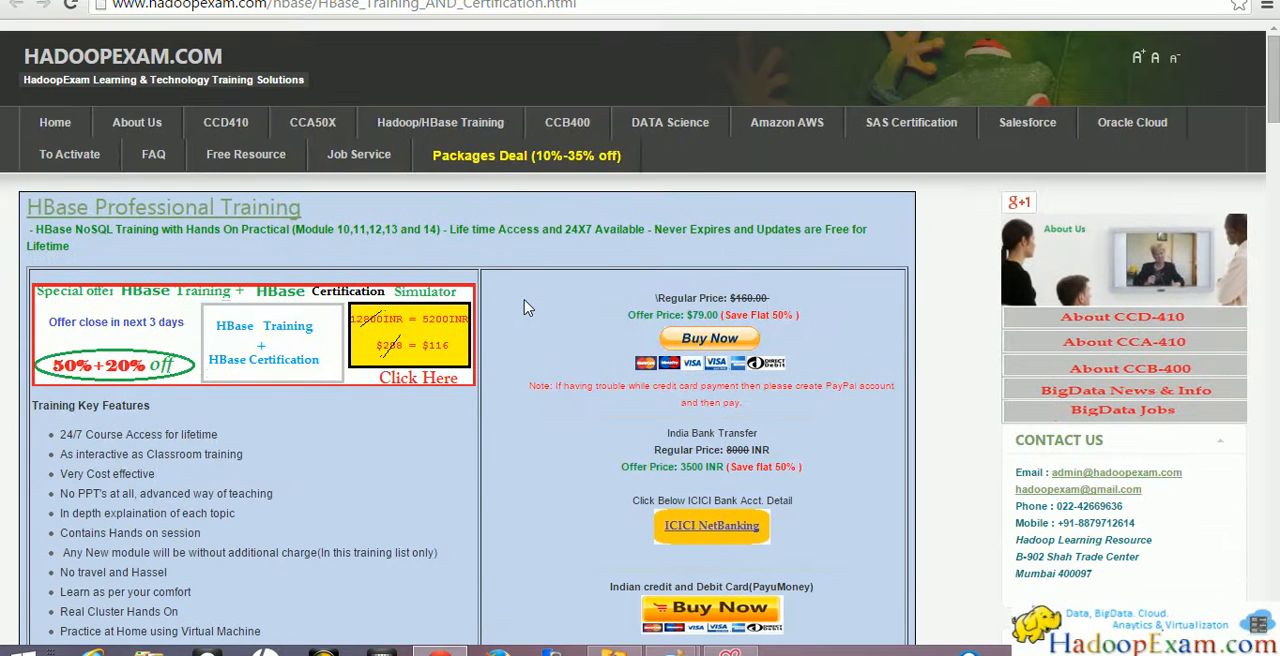
- Choose Hadoop/HBase Training > HBase NoSQL Training and scroll the module list, back to top
left_click(440, 122)
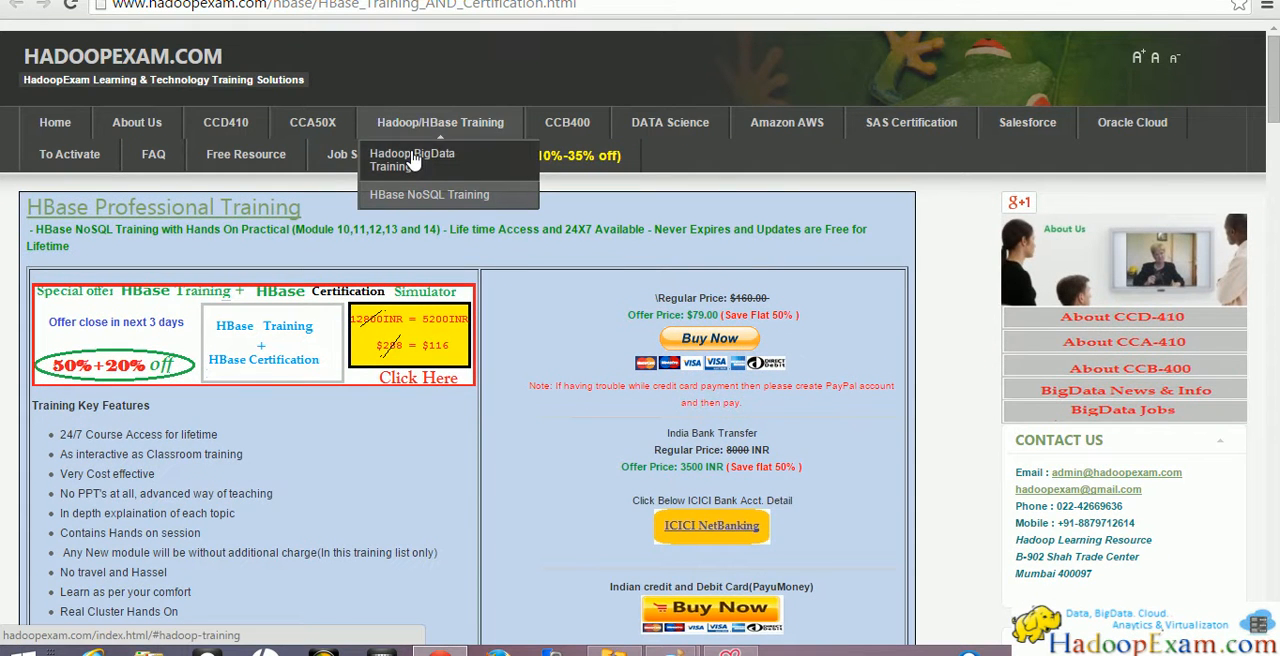
left_click(412, 159)
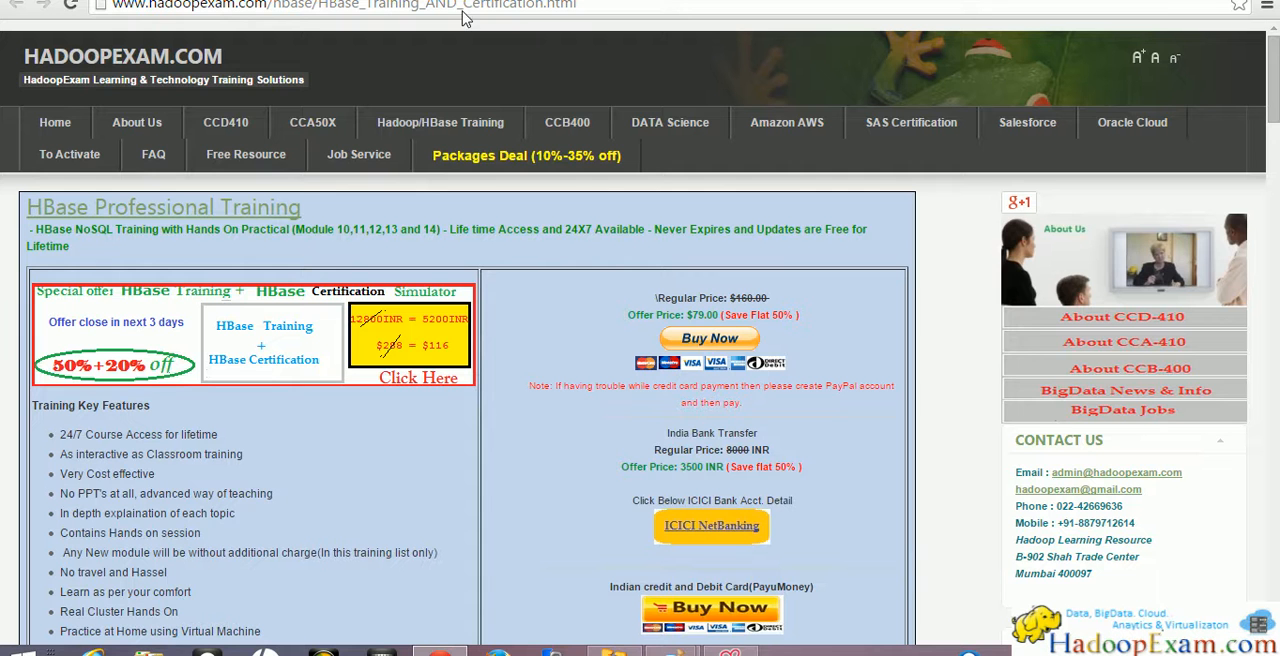
scroll("down", 3)
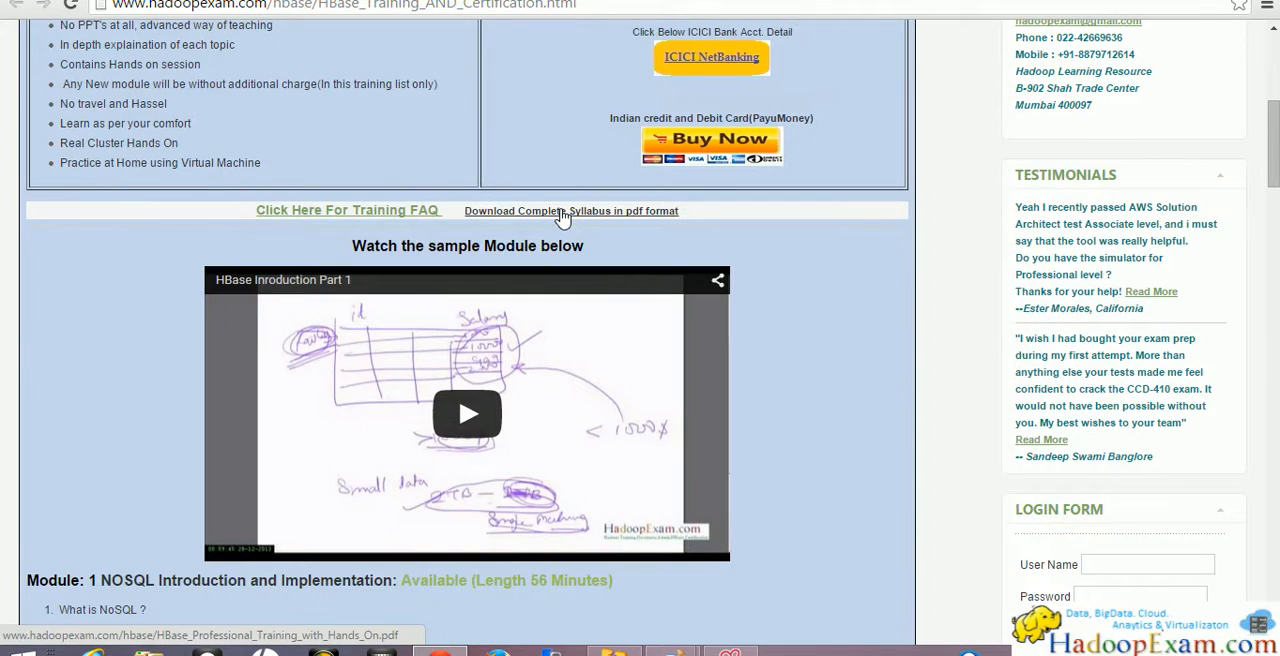
scroll("down", 3)
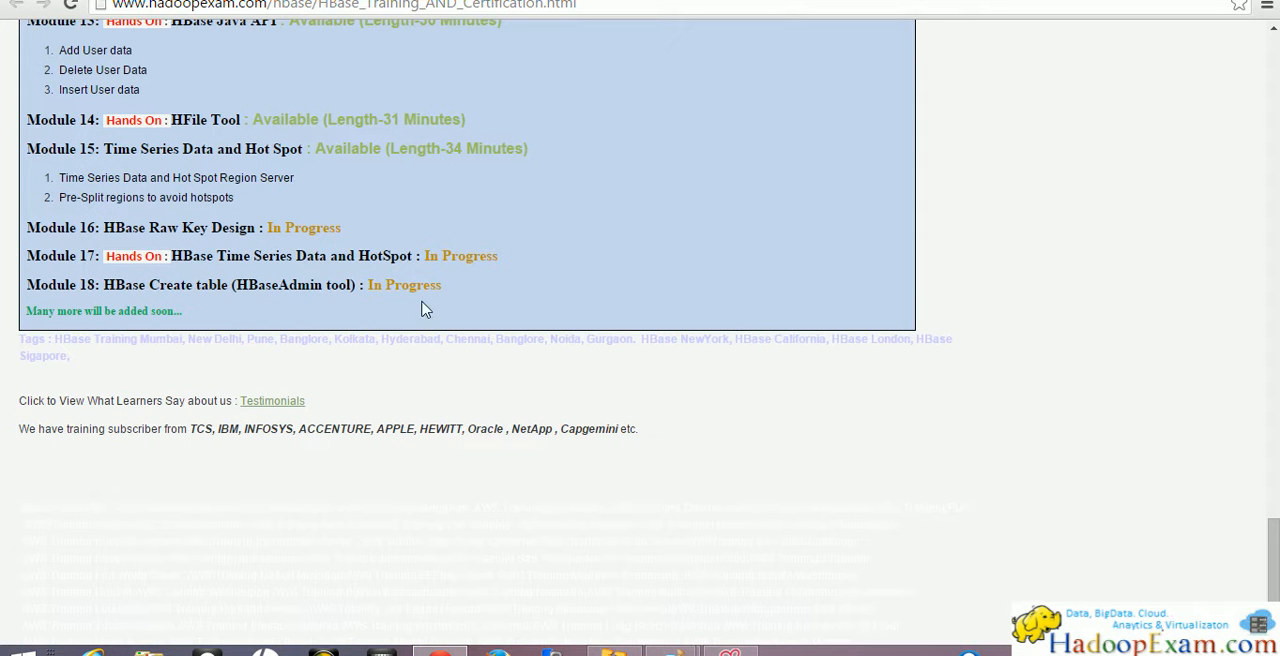
mouse_move(225, 312)
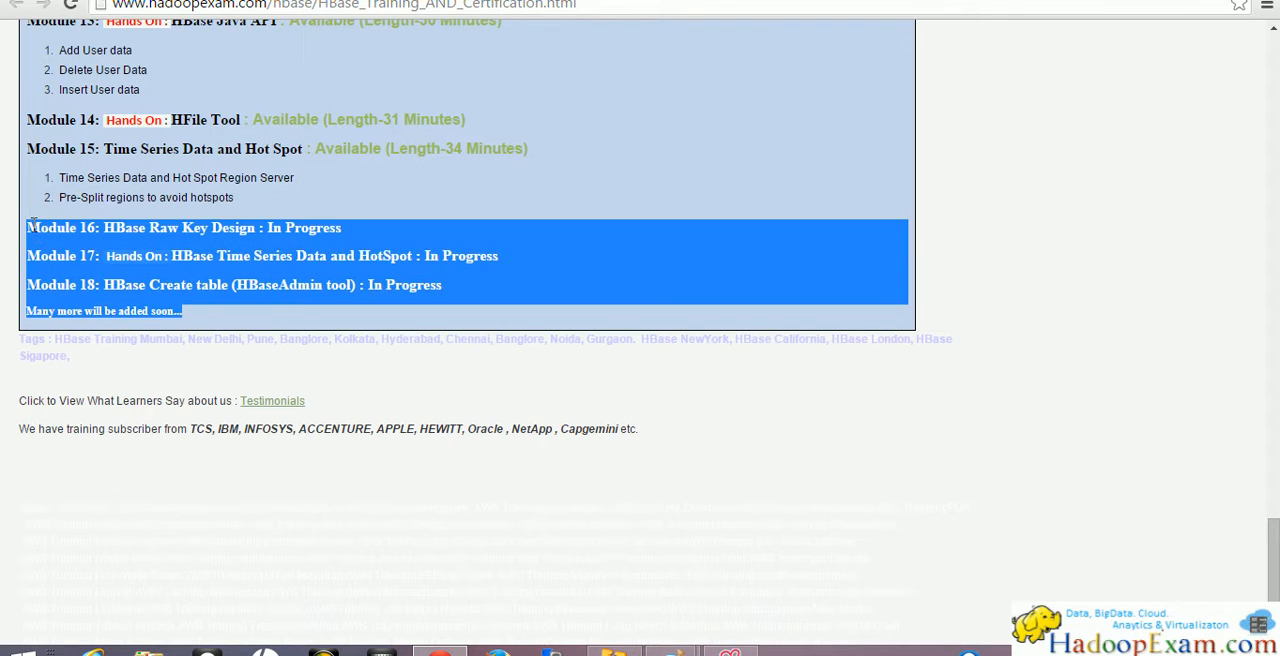
mouse_move(150, 246)
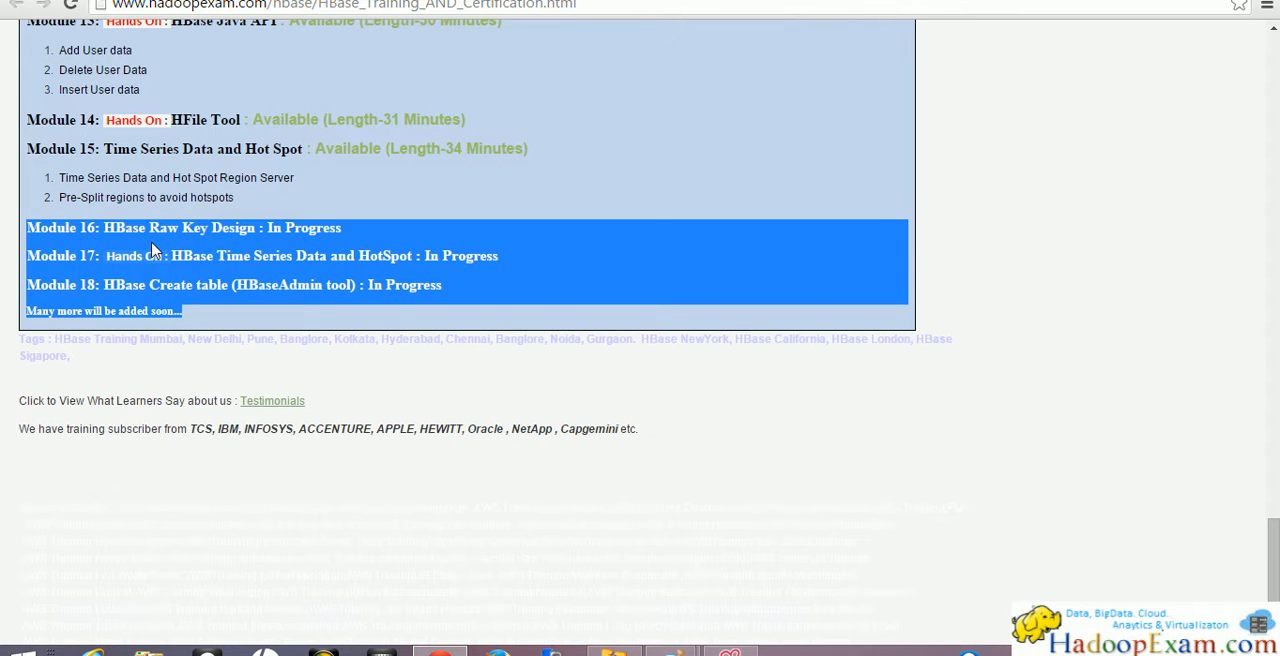
scroll("up", 3)
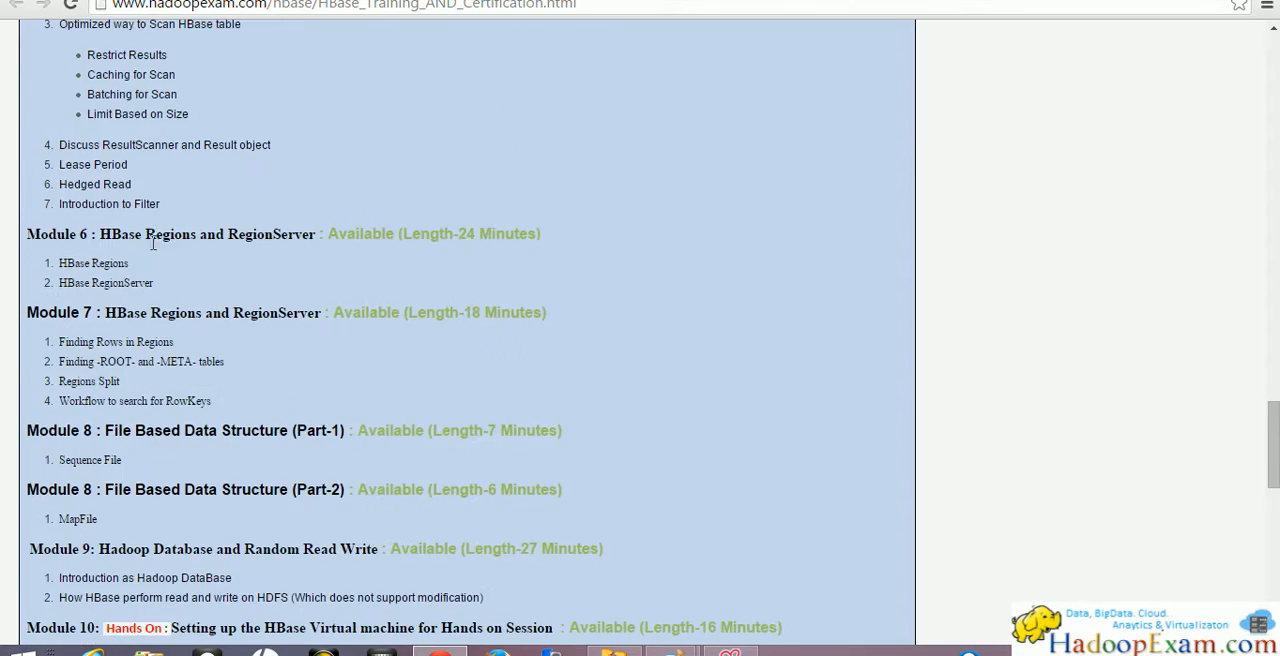
scroll("down", 3)
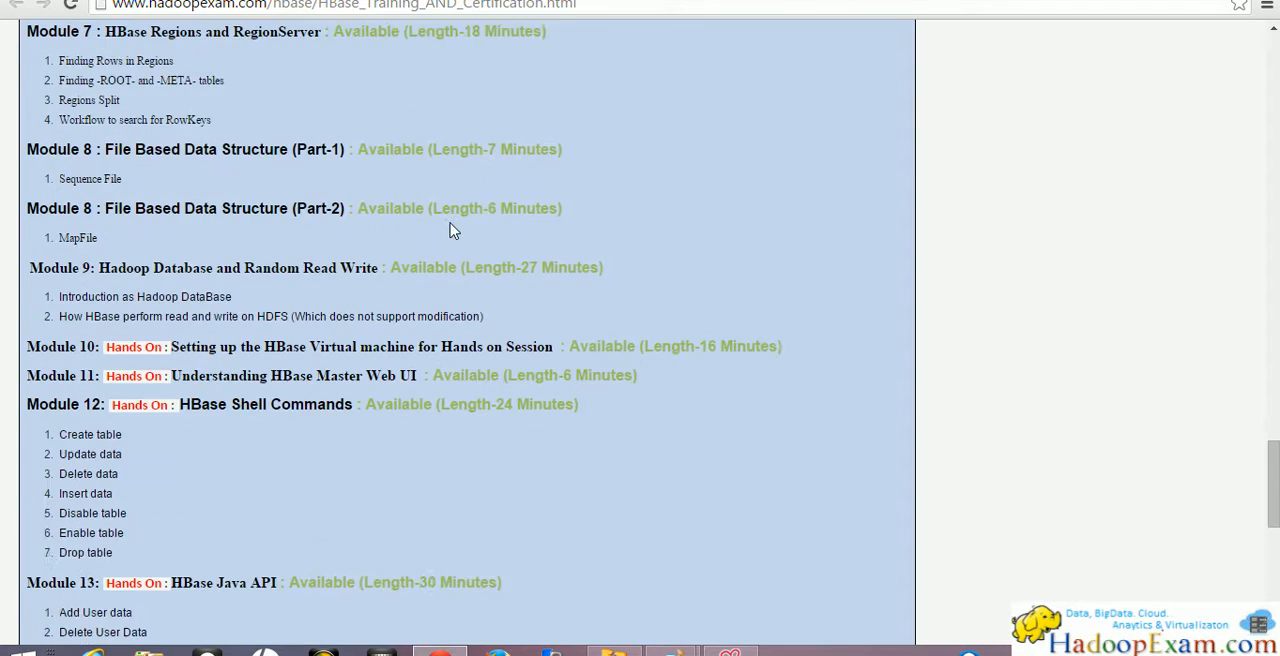
scroll("down", 3)
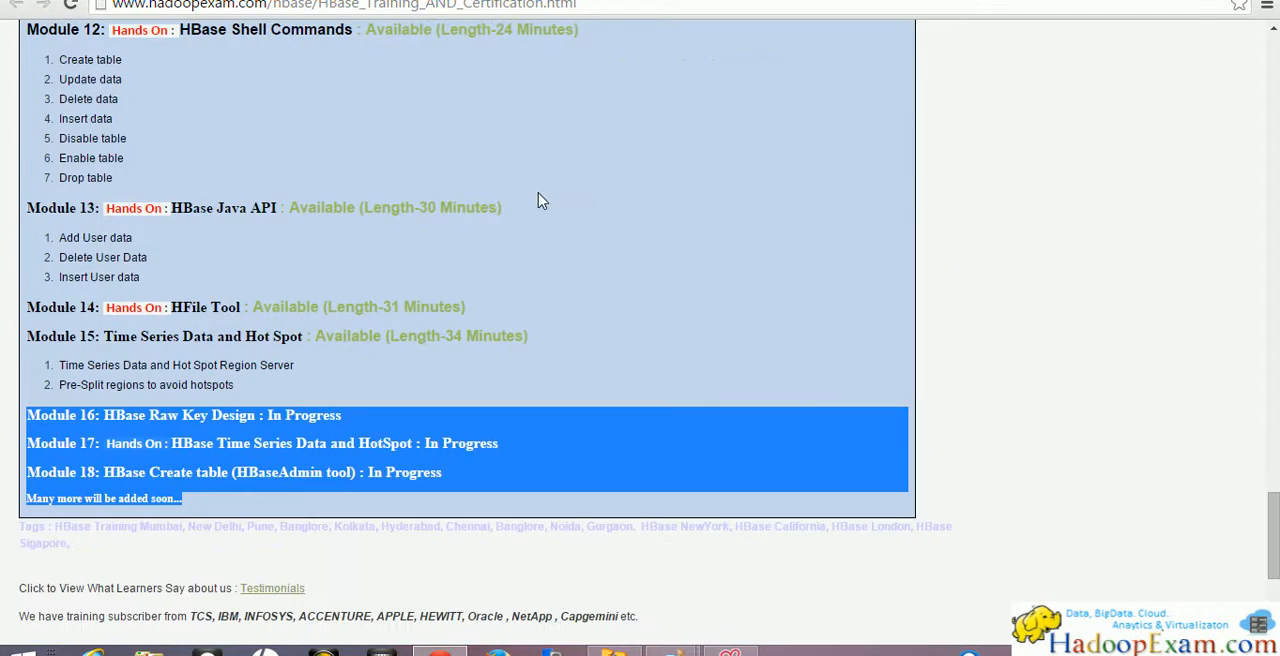
scroll("up", 3)
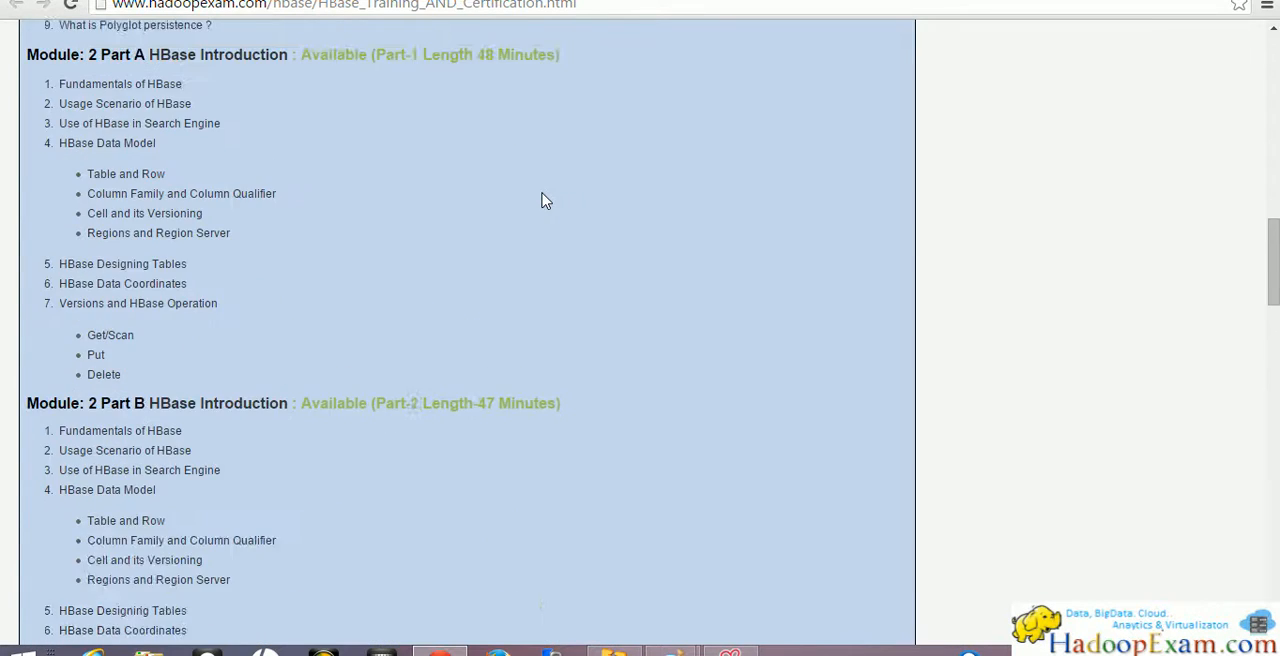
scroll("up", 3)
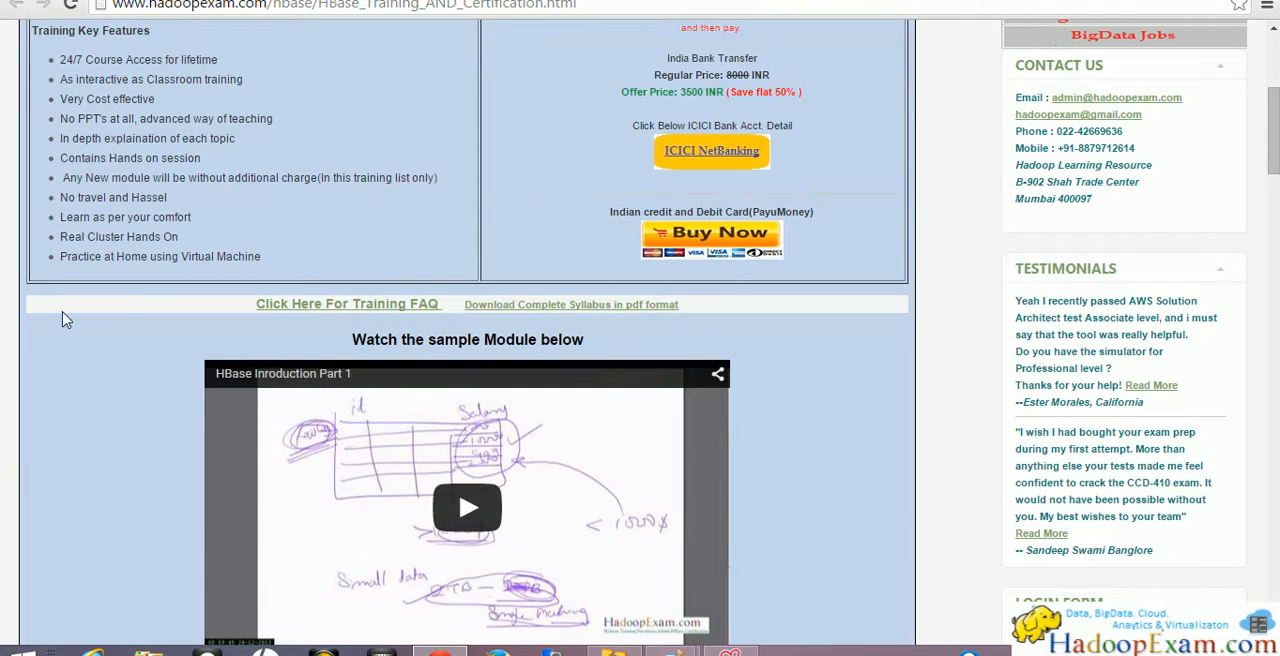
scroll("up", 3)
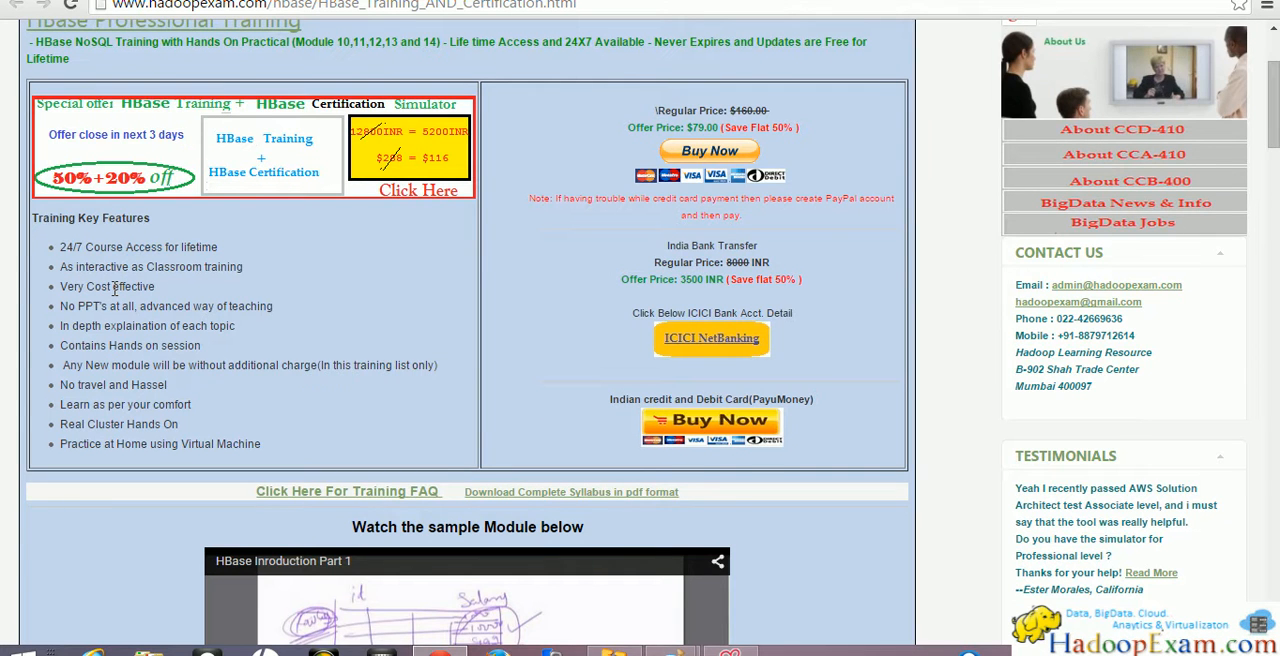
scroll("up", 3)
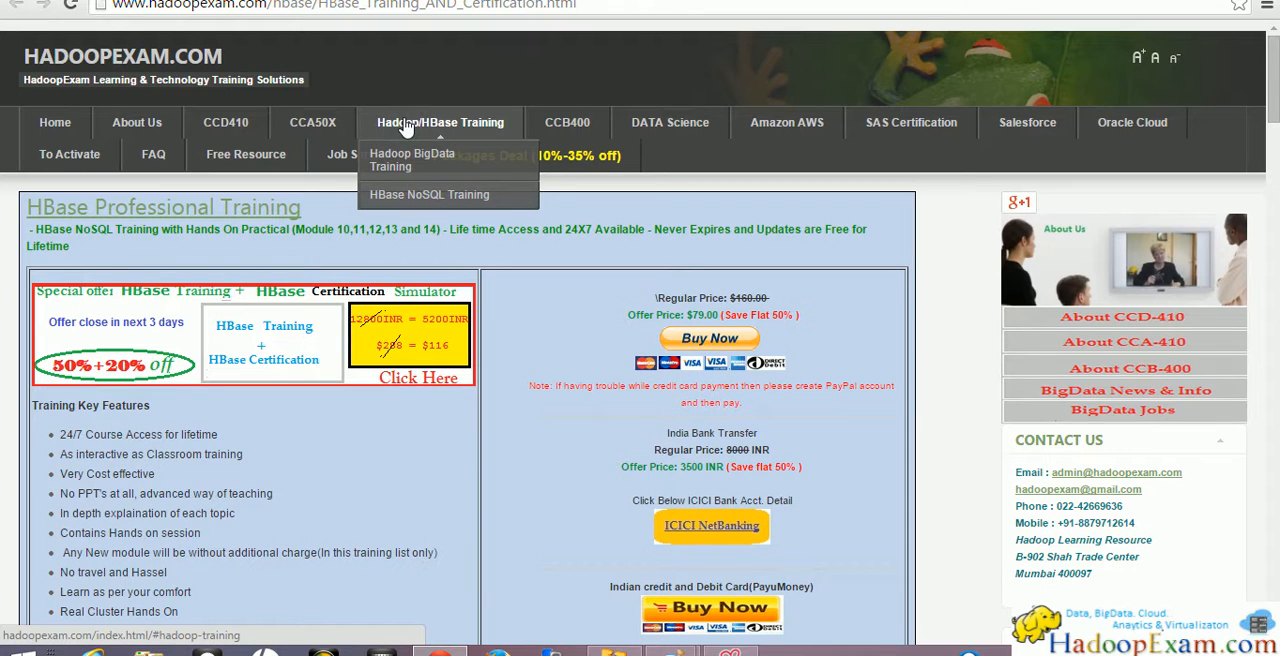
mouse_move(412, 160)
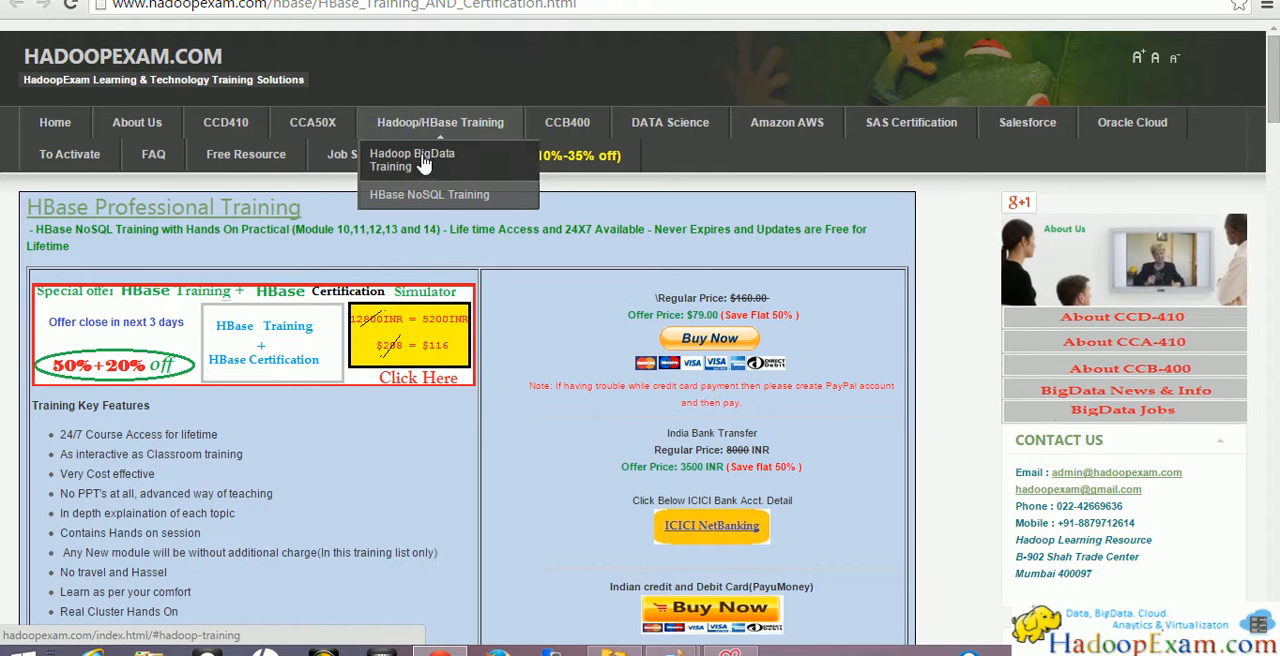
mouse_move(429, 194)
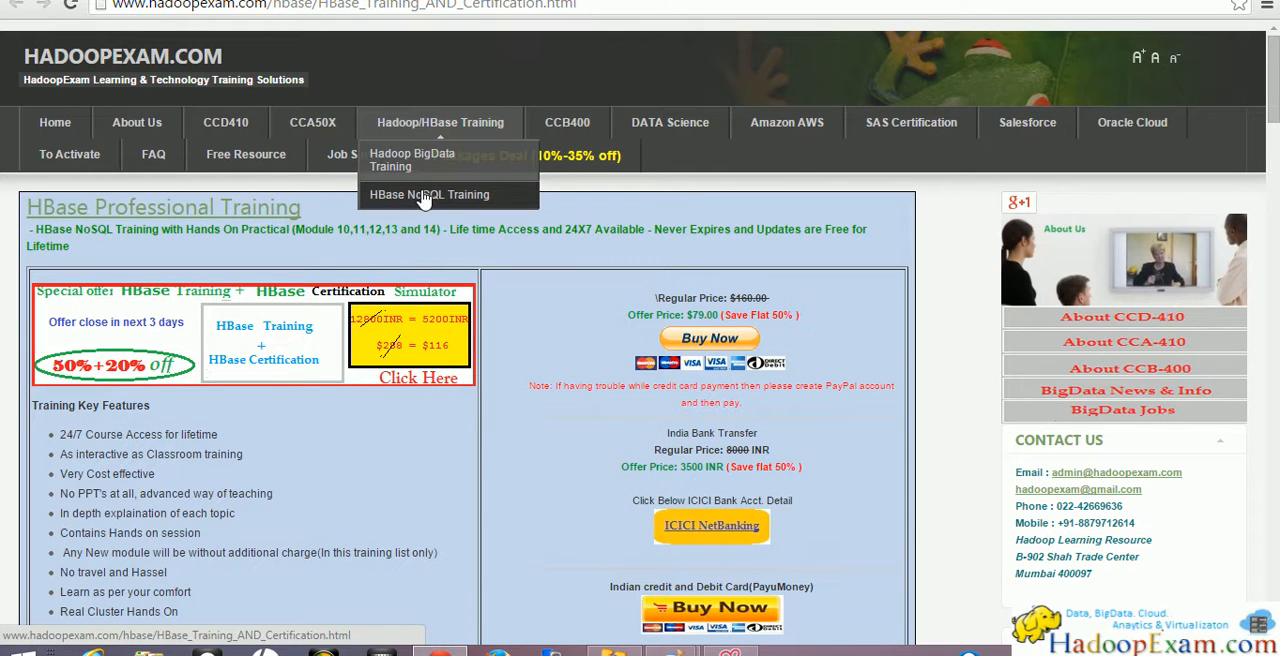
mouse_move(411, 160)
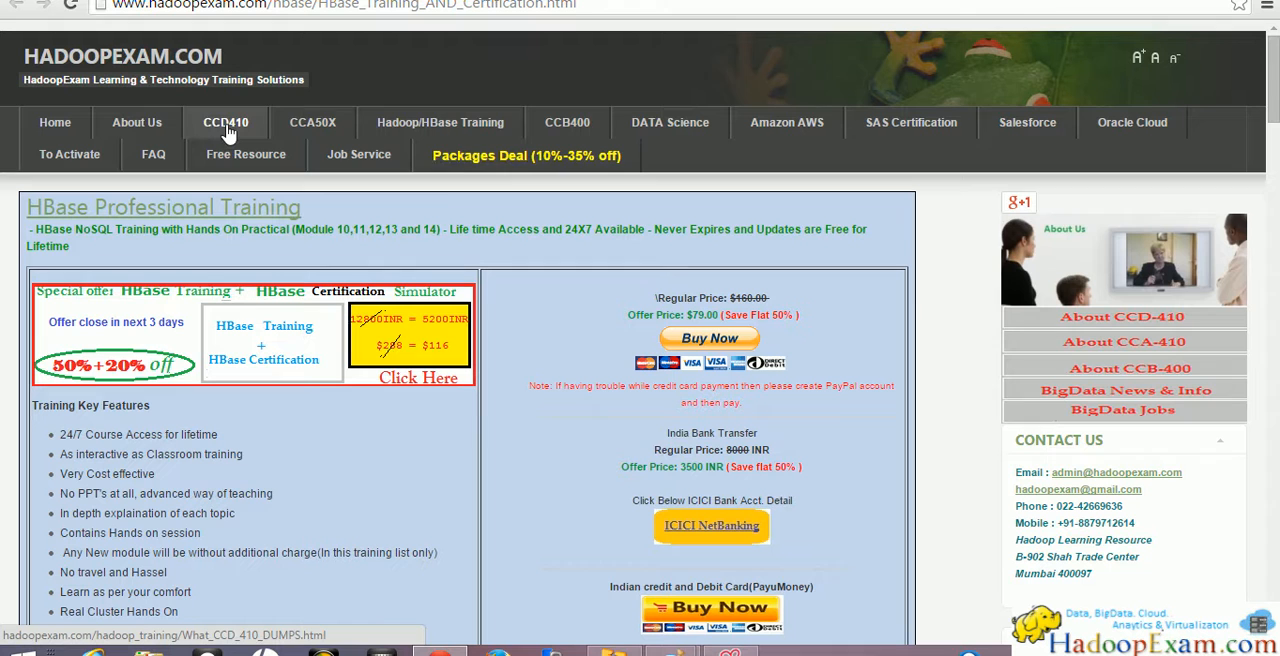
mouse_move(567, 122)
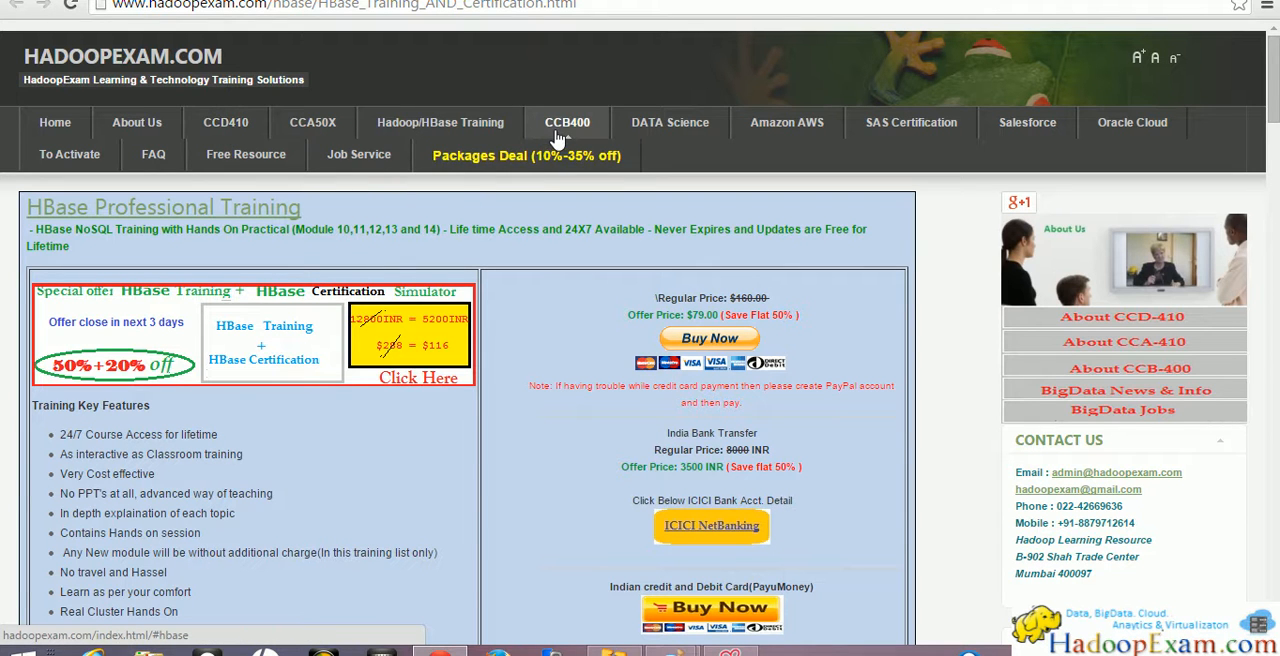
mouse_move(312, 122)
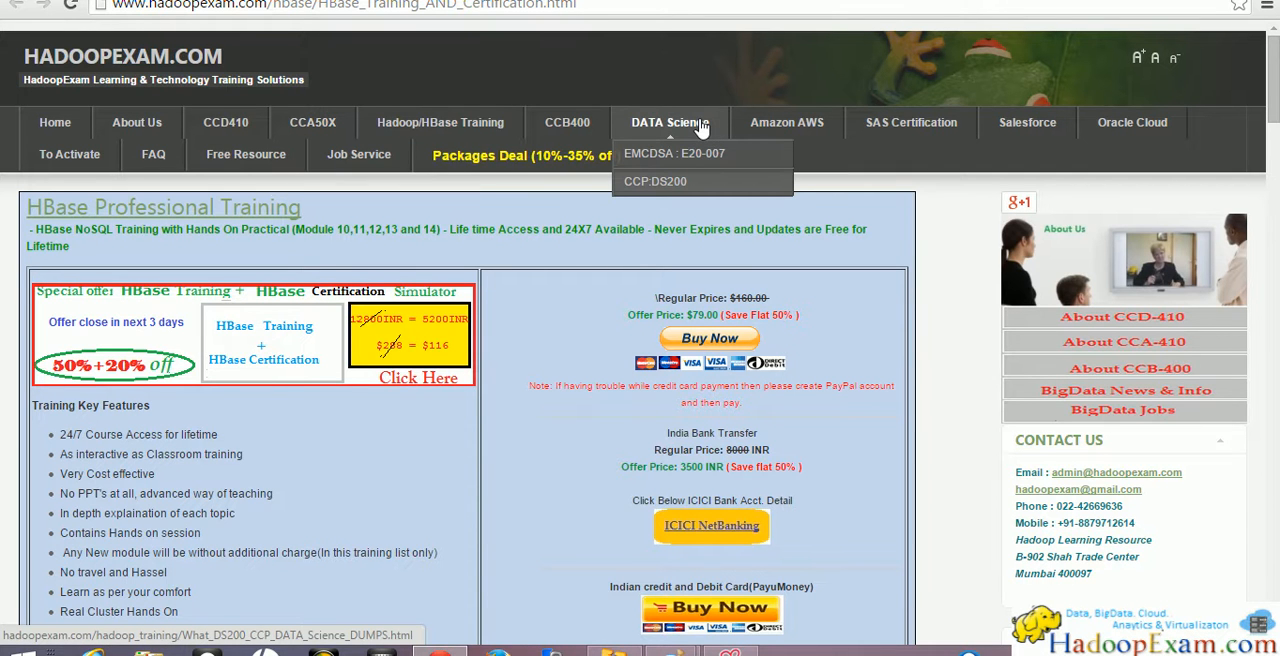
mouse_move(455, 107)
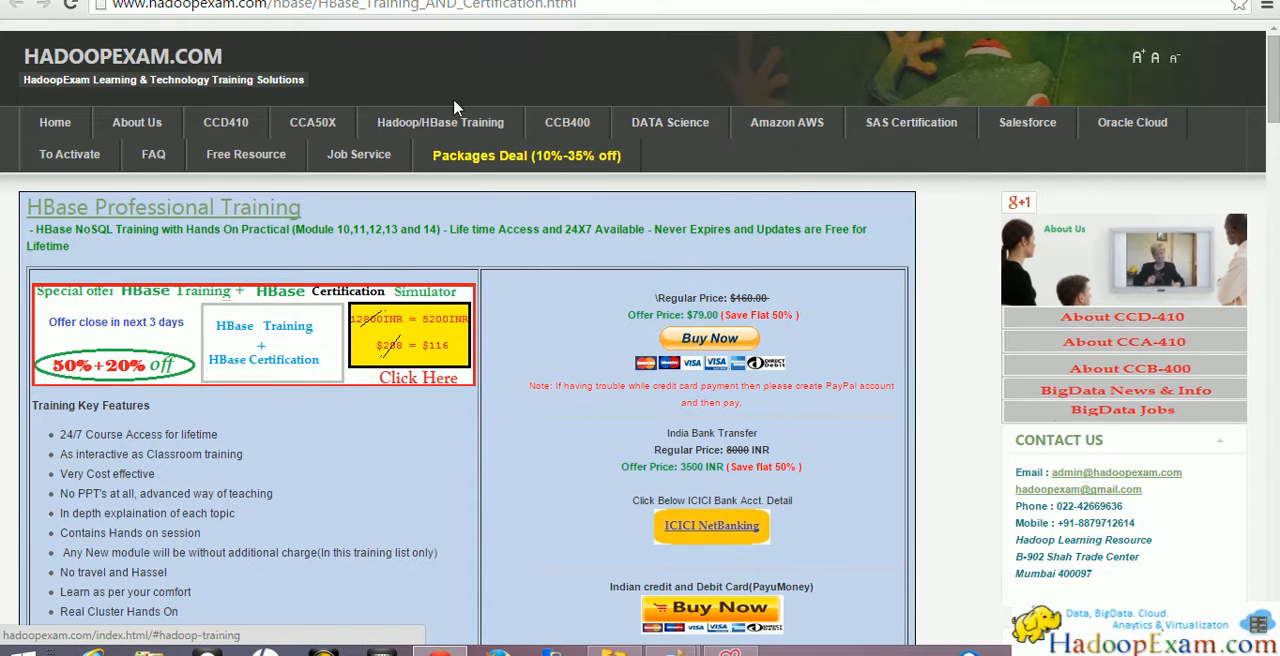
mouse_move(497, 421)
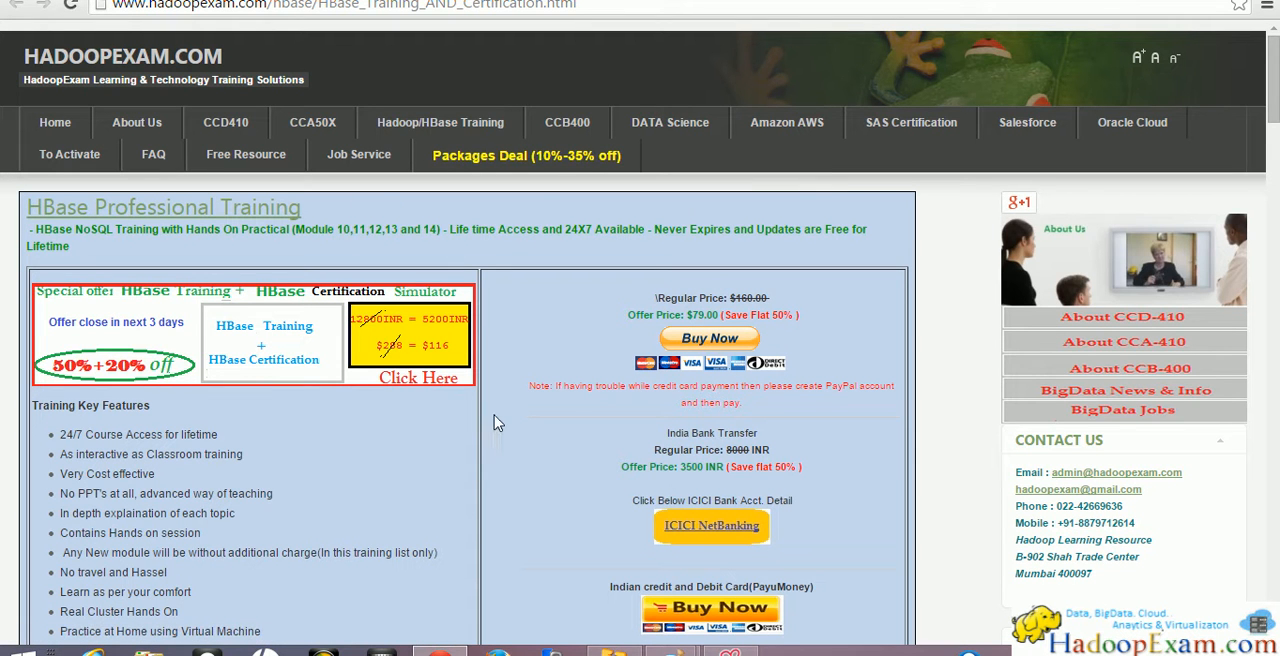
mouse_move(477, 418)
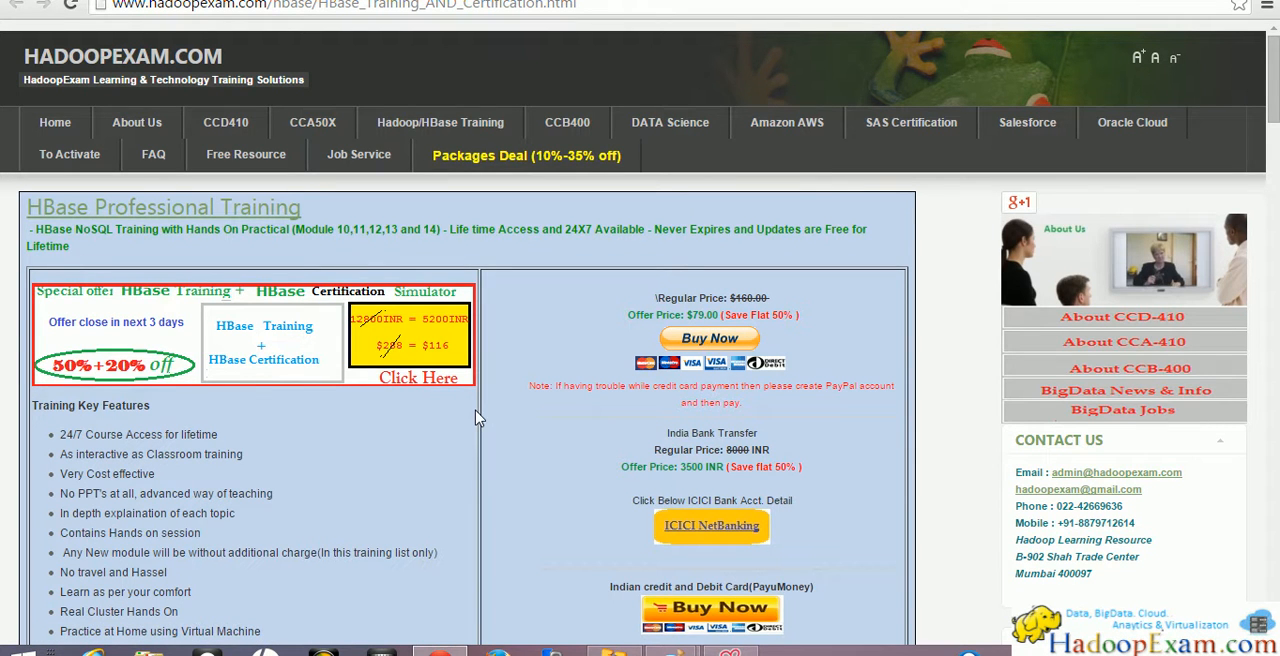
scroll("down", 3)
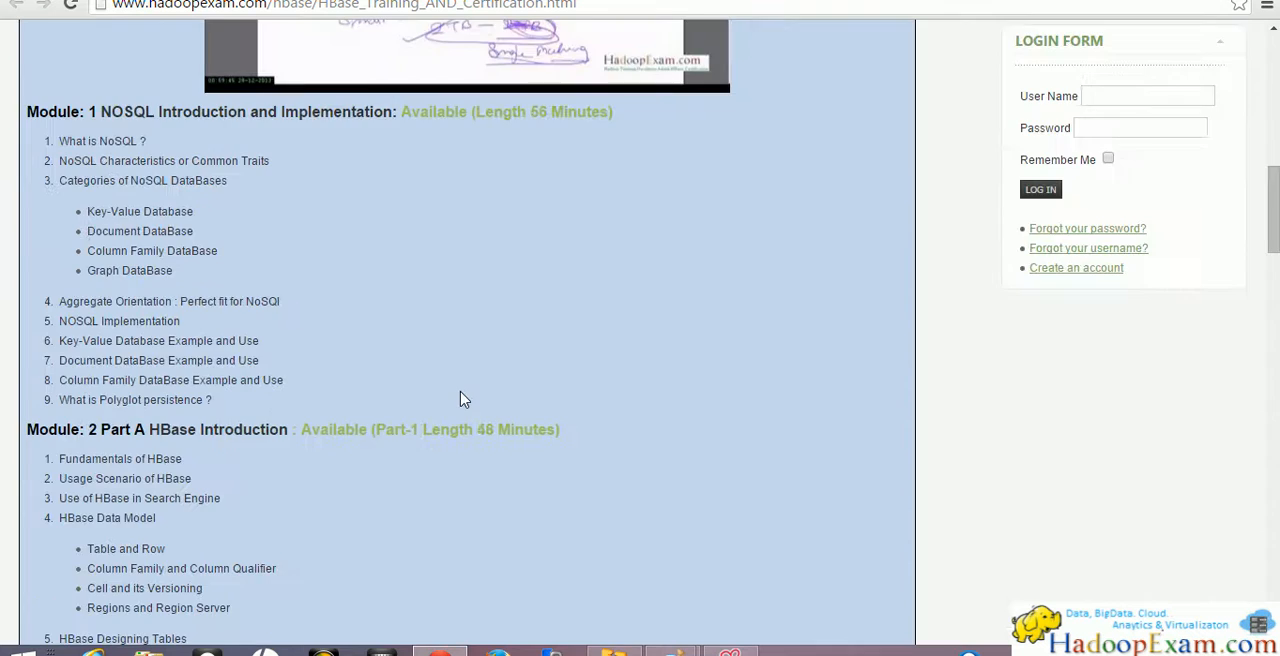
- Scroll the Hadoop syllabus, select the 'Hadoop 2.x. YARN Training' text, and return to top
scroll("up", 3)
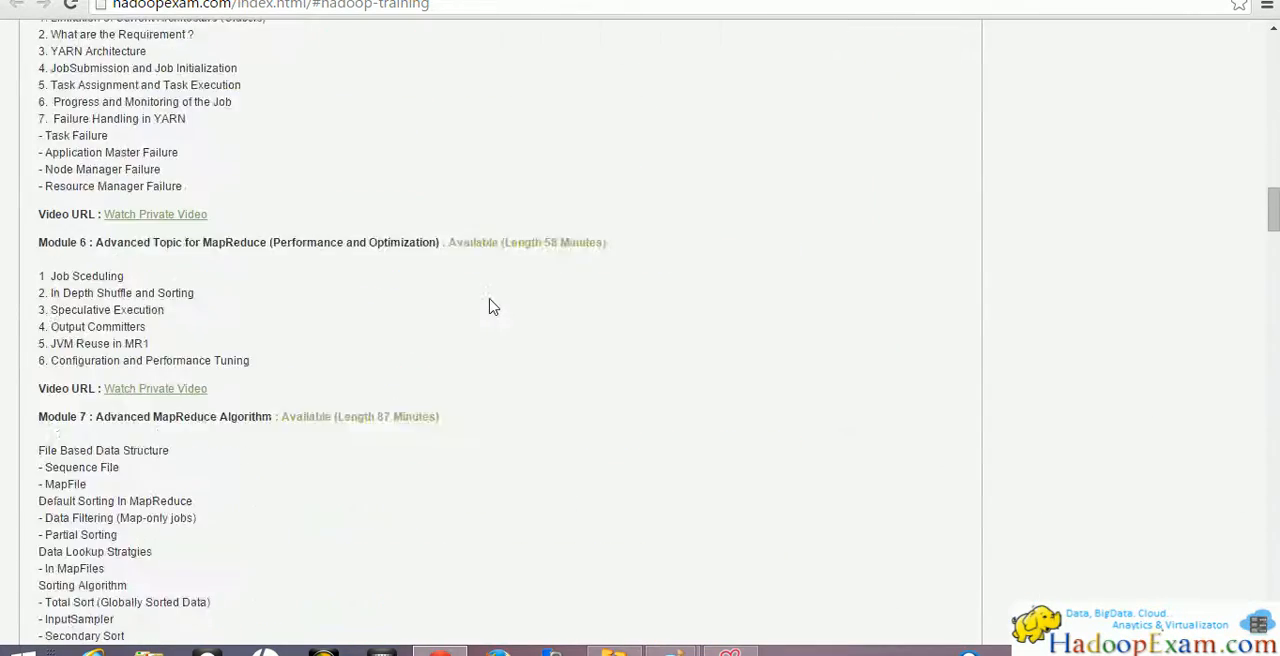
scroll("down", 3)
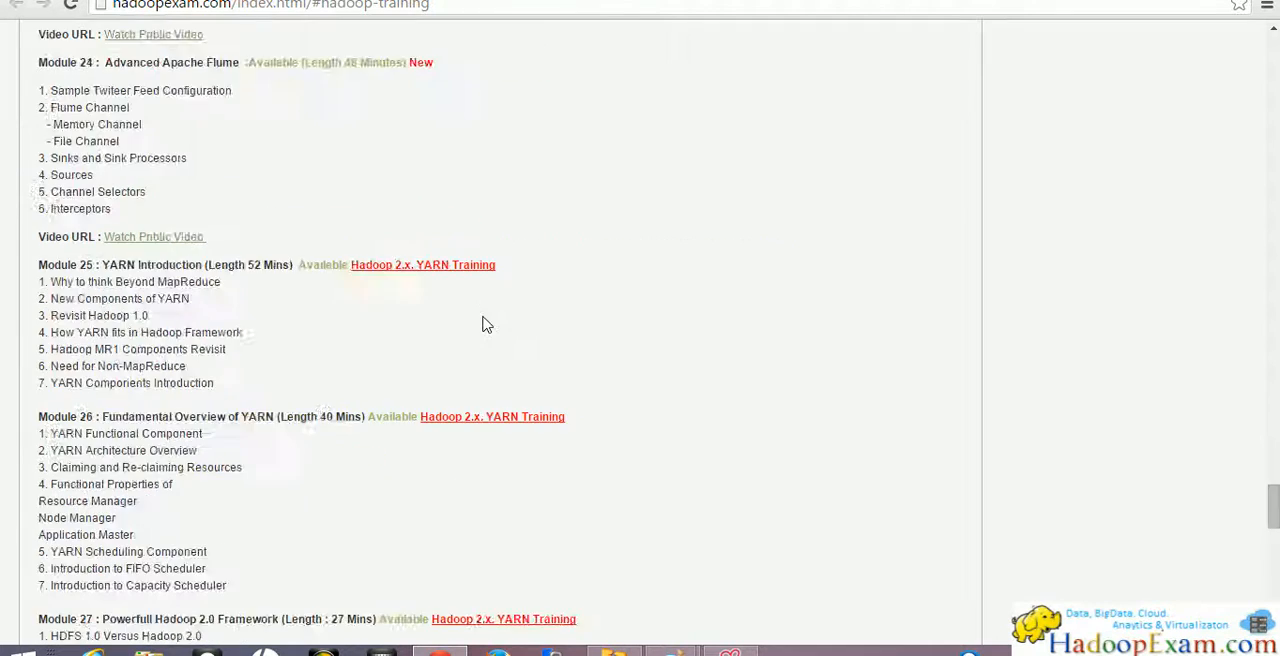
scroll("down", 3)
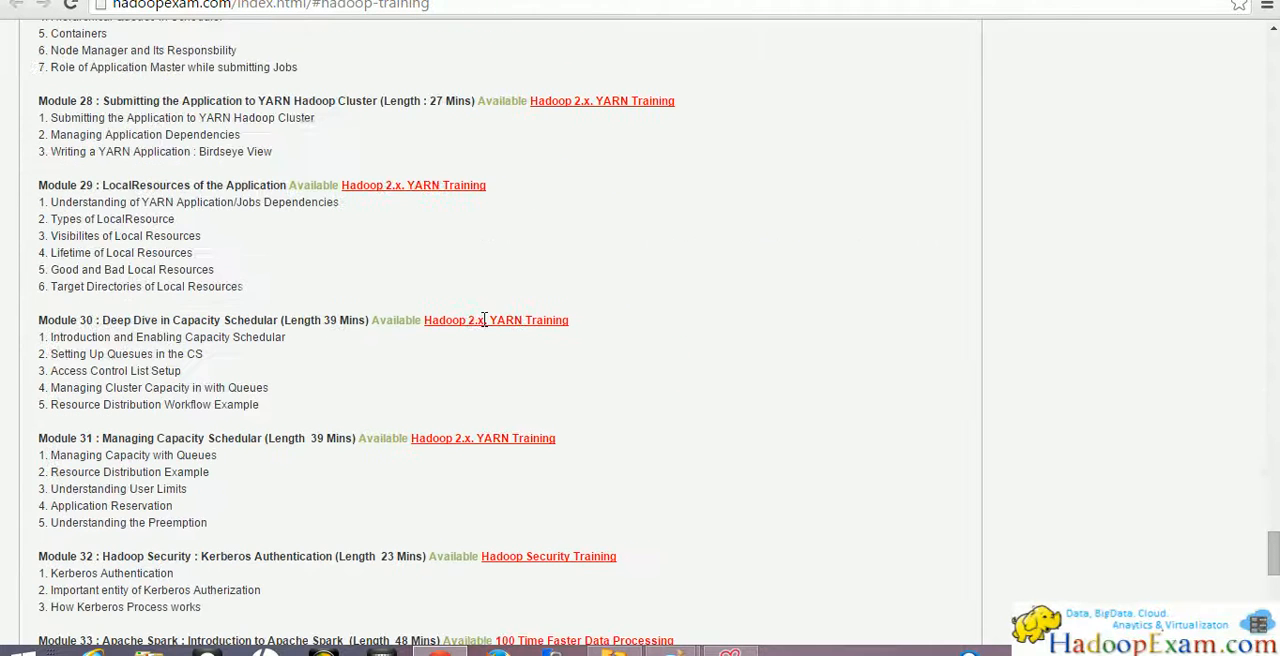
double_click(413, 185)
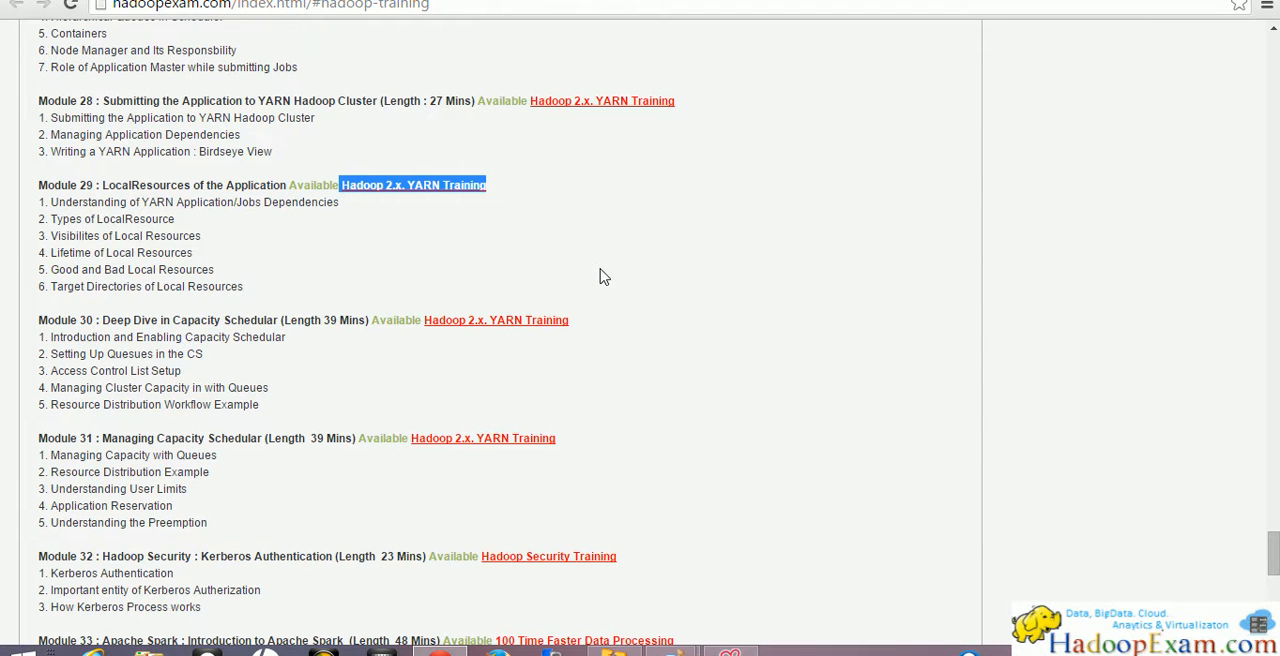
scroll("up", 3)
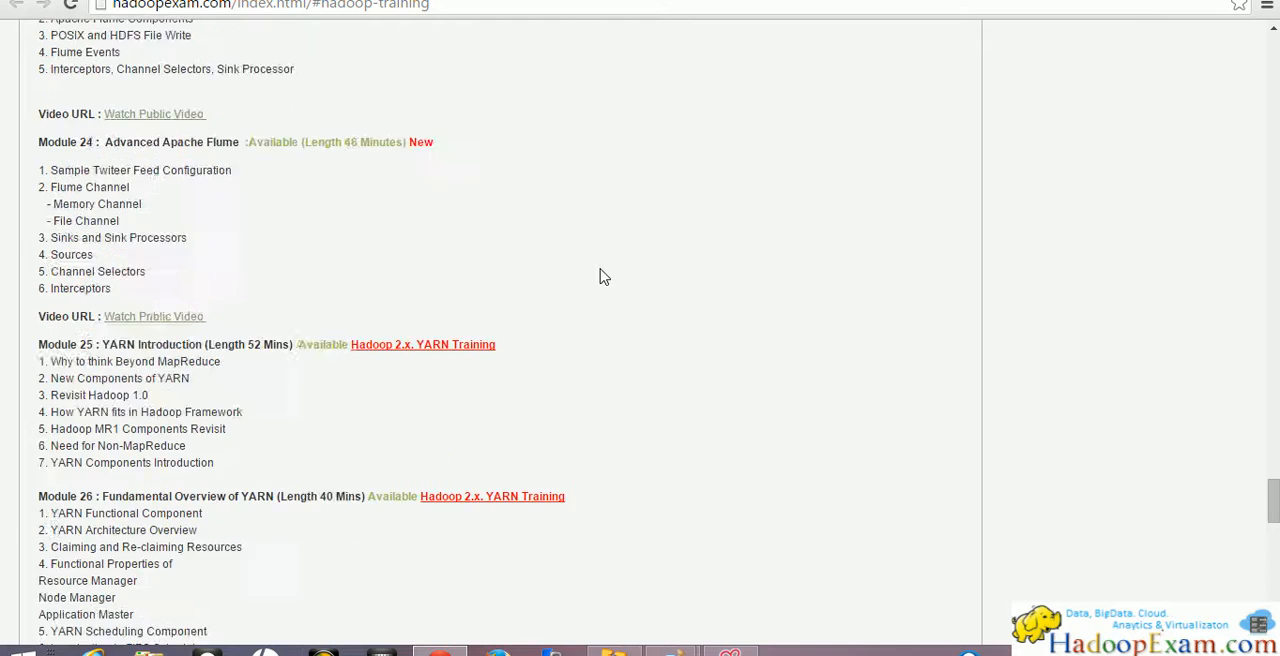
scroll("up", 3)
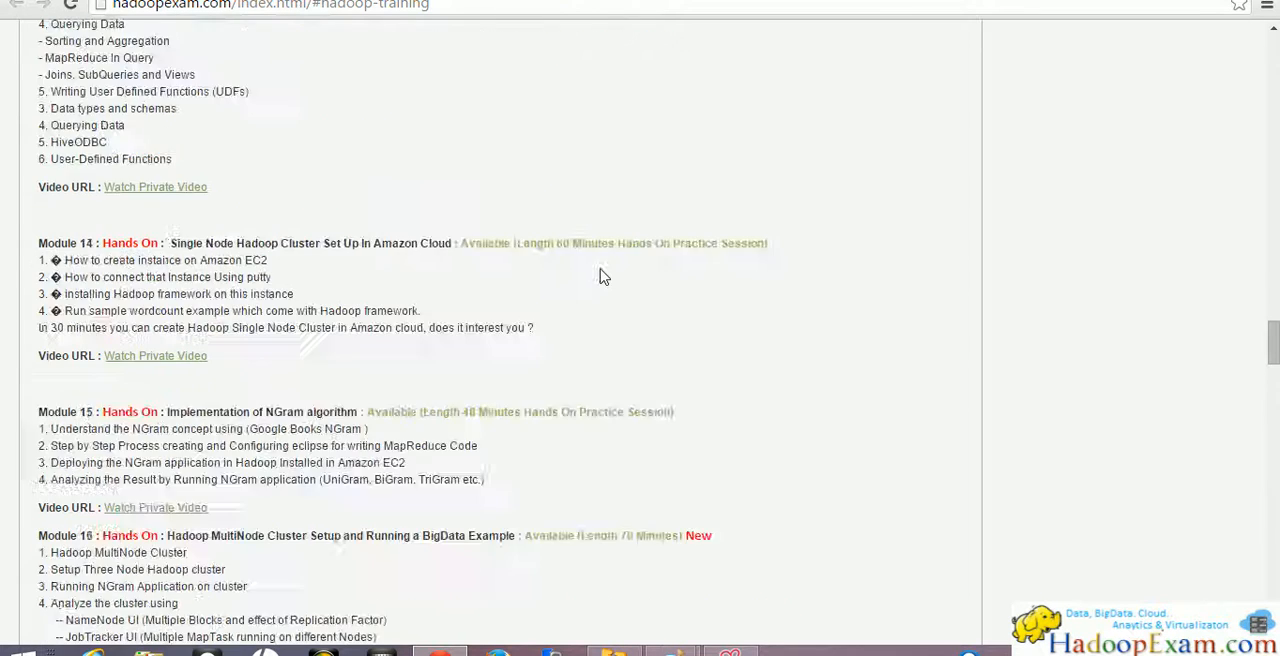
scroll("up", 3)
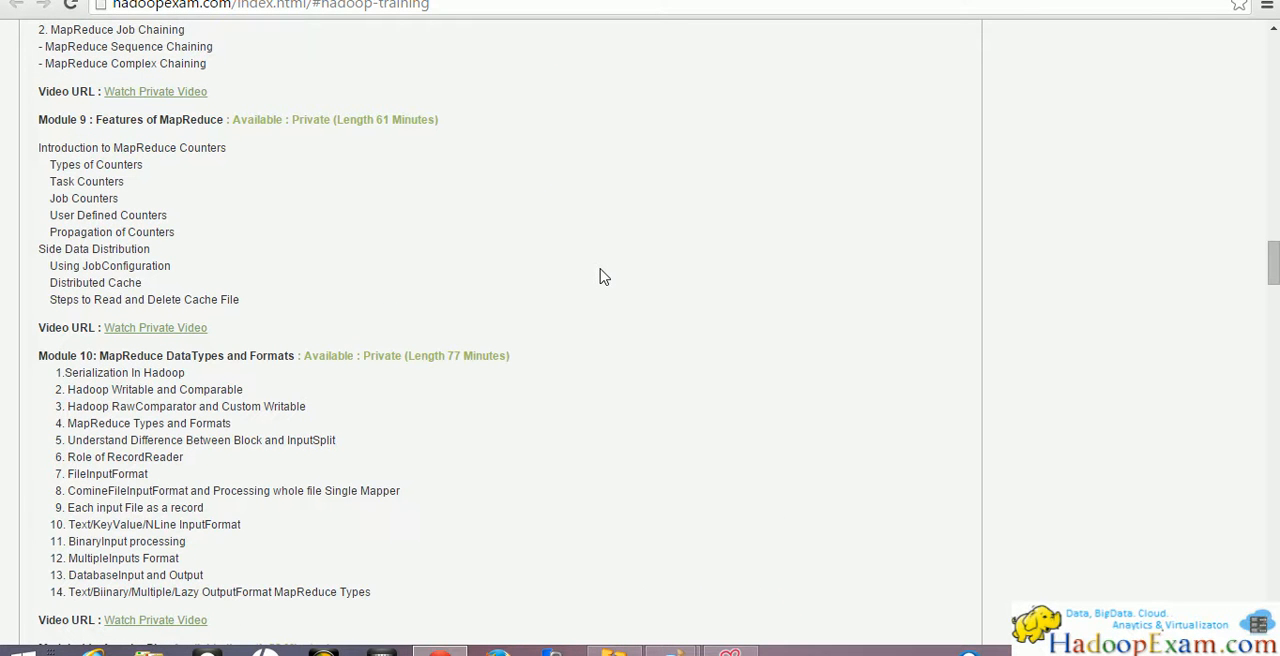
scroll("up", 3)
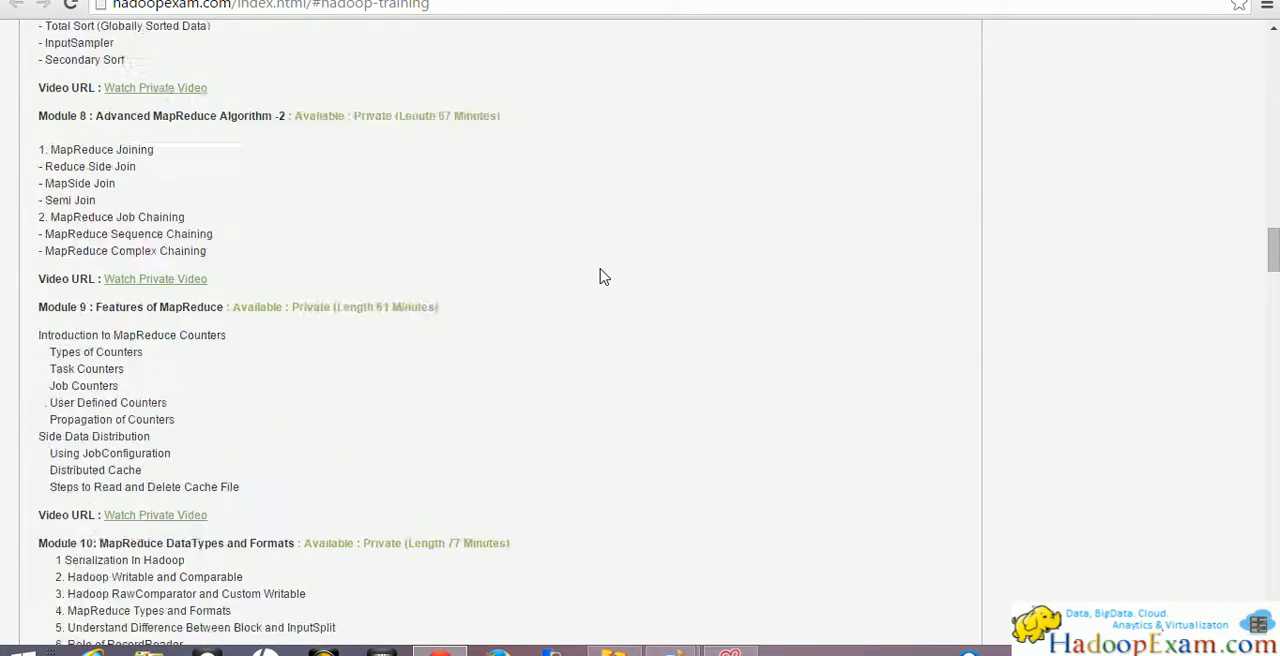
scroll("up", 3)
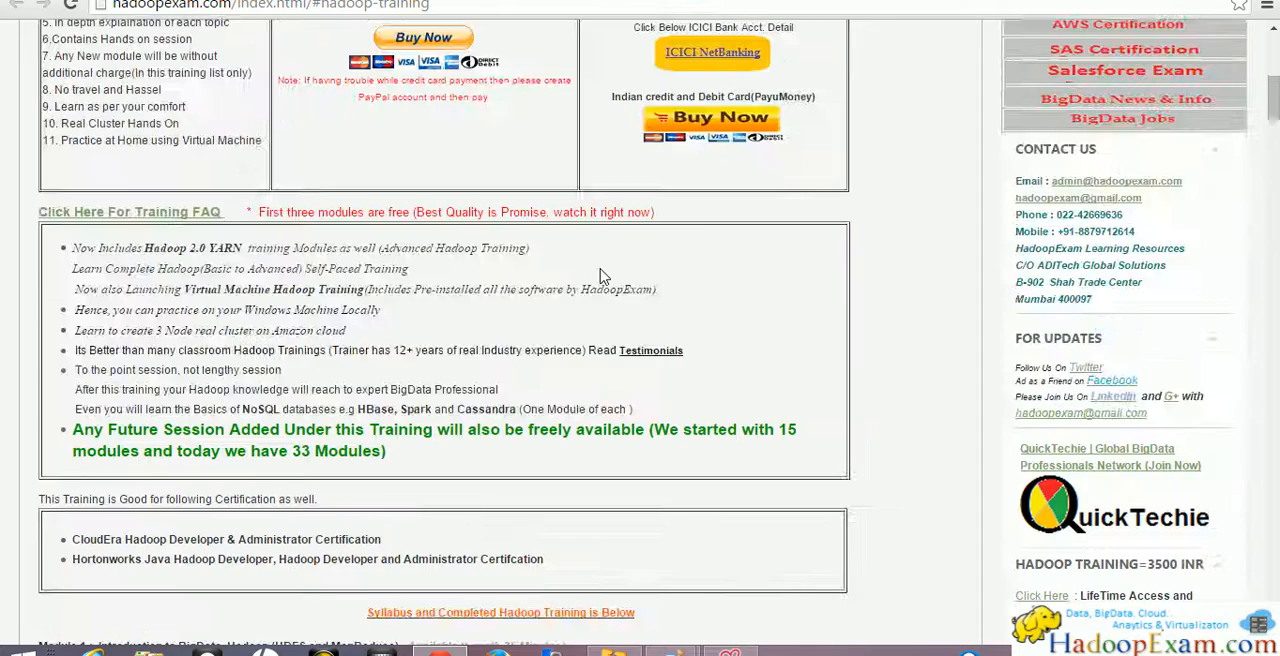
scroll("up", 3)
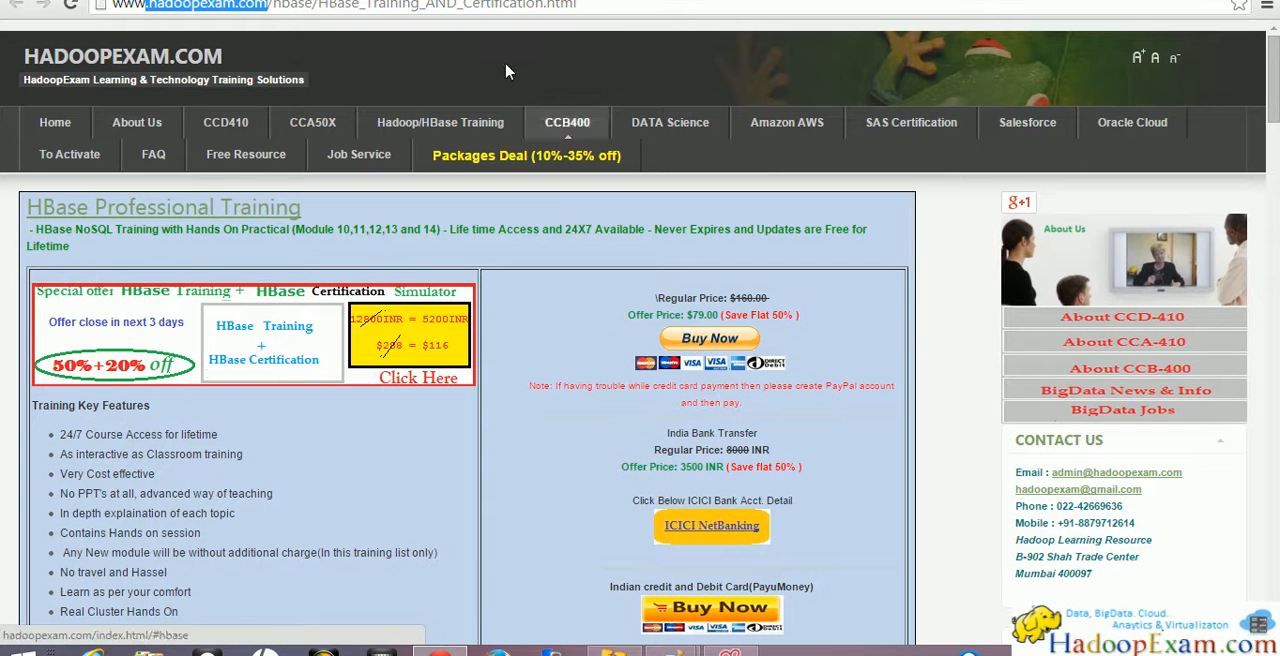
mouse_move(706, 233)
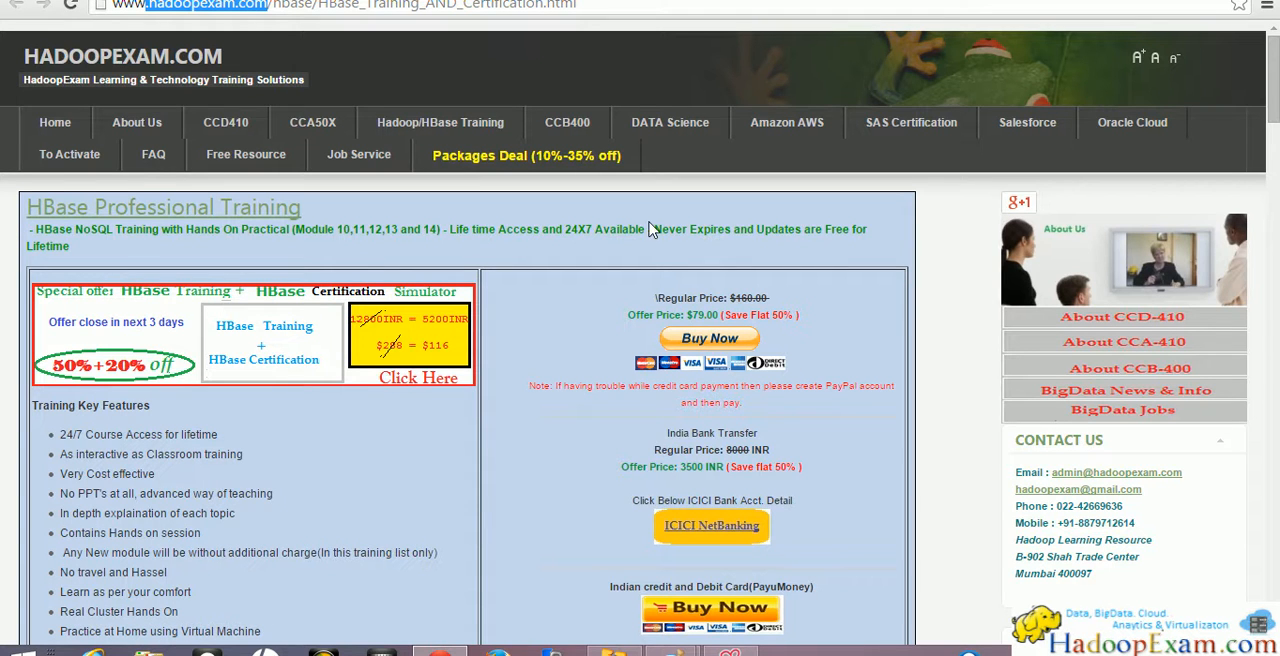
- Scroll the HBase training page to the 'Watch the sample Module below' video
scroll("down", 3)
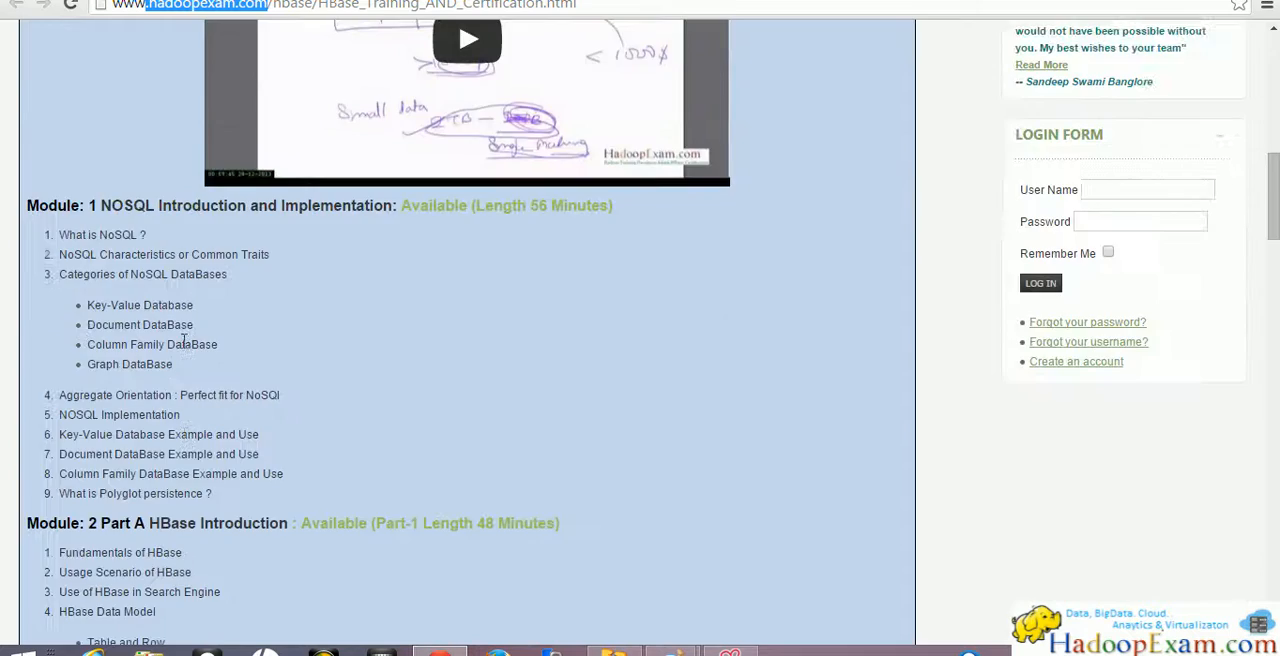
scroll("up", 3)
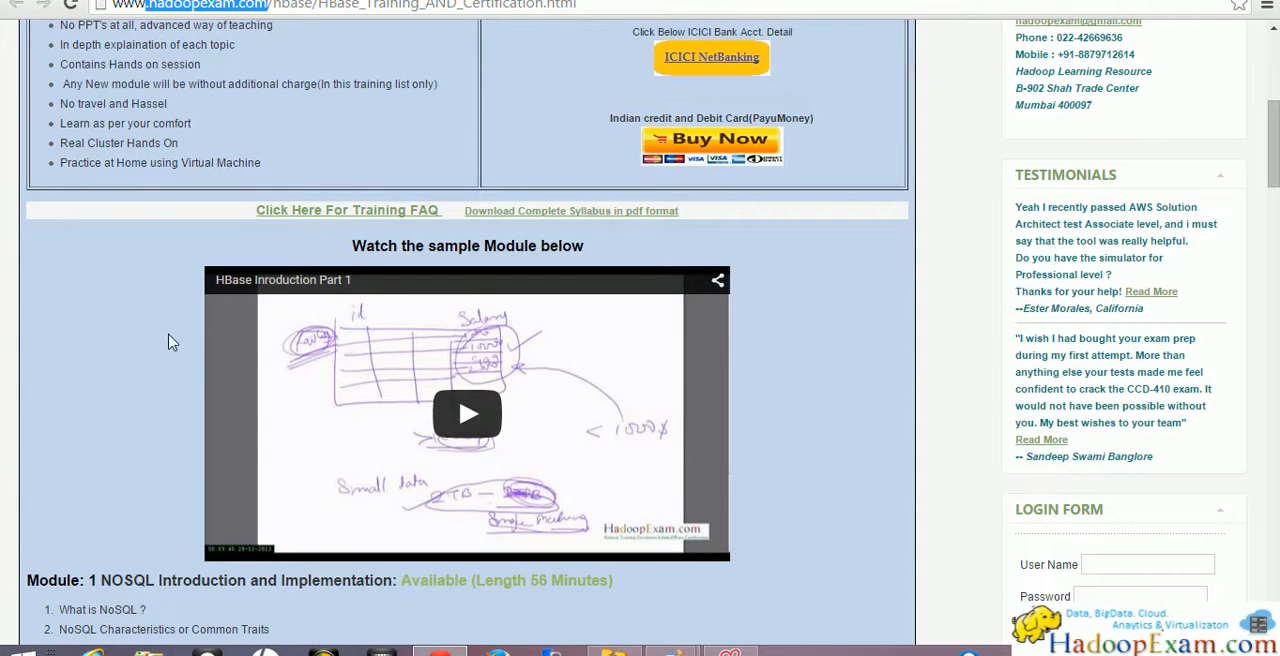
scroll("up", 3)
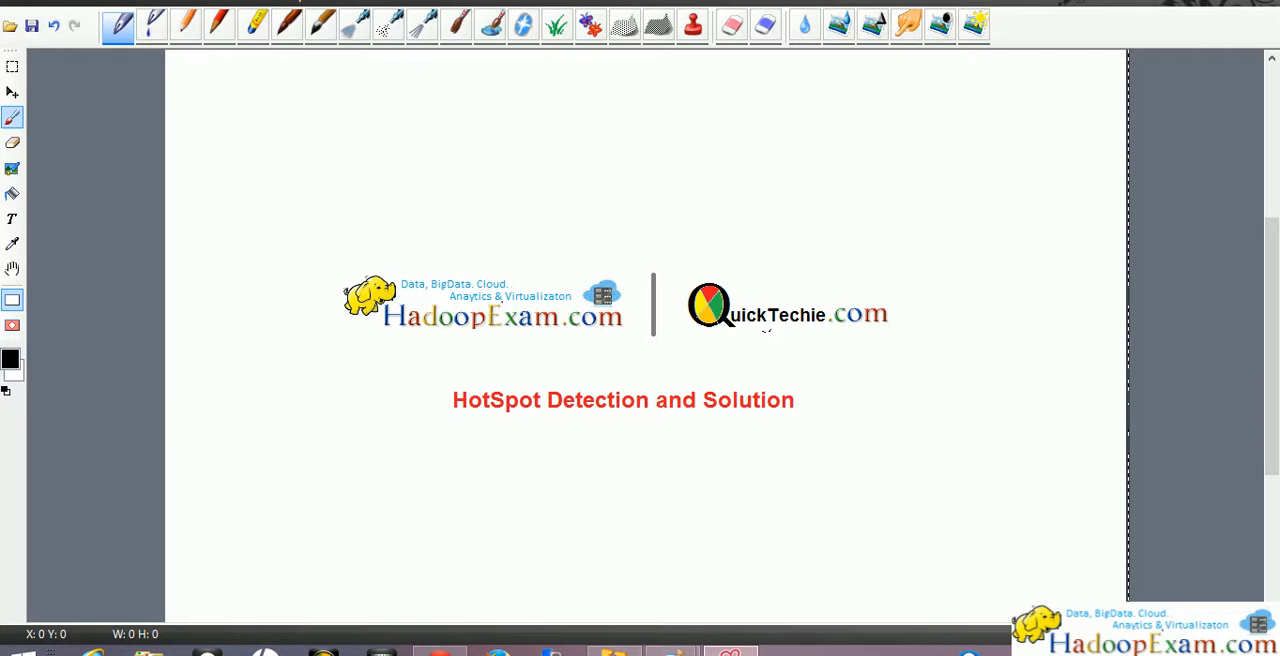
mouse_move(480, 437)
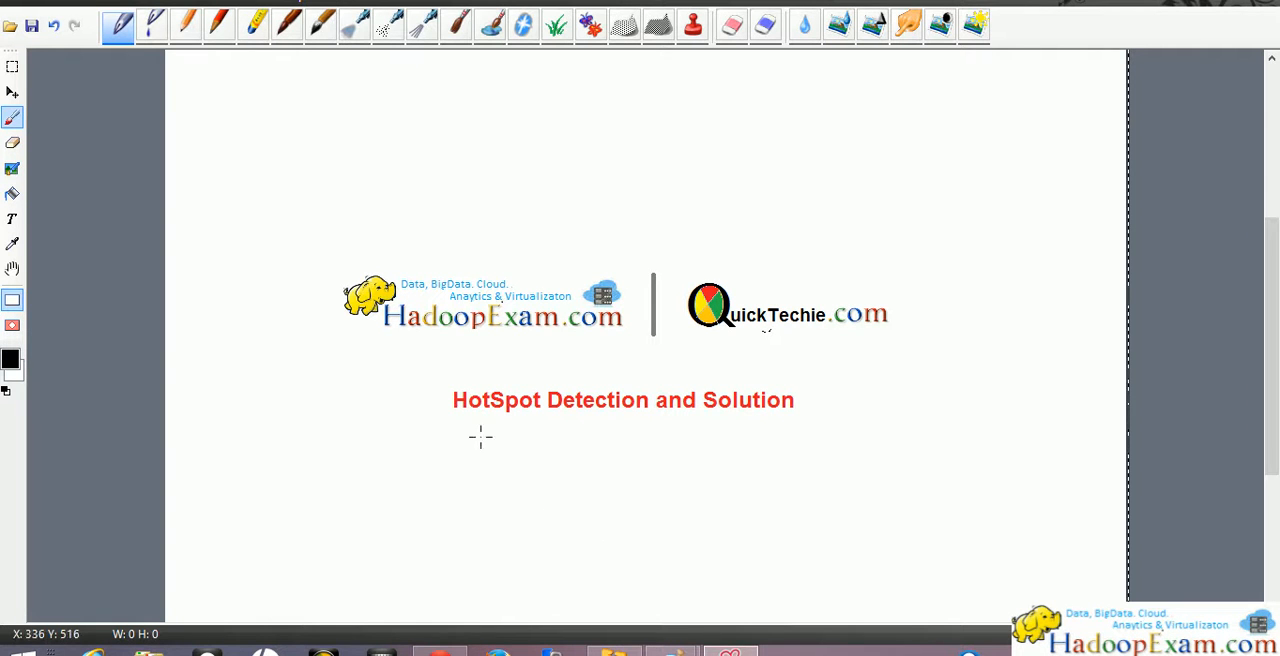
mouse_move(726, 447)
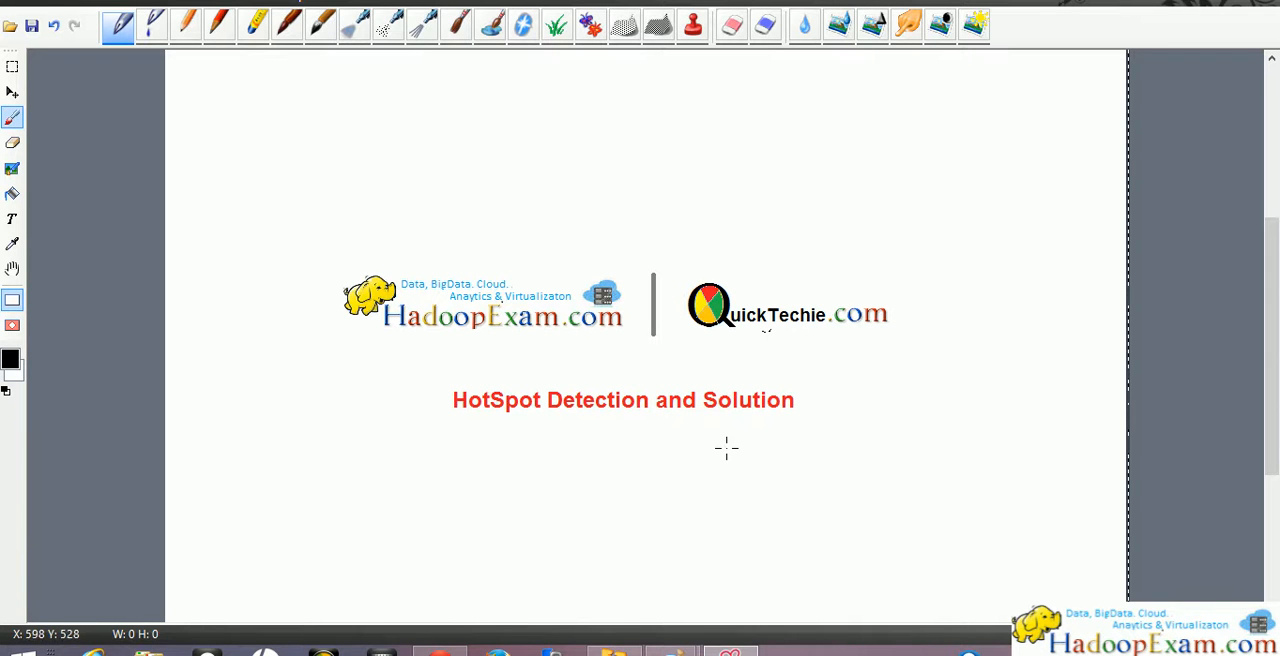
mouse_move(627, 519)
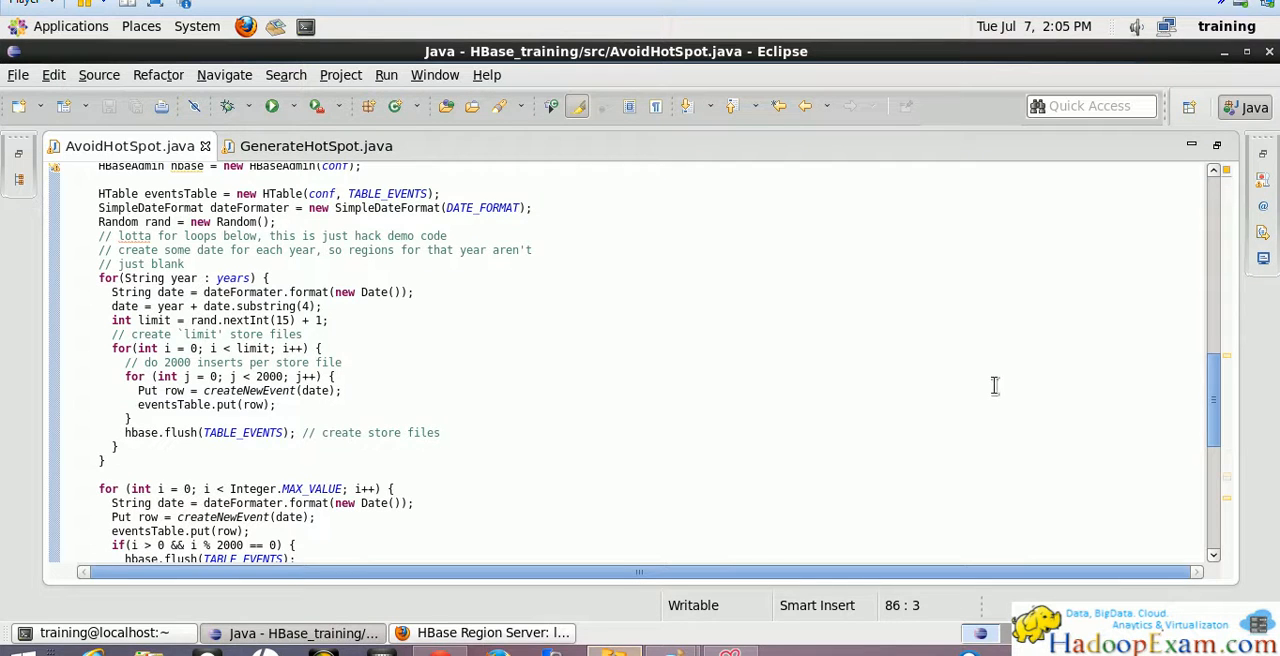
- View the 'HotSpot Detection and Solution' title slide with the HadoopExam and QuickTechie logos
scroll("up", 3)
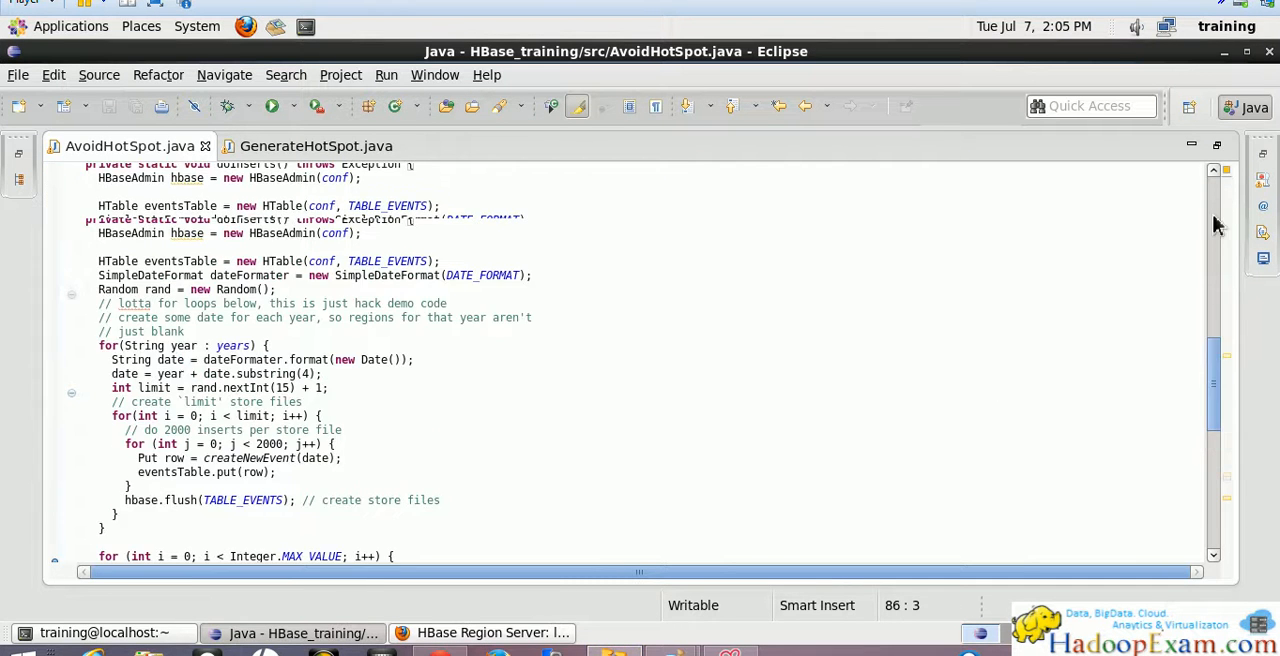
scroll("down", 3)
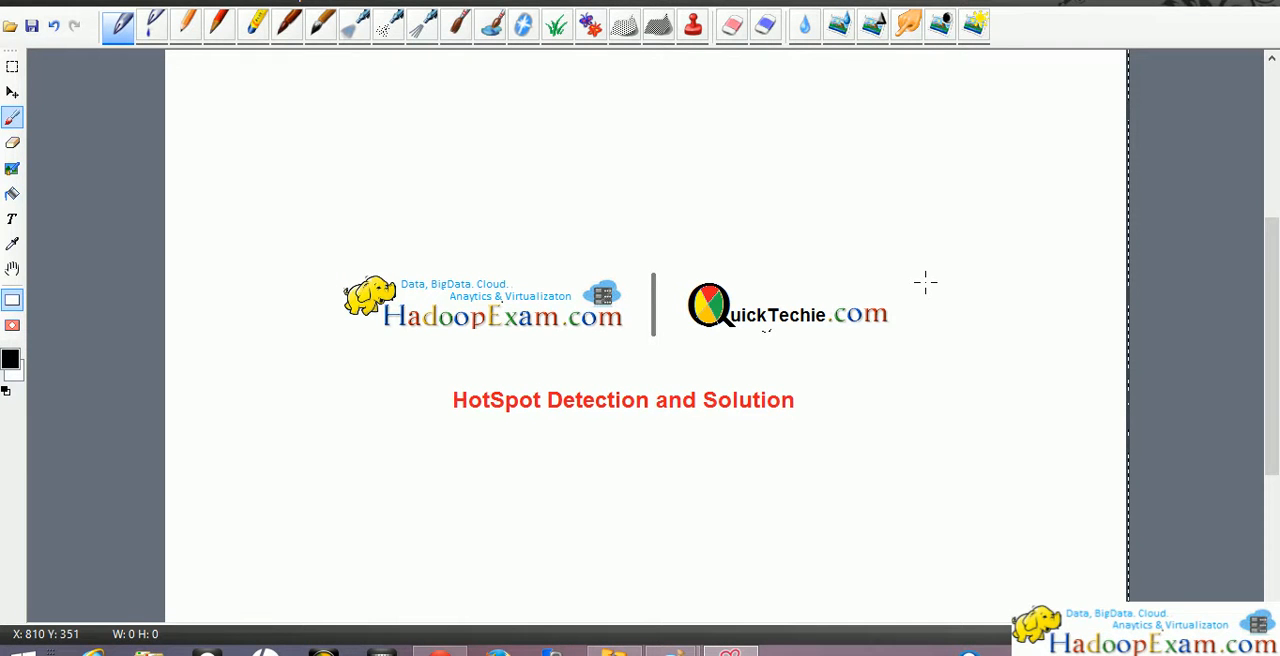
mouse_move(890, 580)
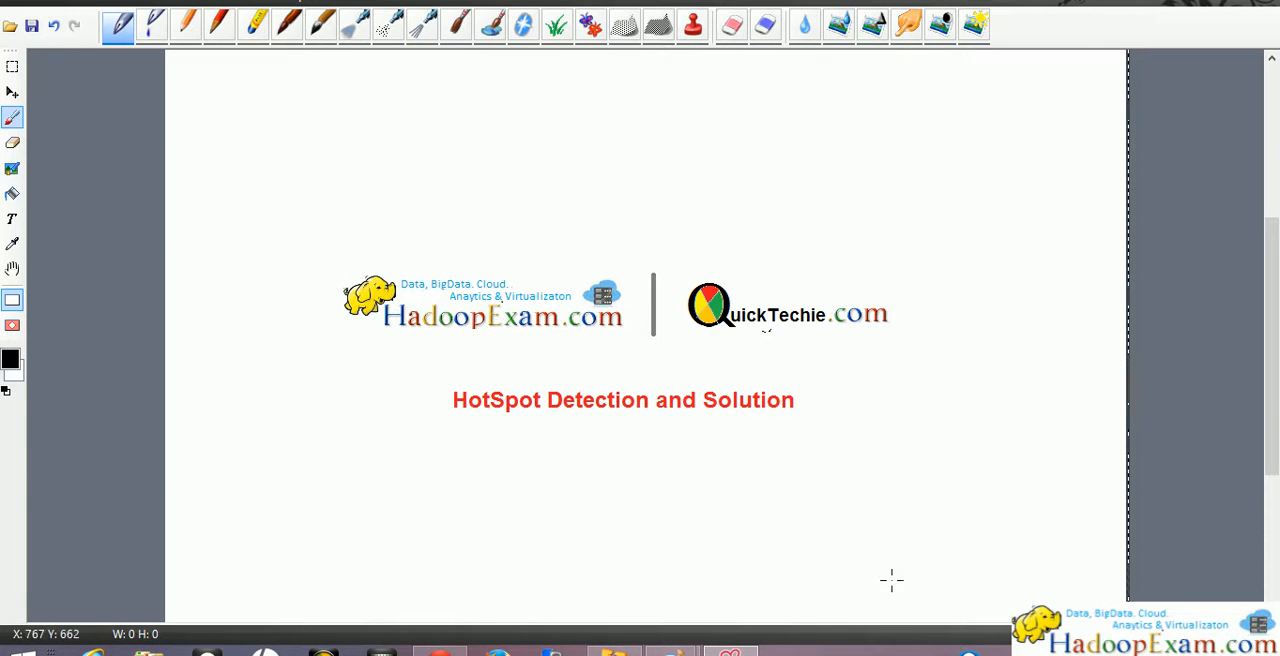